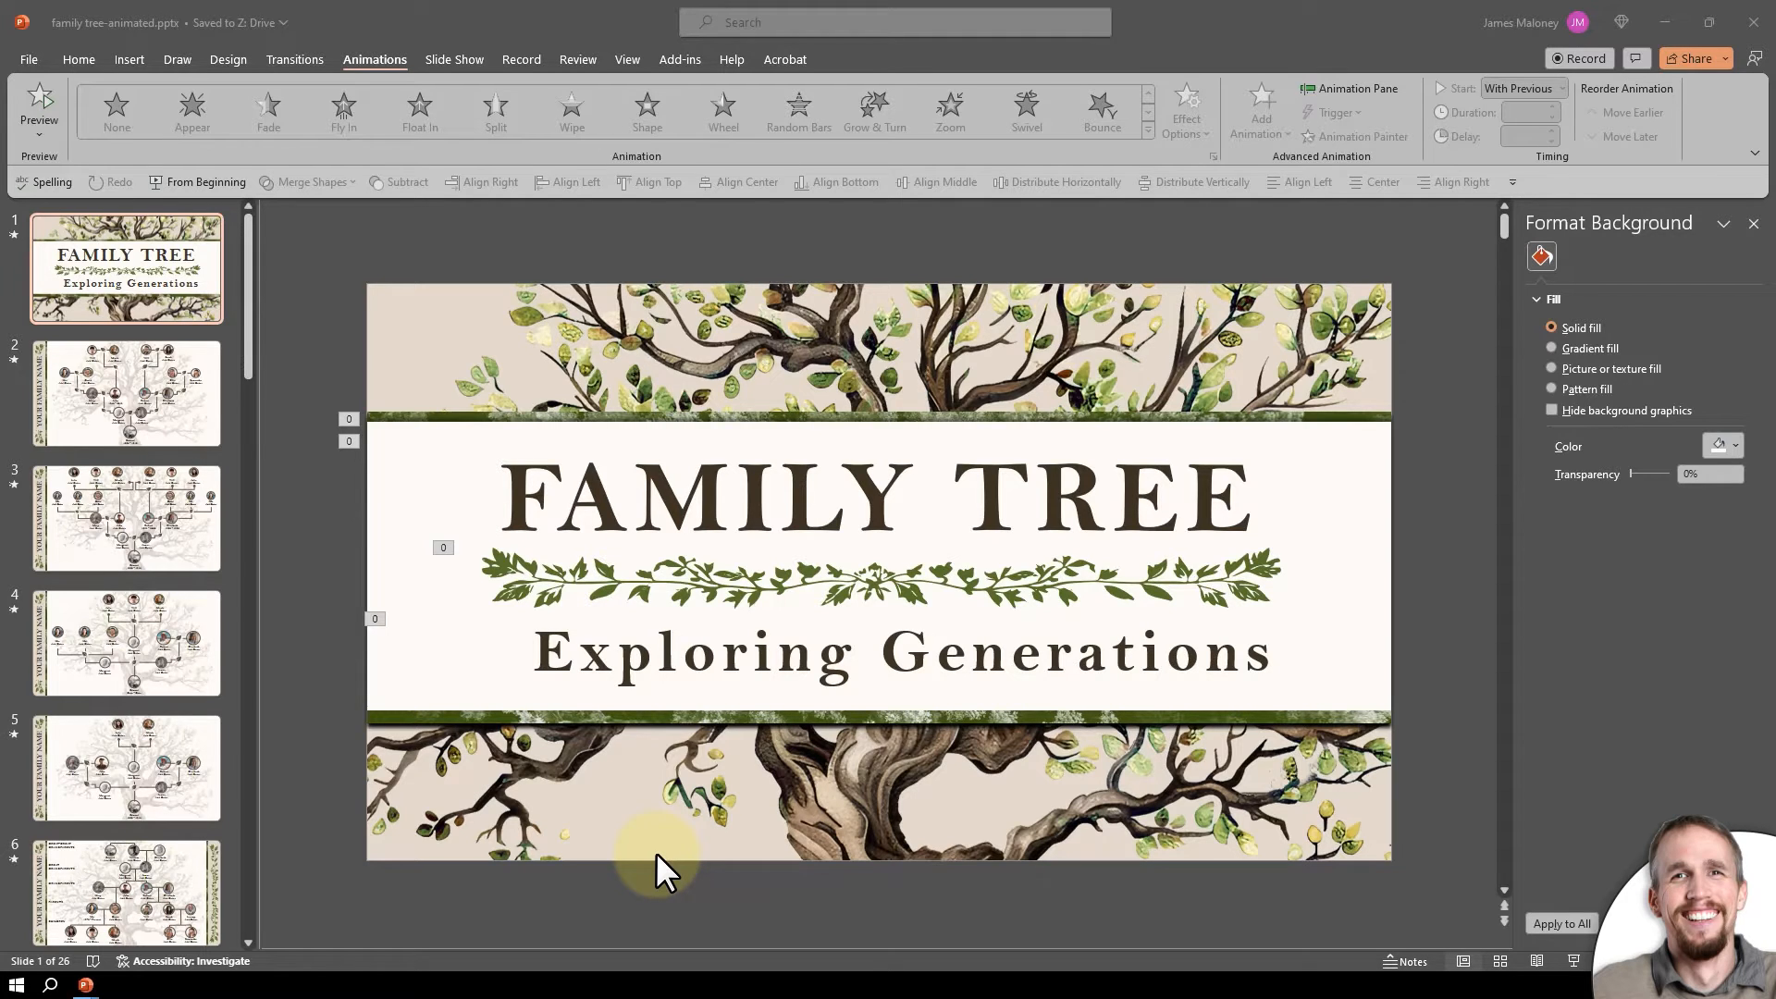
mouse_move(612, 443)
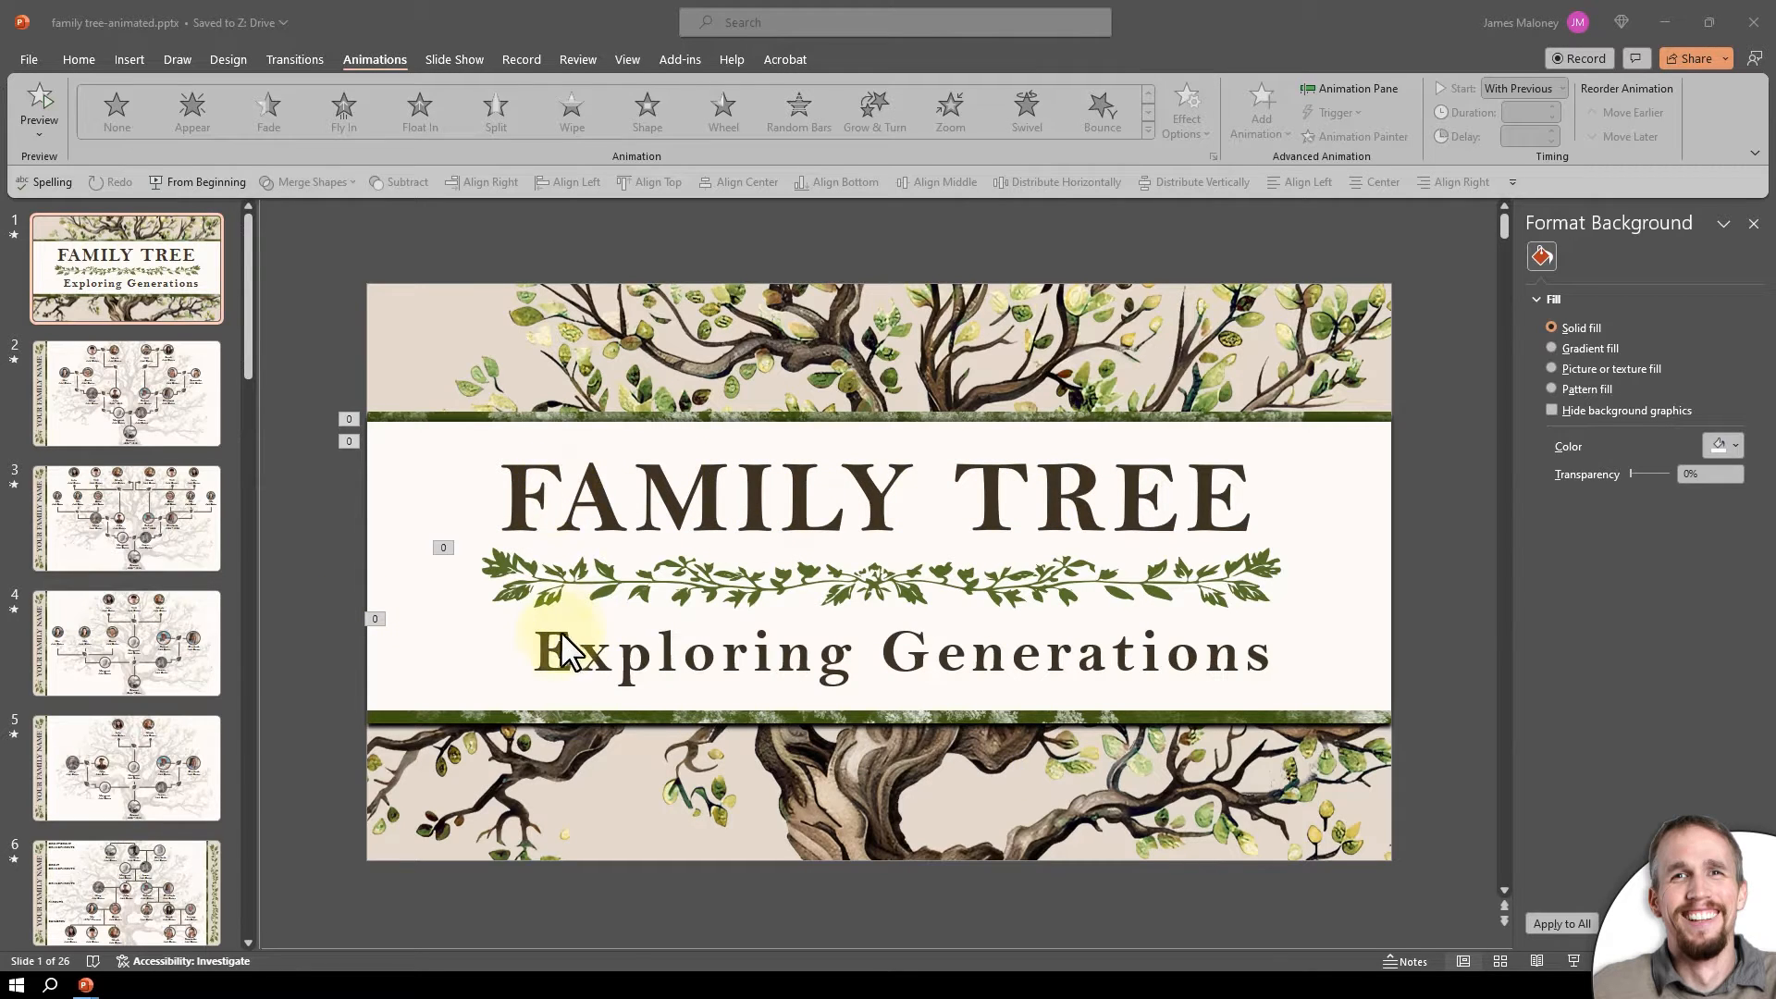
mouse_move(1011, 662)
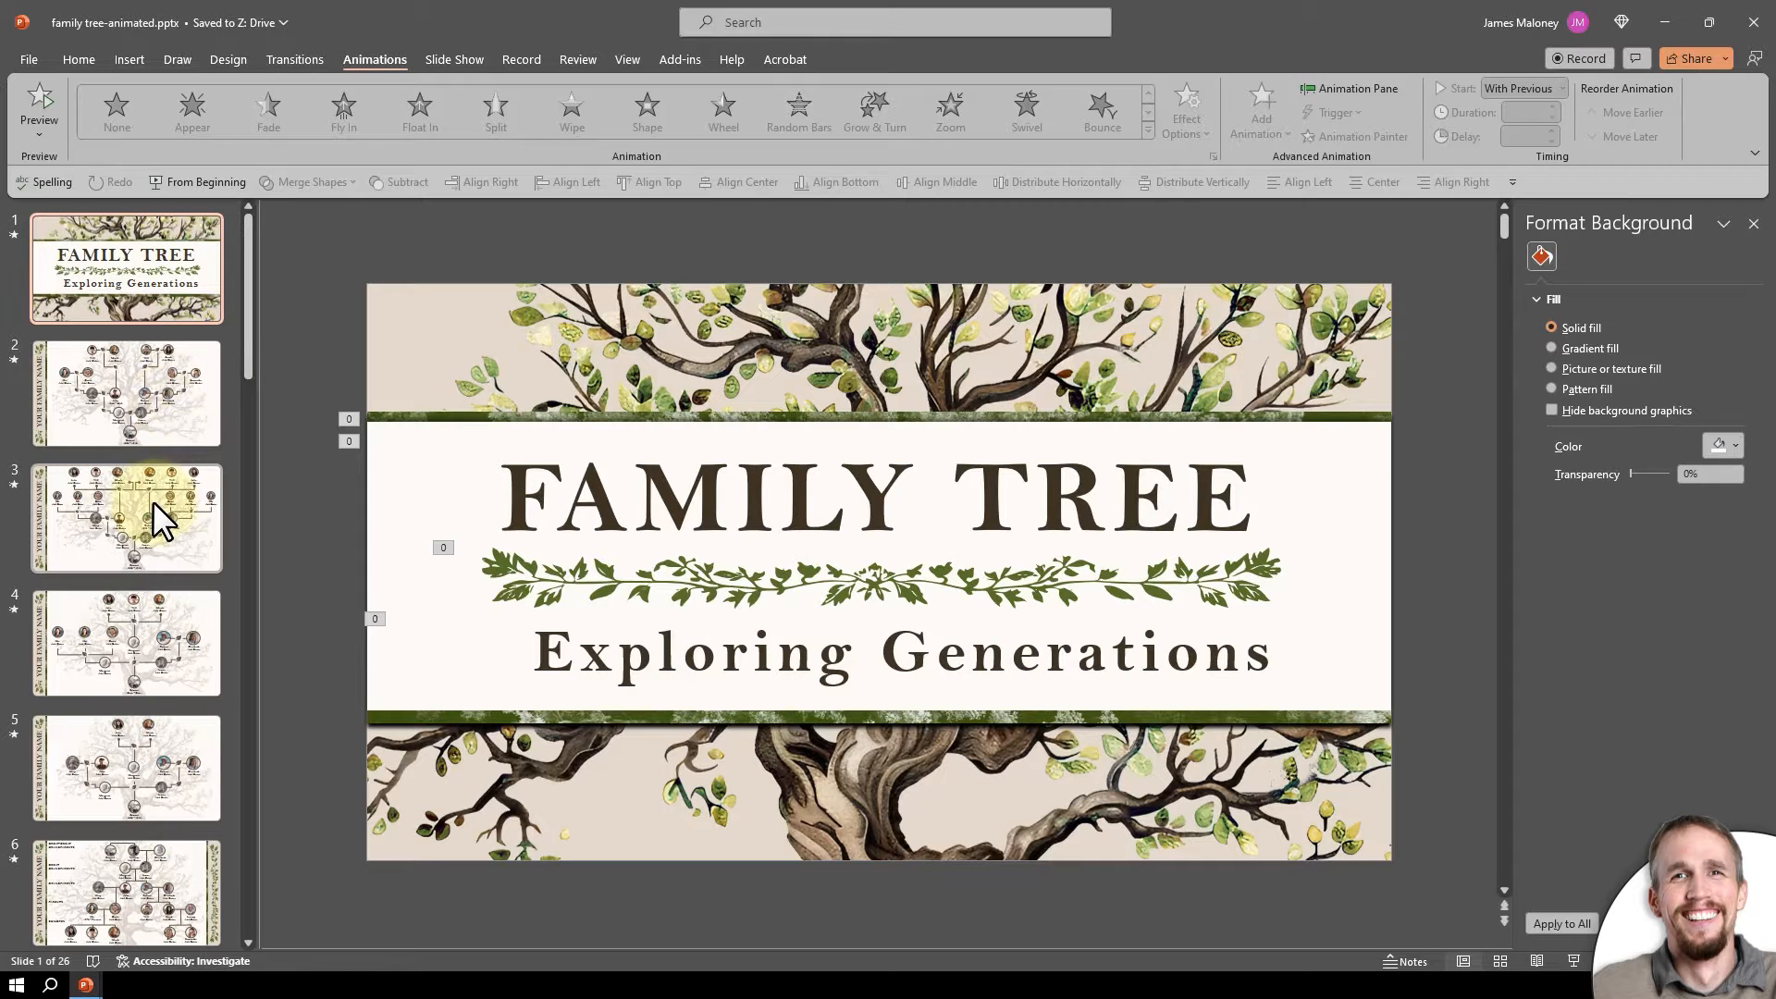
Browse the example family tree slides 3 and 4, scrolling down the thumbnail list.
left_click(127, 518)
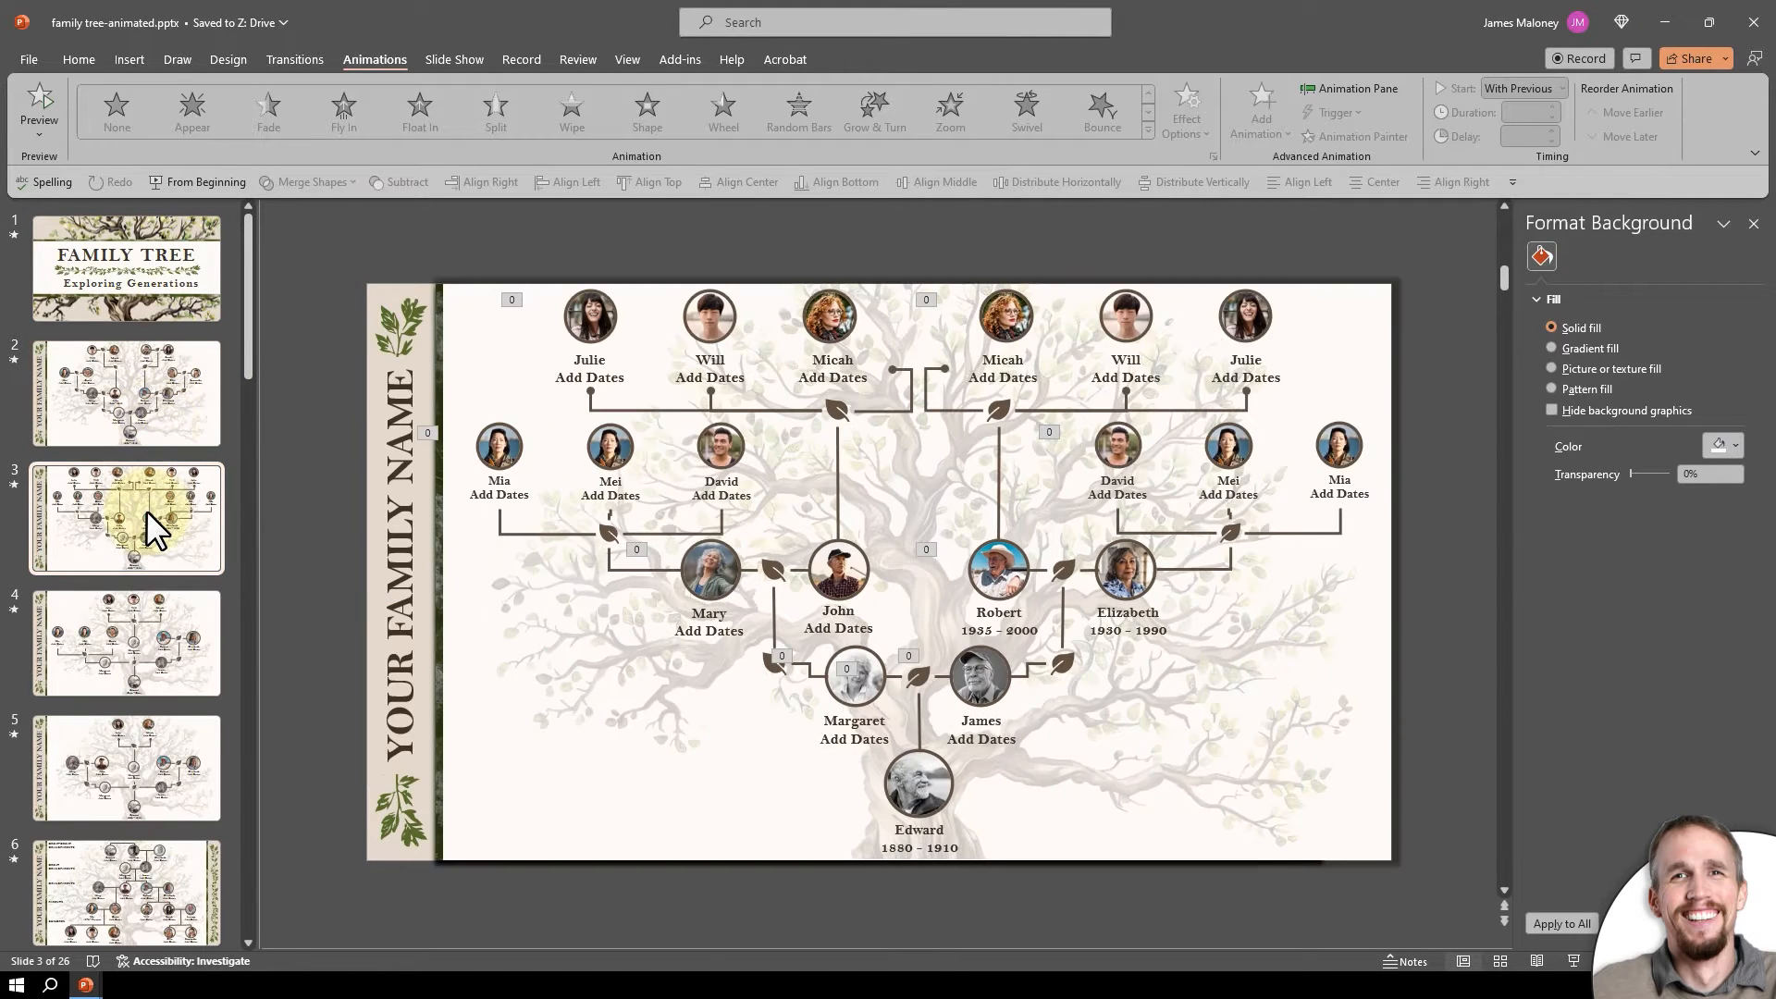
left_click(127, 642)
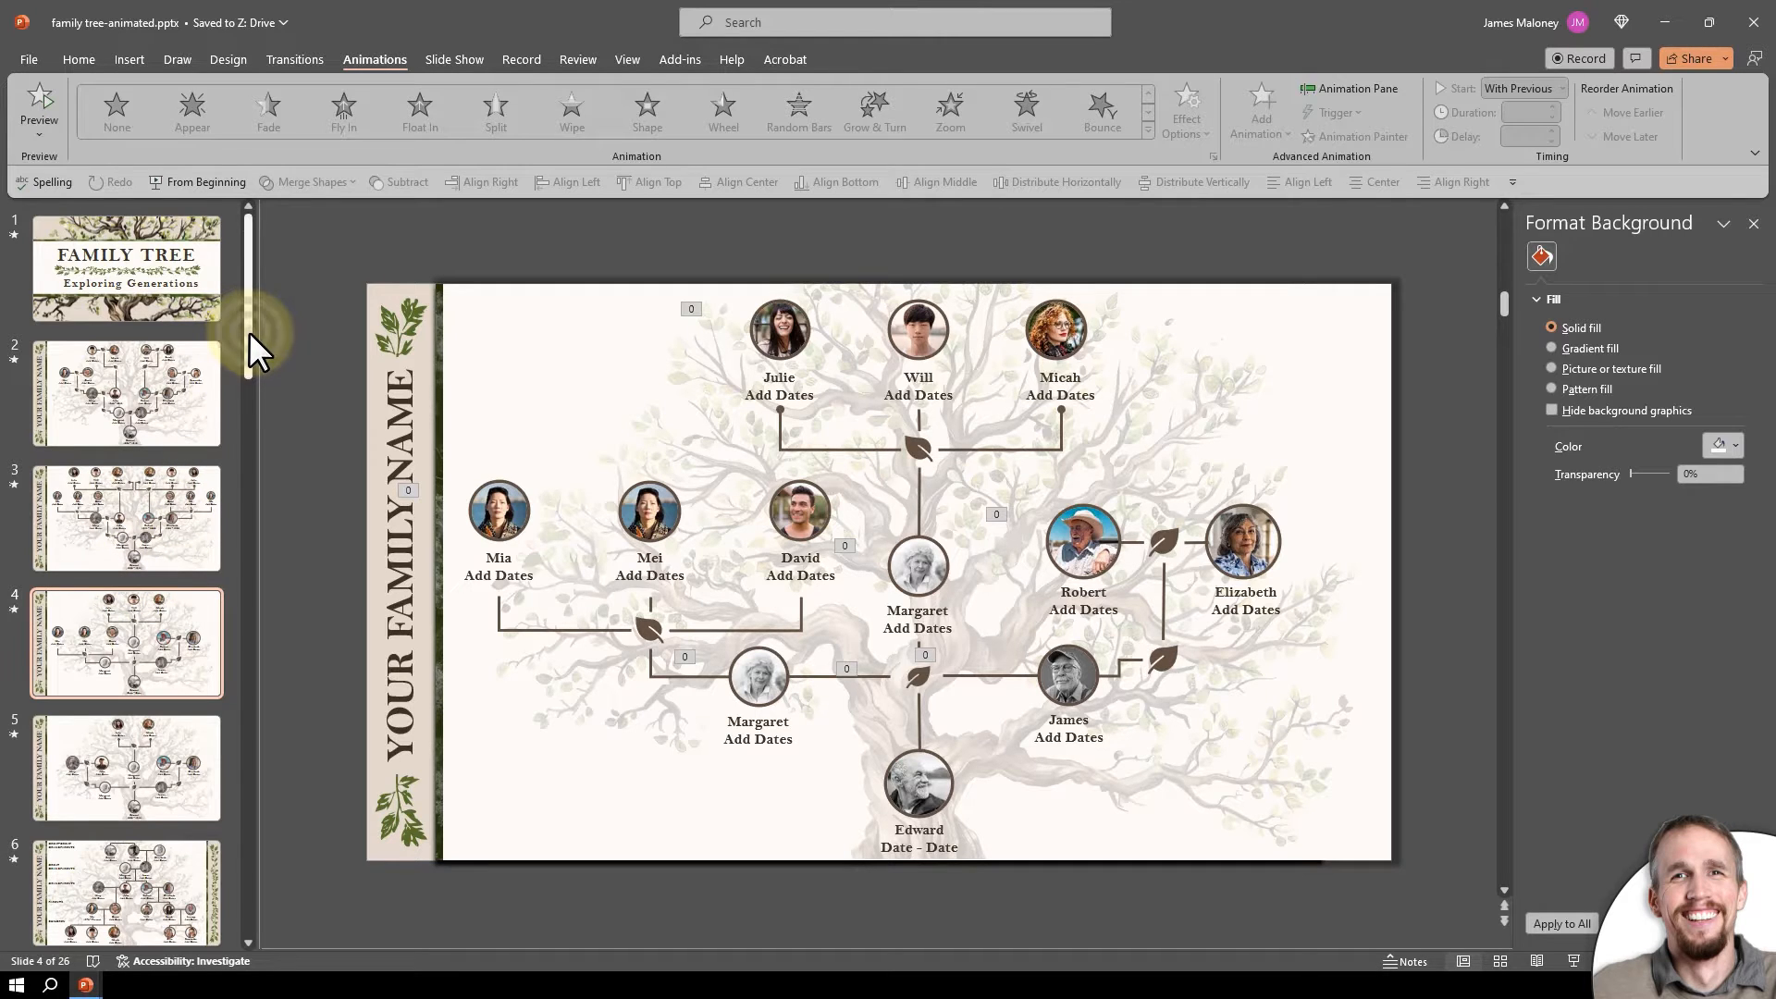
scroll("down", 3)
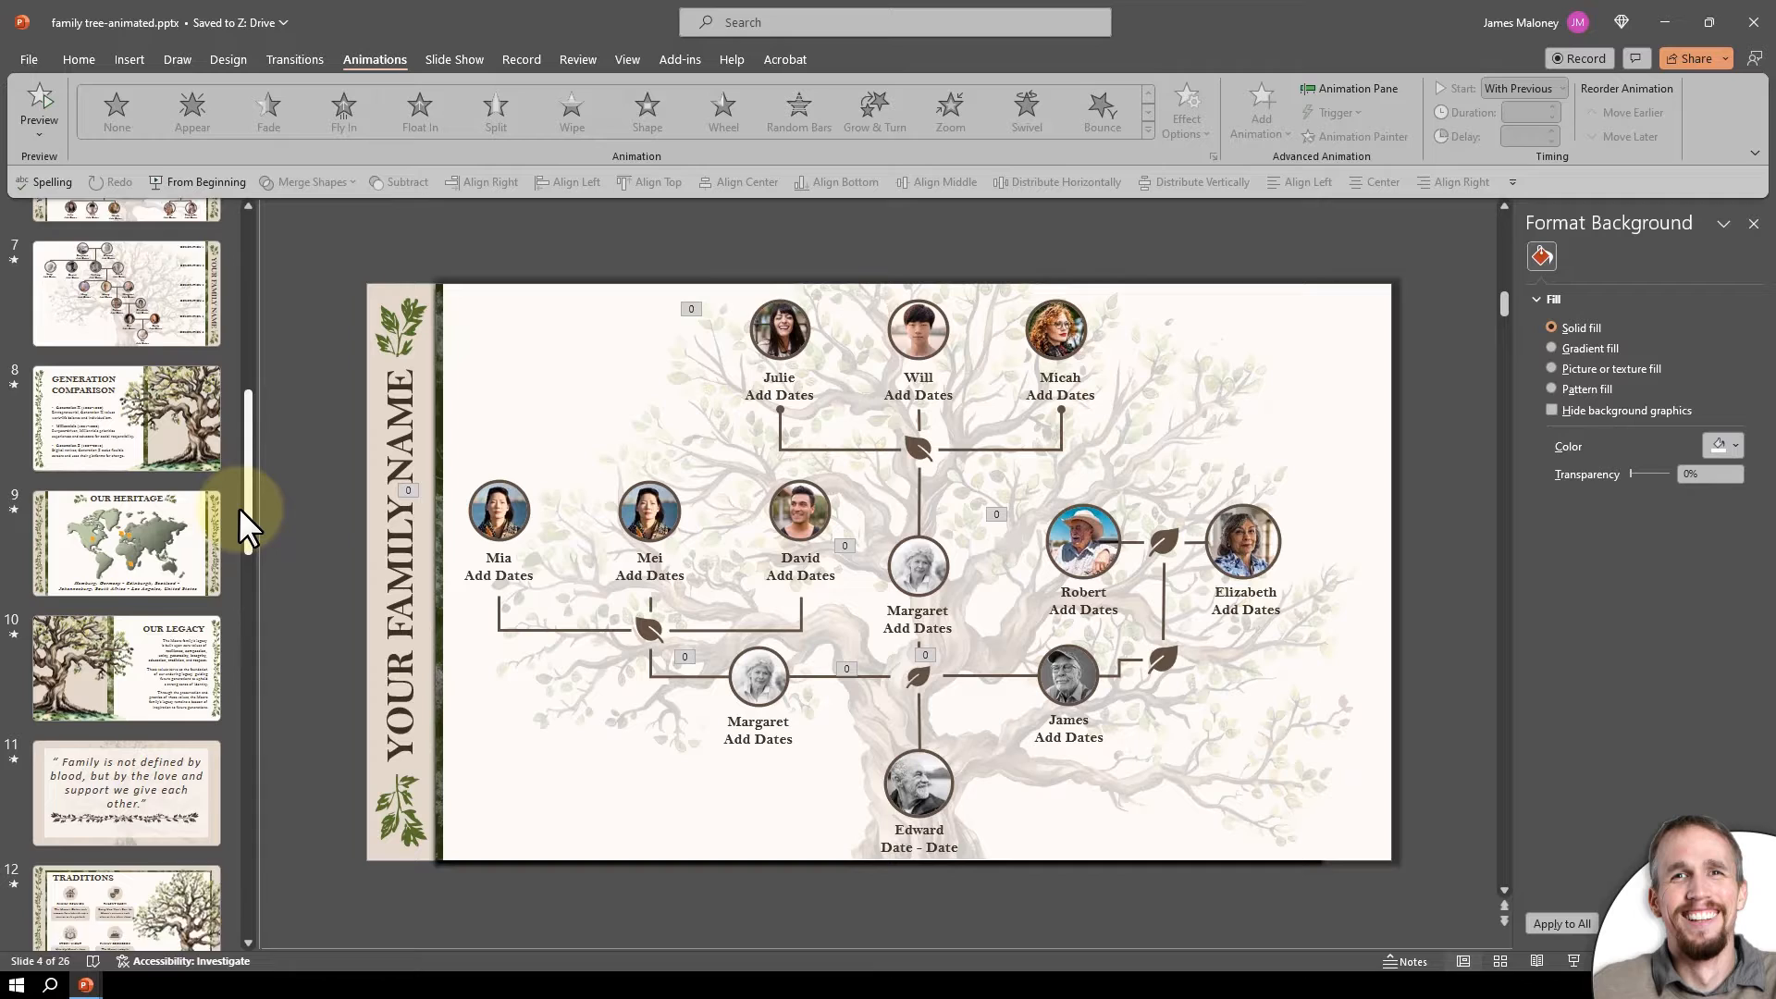
scroll("down", 3)
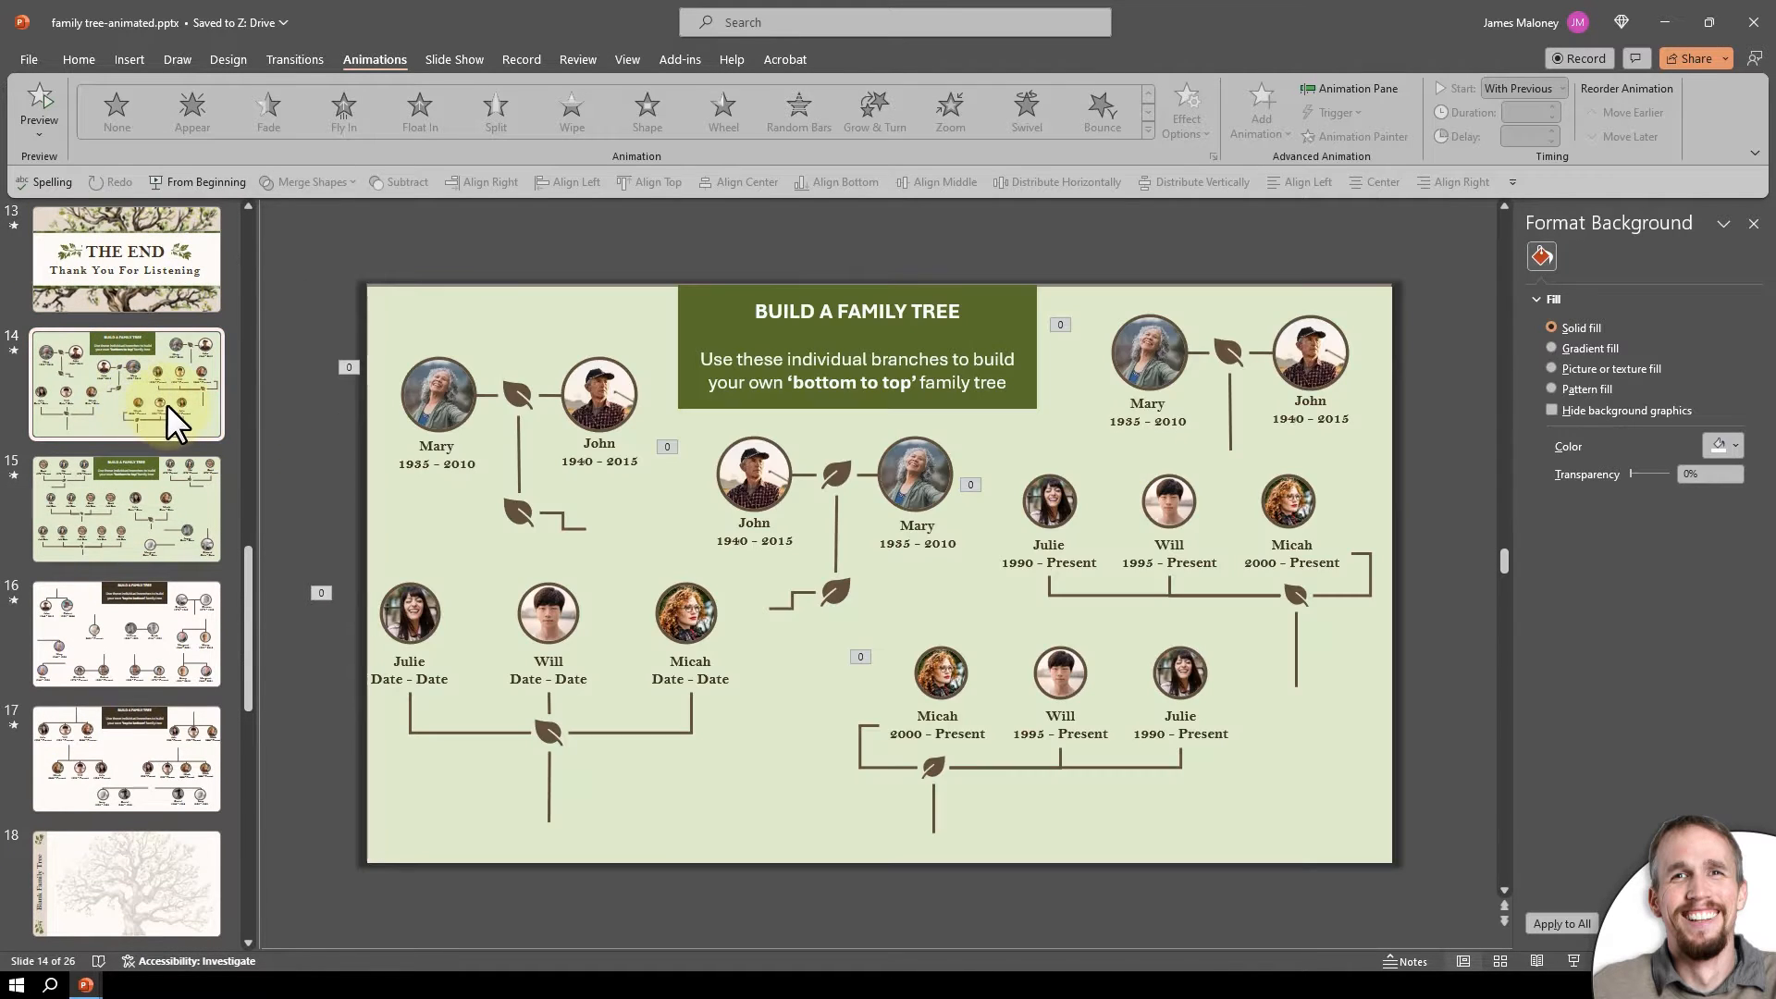
mouse_move(131, 555)
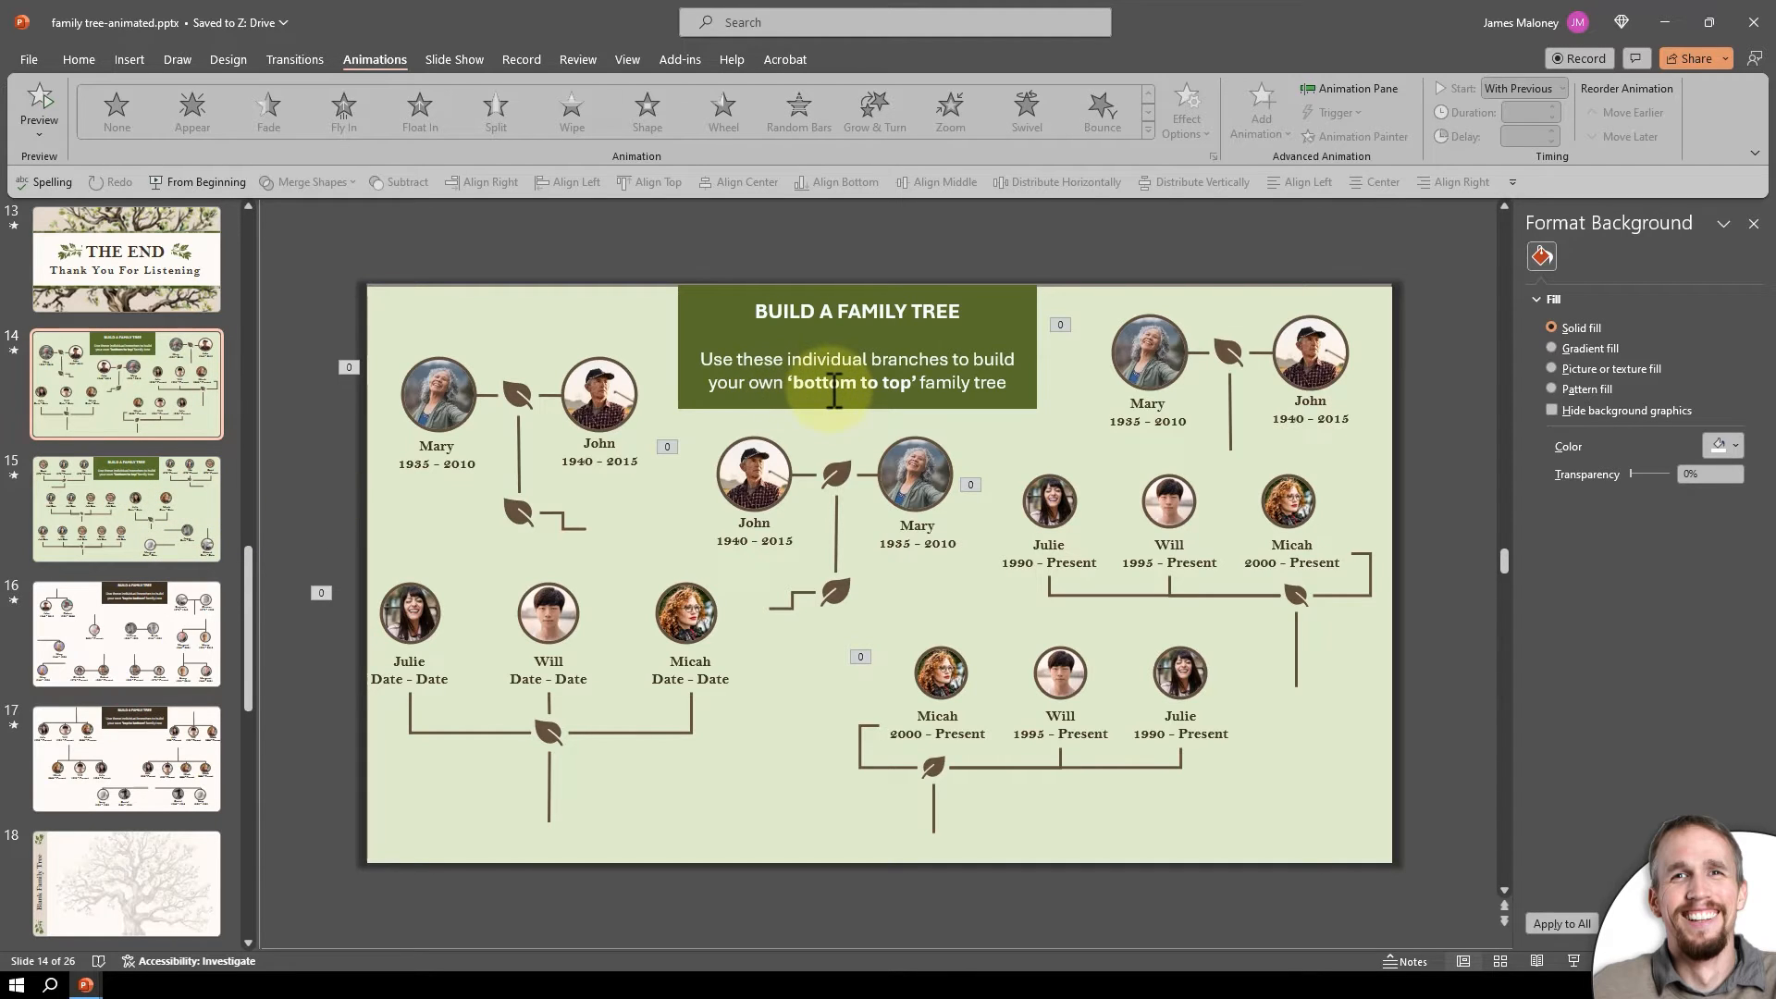
Show slide 16 with the separate top-to-bottom branch pieces.
left_click(125, 632)
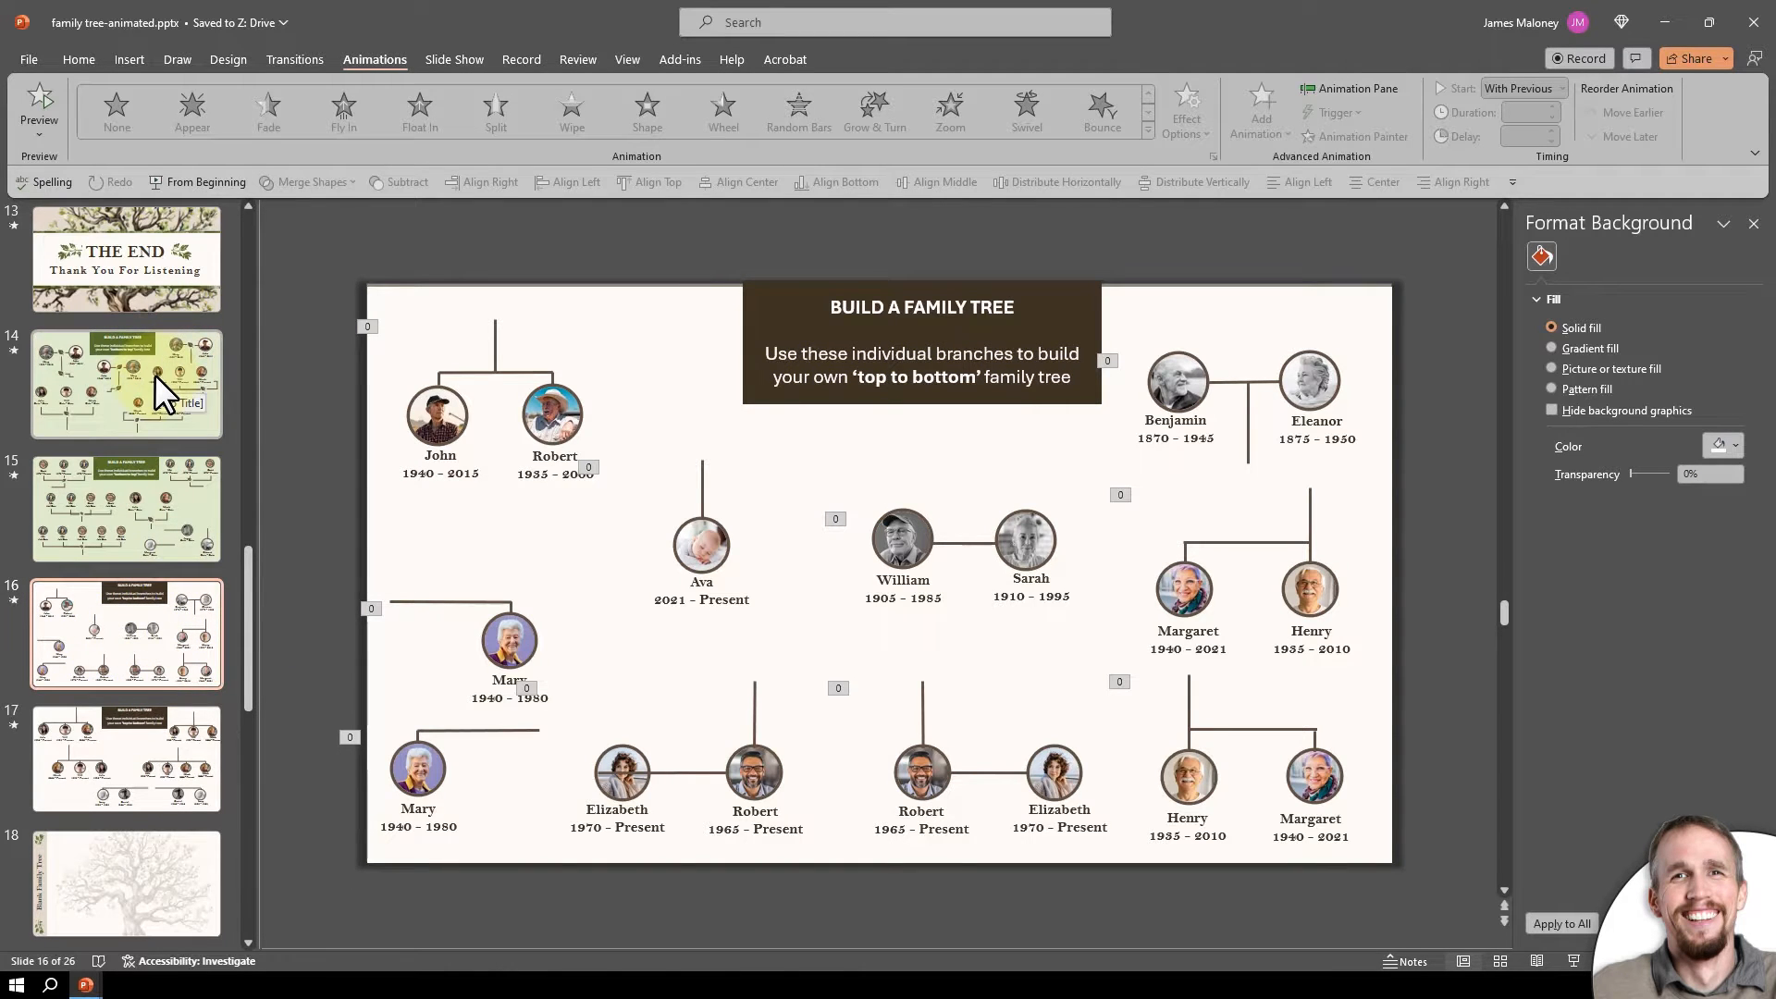
Copy Edward's branch from slide 15 and paste it at the trunk base on slide 18.
left_click(126, 509)
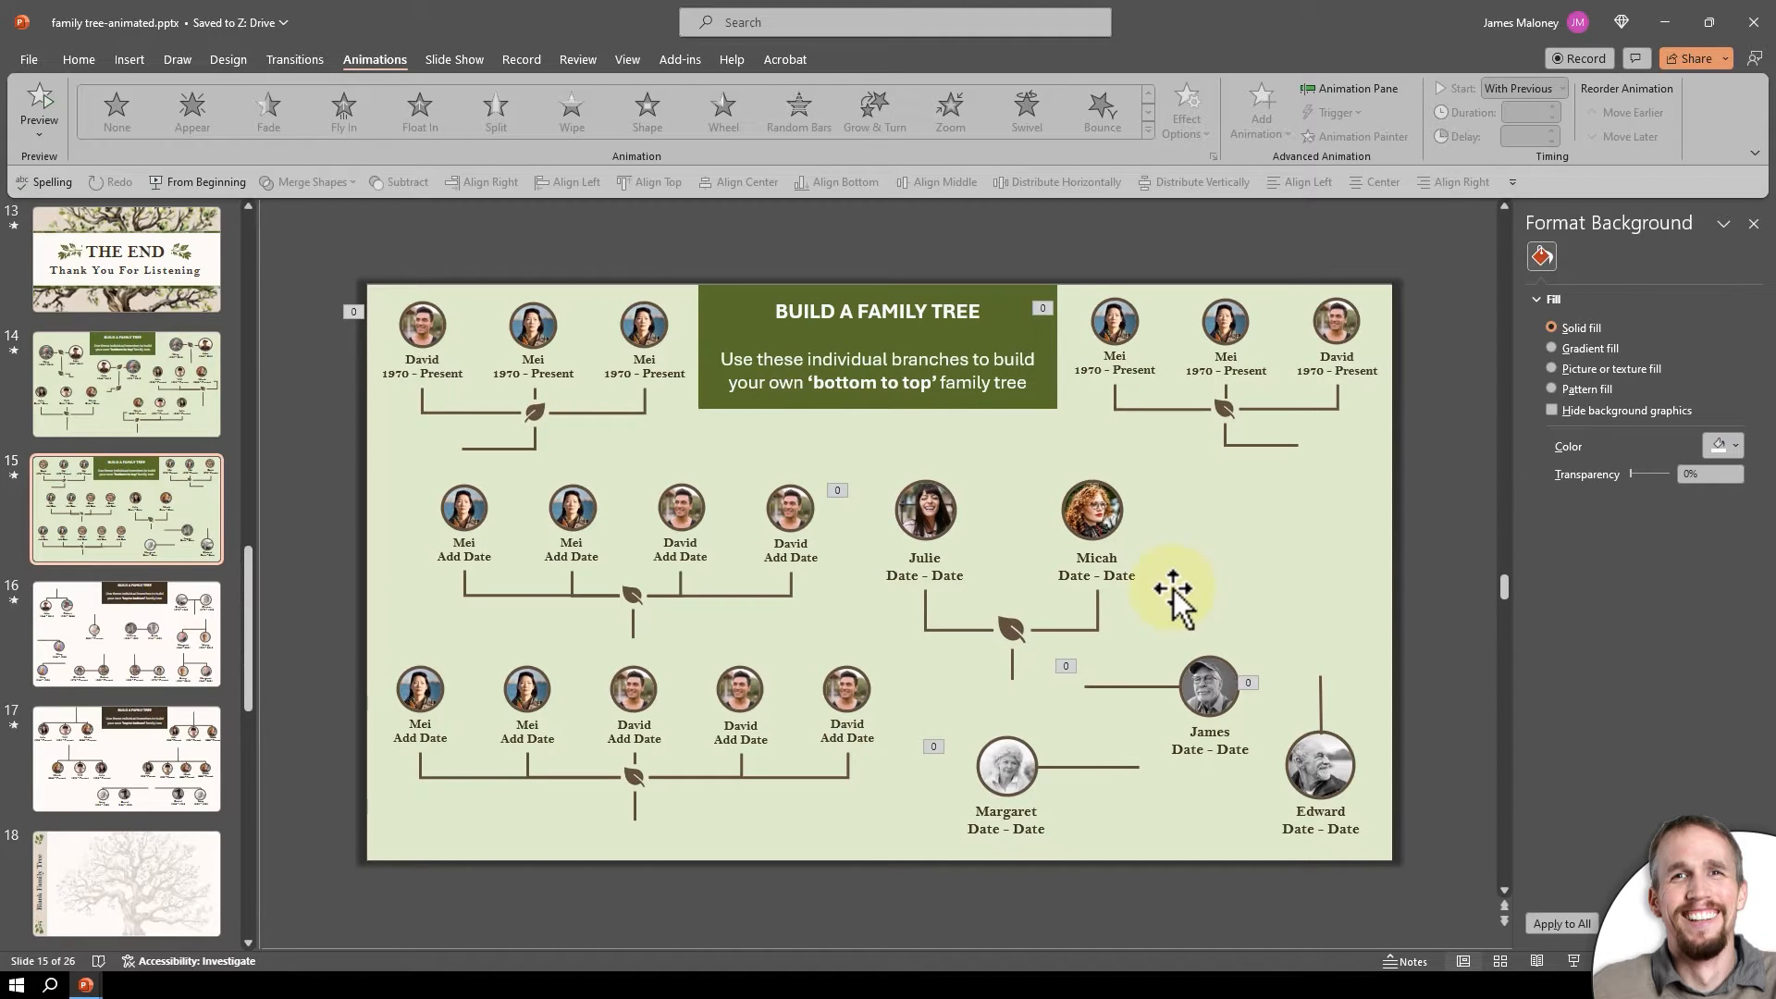
mouse_move(889, 450)
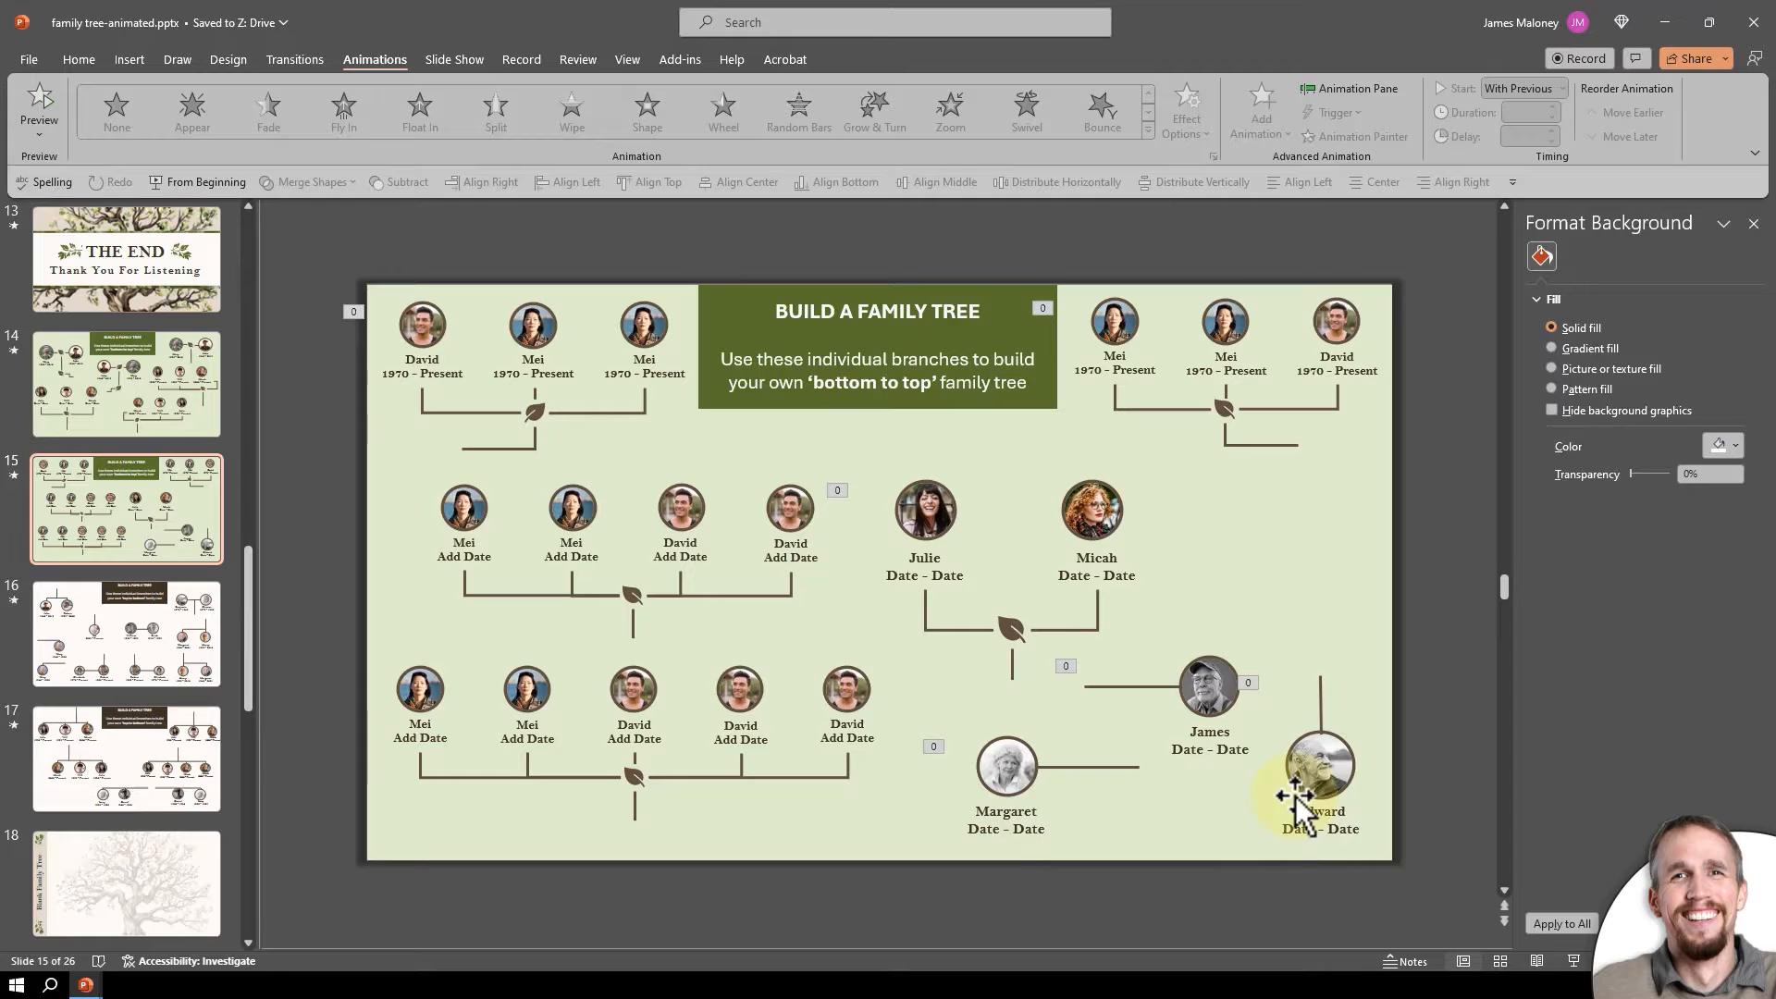
left_click(1320, 771)
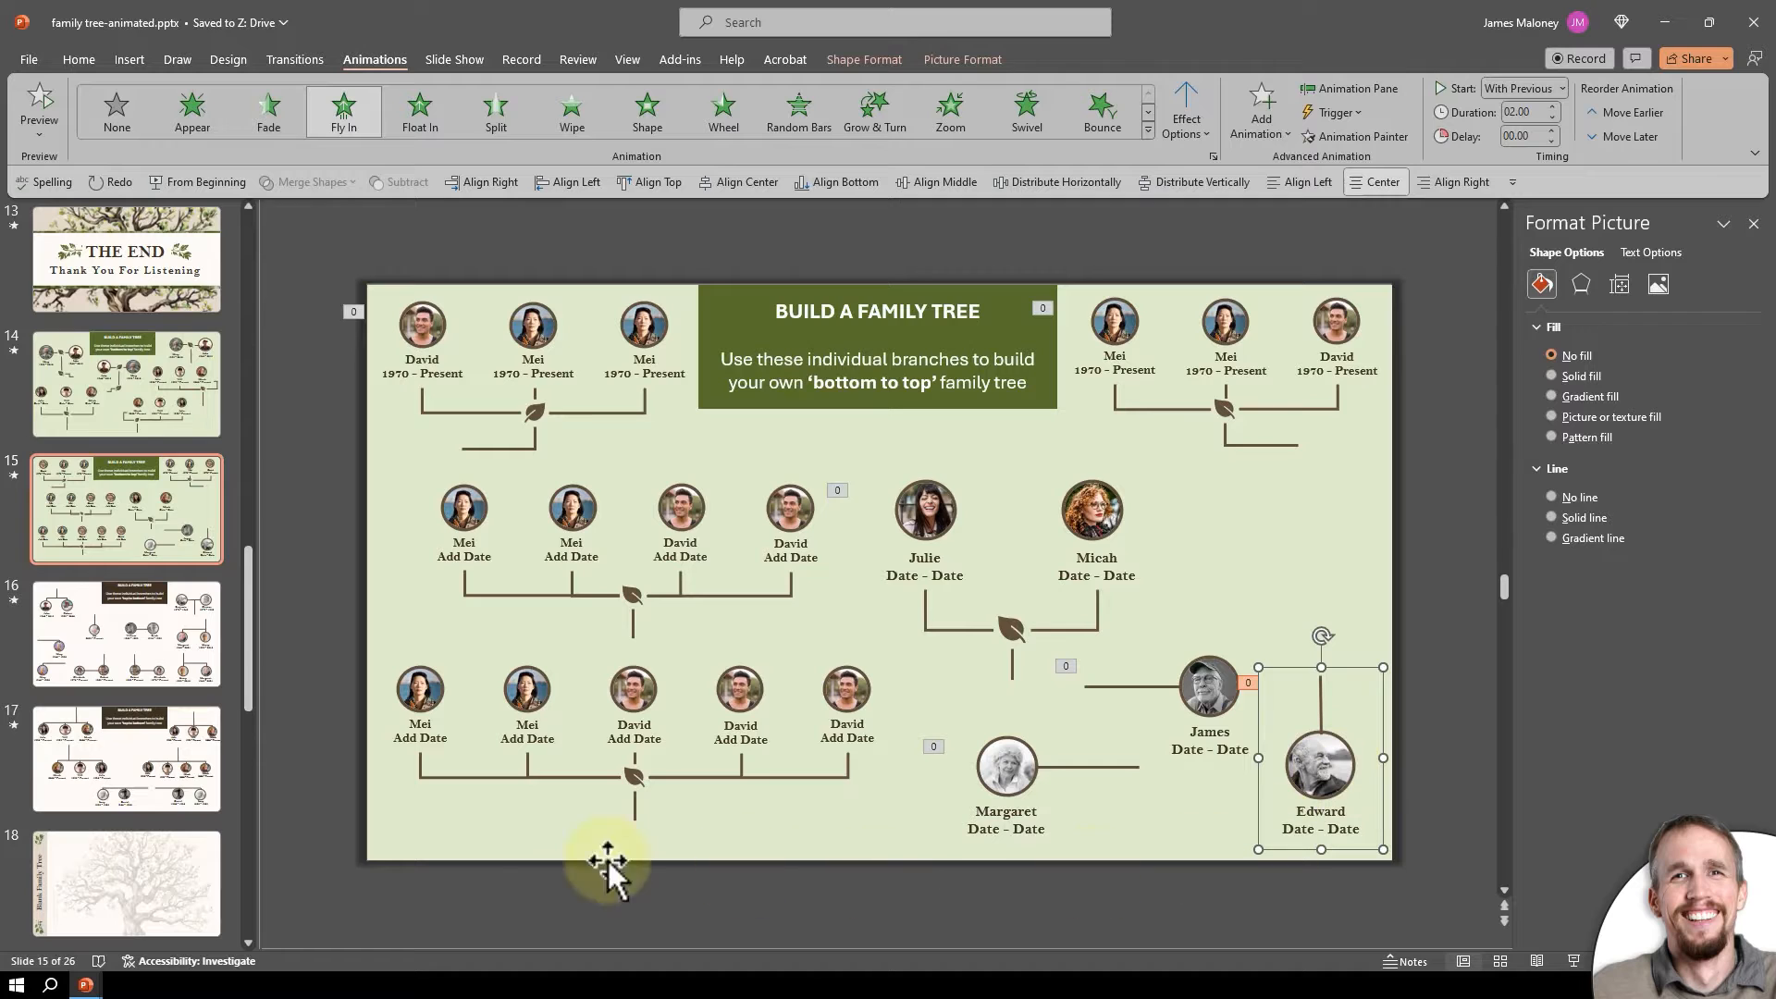
left_click(126, 884)
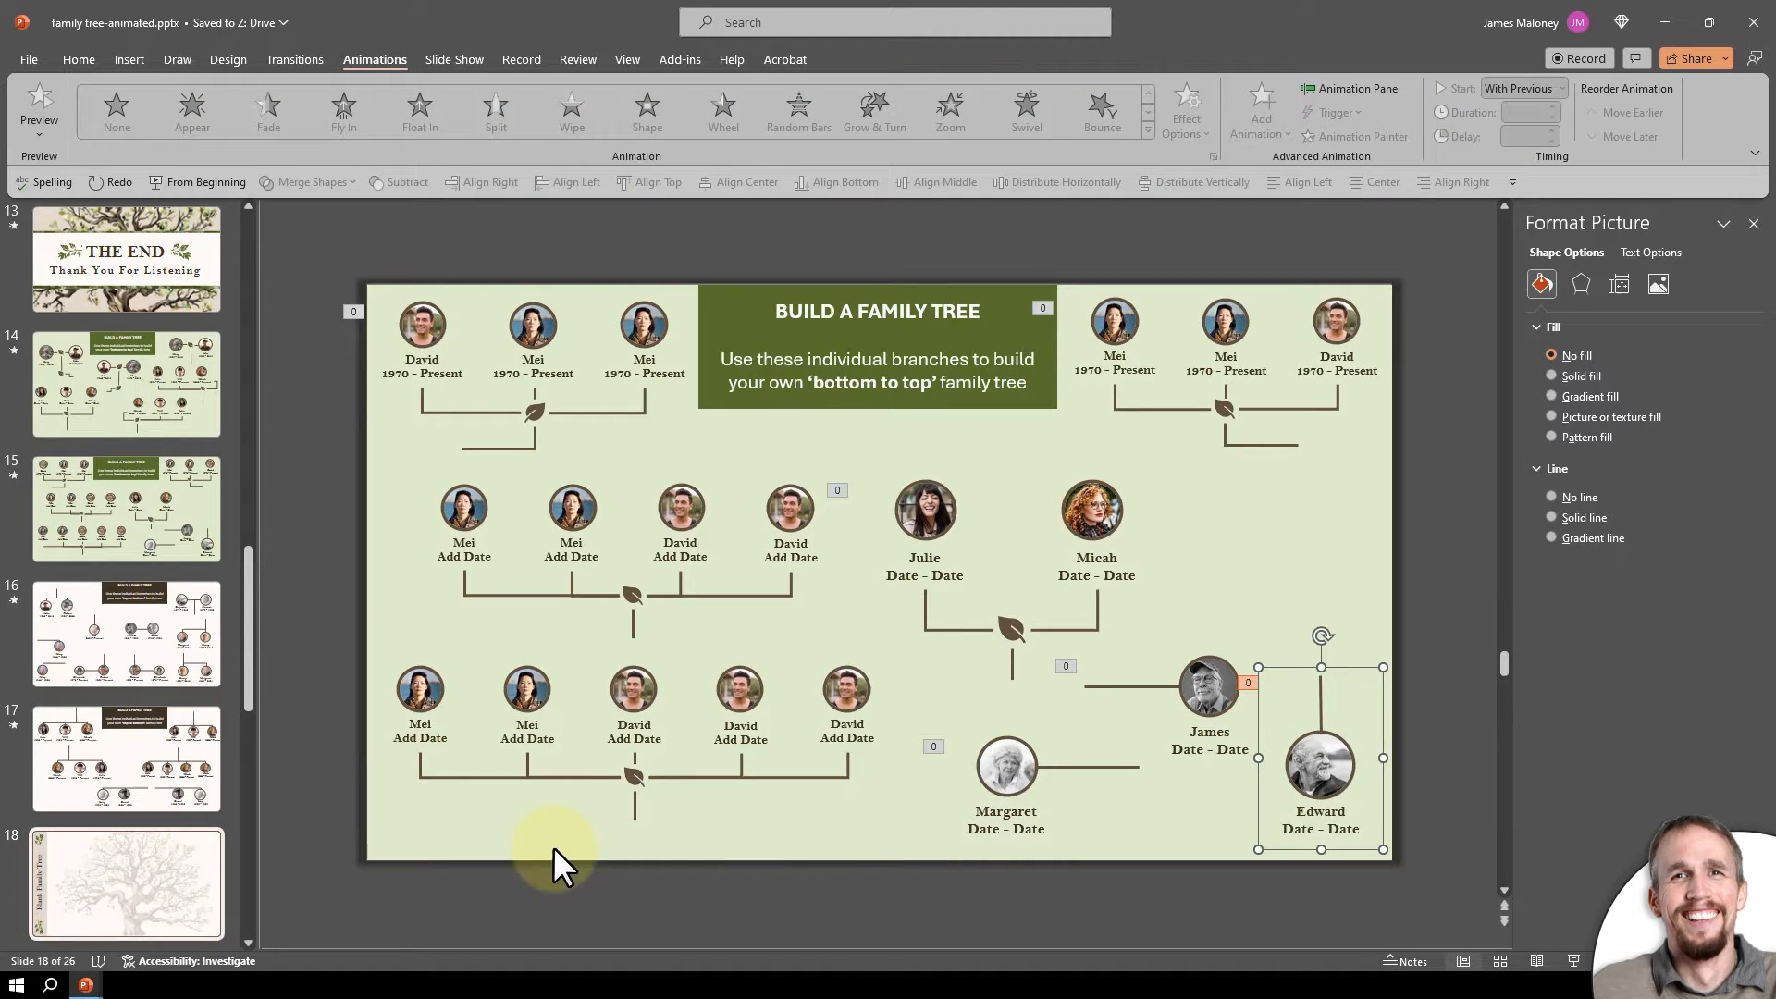
left_click(126, 508)
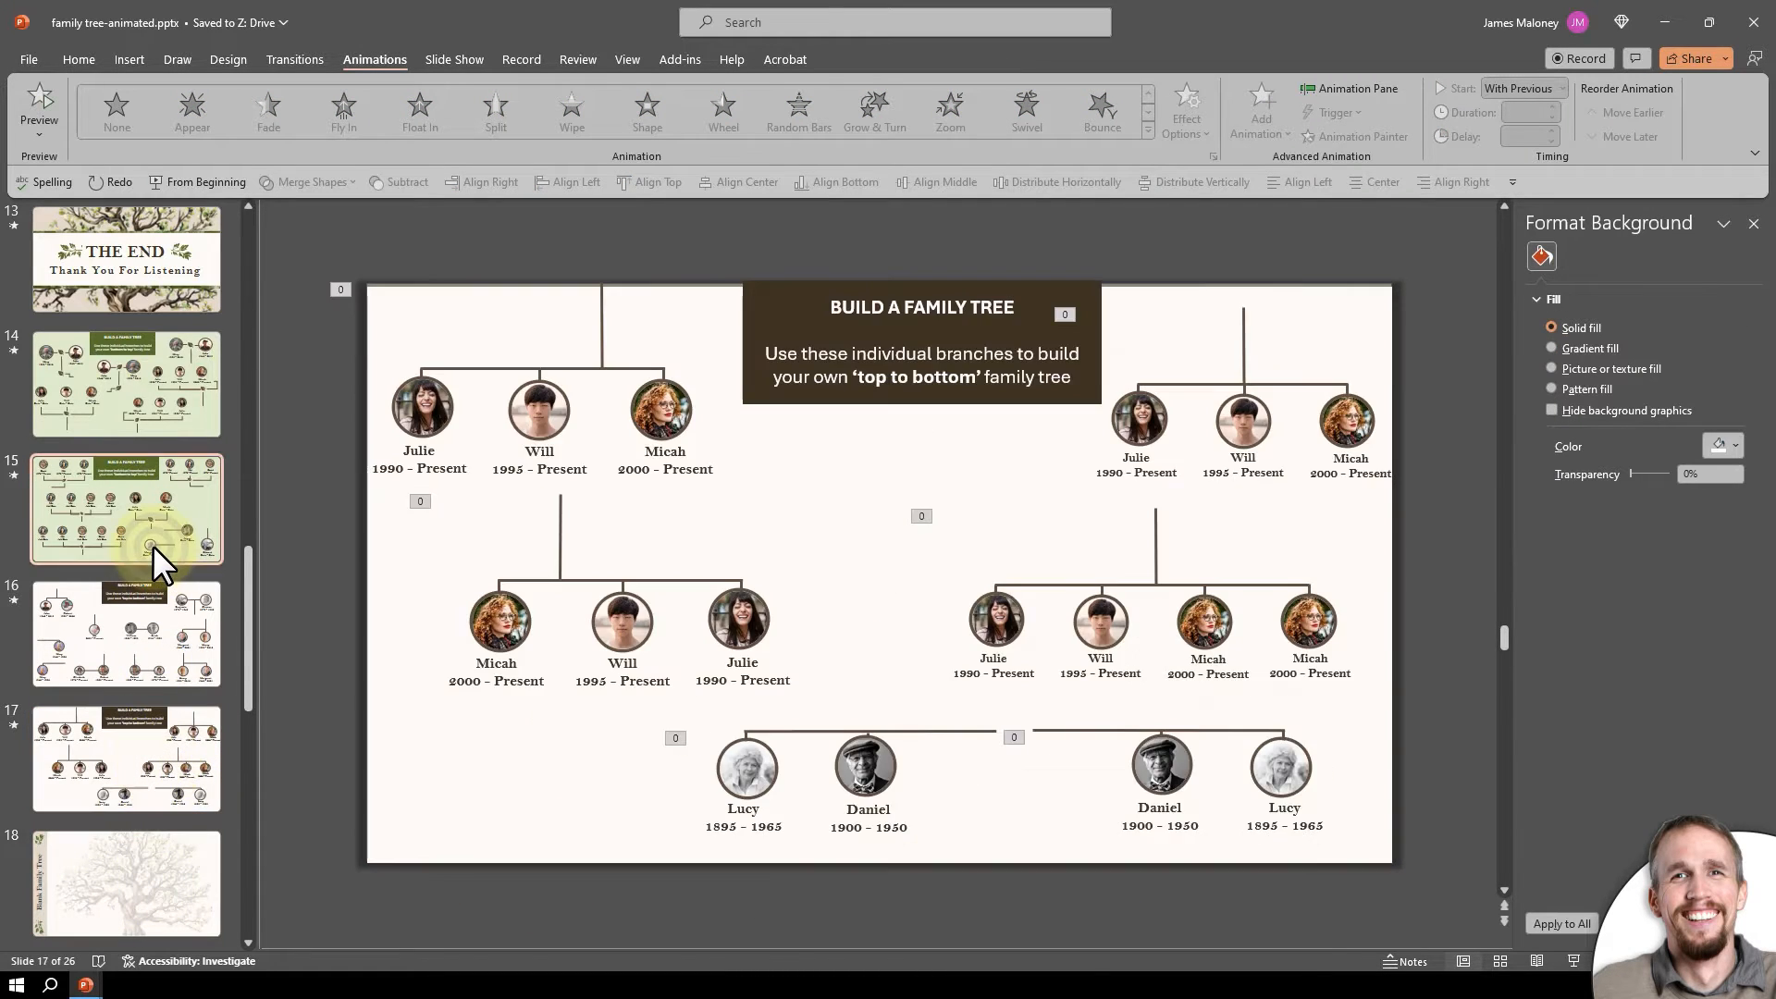
left_click(126, 508)
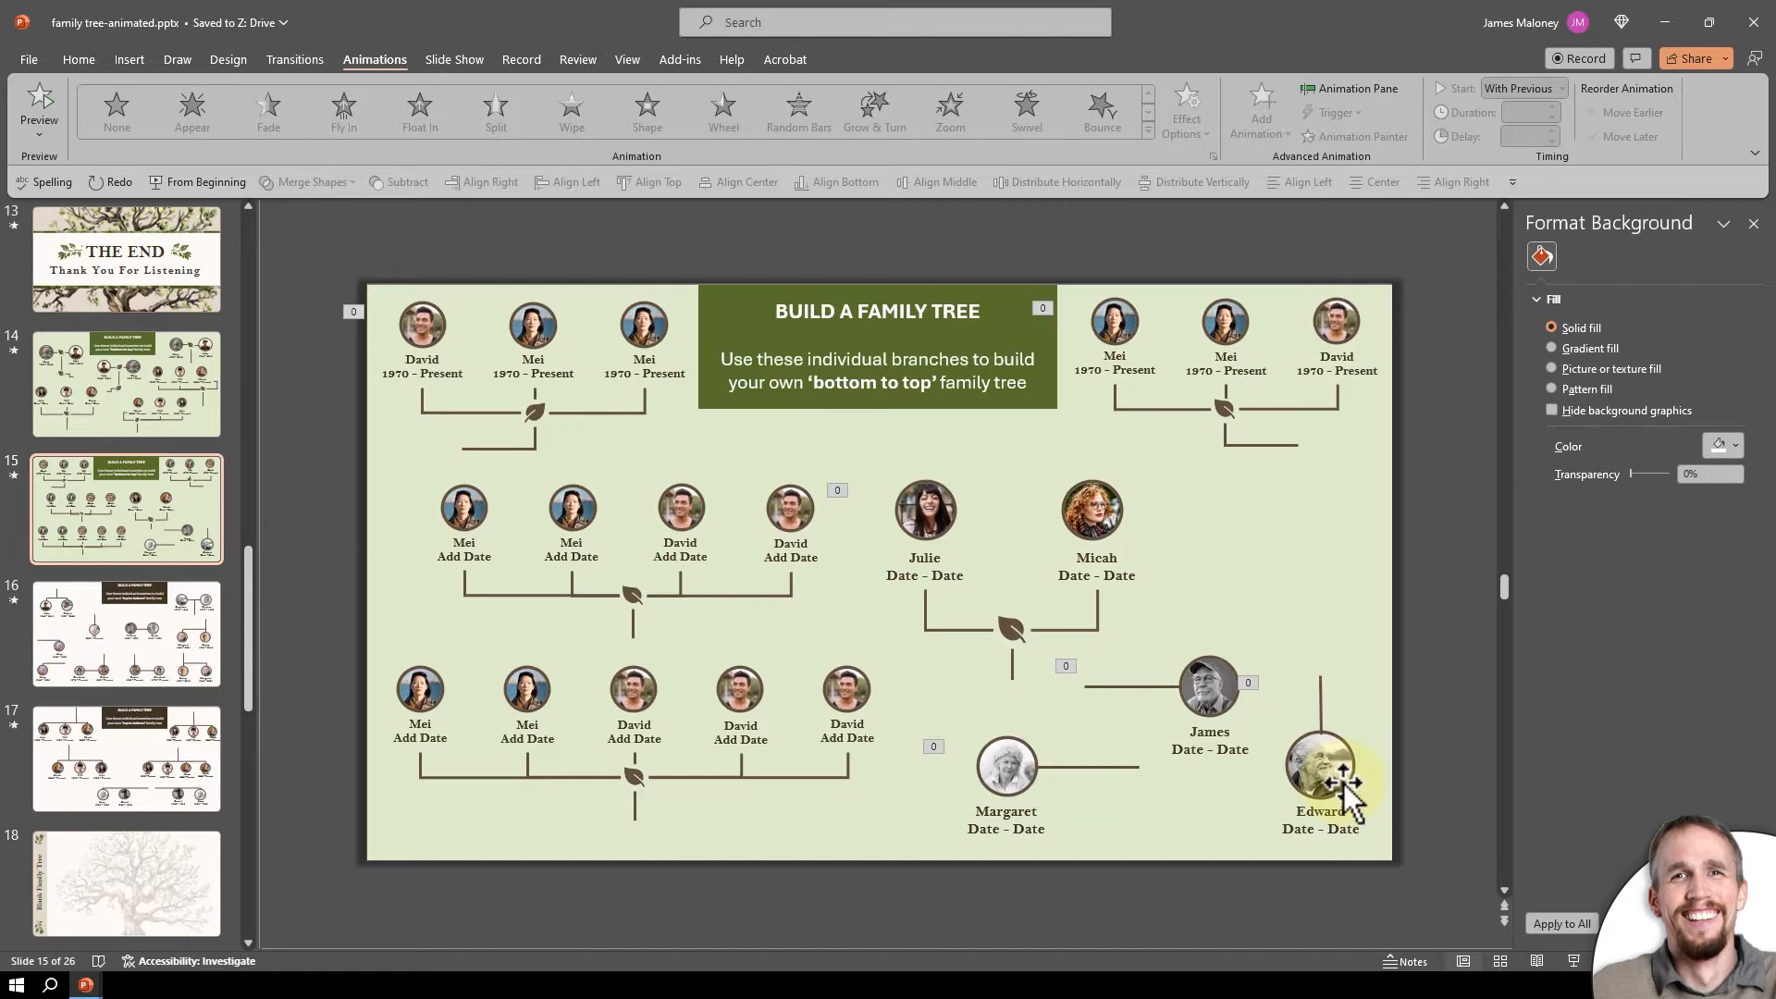
right_click(1320, 776)
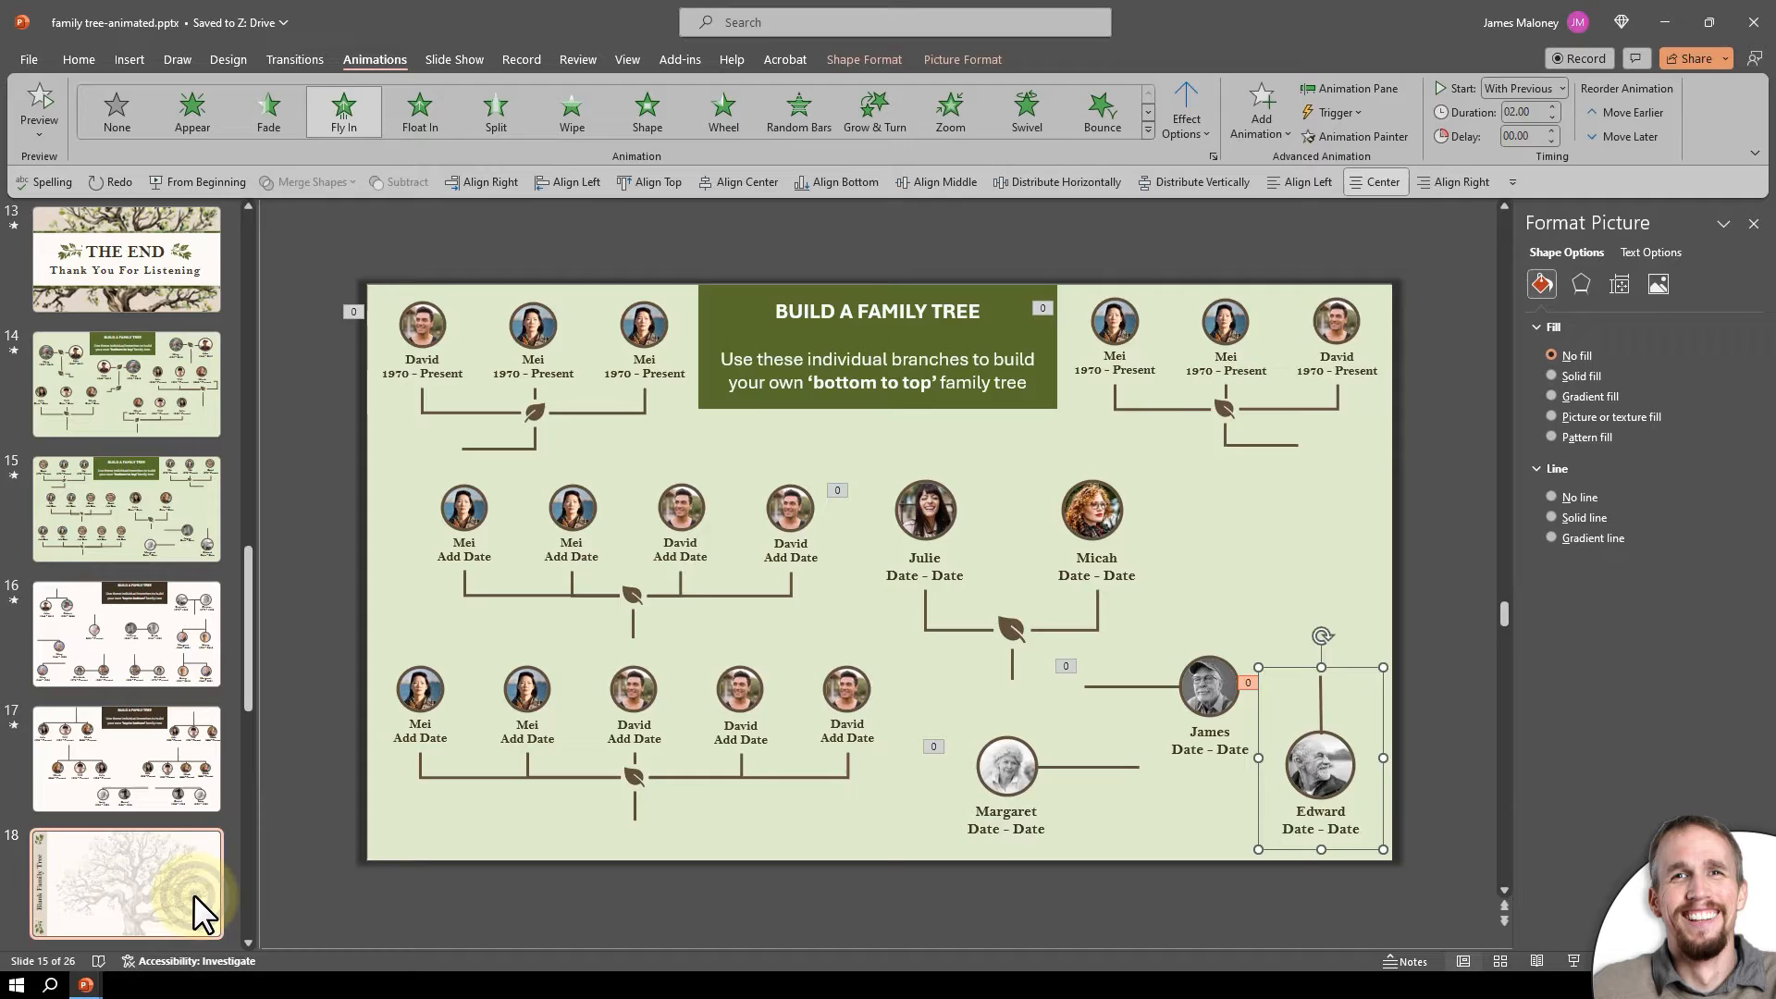
left_click(126, 883)
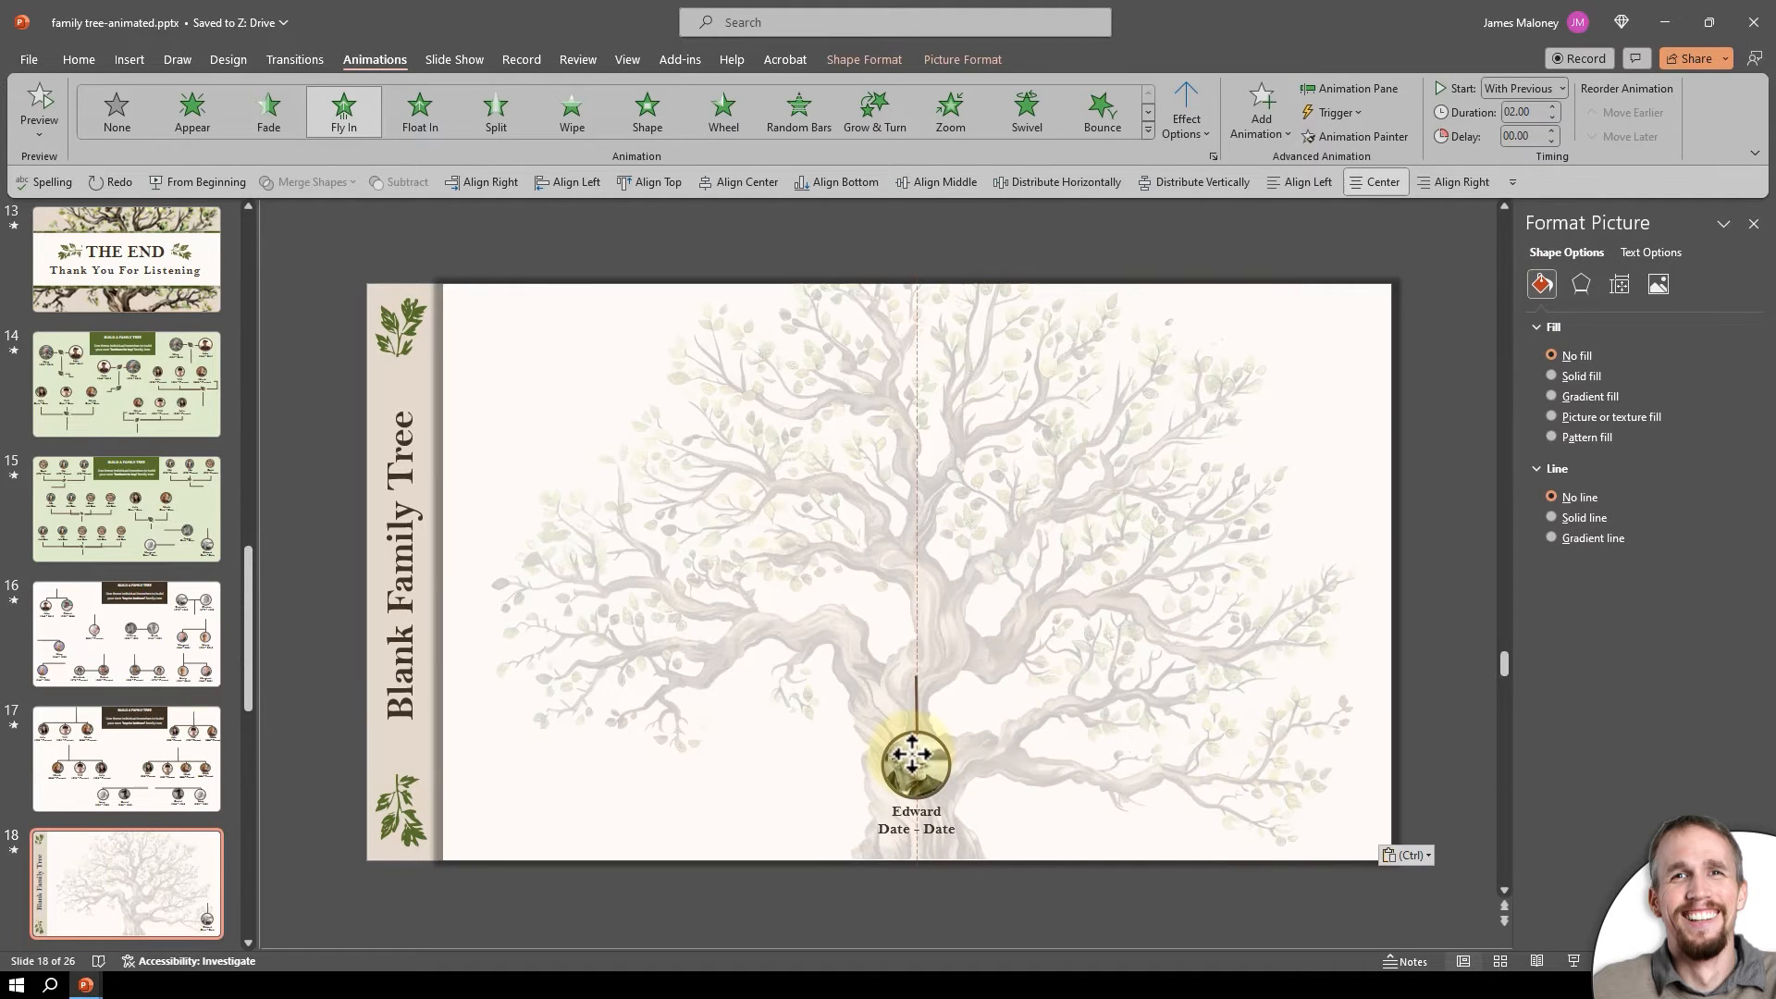
left_click(915, 756)
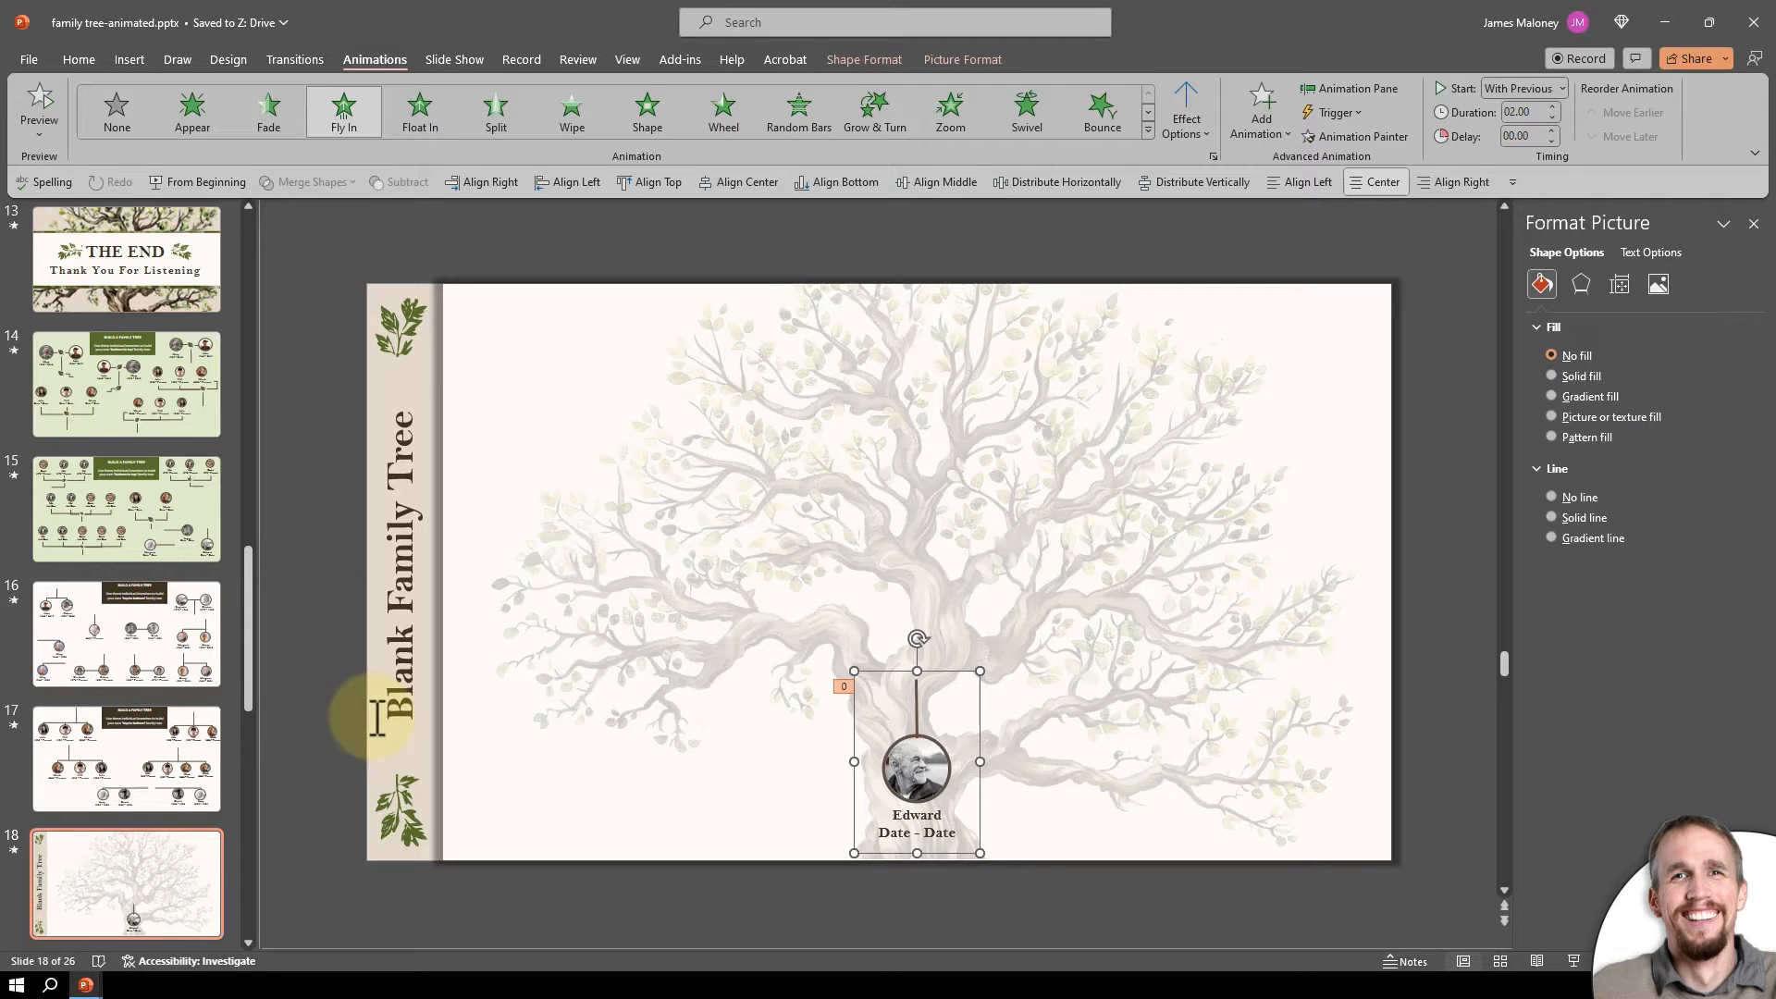
mouse_move(164, 414)
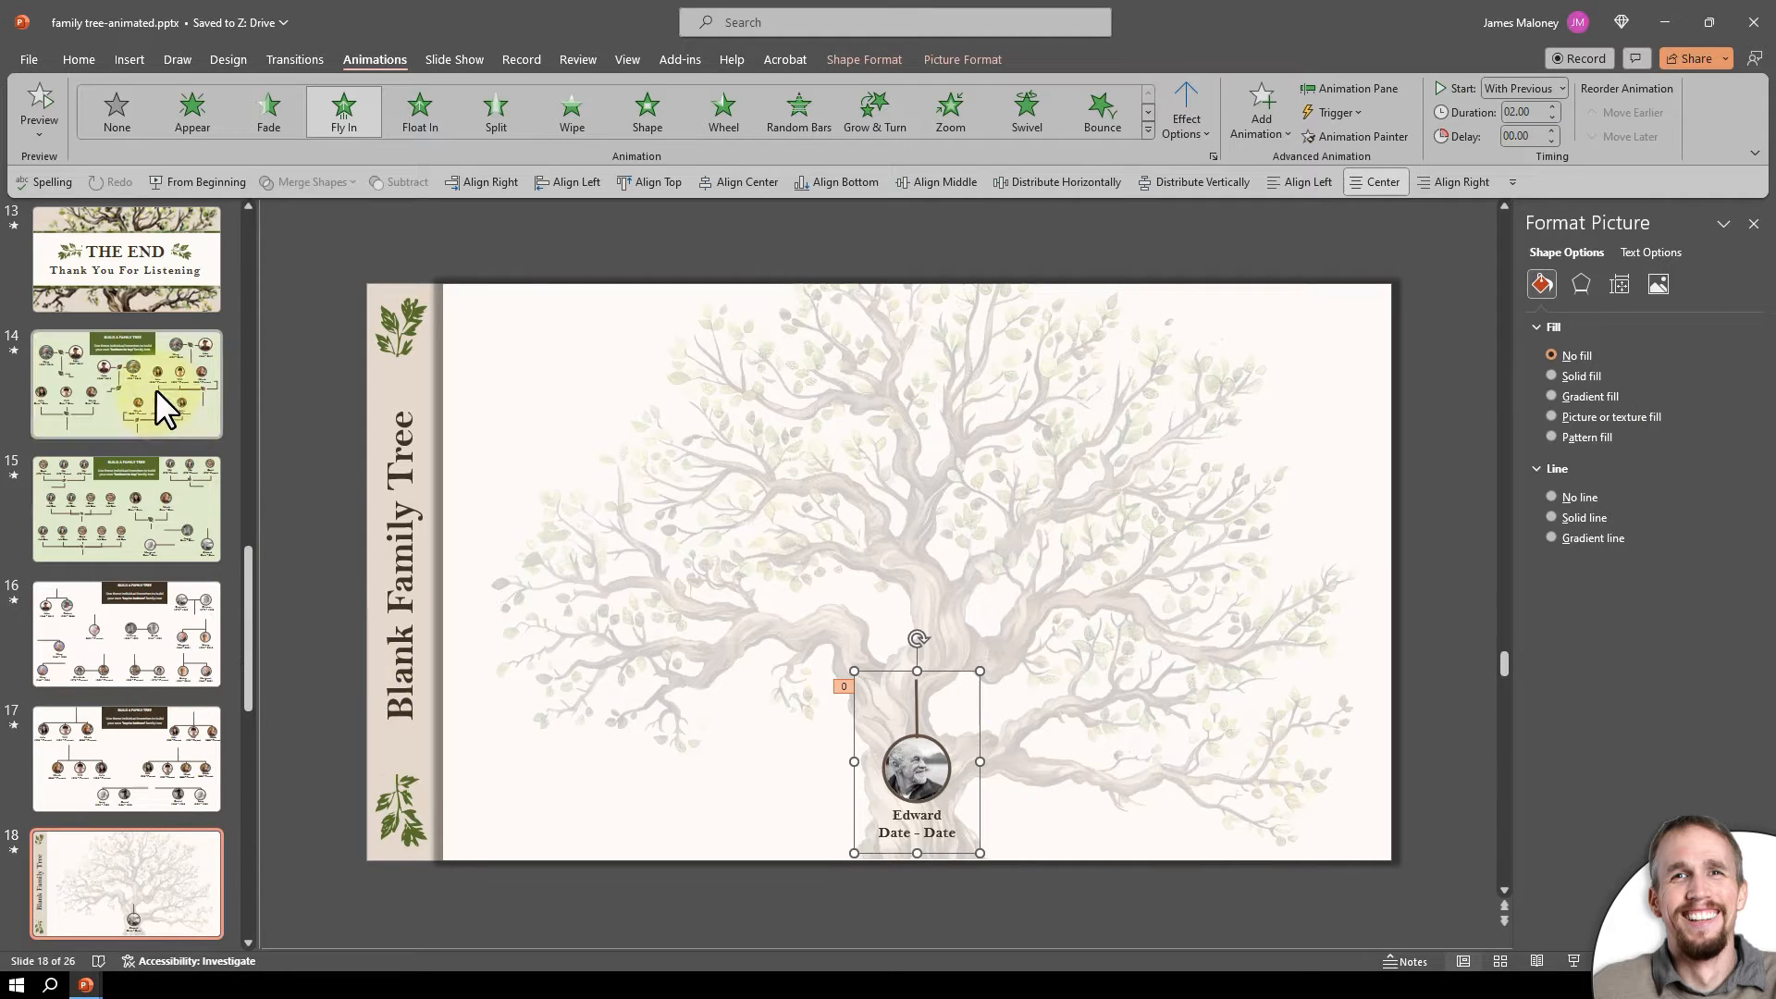
mouse_move(131, 474)
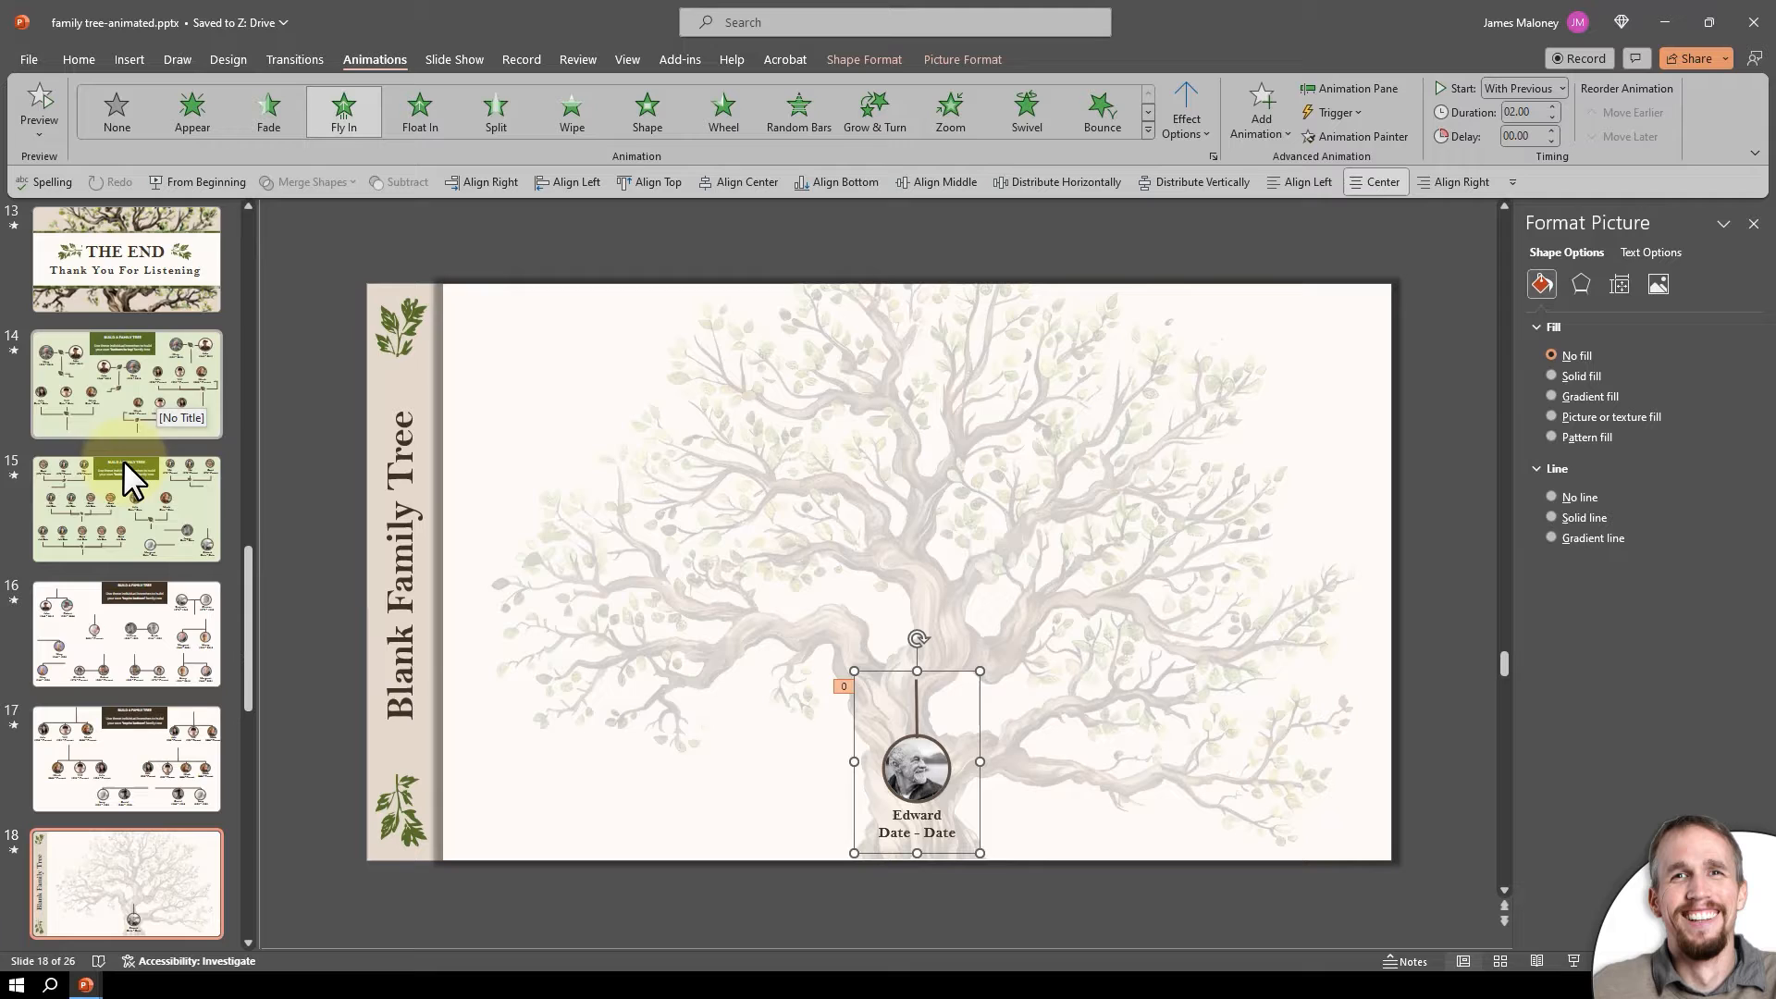
Copy Margaret's branch from slide 15 to slide 18 and join her right beside Edward.
left_click(126, 383)
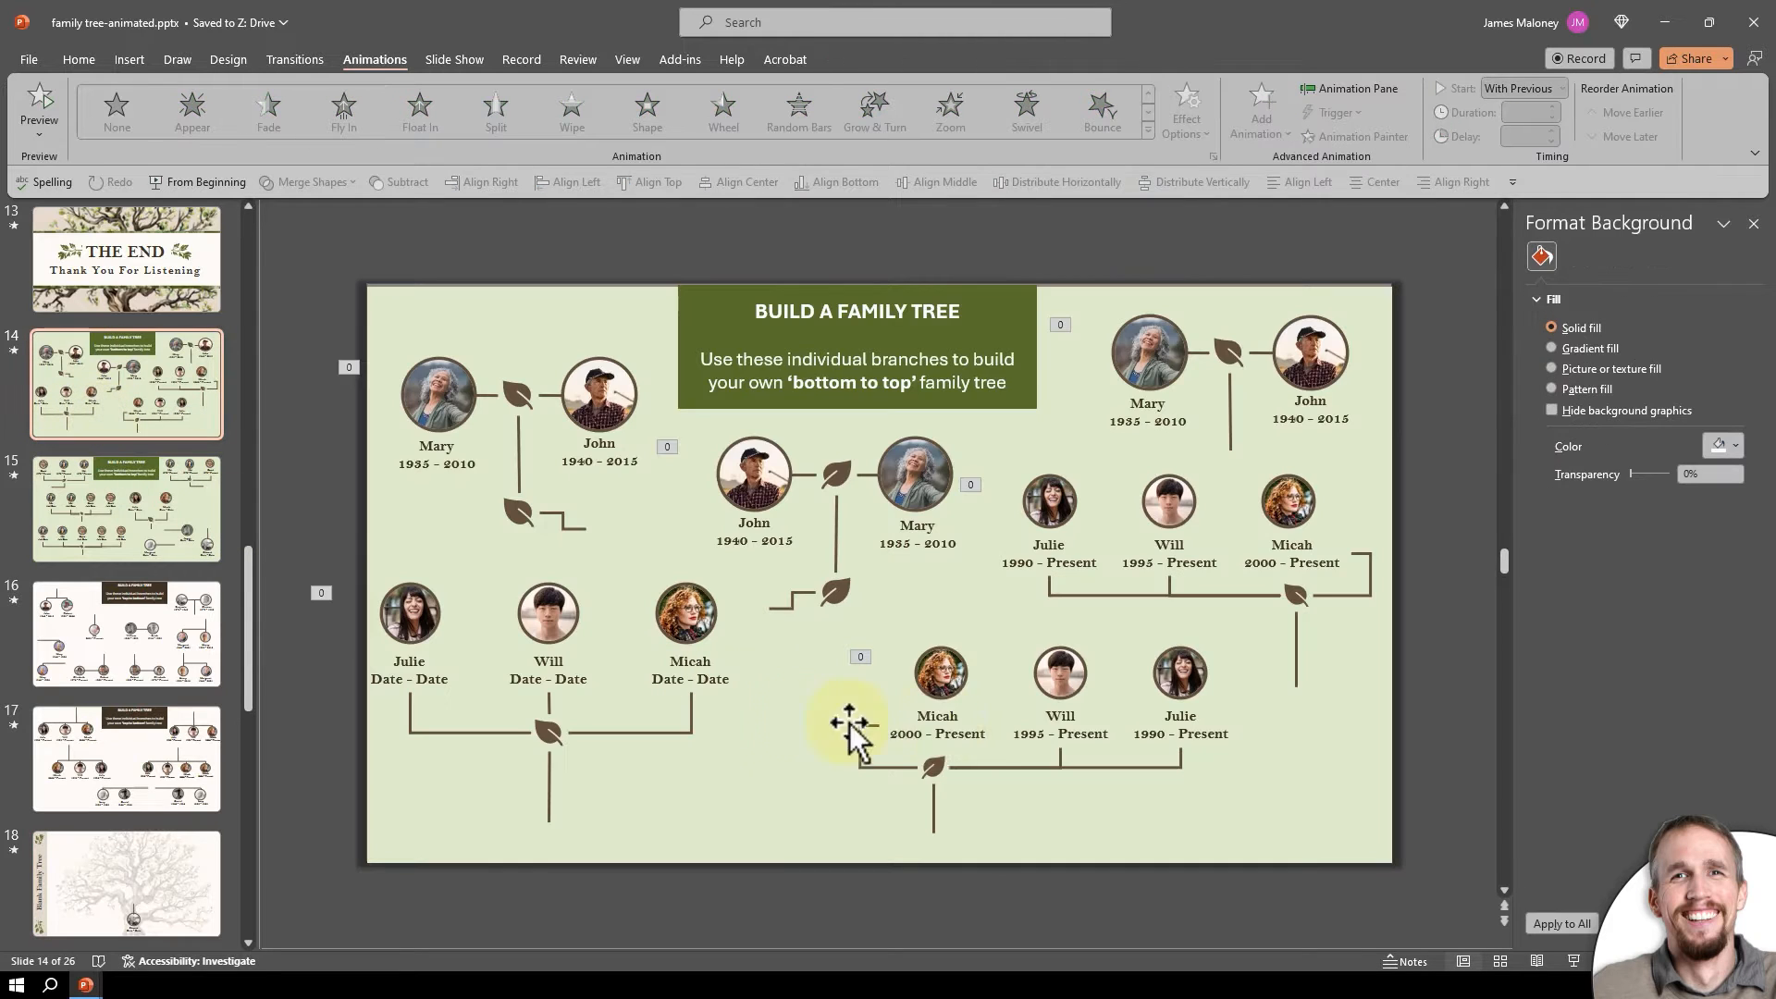
mouse_move(561, 765)
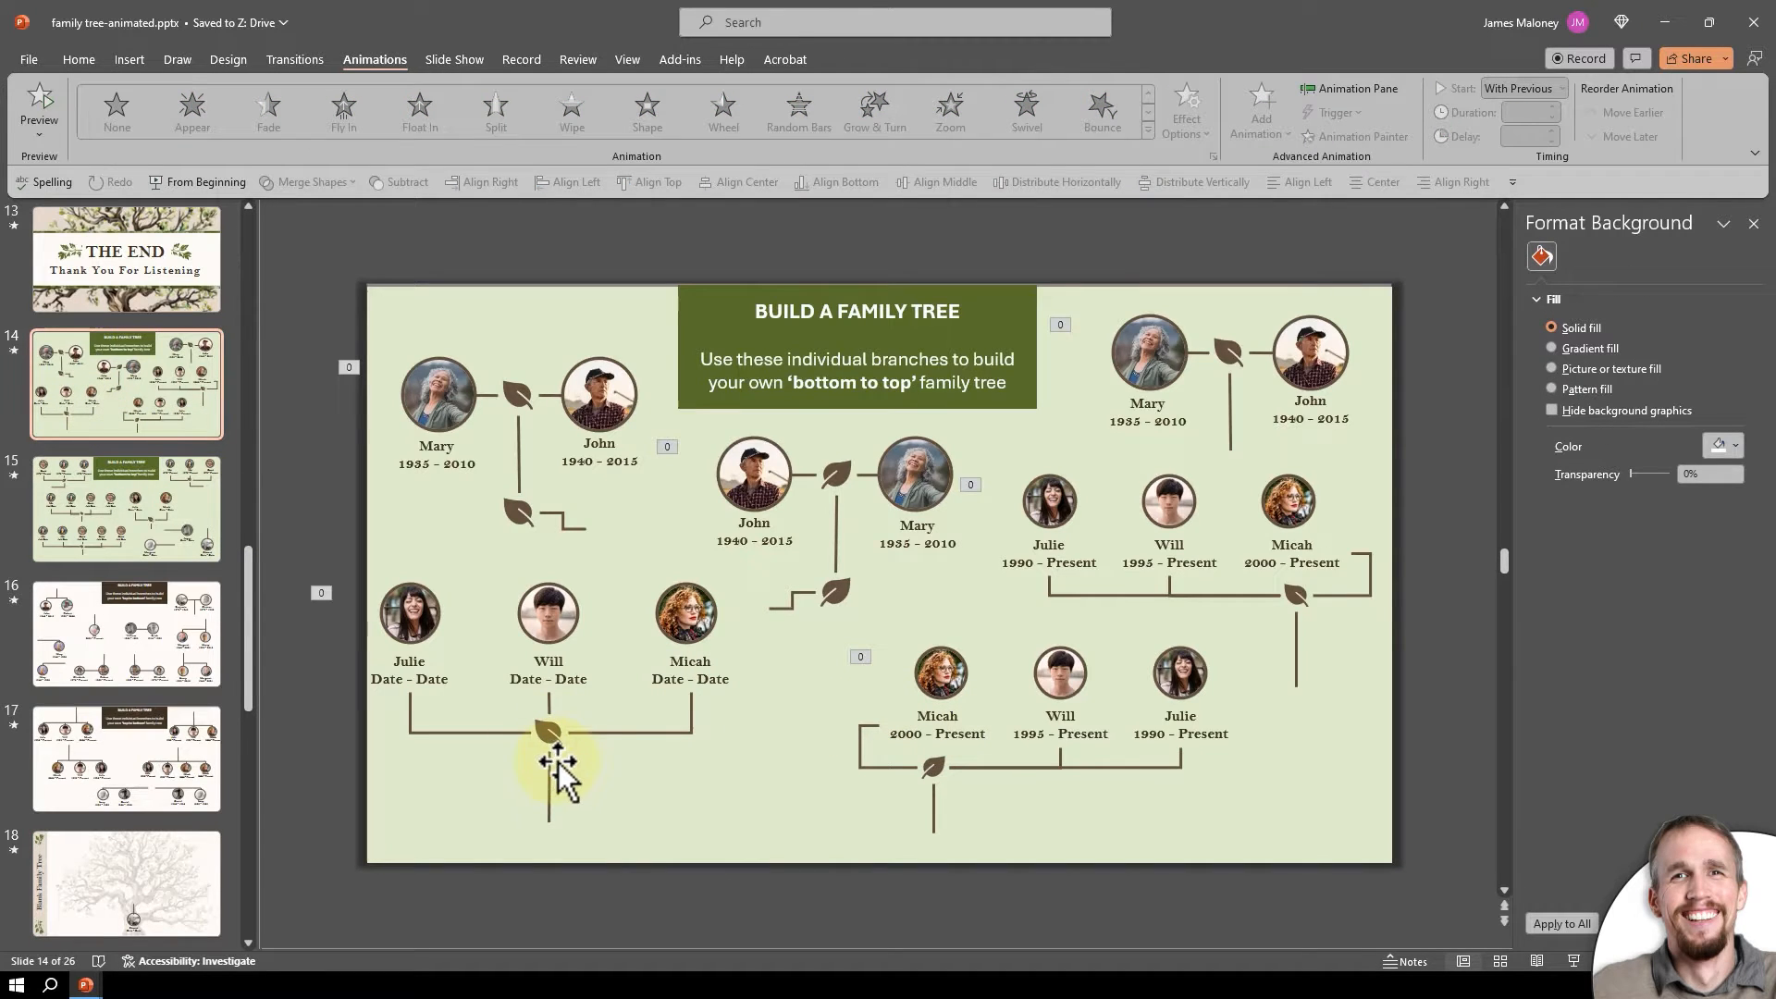
left_click(125, 508)
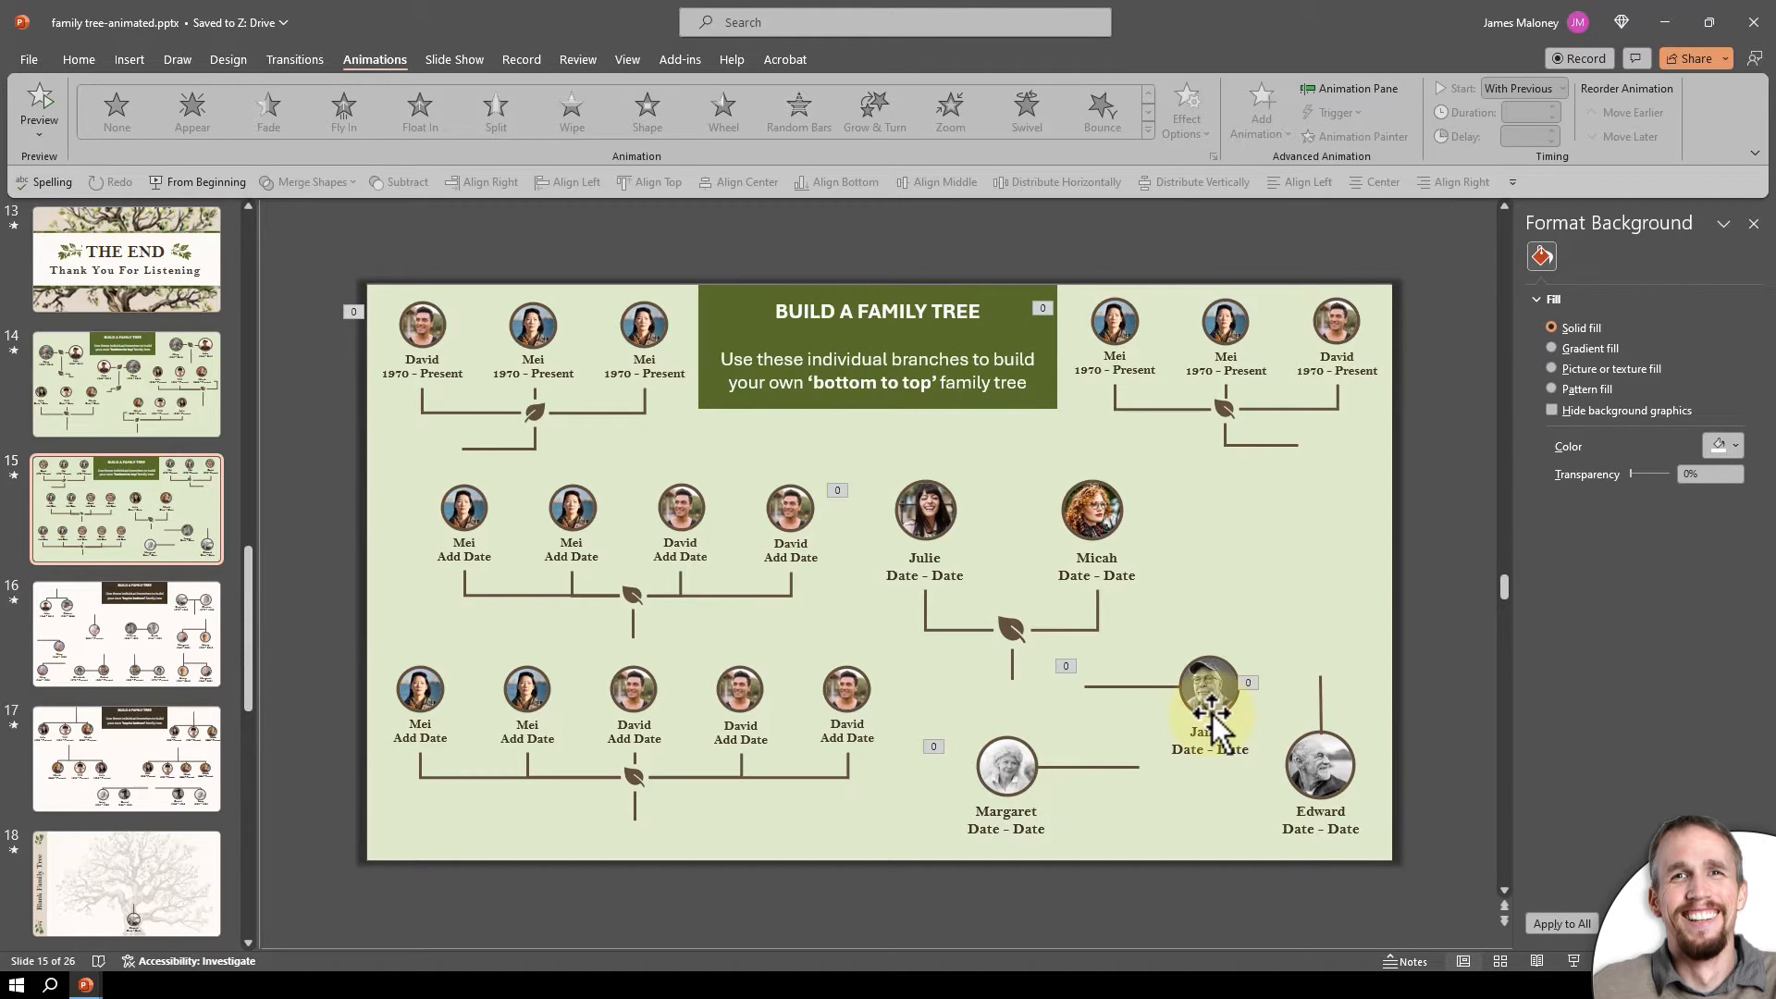
left_click(1208, 695)
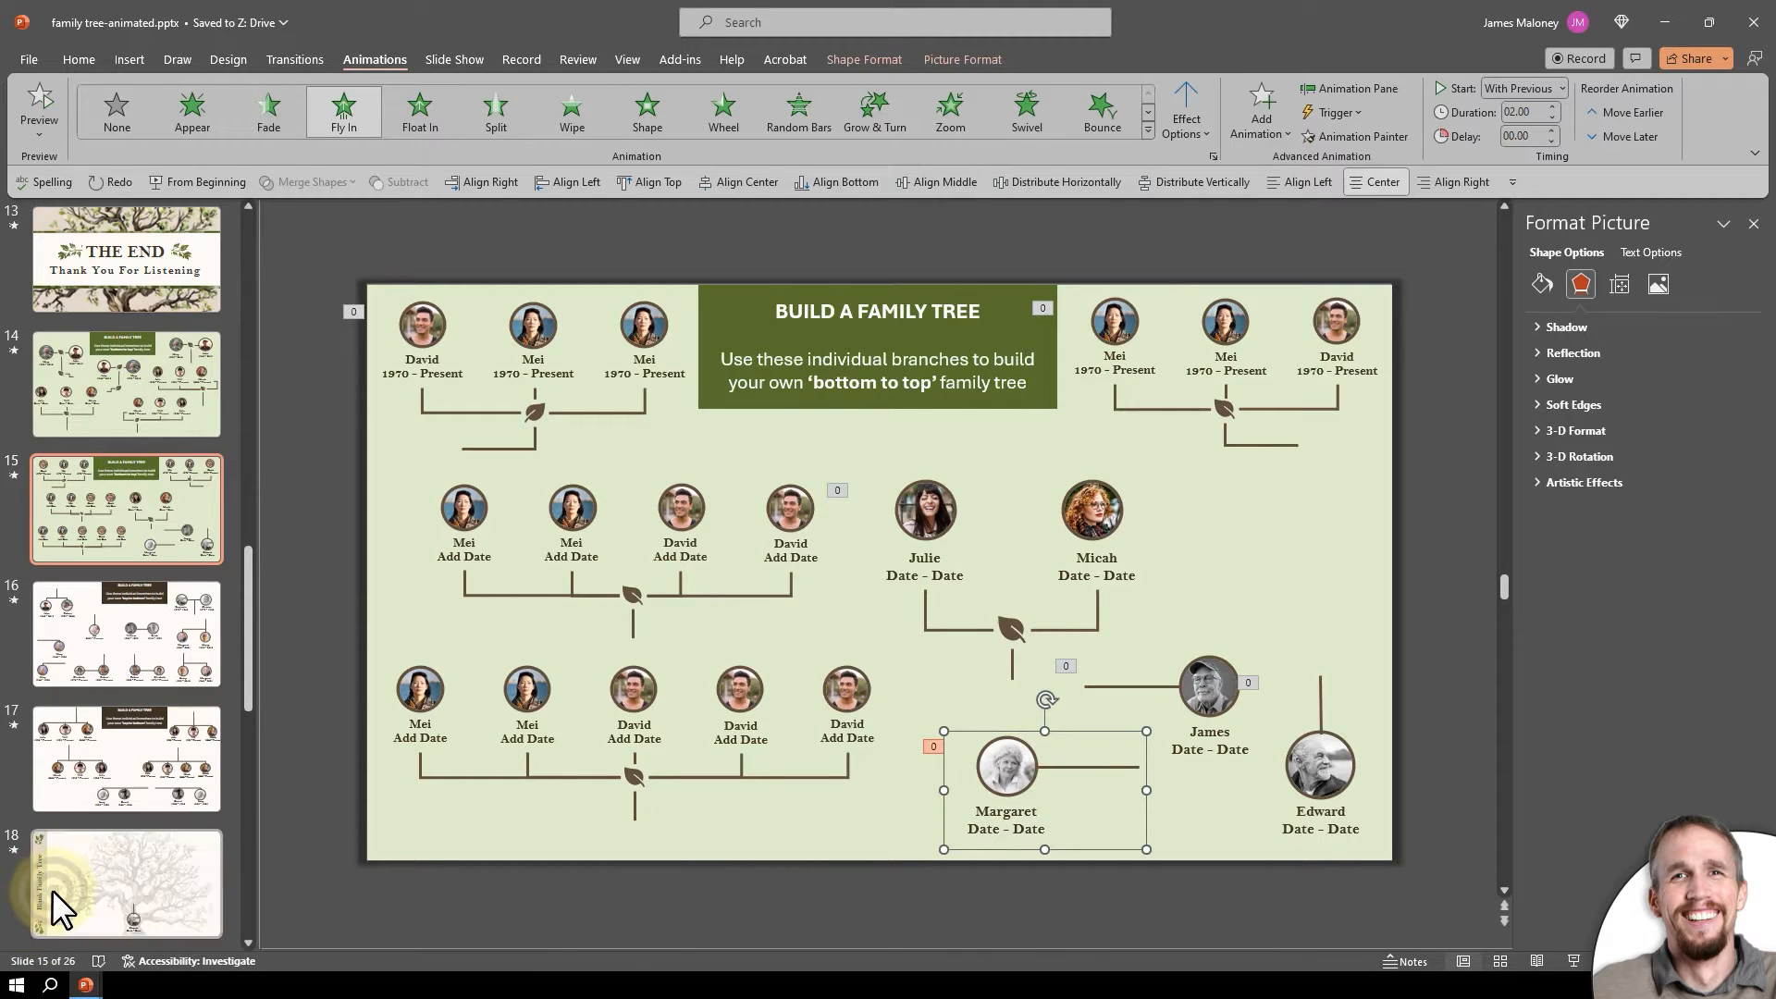
left_click(126, 884)
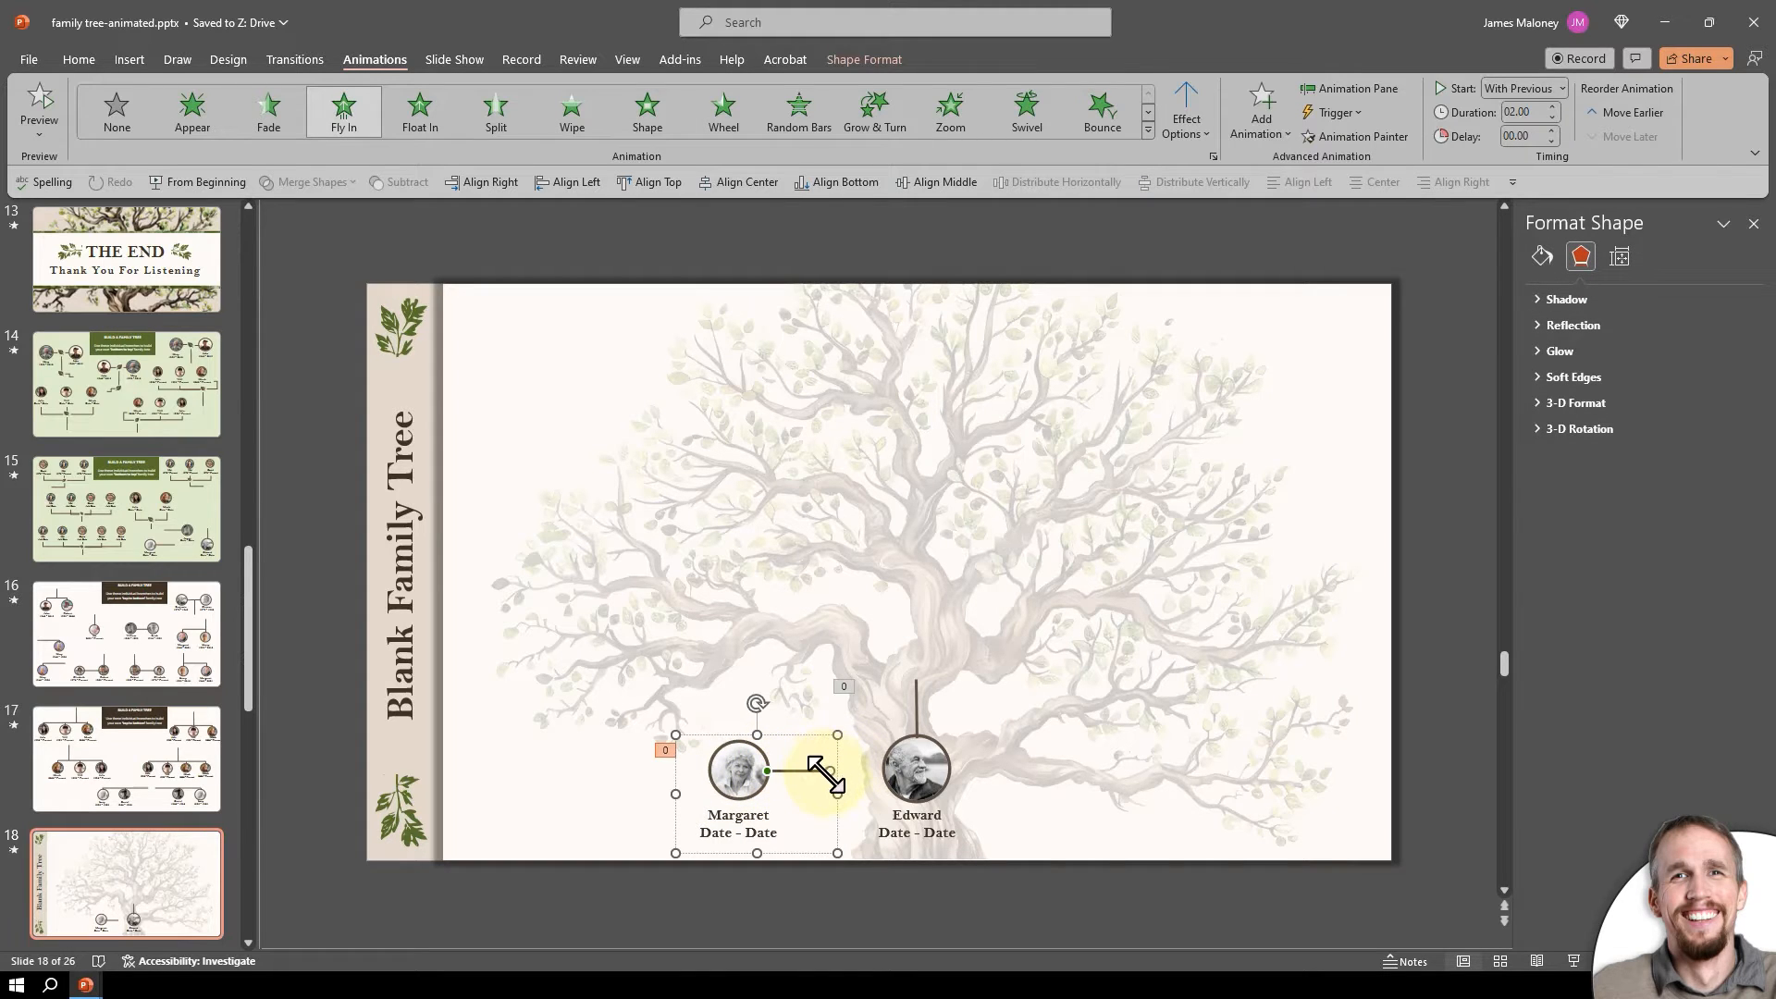
left_click(737, 771)
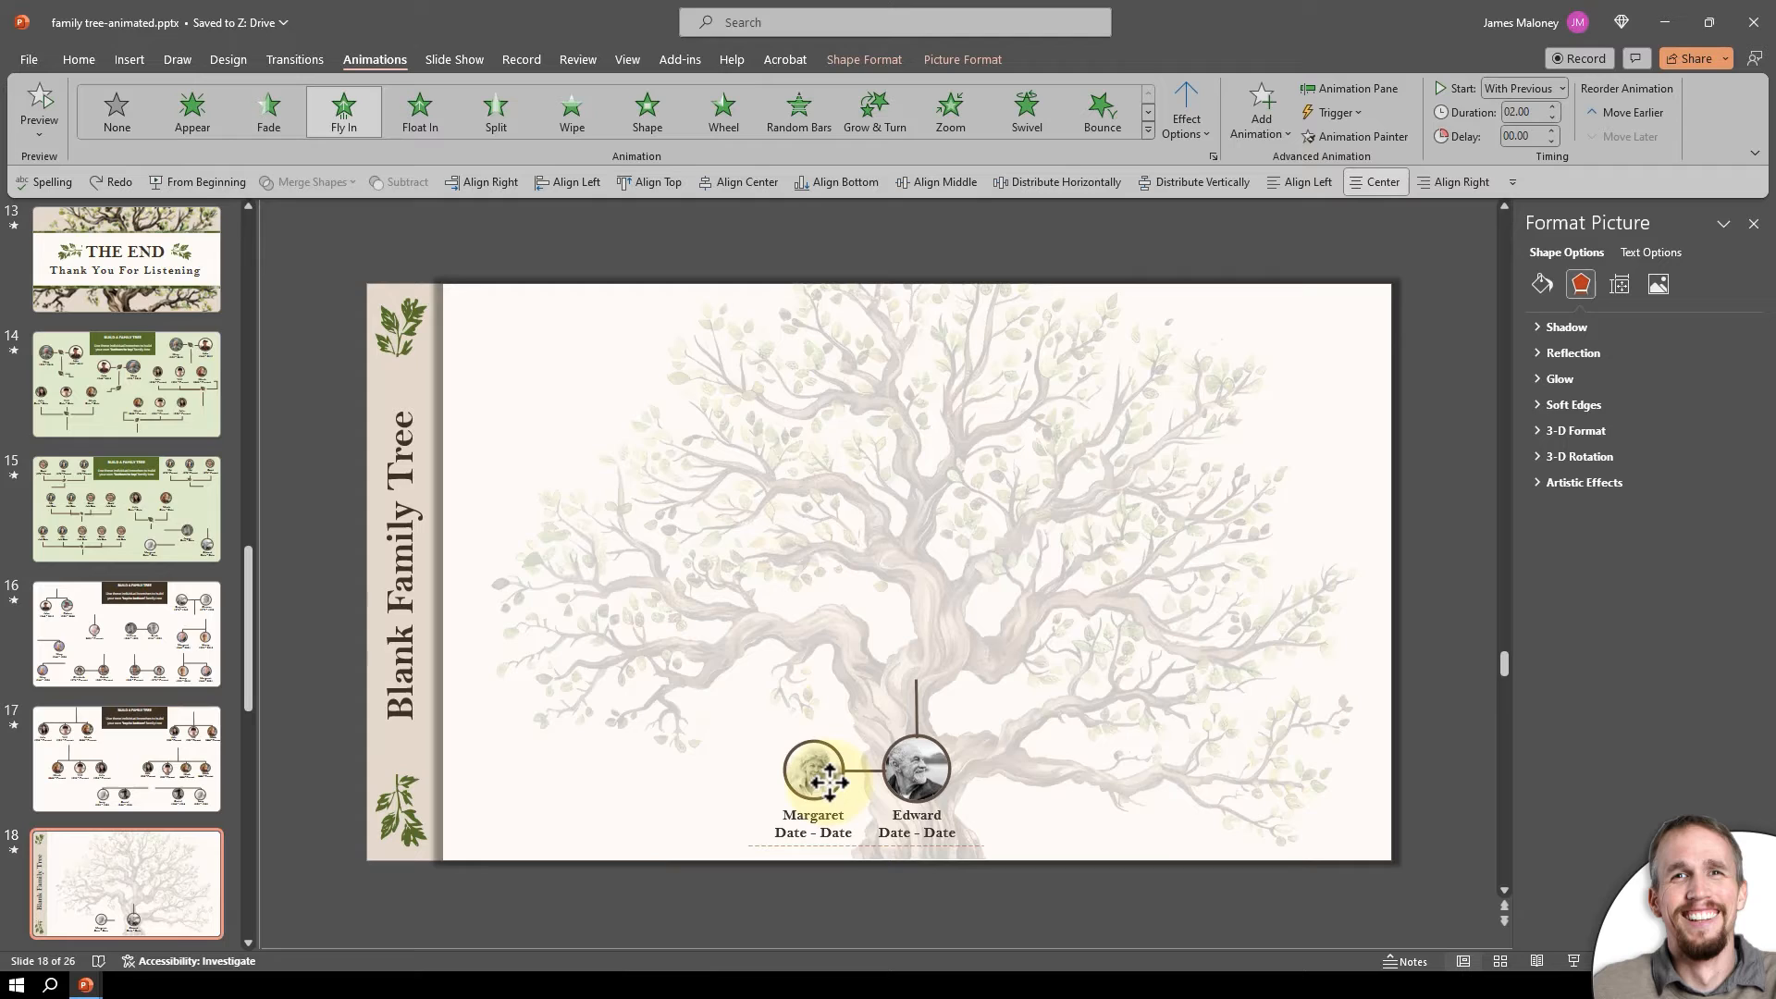
left_click(814, 776)
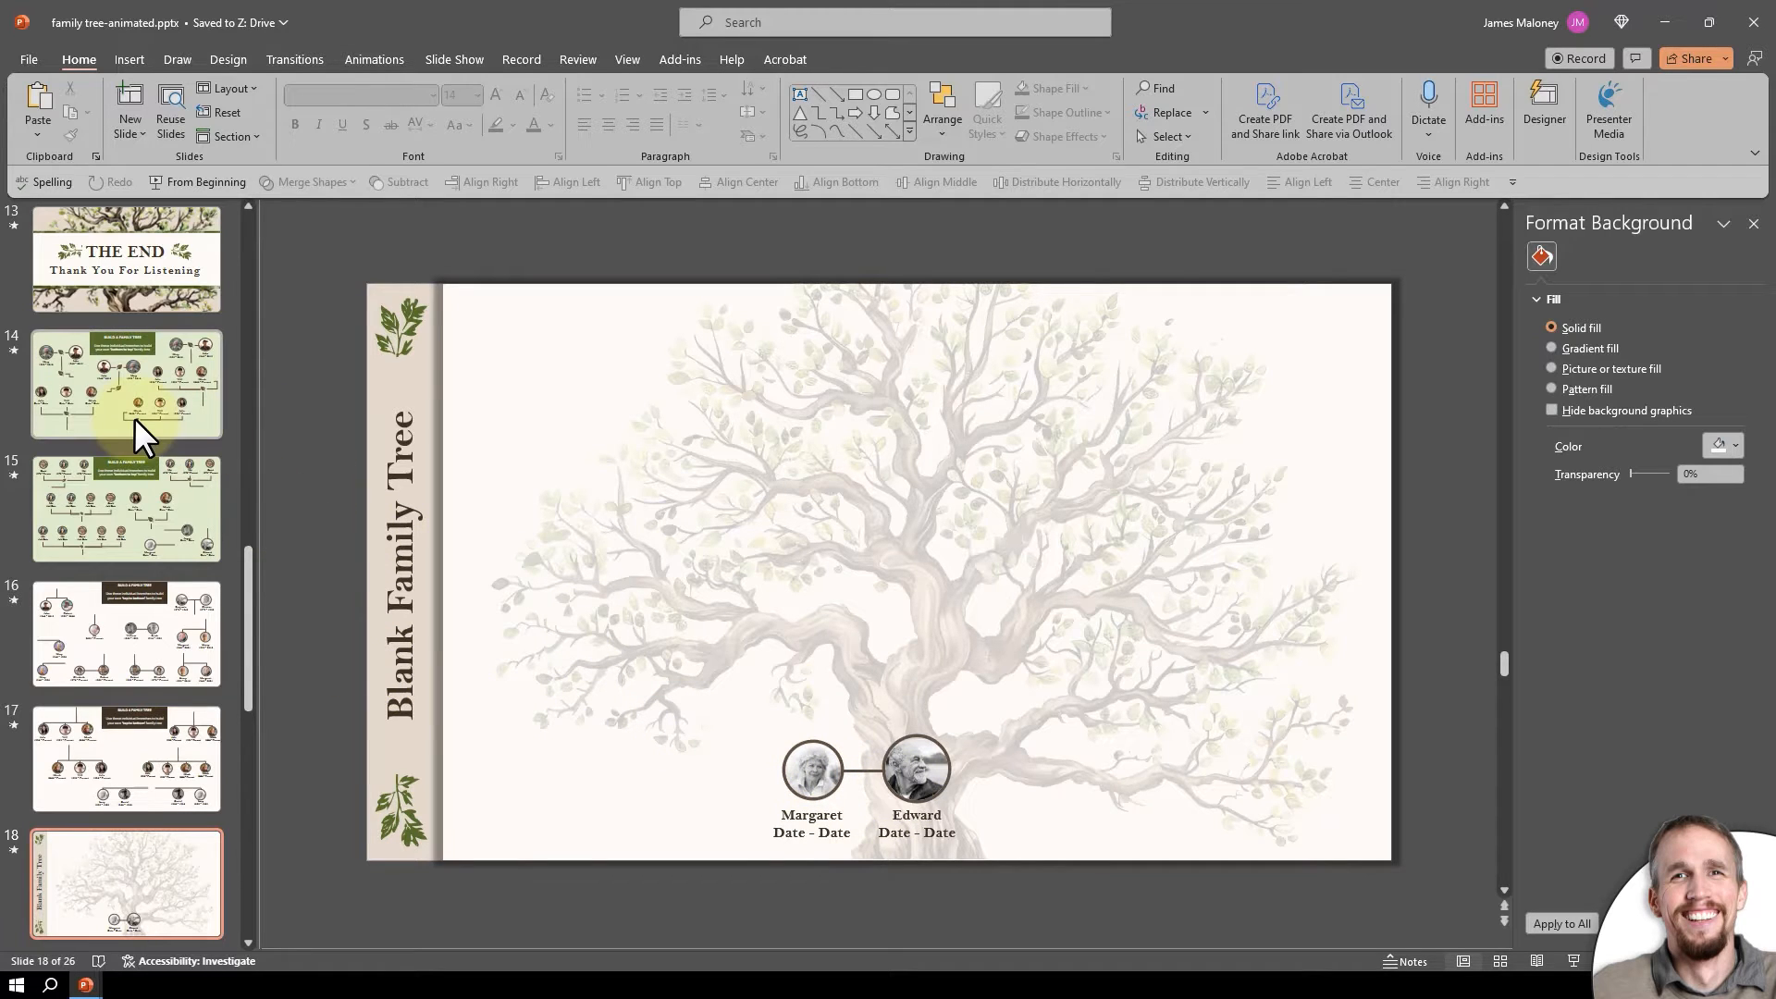
Paste the Julie, Will and Micah branch above the couple and a James spouse beside Micah.
left_click(126, 383)
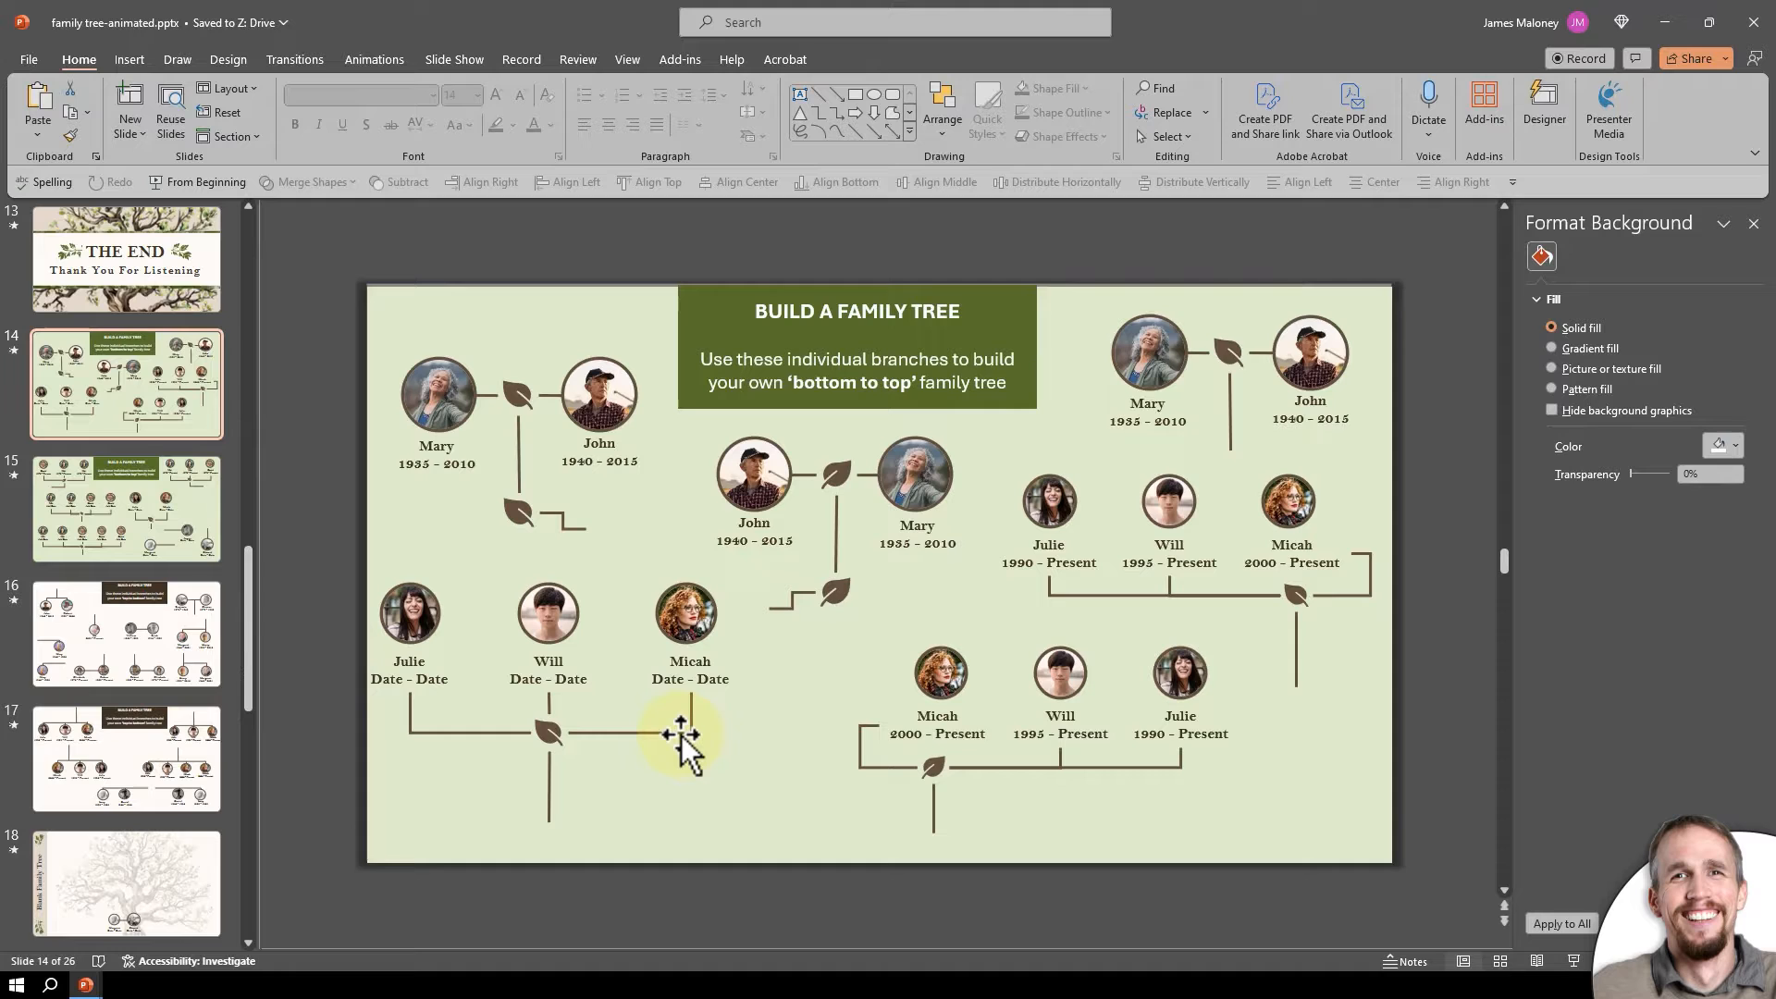
left_click(680, 737)
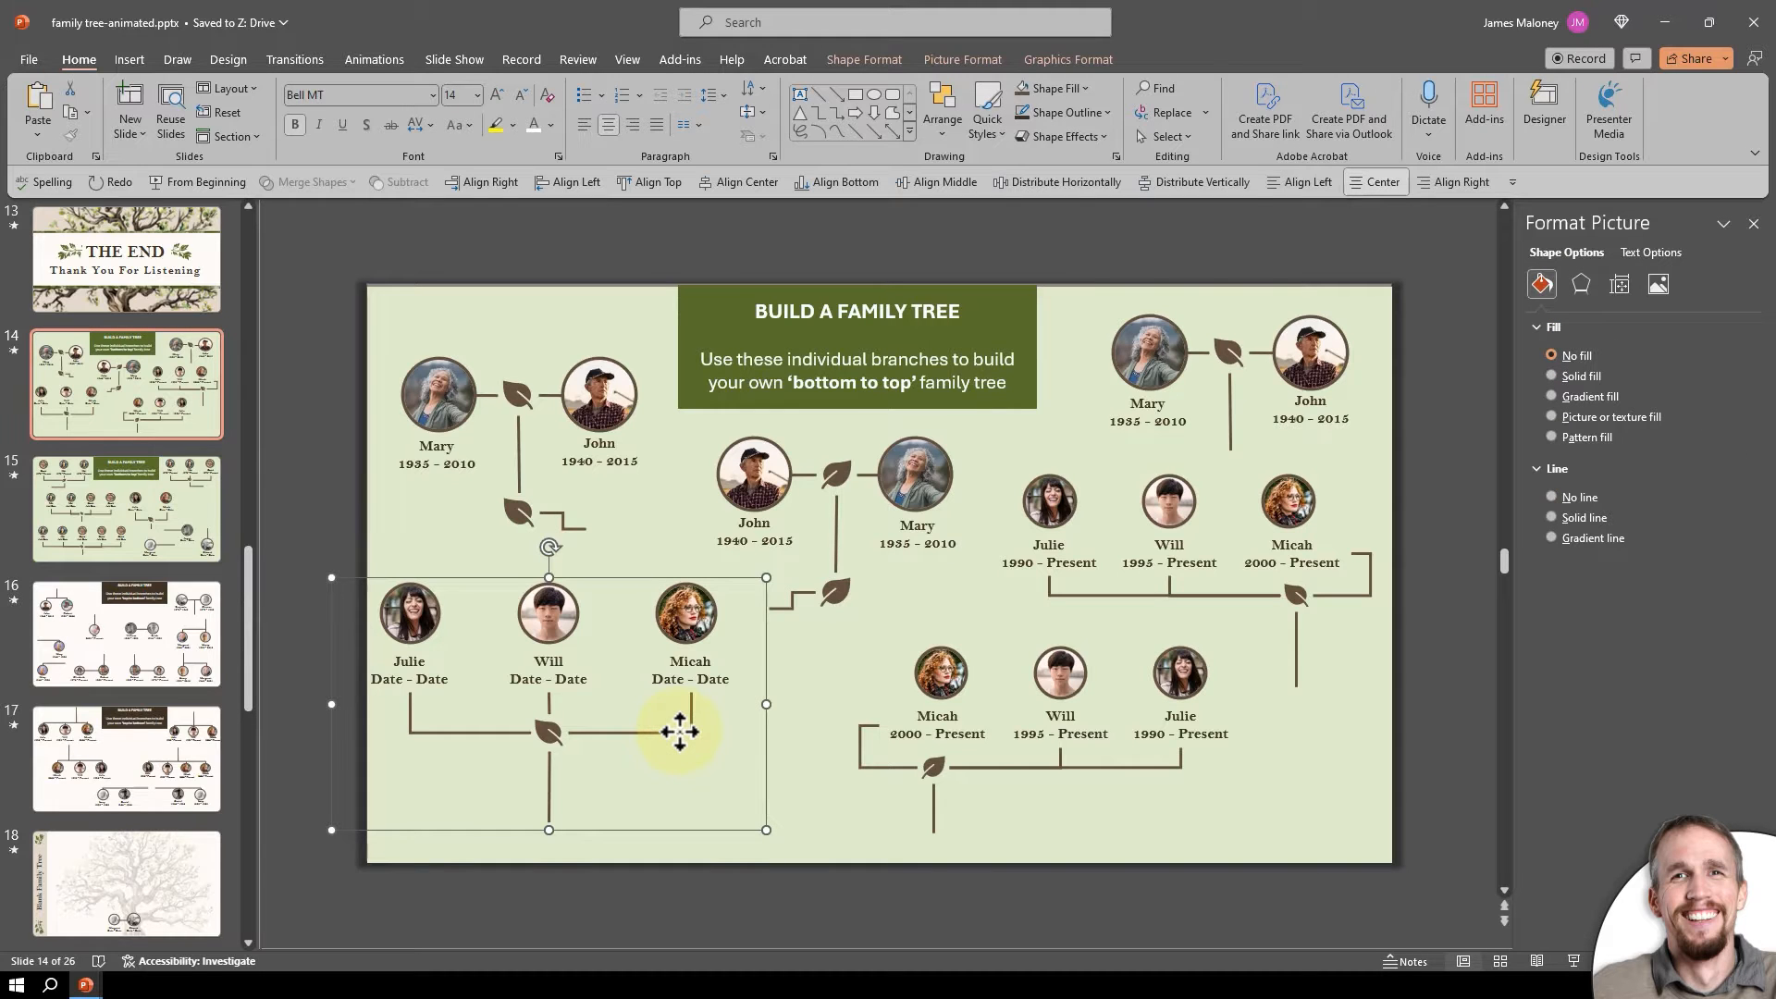
left_click(126, 885)
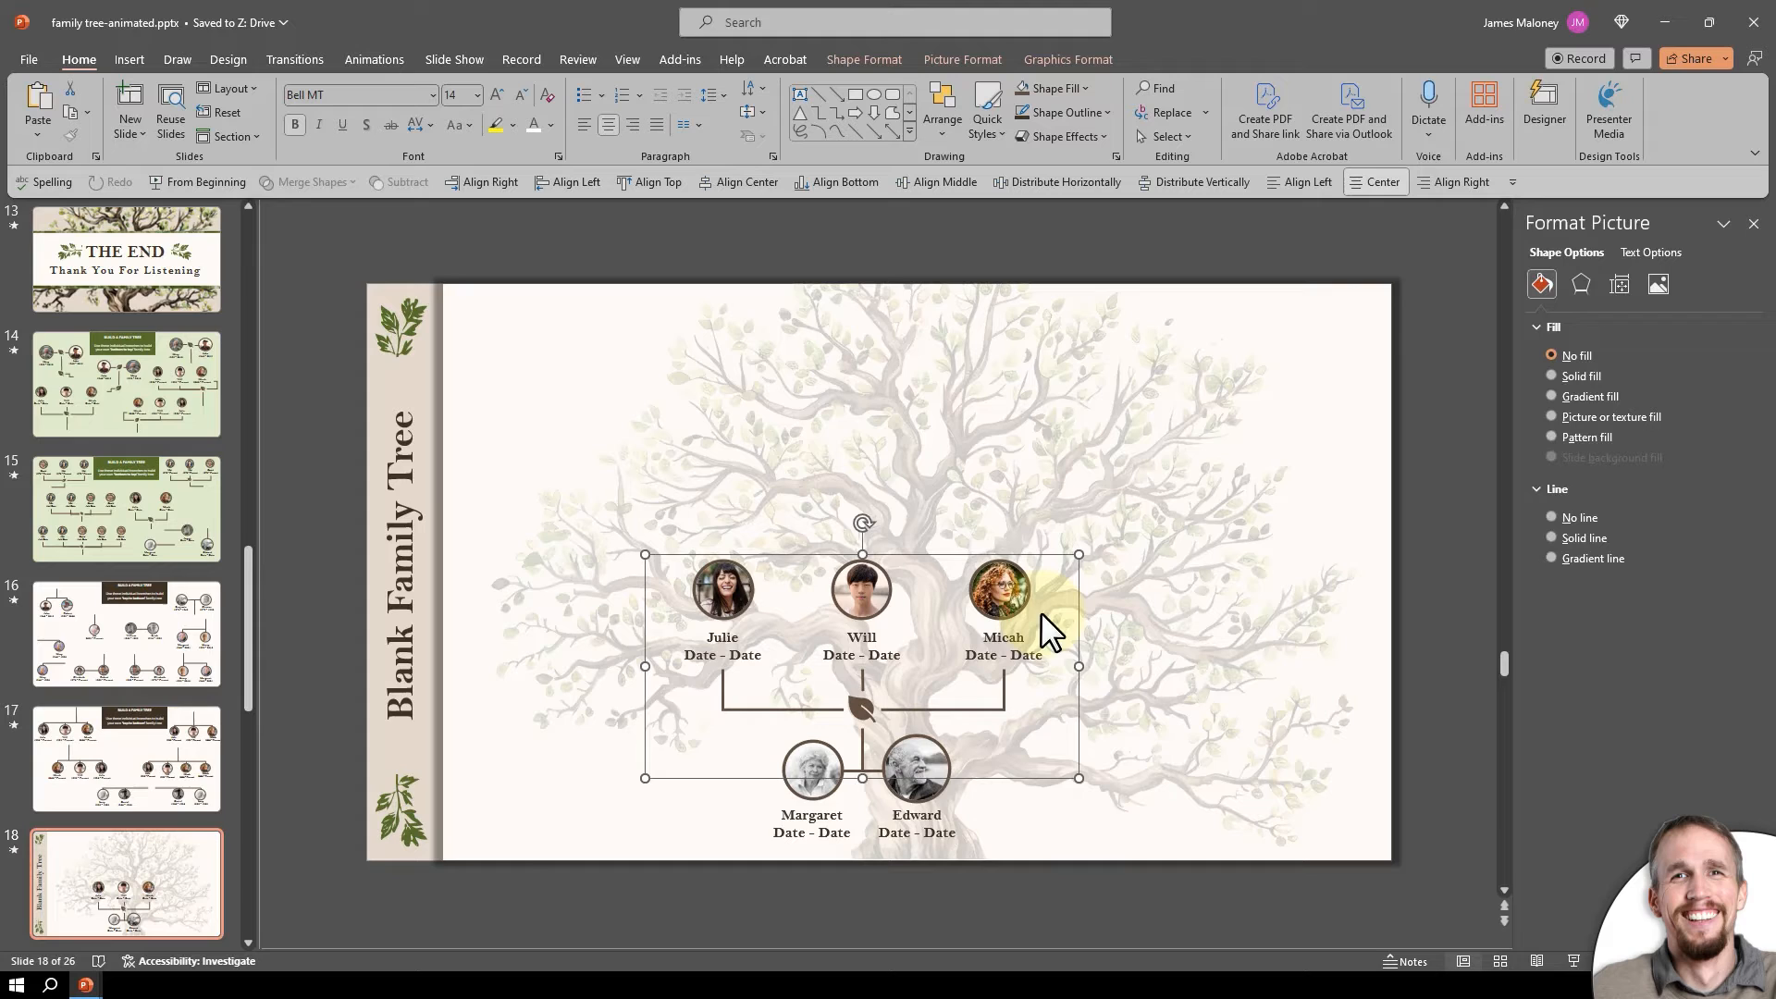
mouse_move(255, 555)
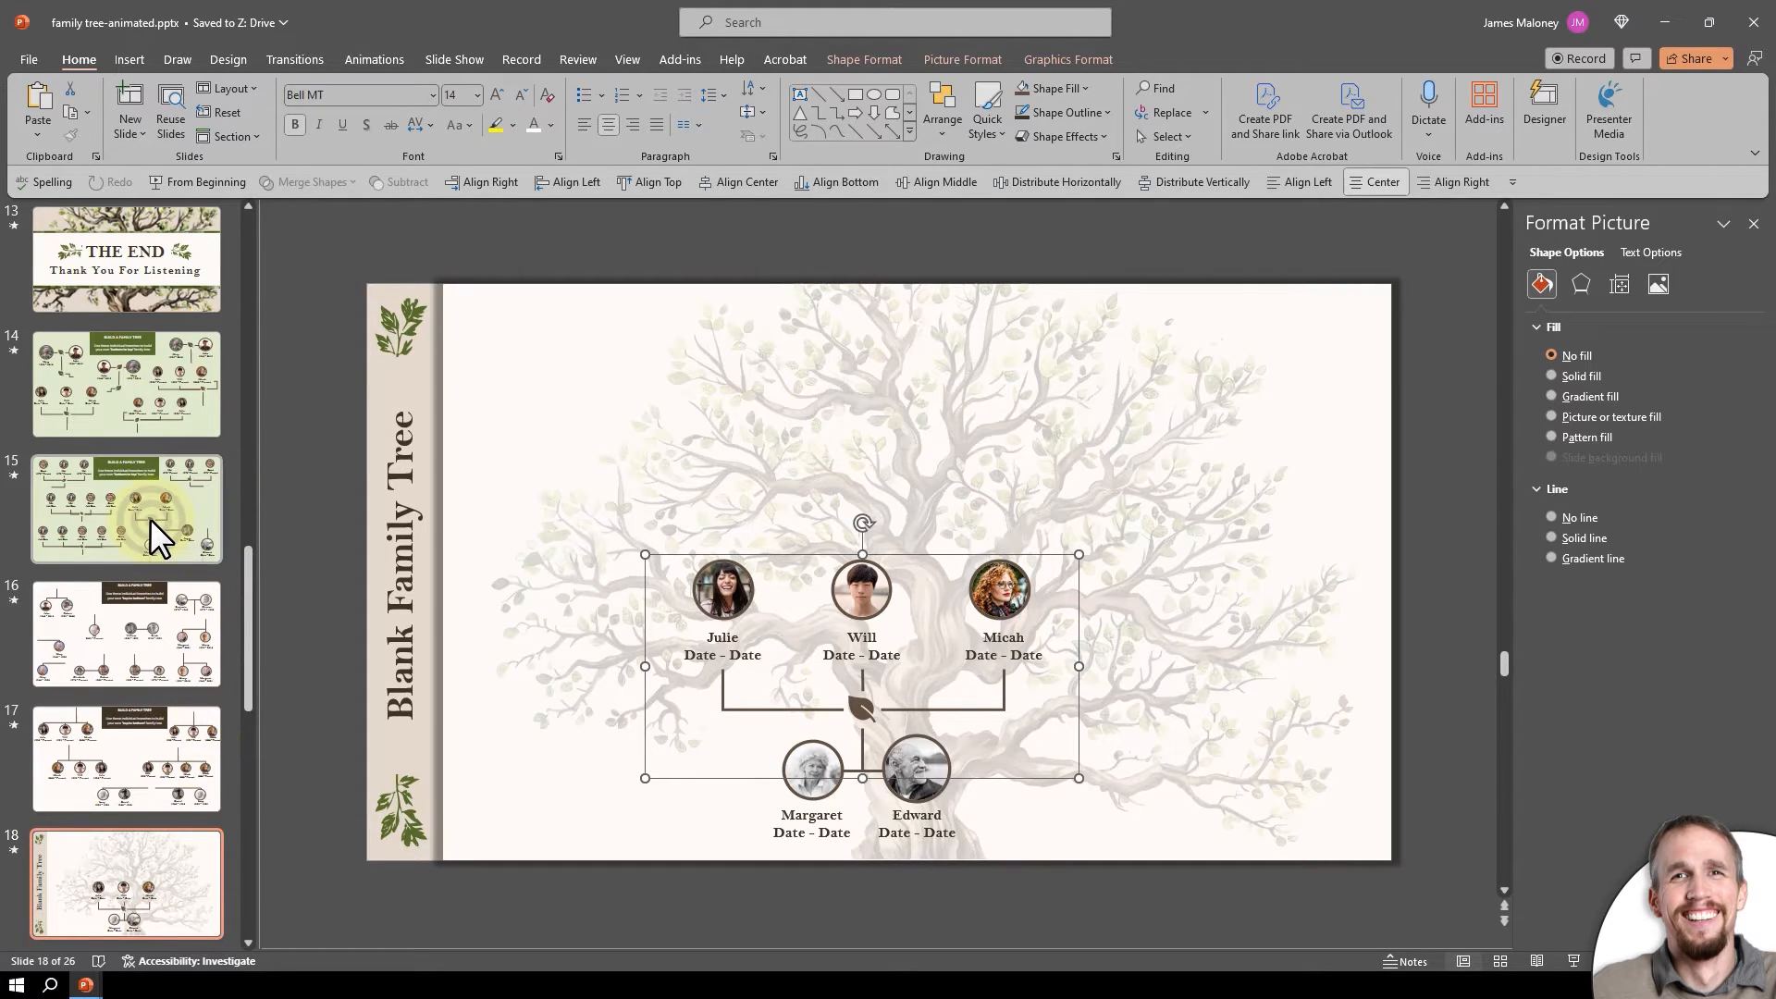
left_click(126, 508)
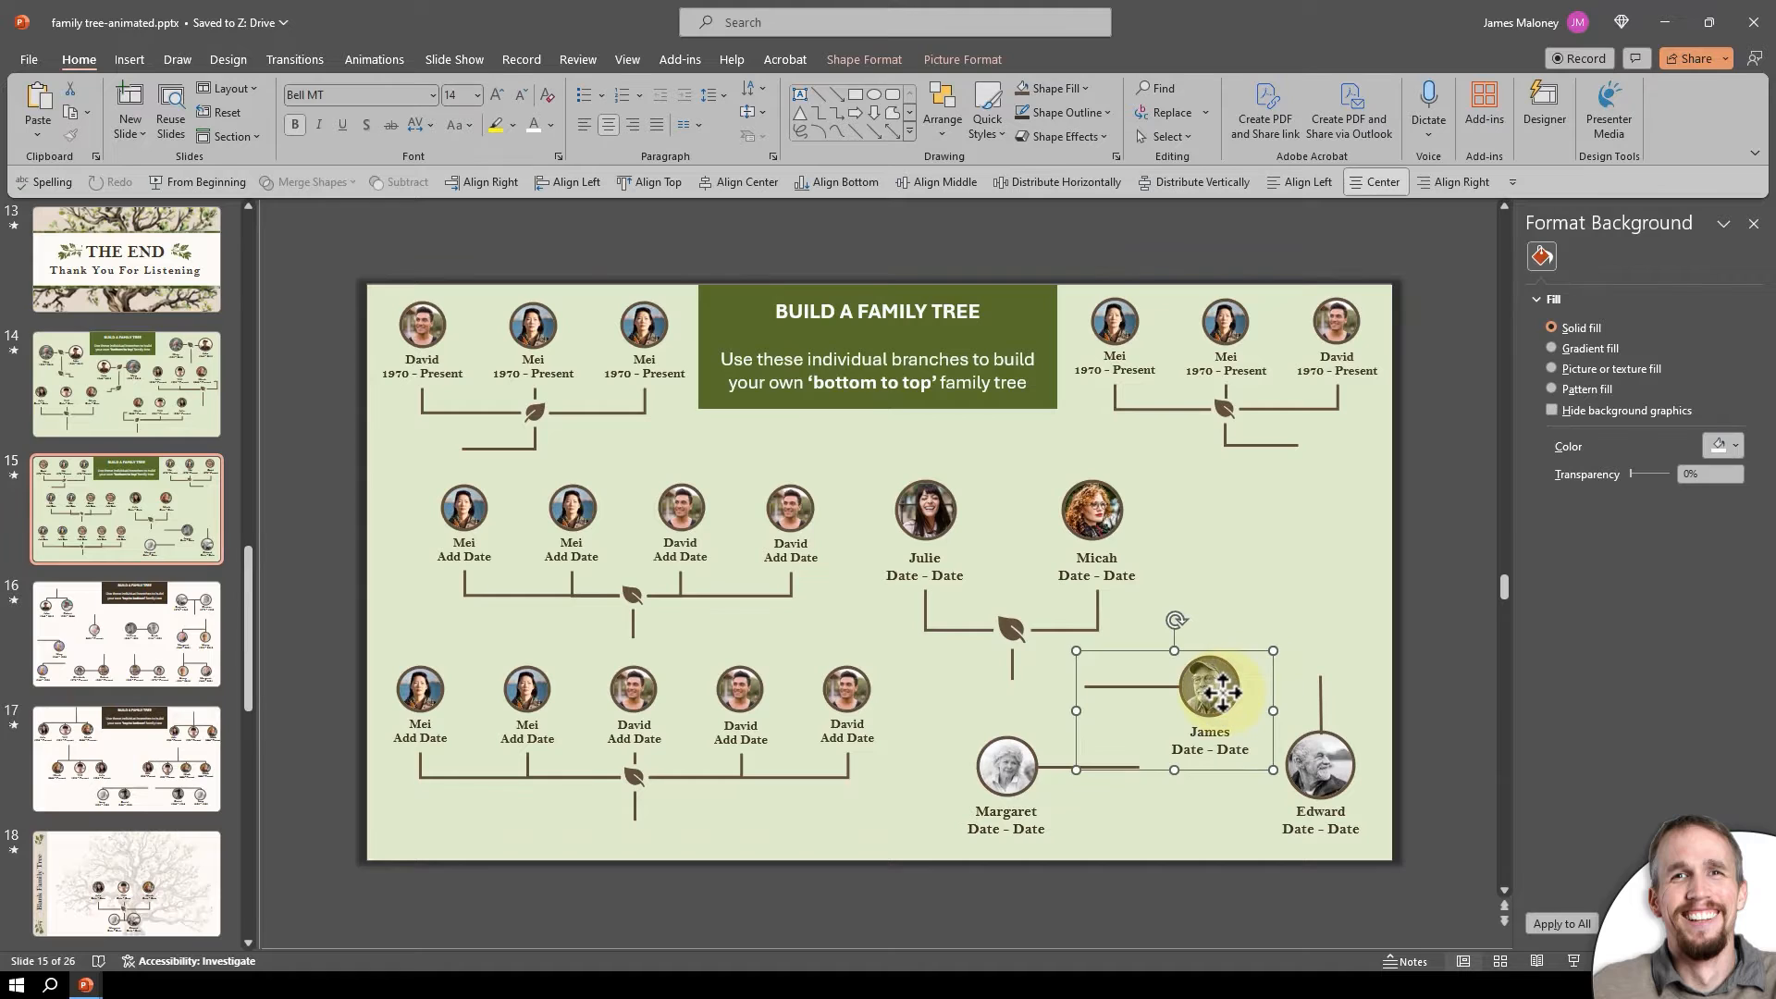
left_click(126, 886)
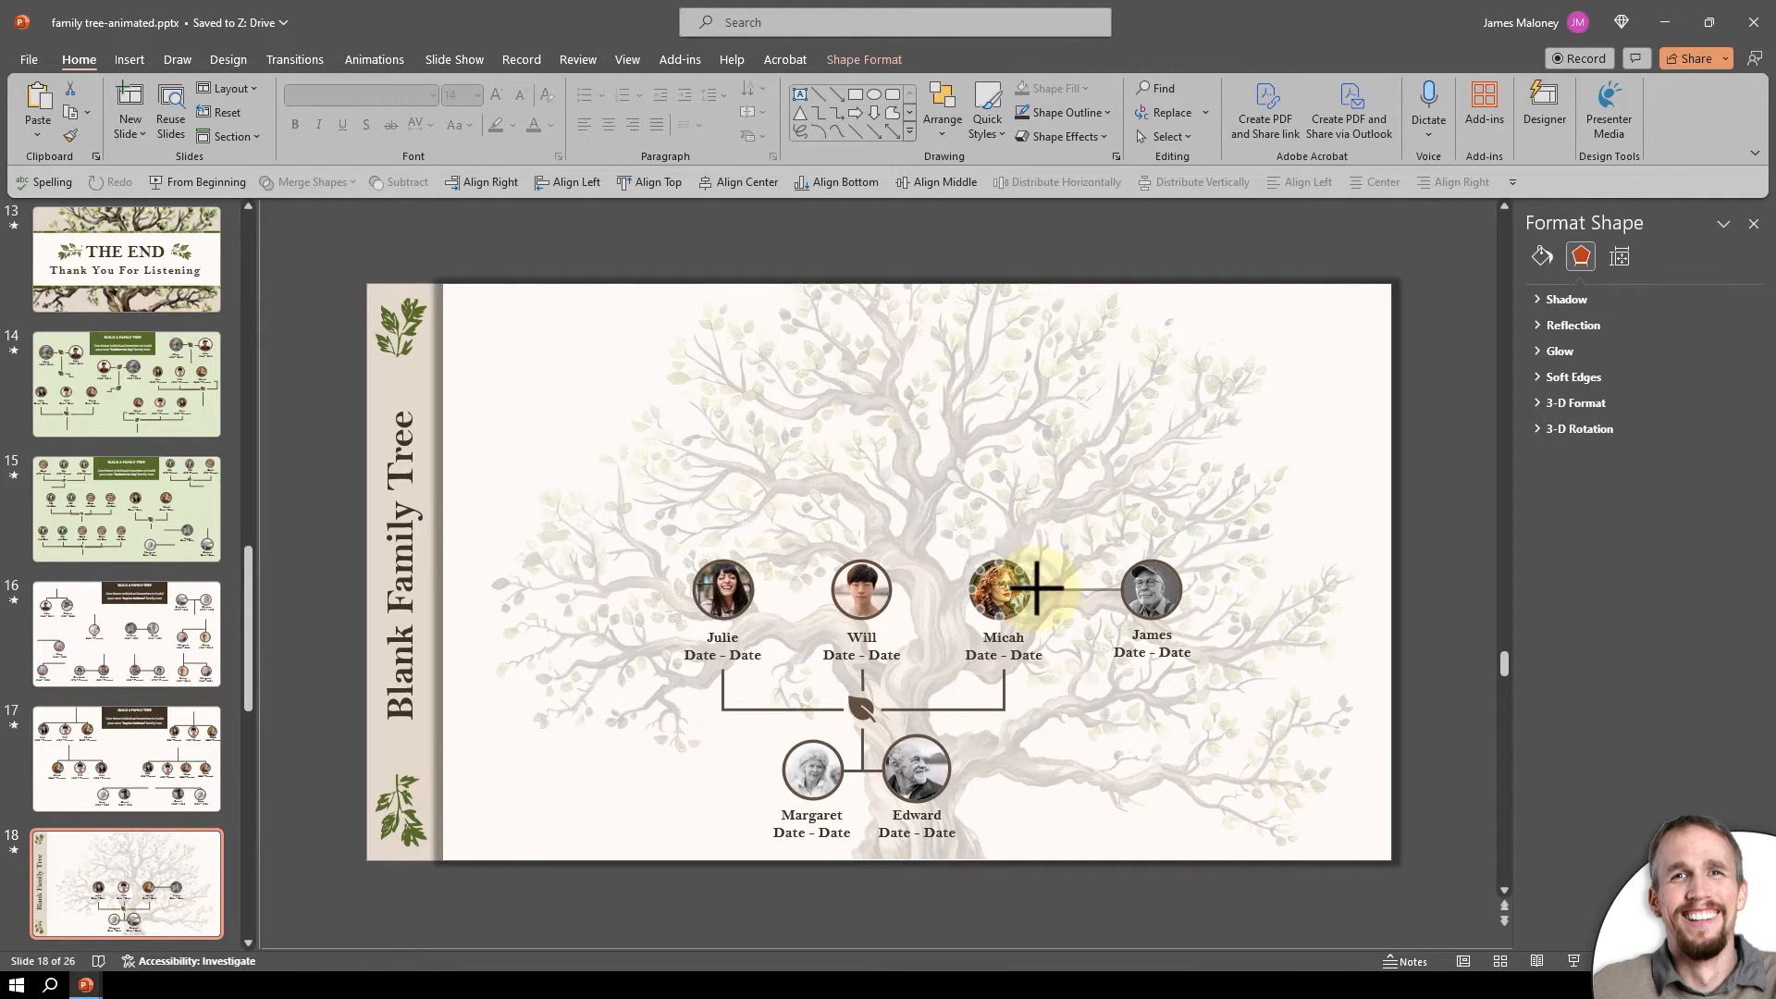
left_click(1190, 617)
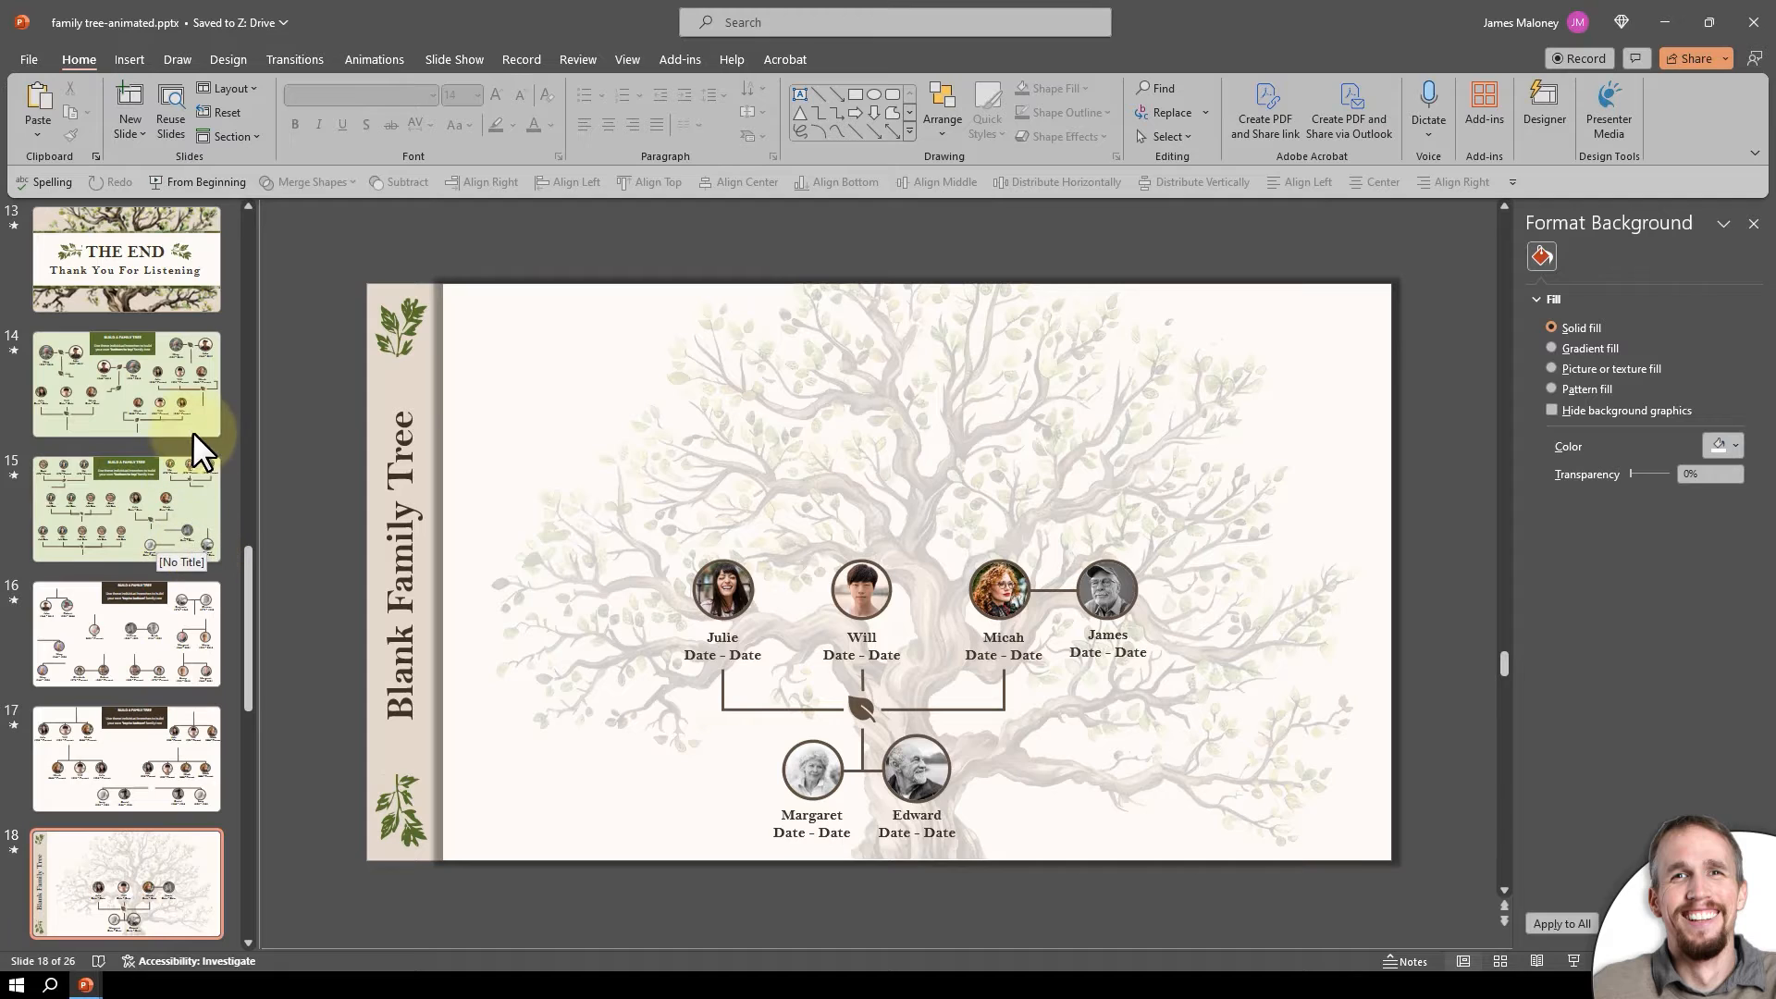
Copy another Julie, Will and Micah sibling branch from slide 14 onto the tree.
left_click(126, 383)
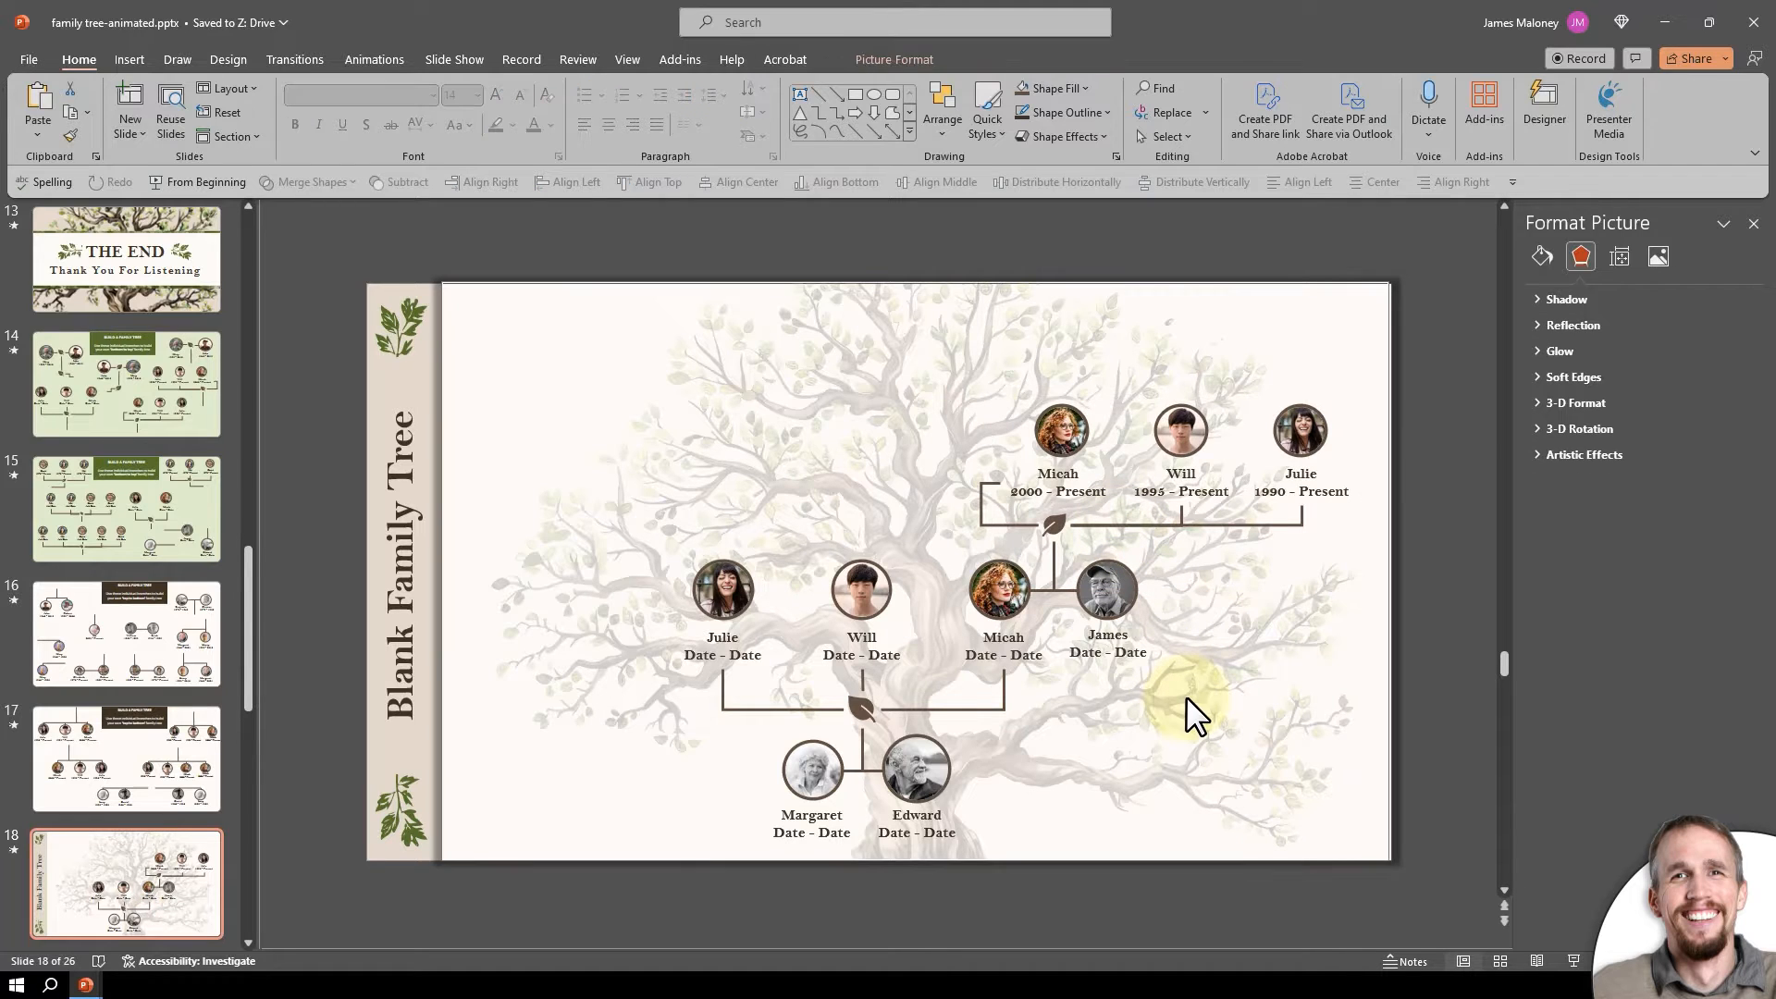
mouse_move(917, 657)
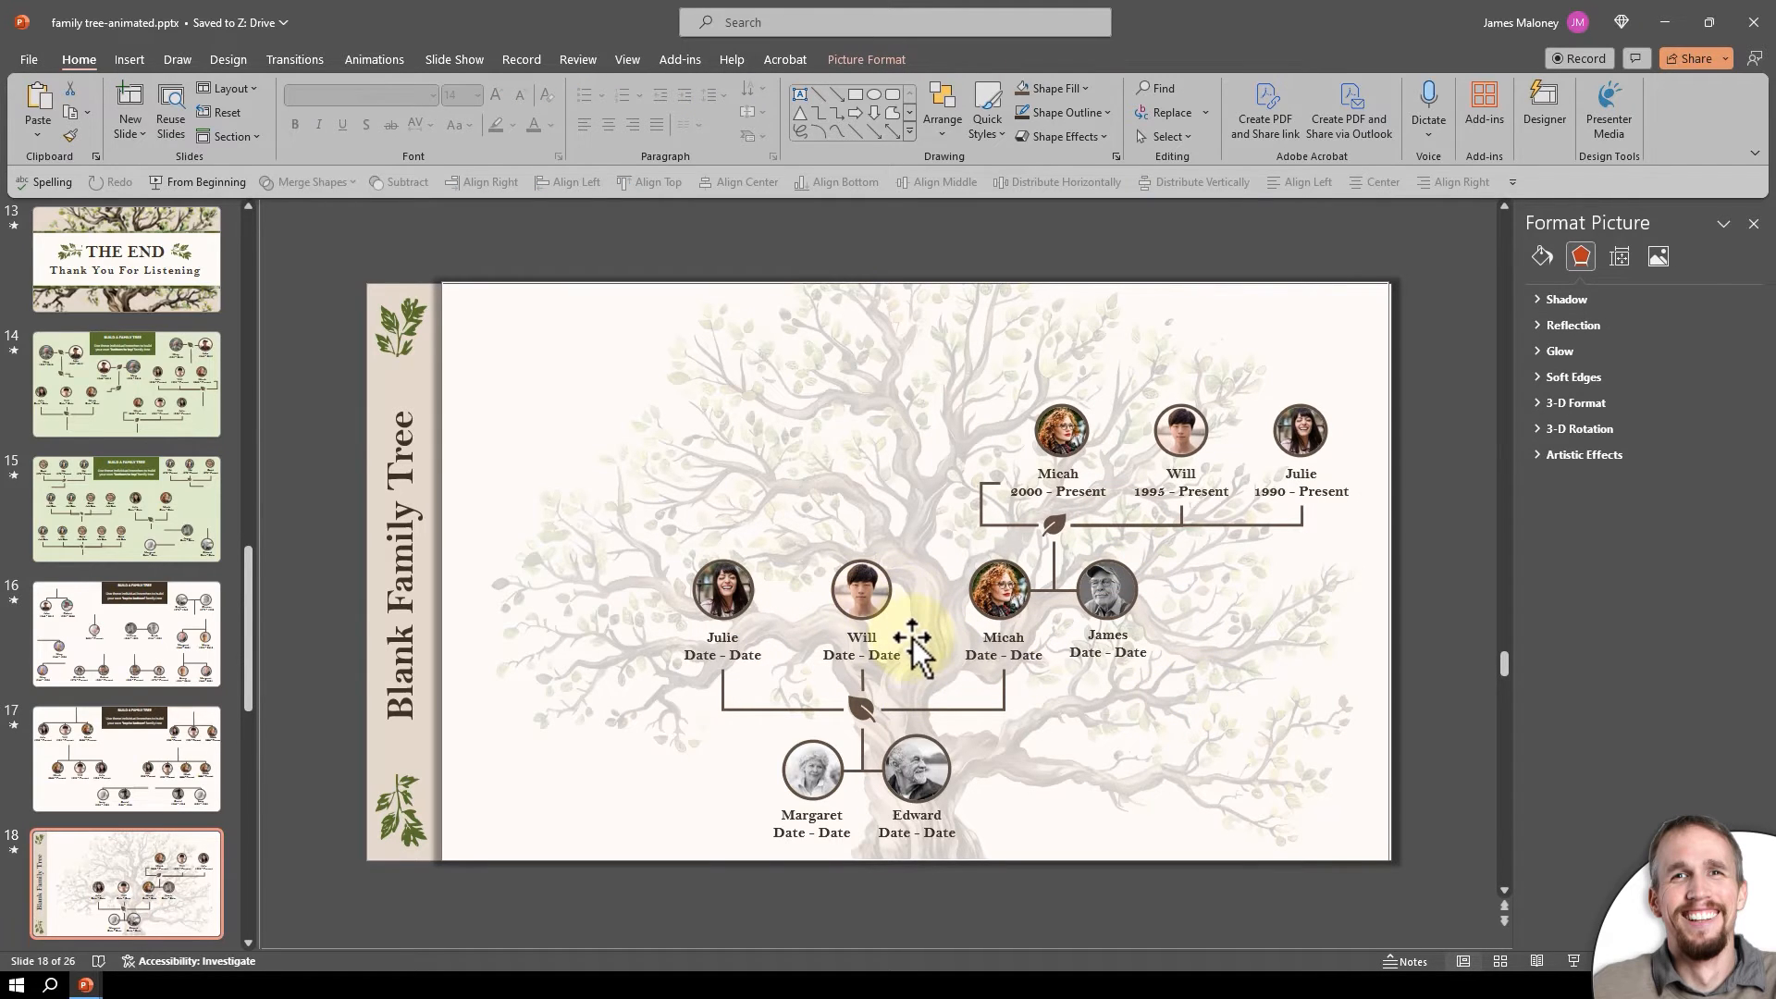
mouse_move(249, 685)
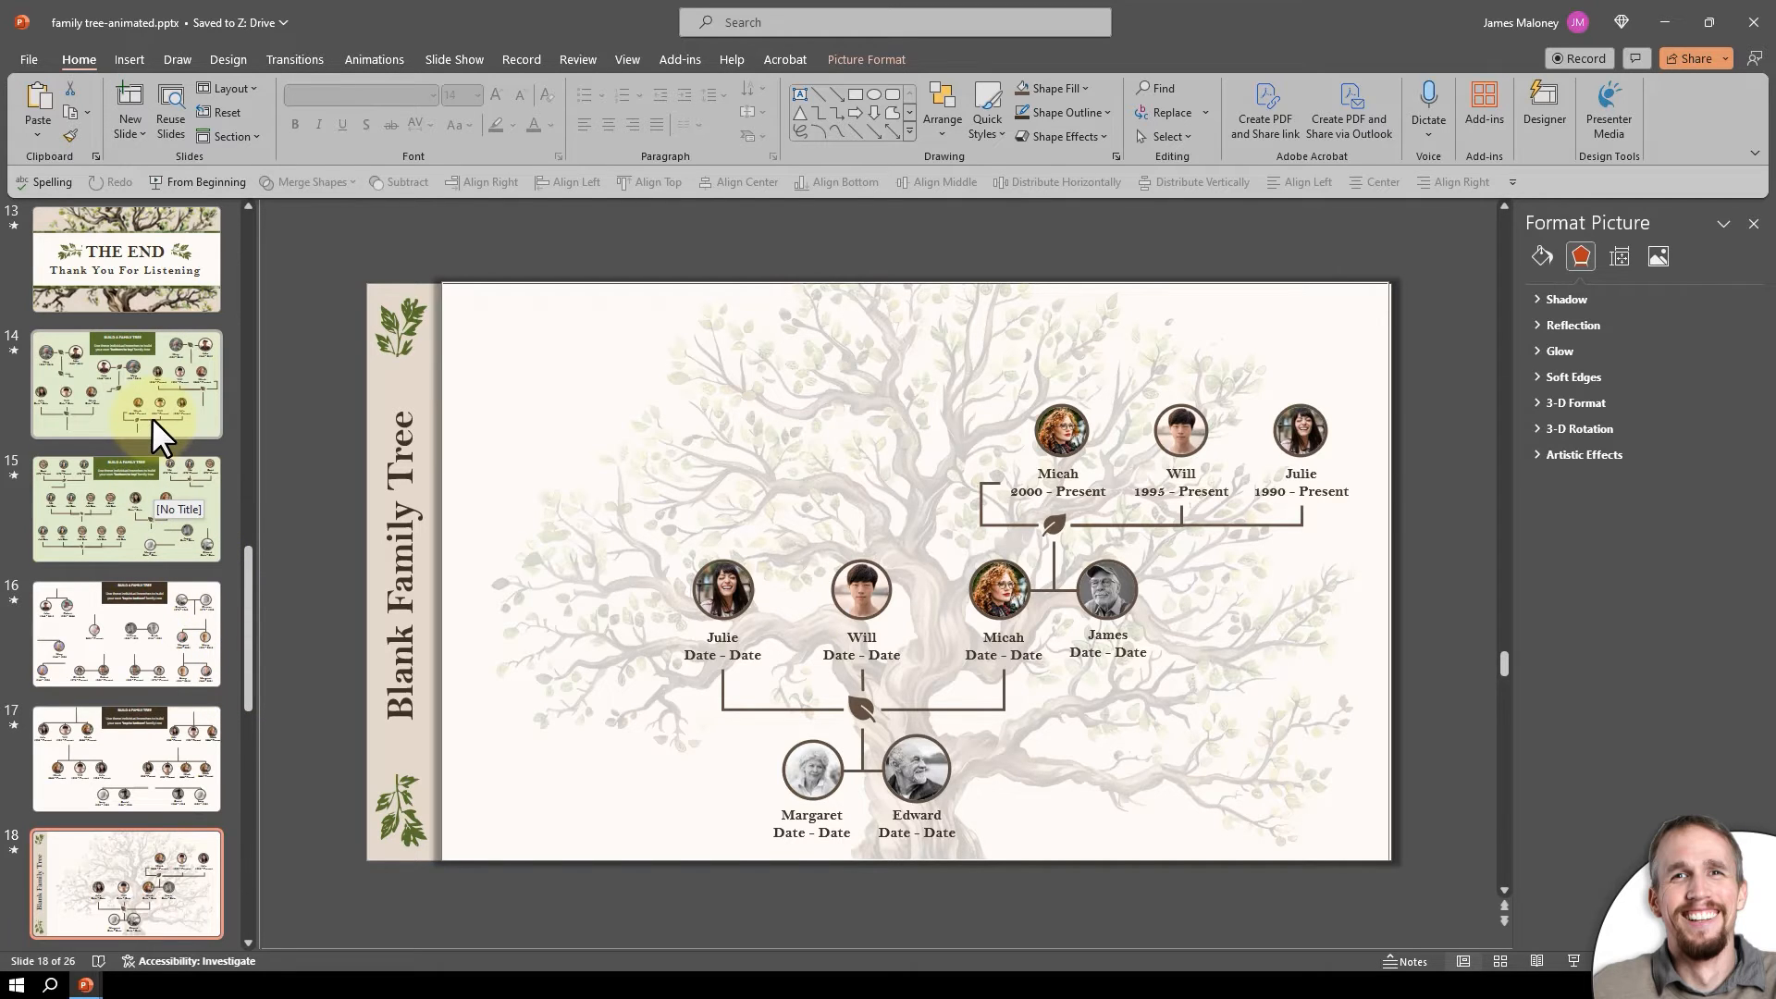
left_click(125, 383)
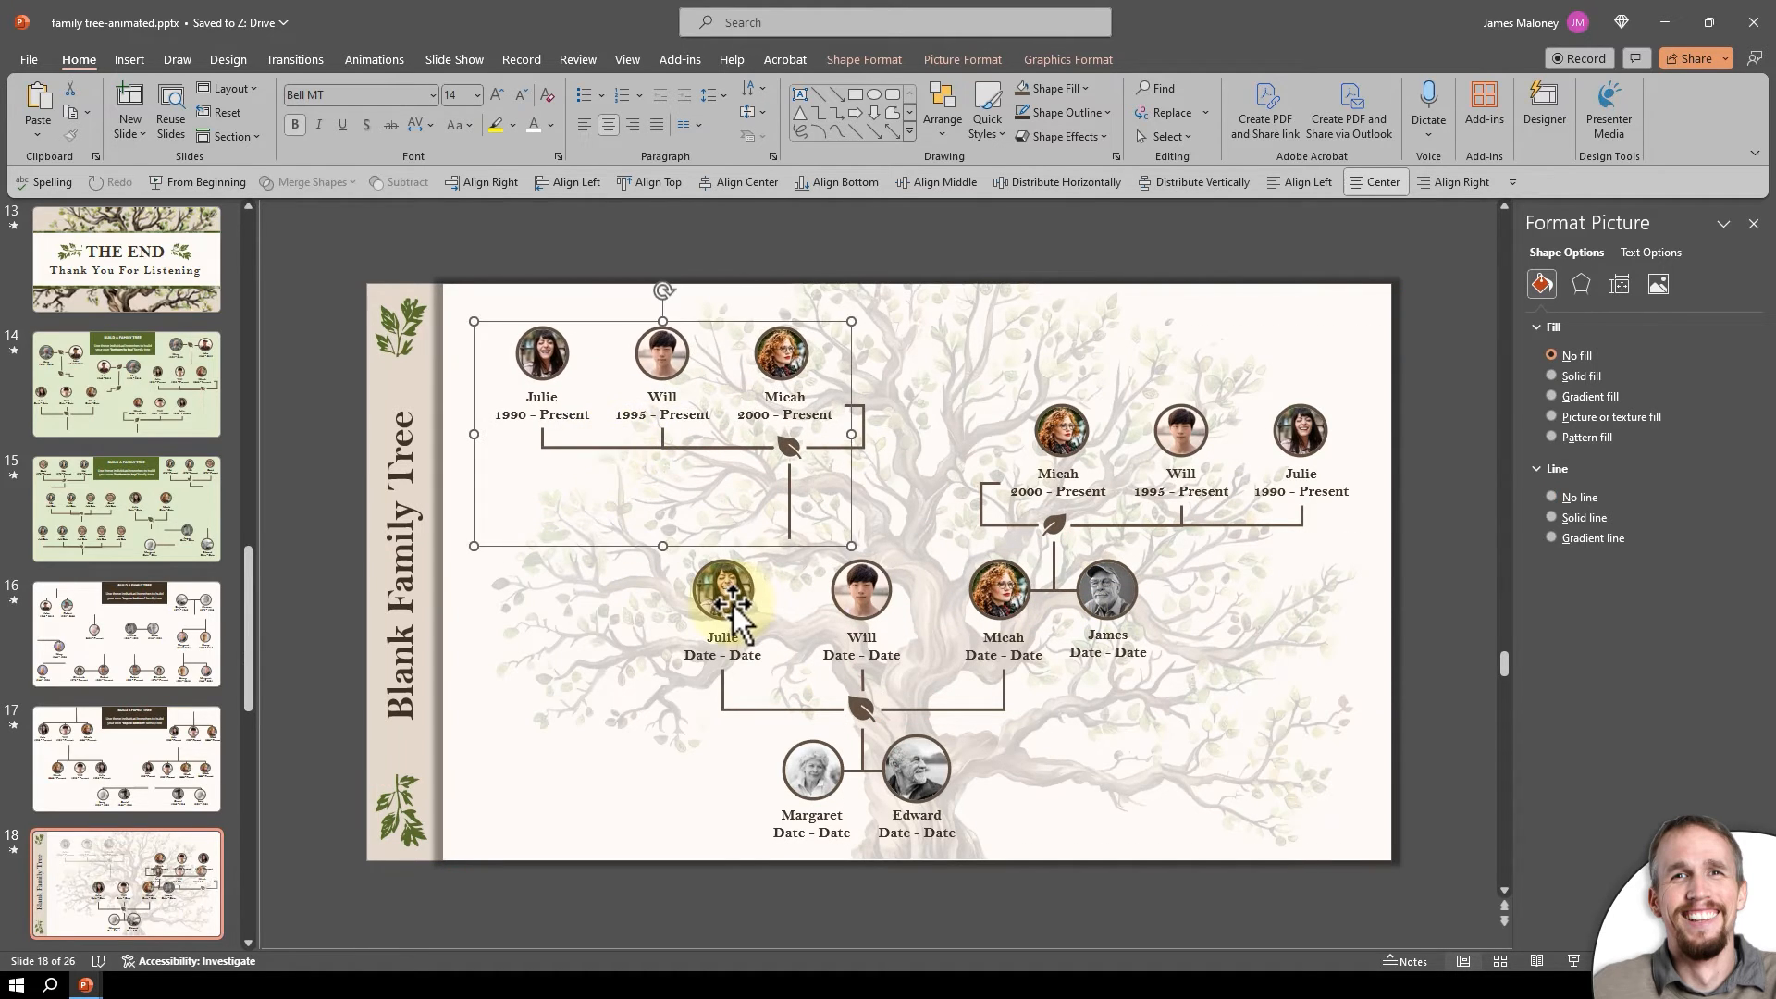
left_click(127, 632)
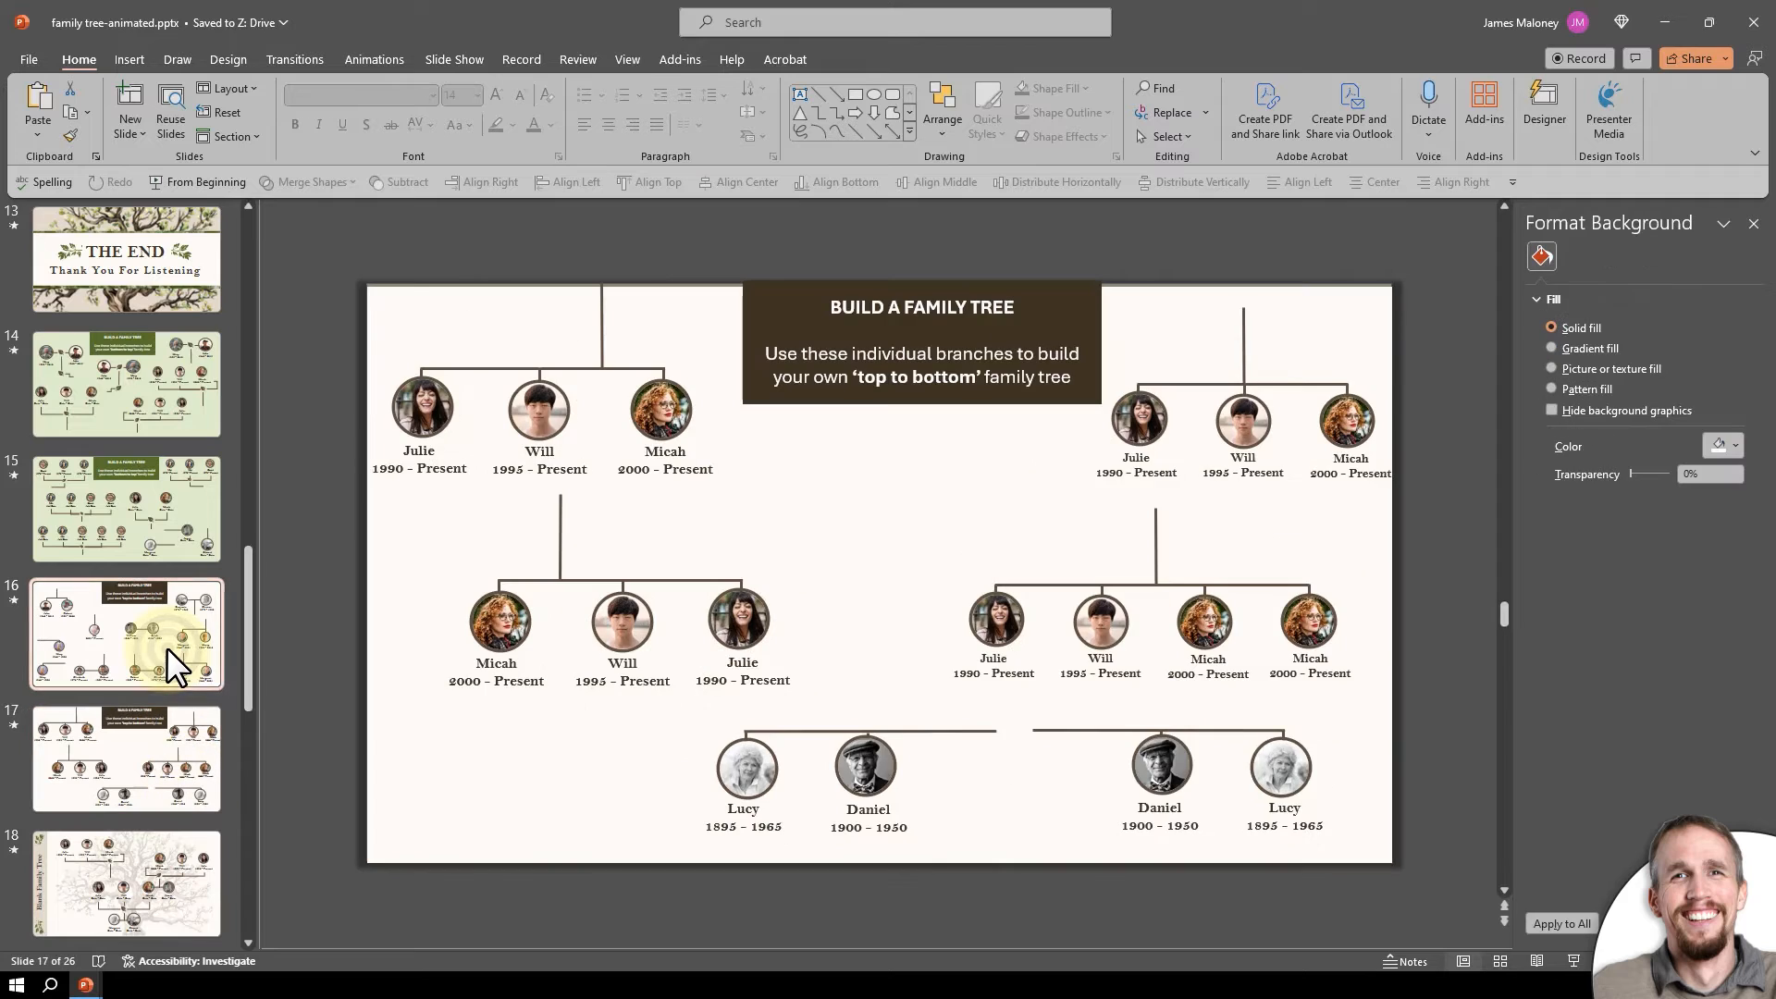
left_click(127, 509)
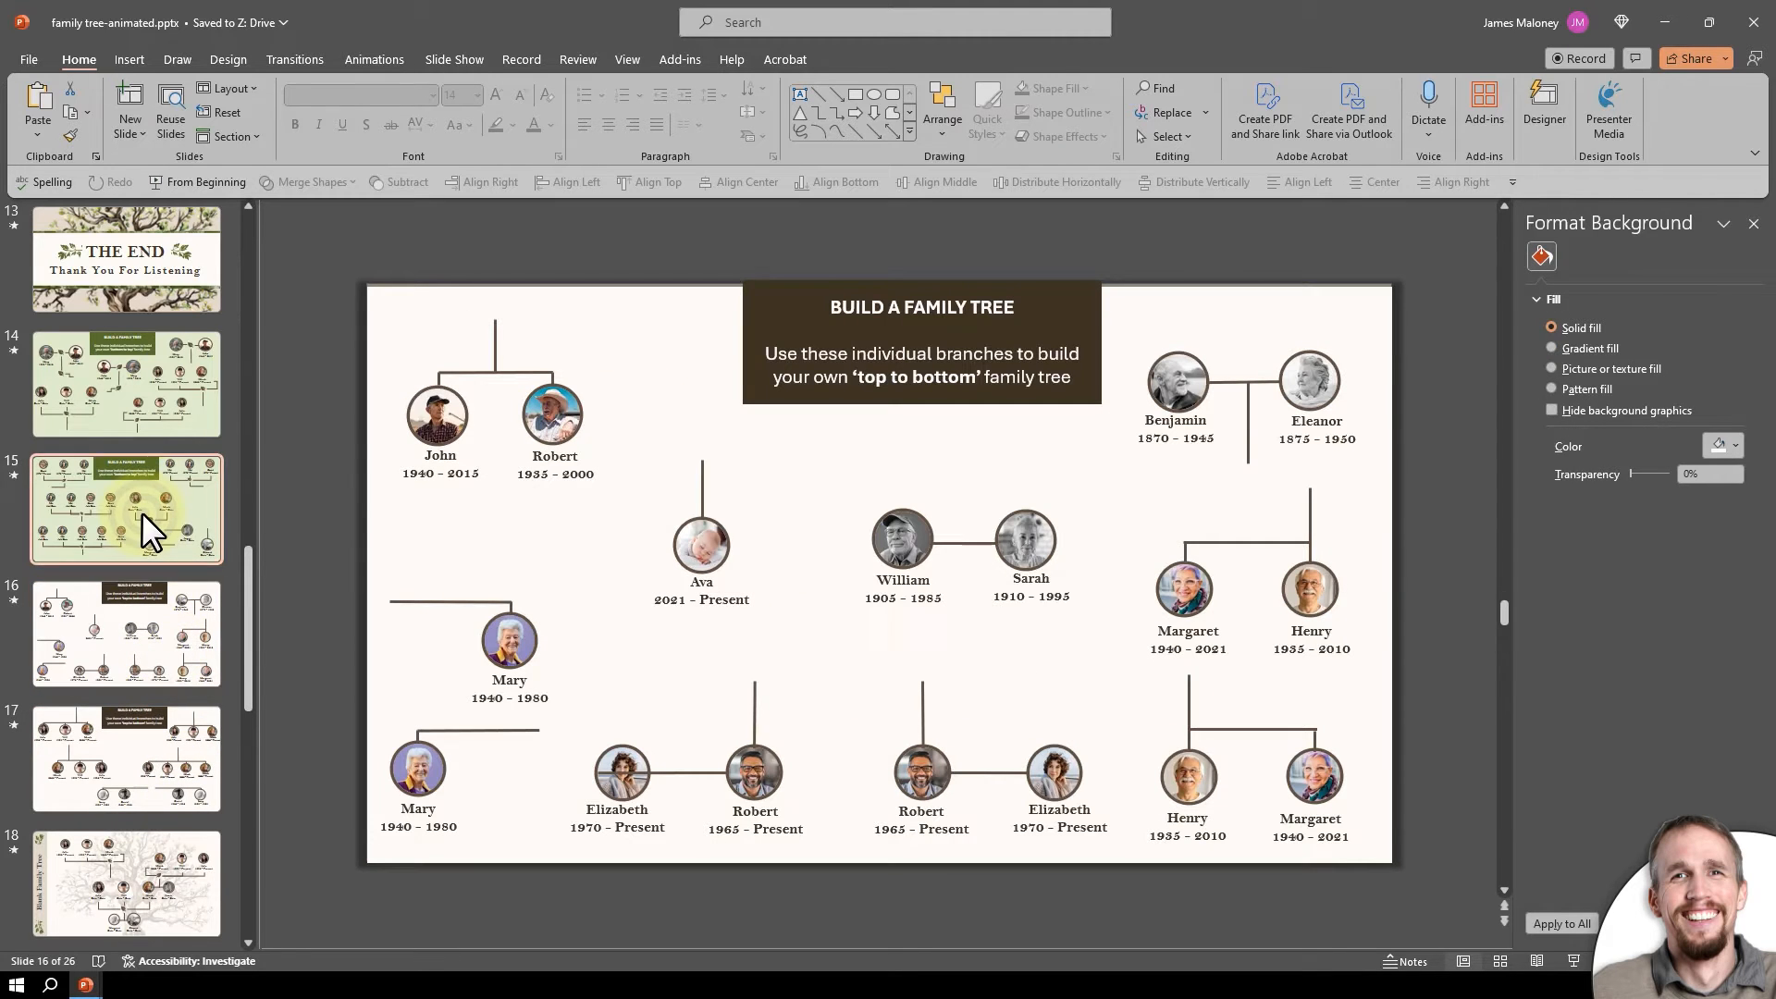
Paste the Margaret spouse branch from slide 15 and move it beside Julie.
left_click(127, 507)
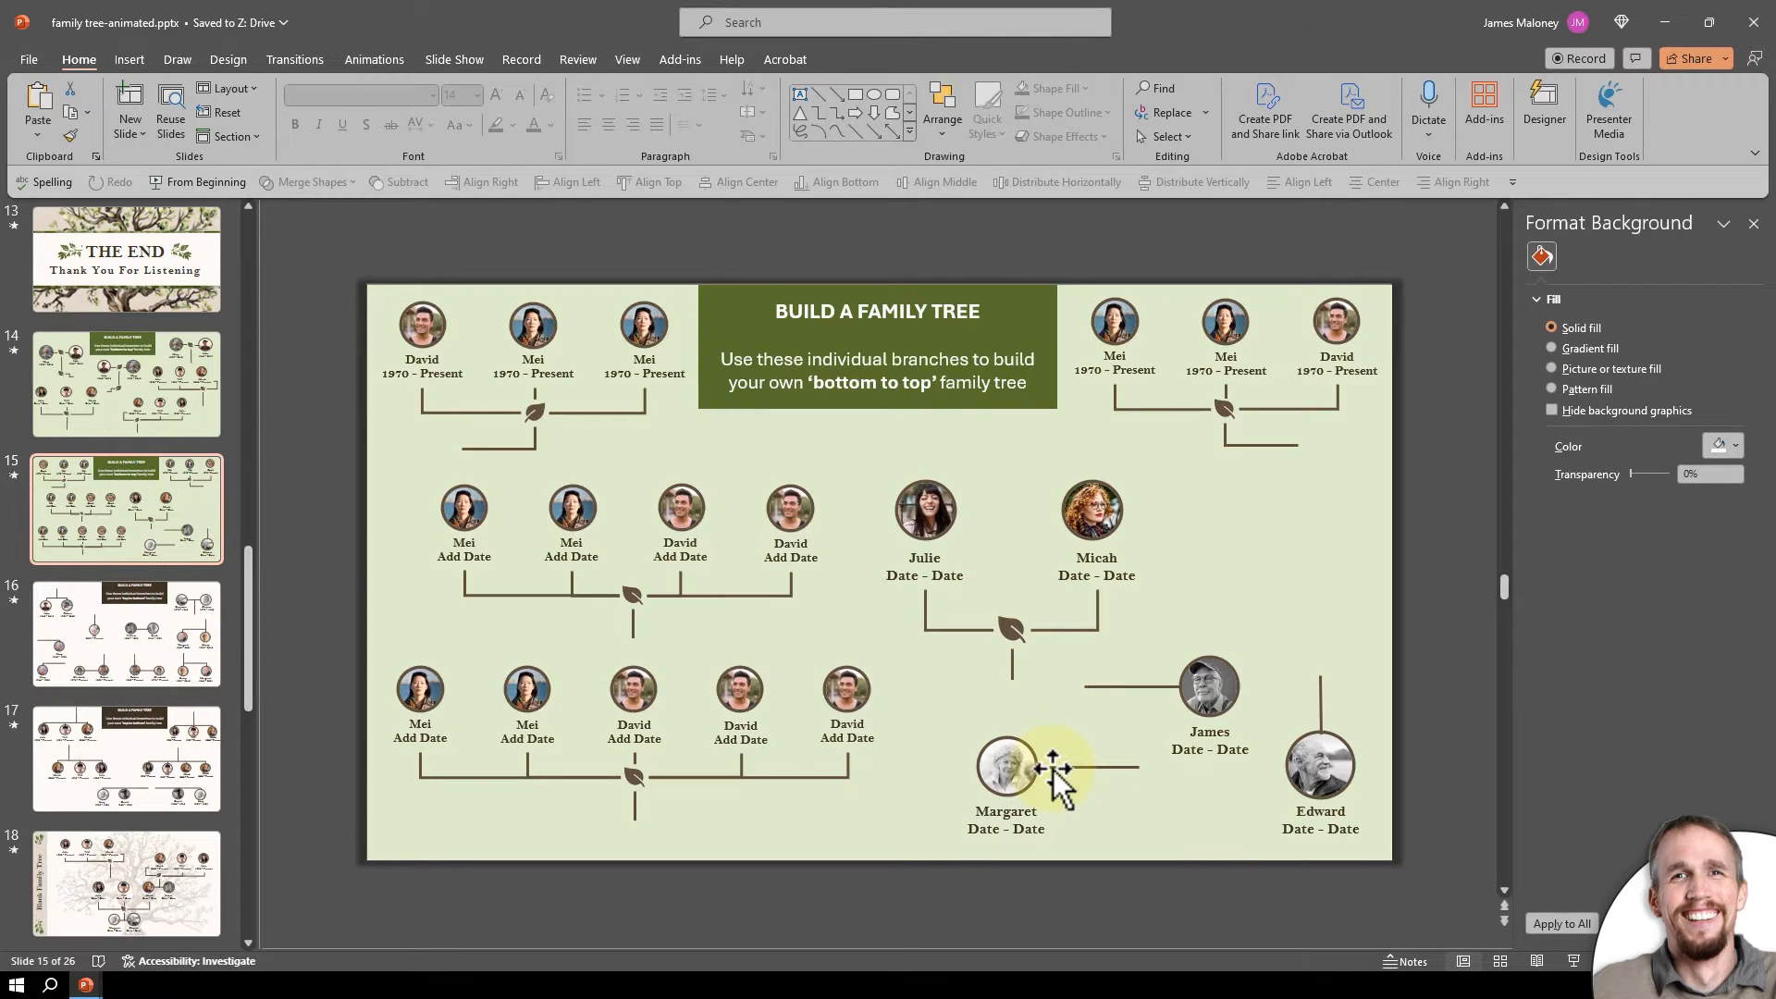
left_click(1007, 766)
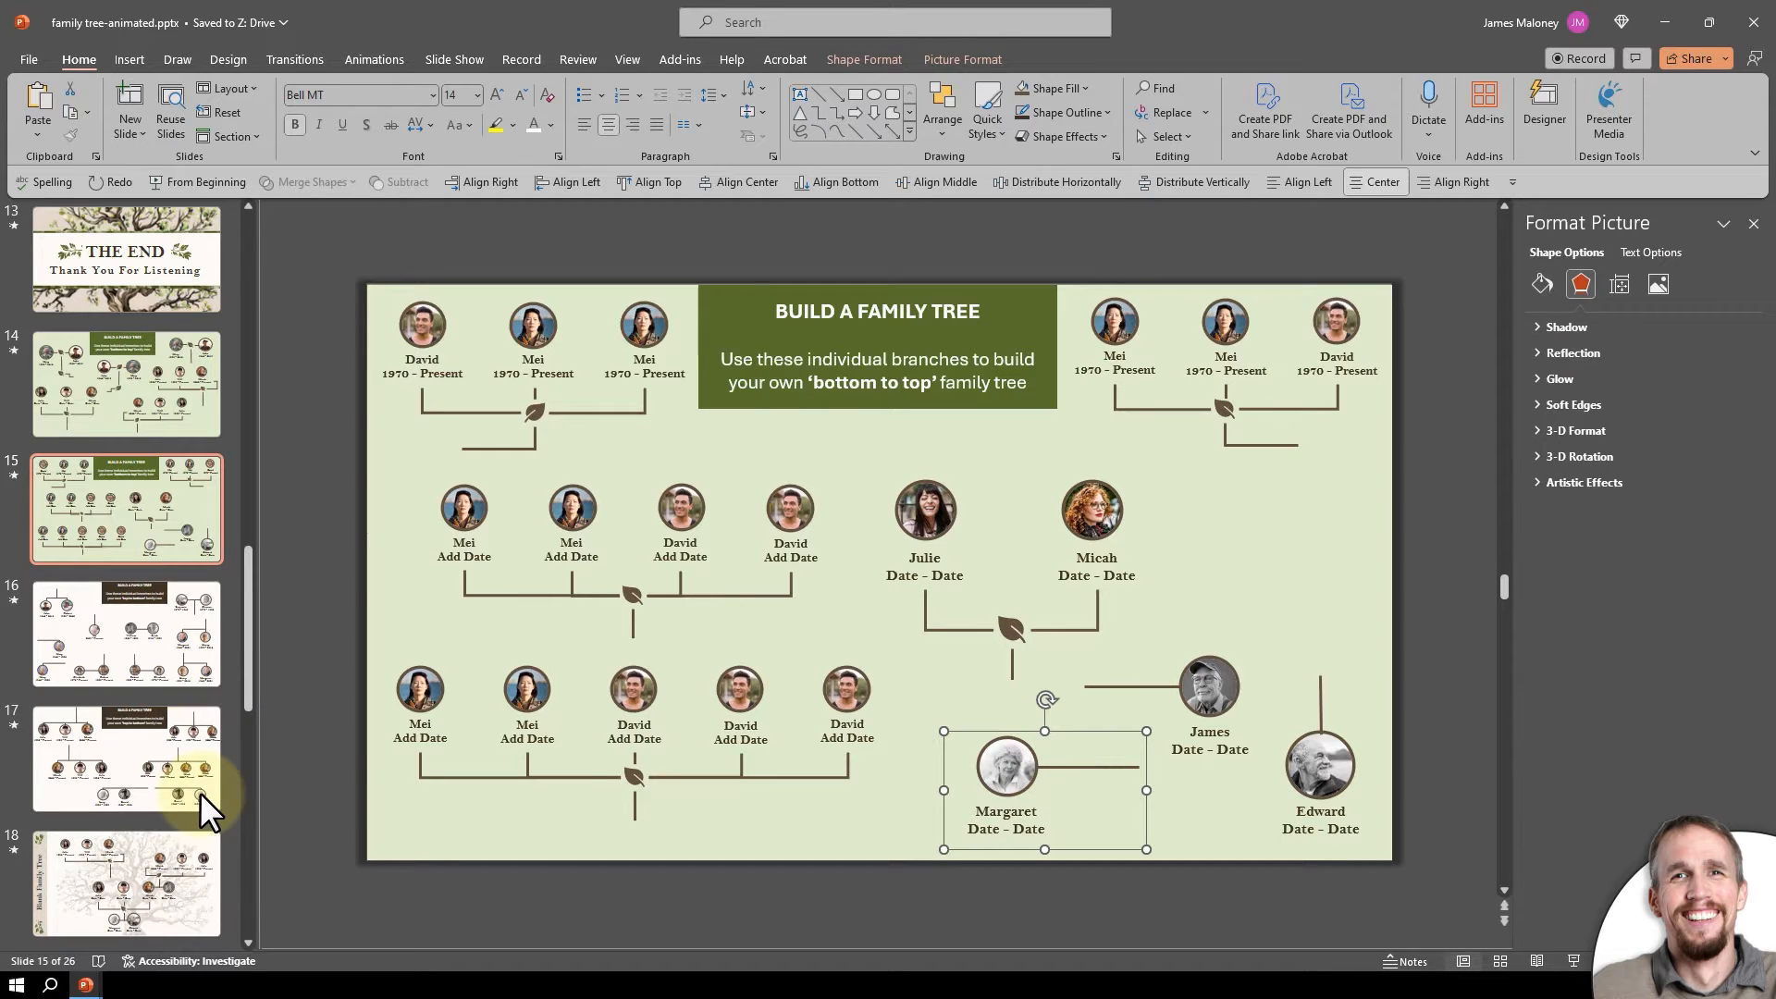
left_click(126, 883)
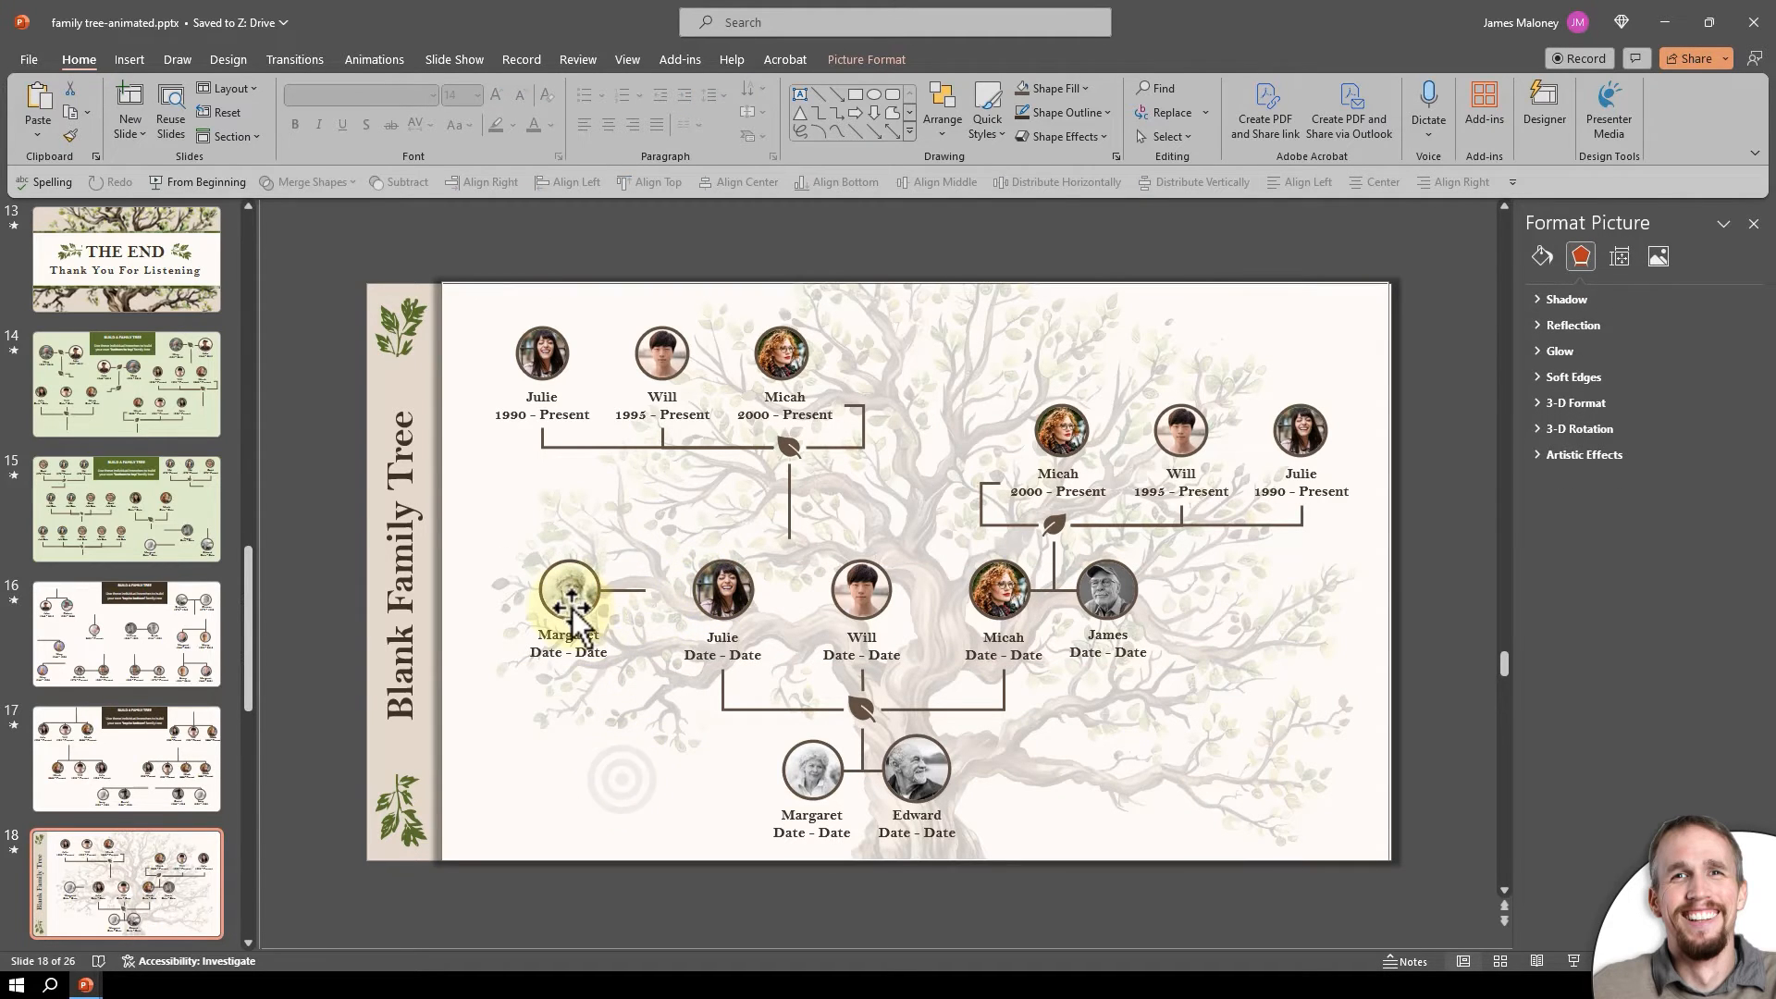
left_click_drag(569, 601, 615, 600)
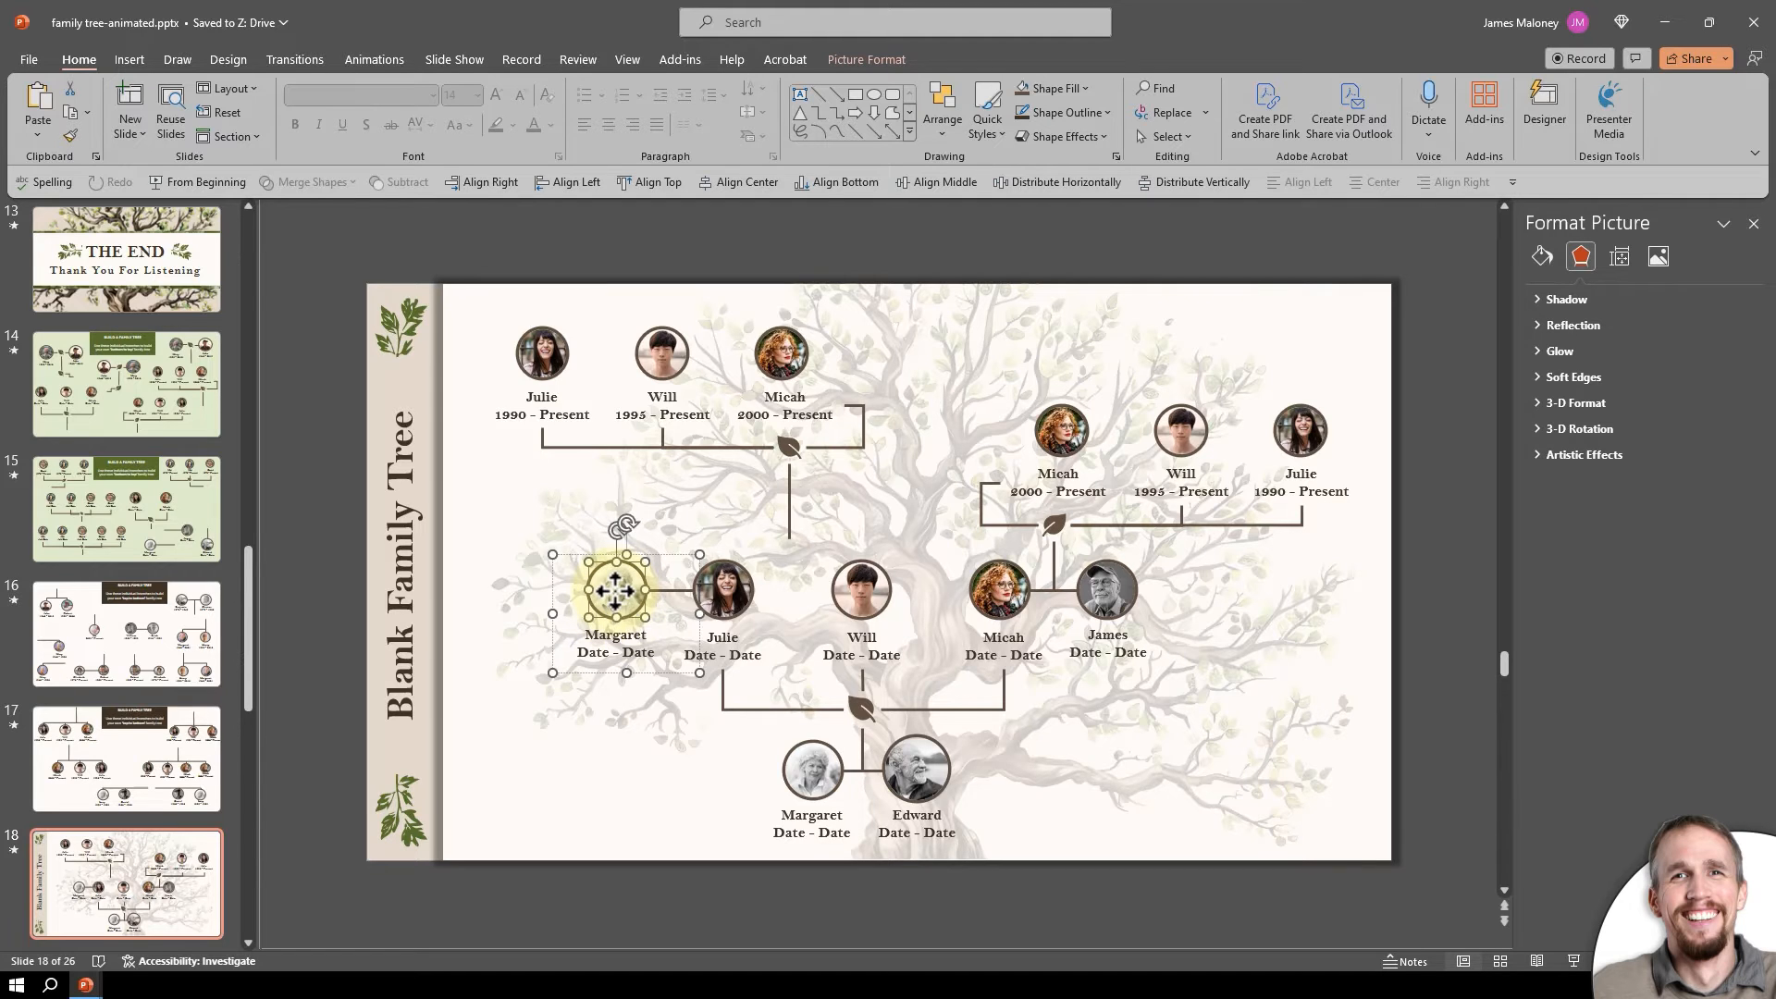
Replace Margaret's photo beside Julie with a different stock portrait via Change Picture.
right_click(615, 586)
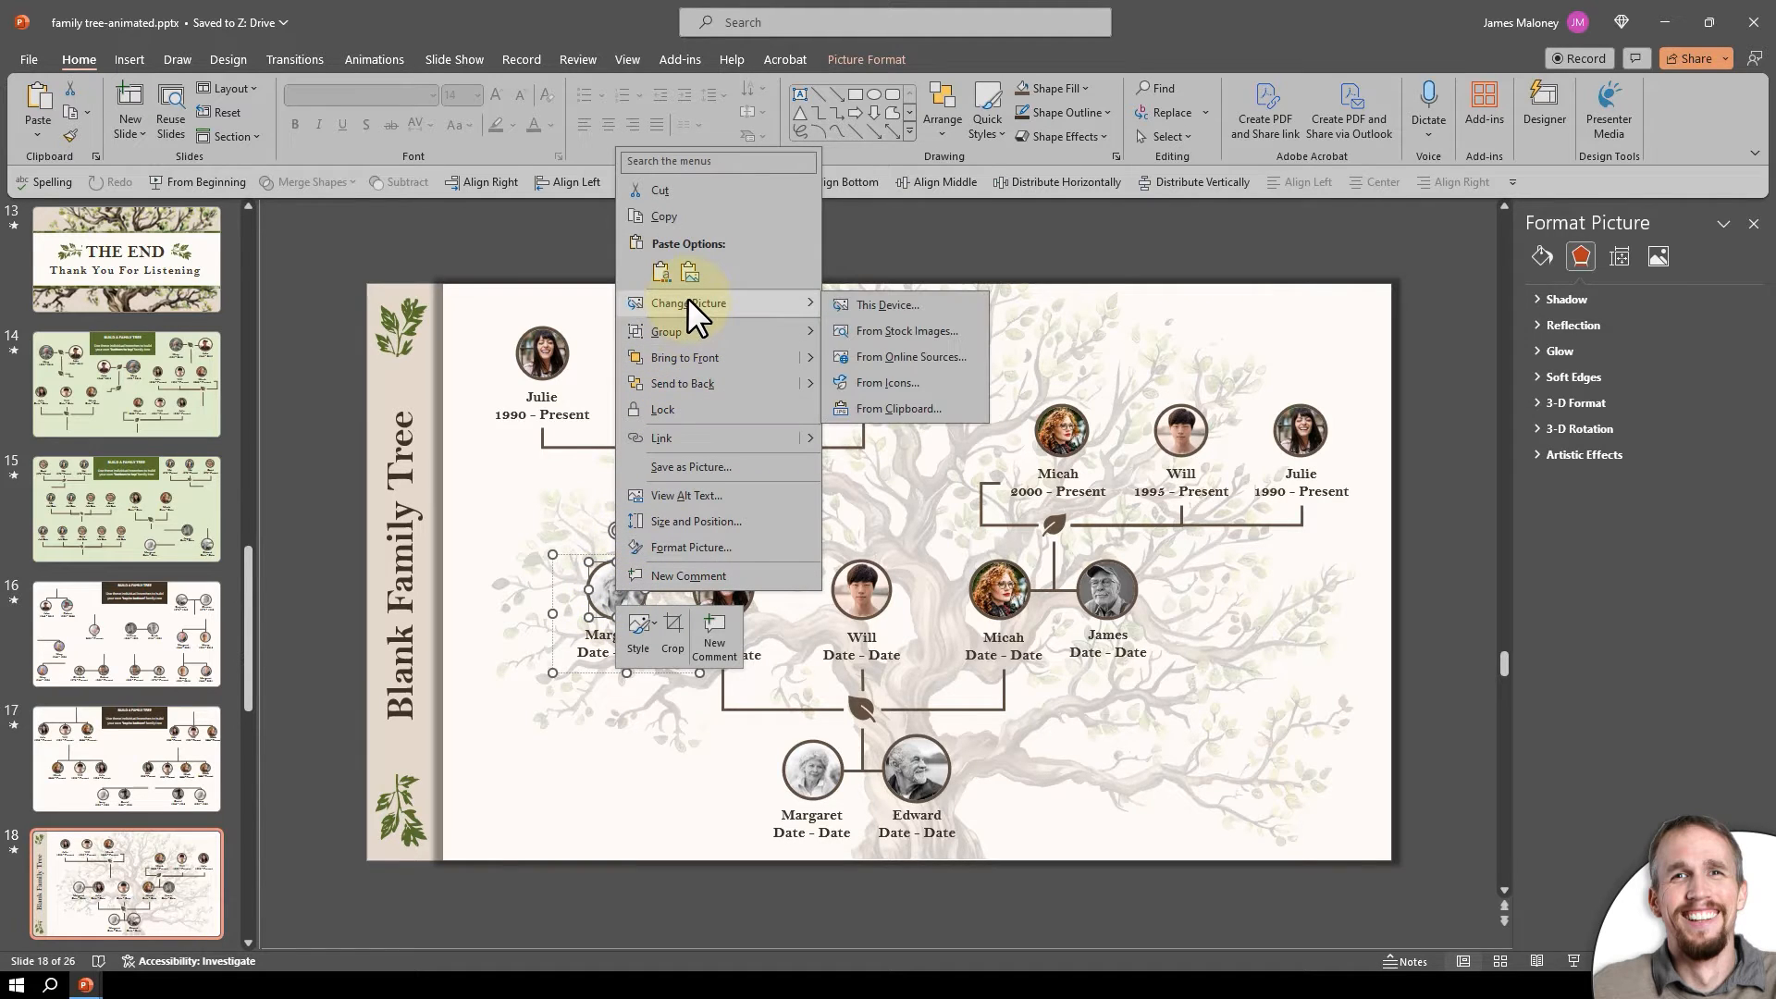
mouse_move(887, 304)
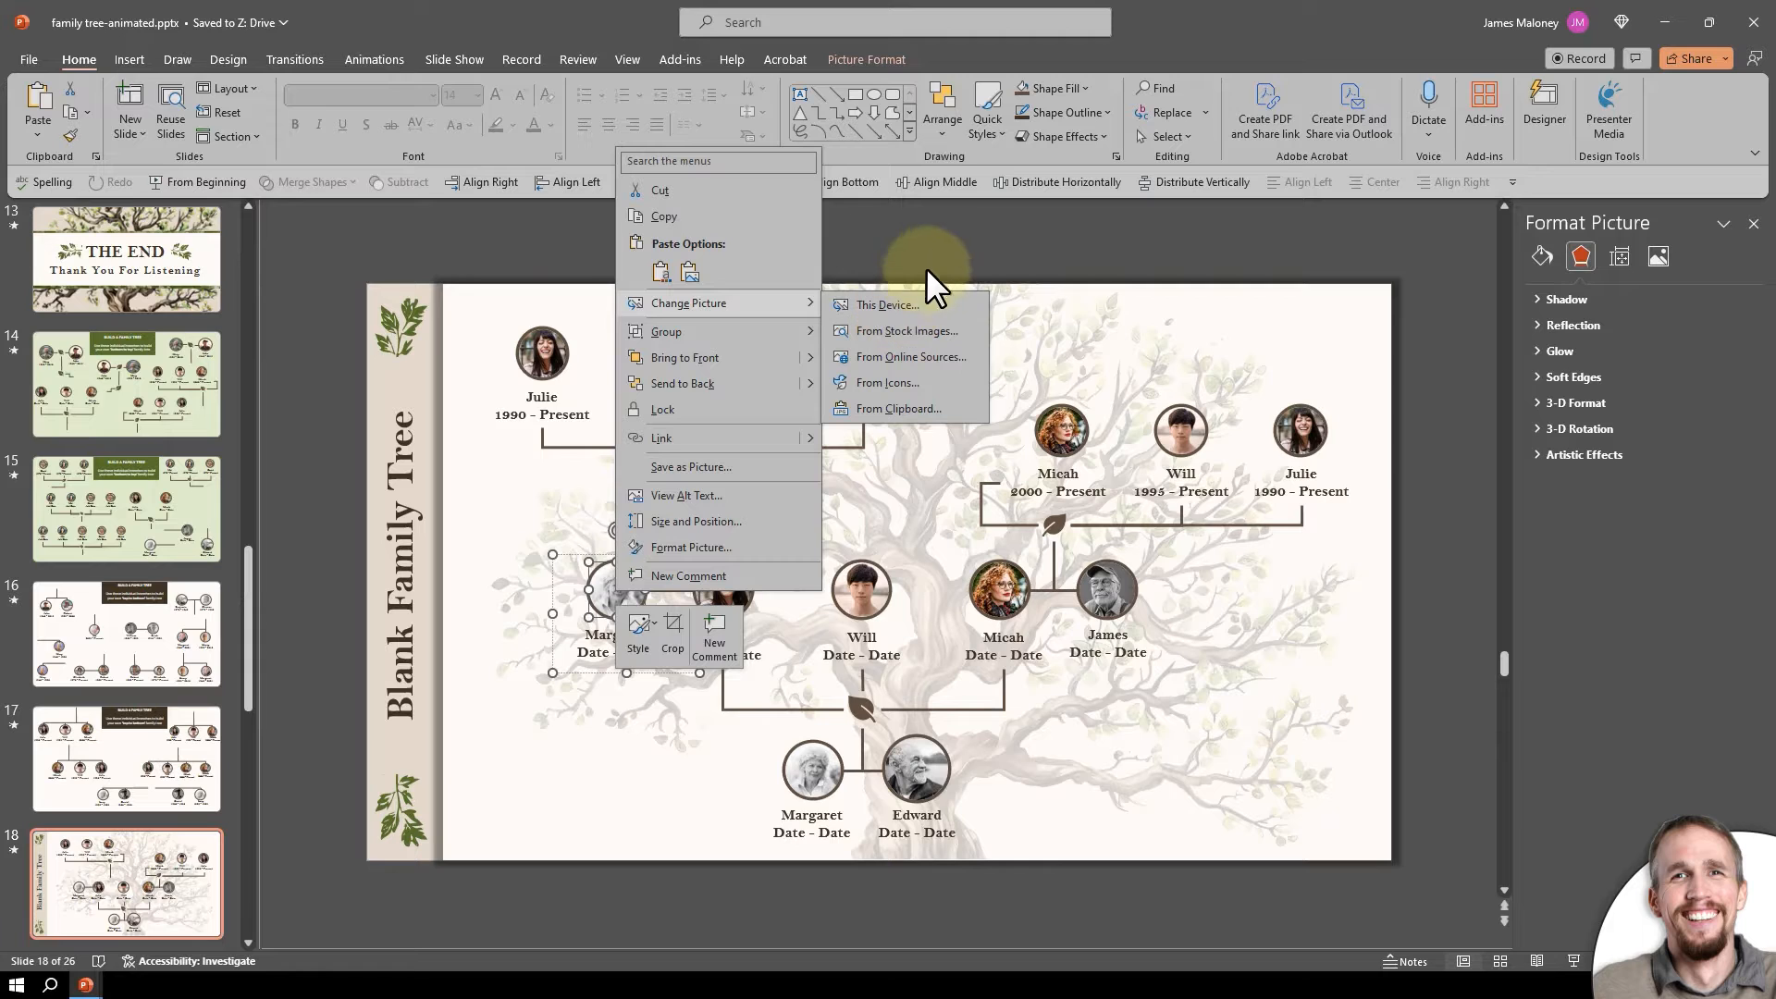
left_click(793, 487)
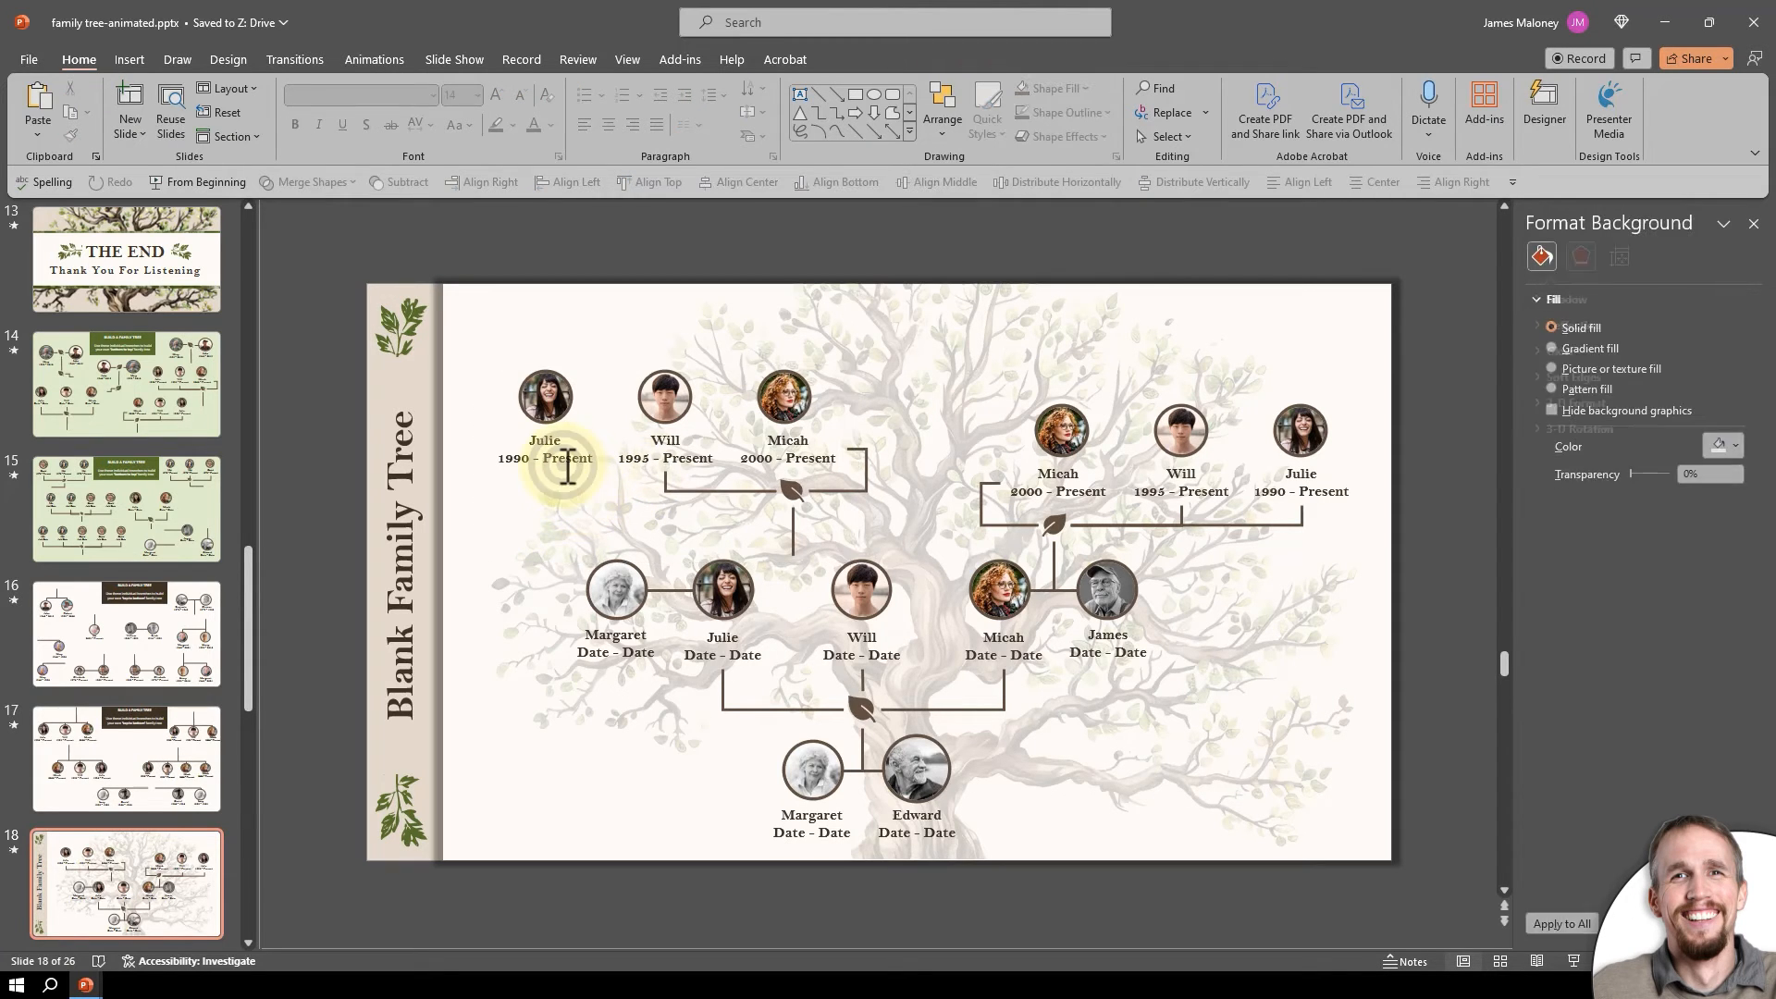
Delete Julie's picture and label from the upper-left branch, leaving Will and Micah.
left_click(545, 397)
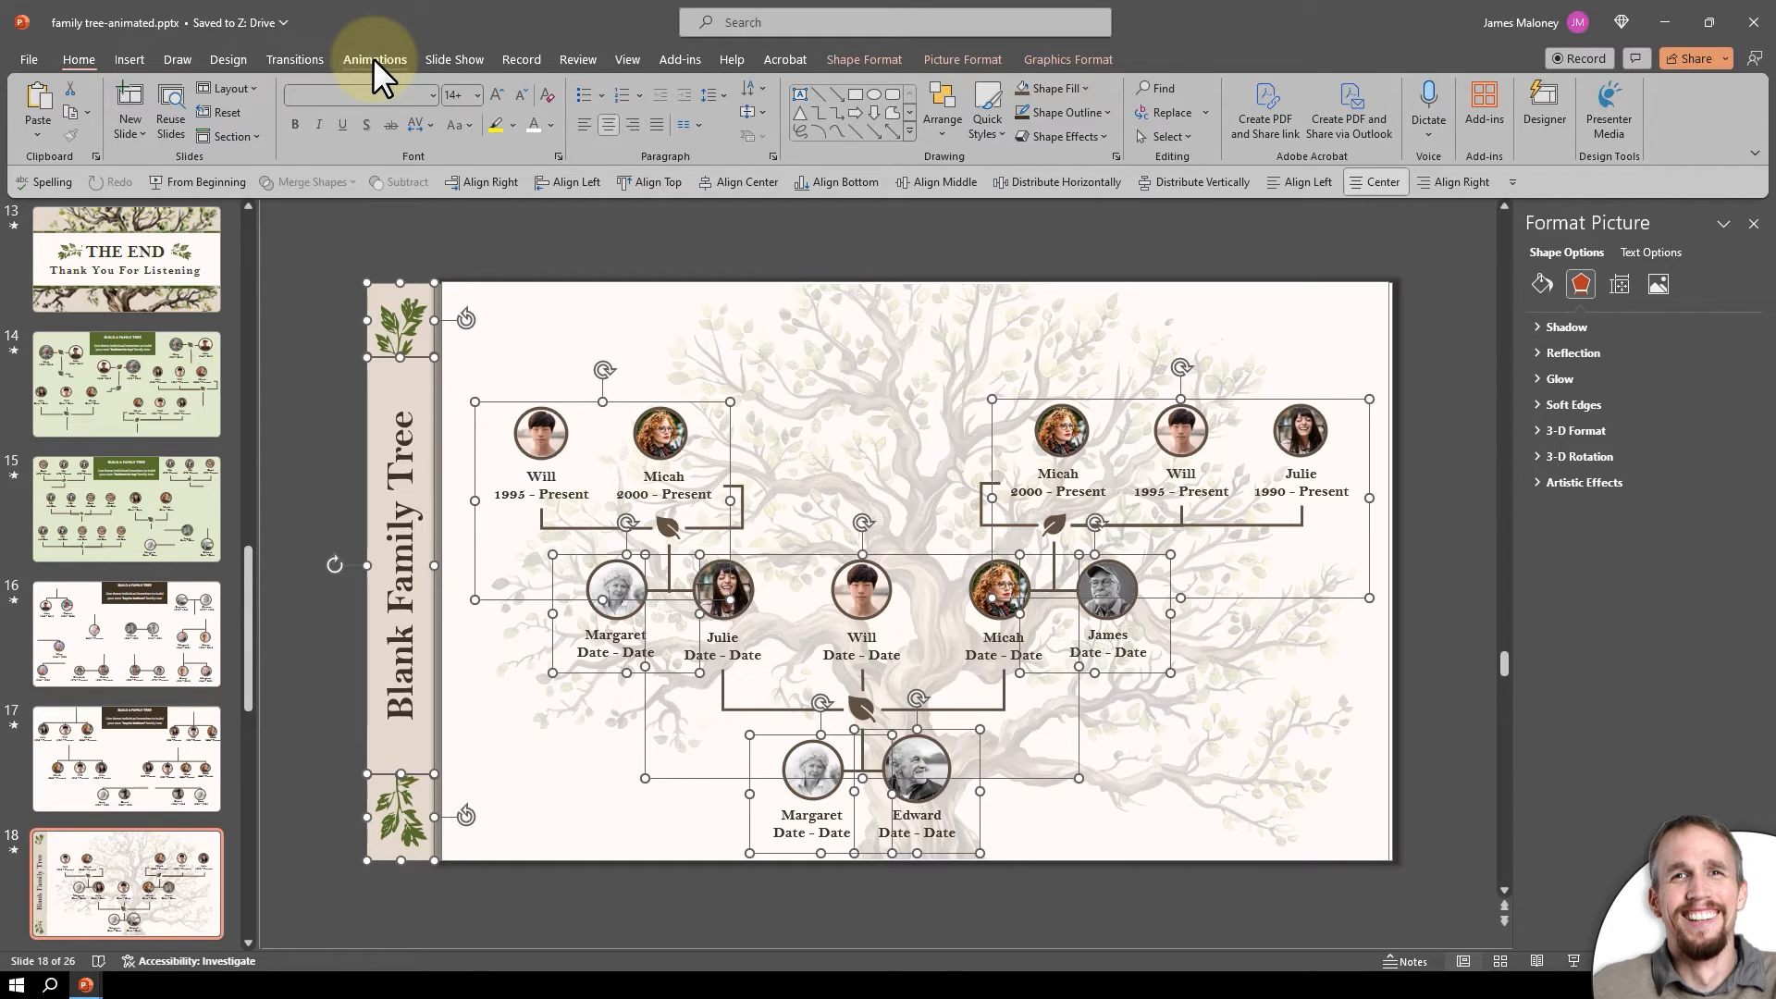
Apply an entrance animation to all pieces, Start With Previous, Duration 02.00.
left_click(374, 59)
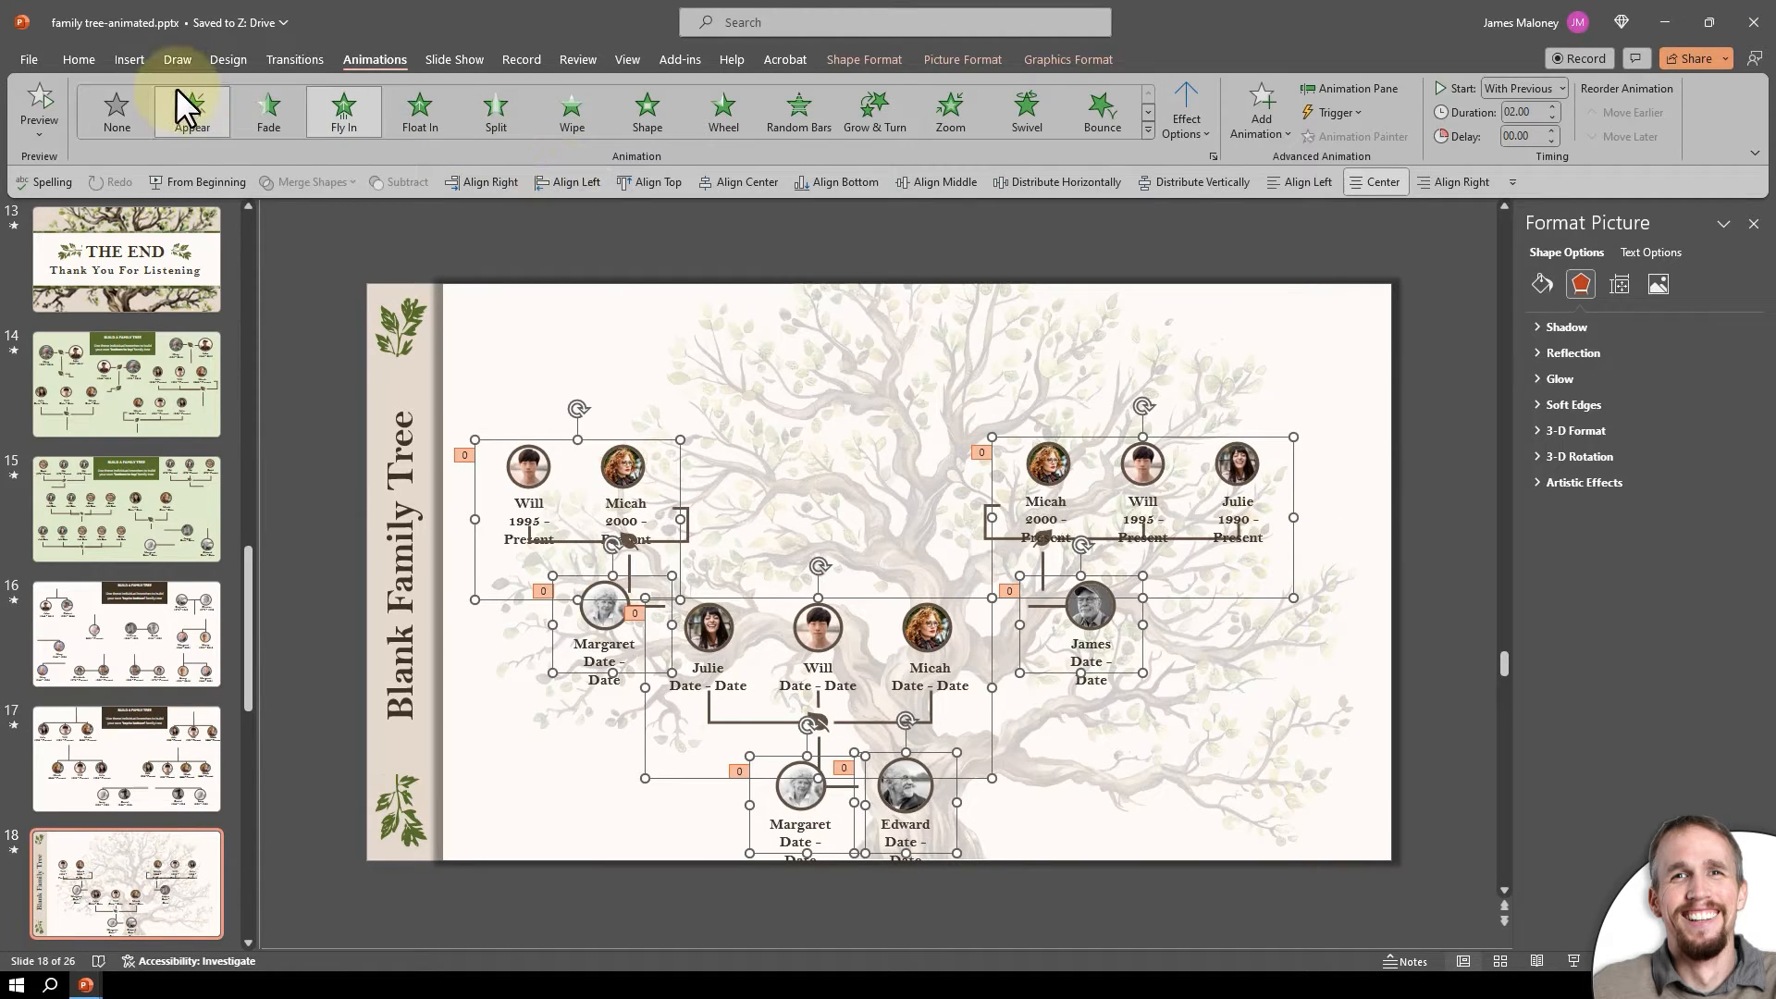
left_click(78, 59)
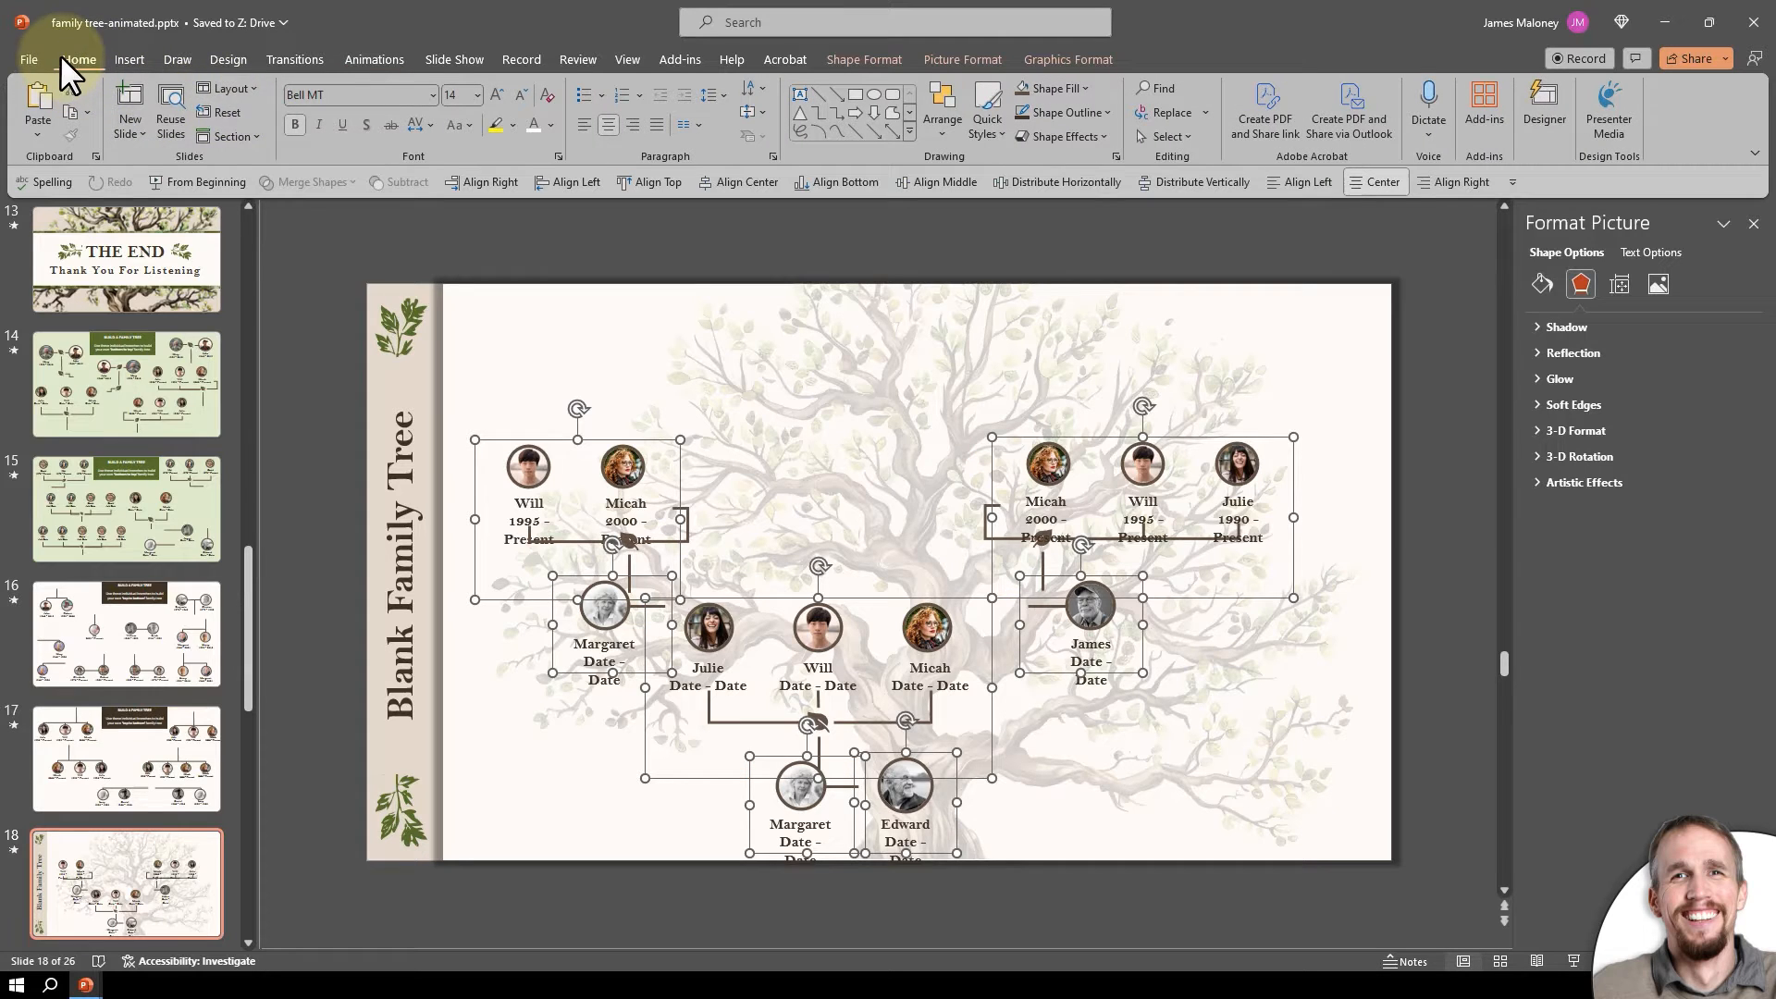
mouse_move(458, 123)
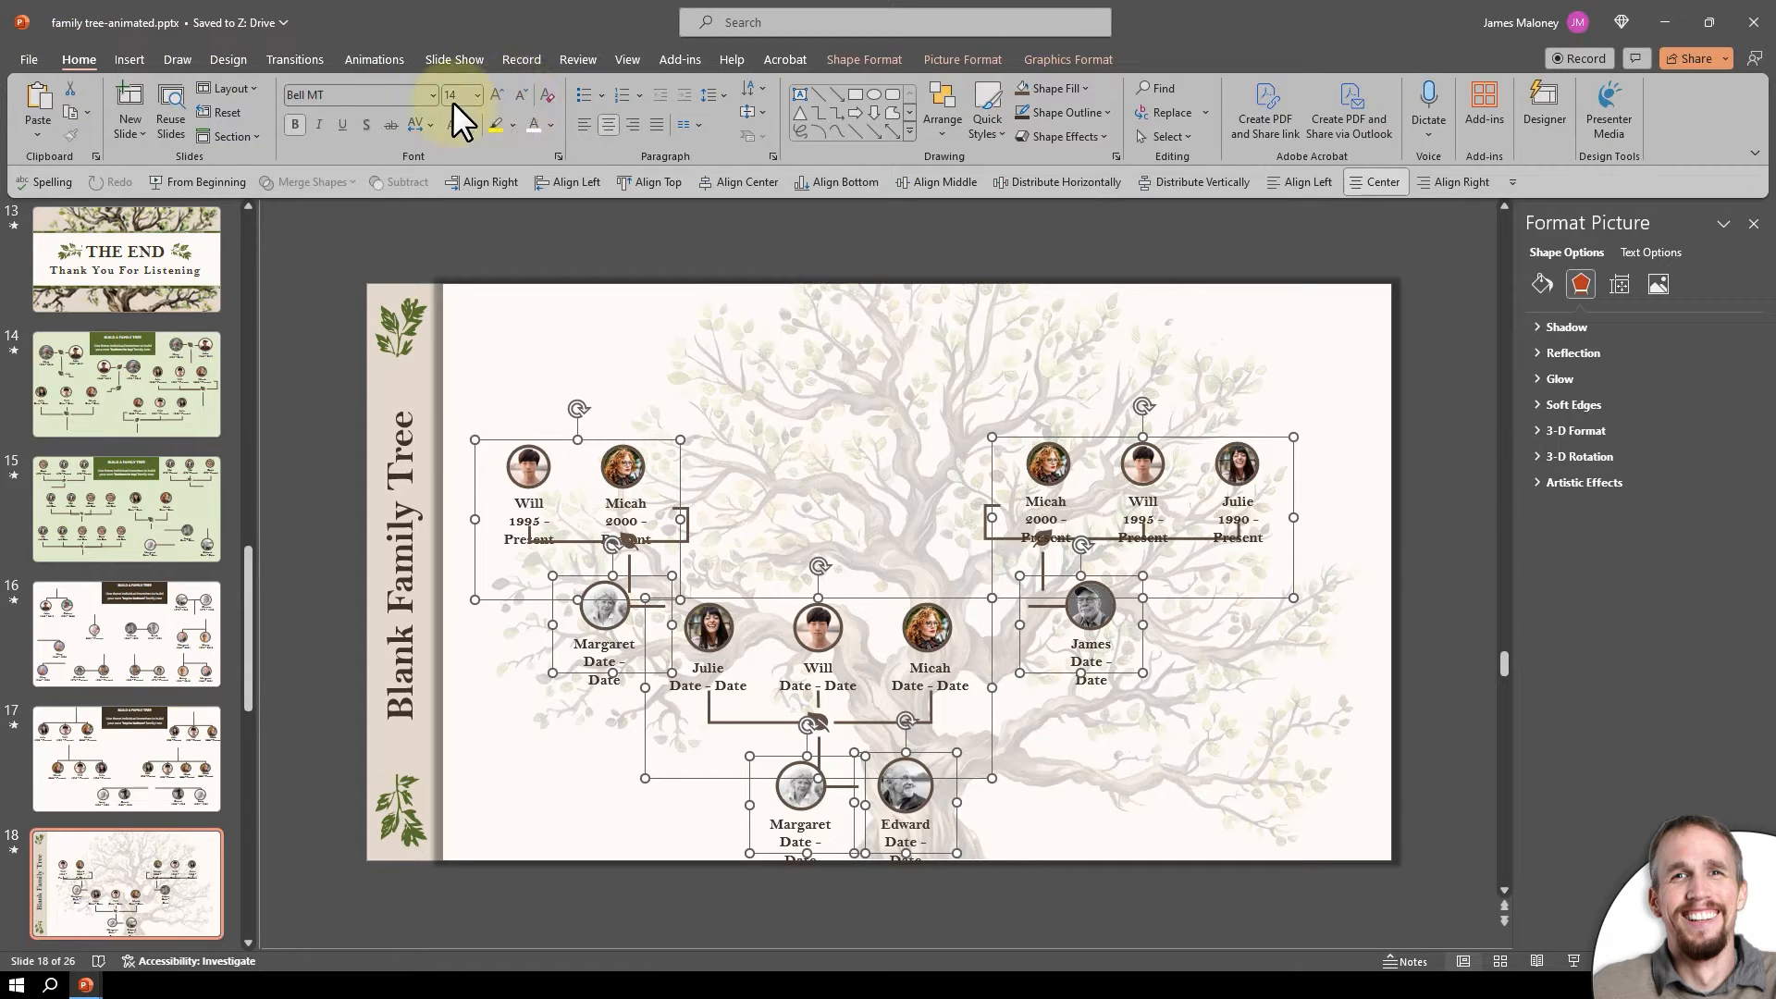
mouse_move(524, 96)
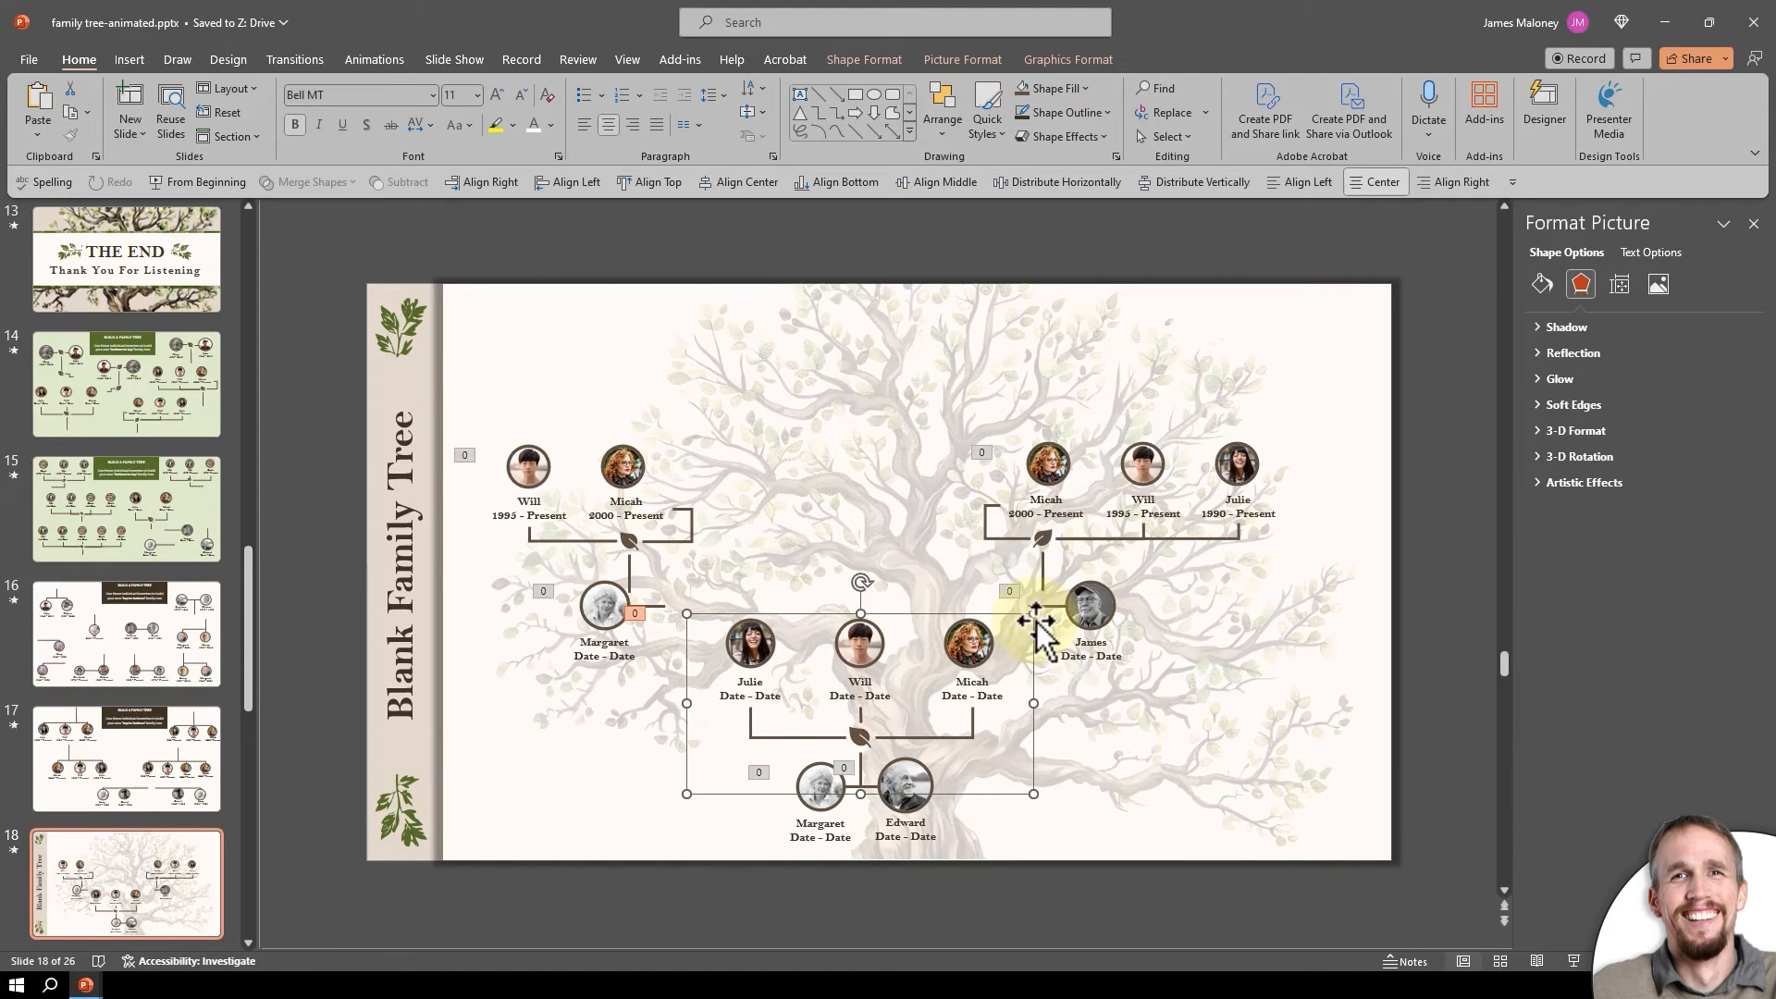
Set labels to 11 pt and drag the central children branch down toward the trunk.
left_click_drag(1088, 621, 1054, 771)
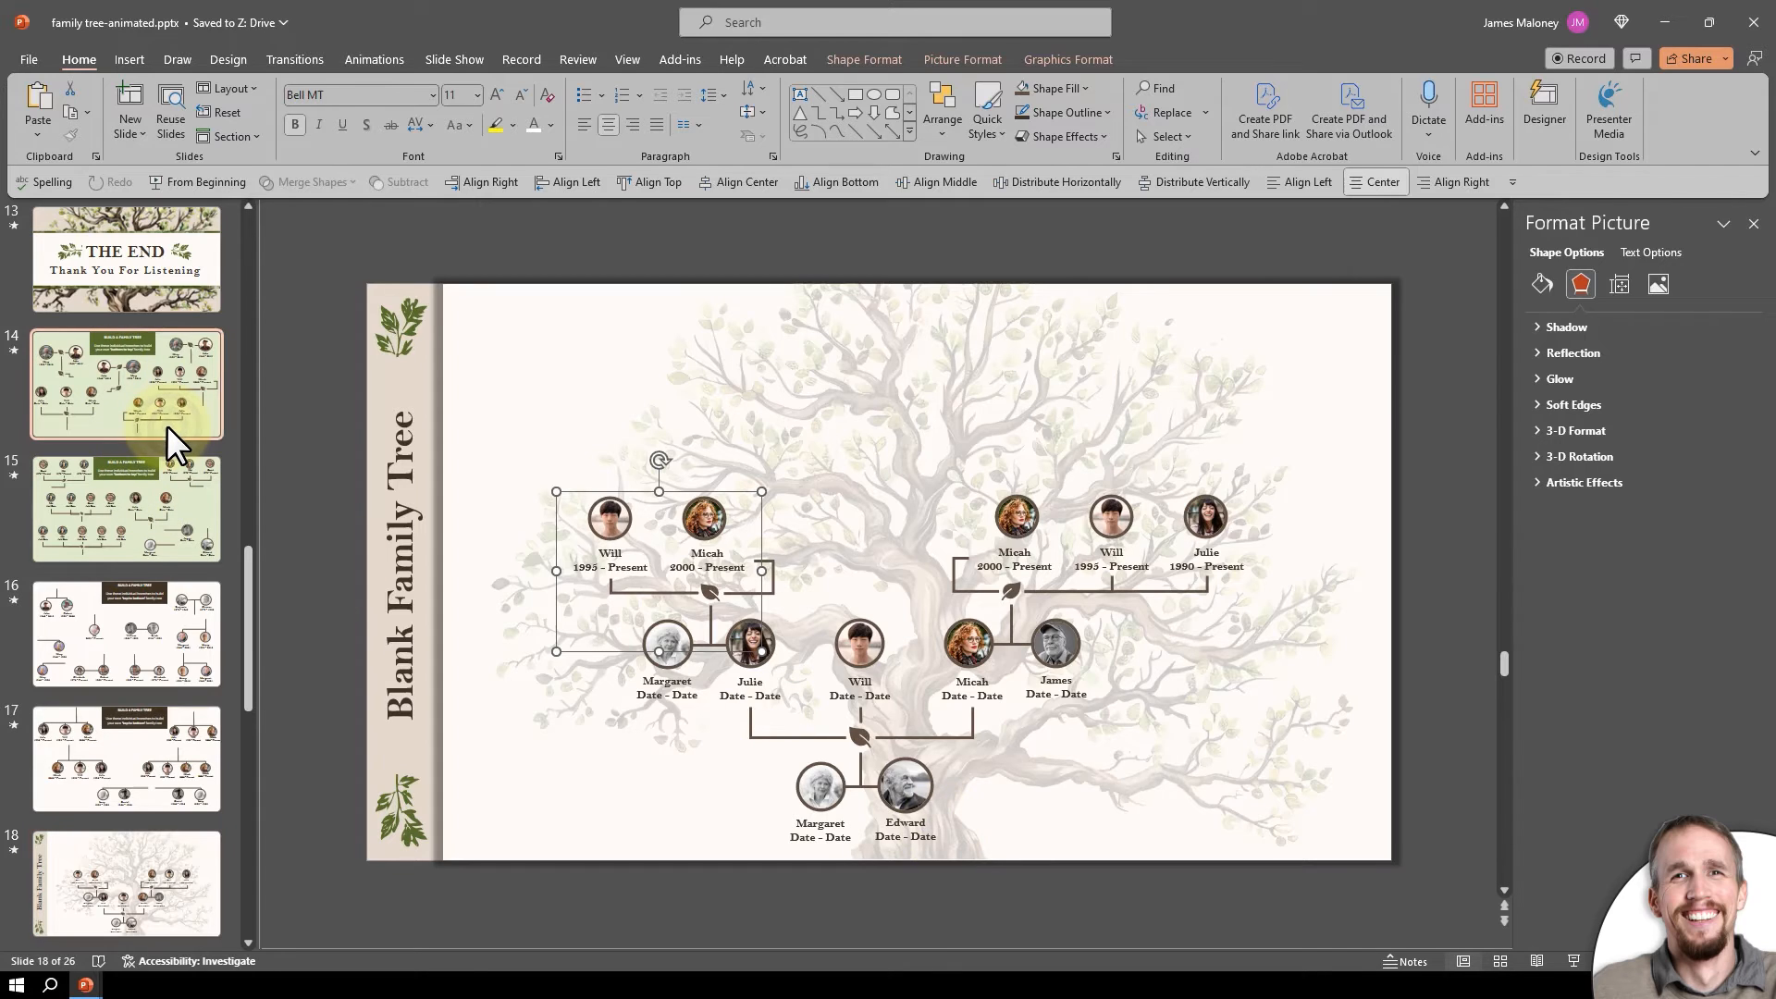
Copy the James branch from the branch slides and paste it above the right-hand Micah, Will and Julie group.
left_click(125, 385)
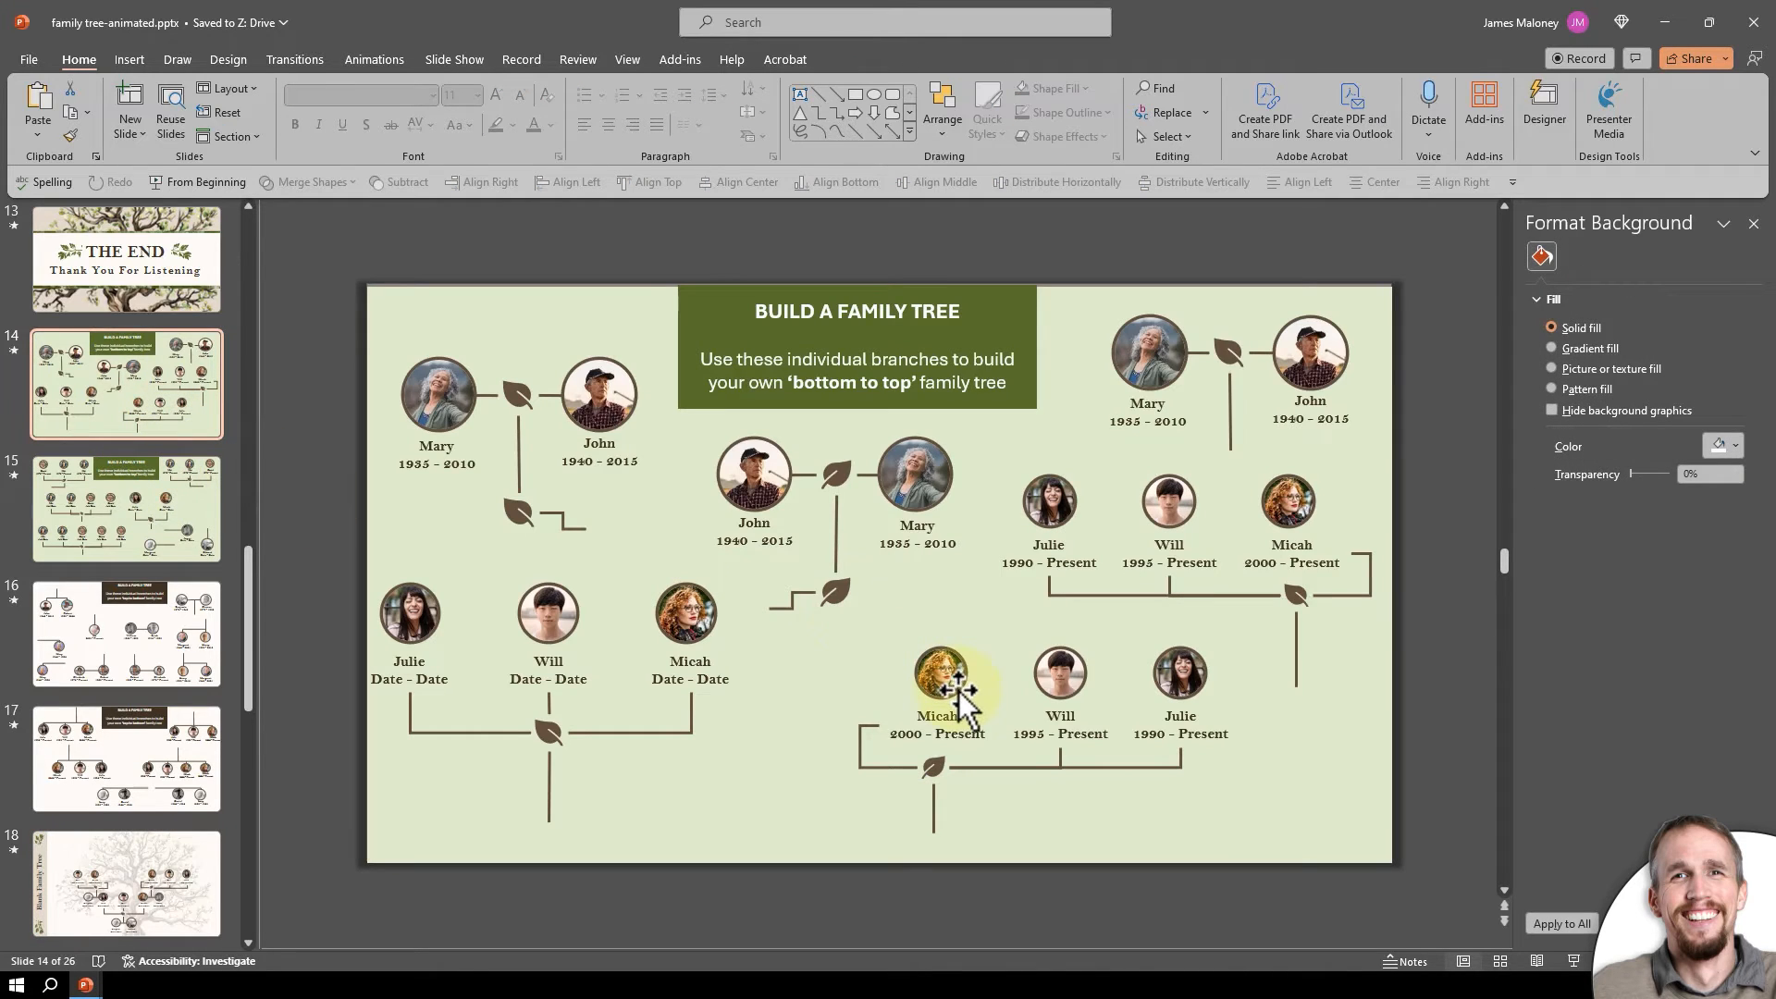
mouse_move(622, 742)
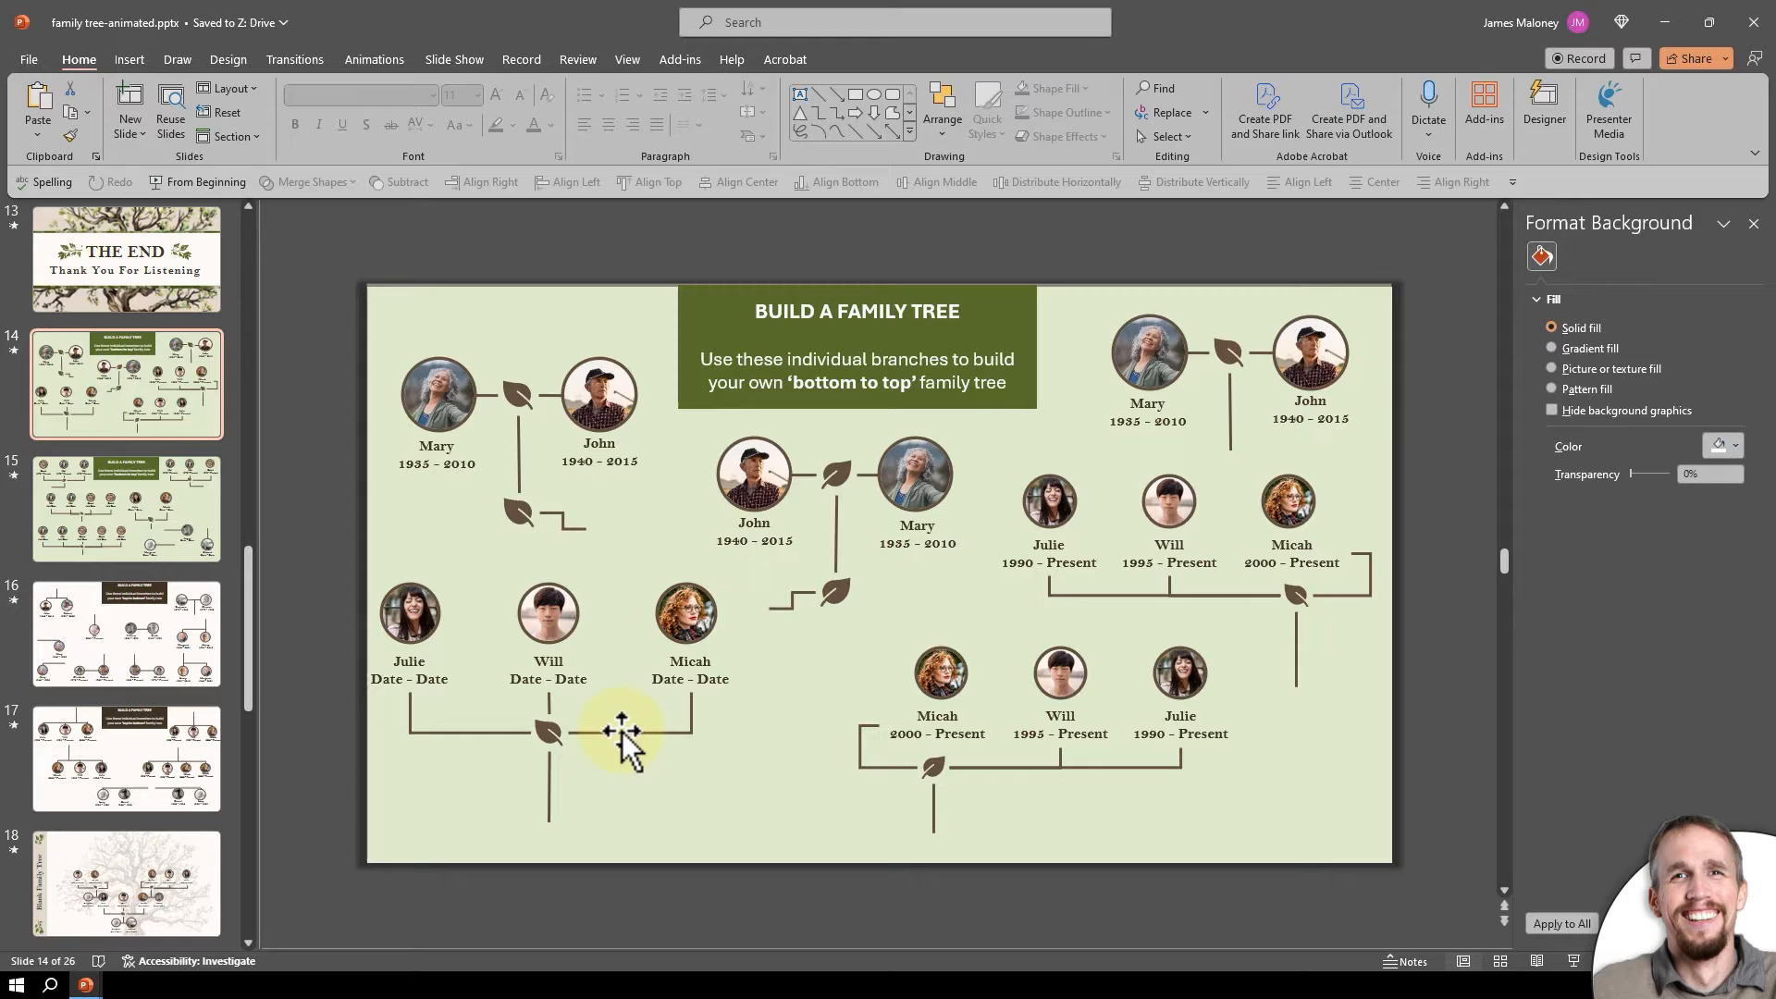
left_click(622, 733)
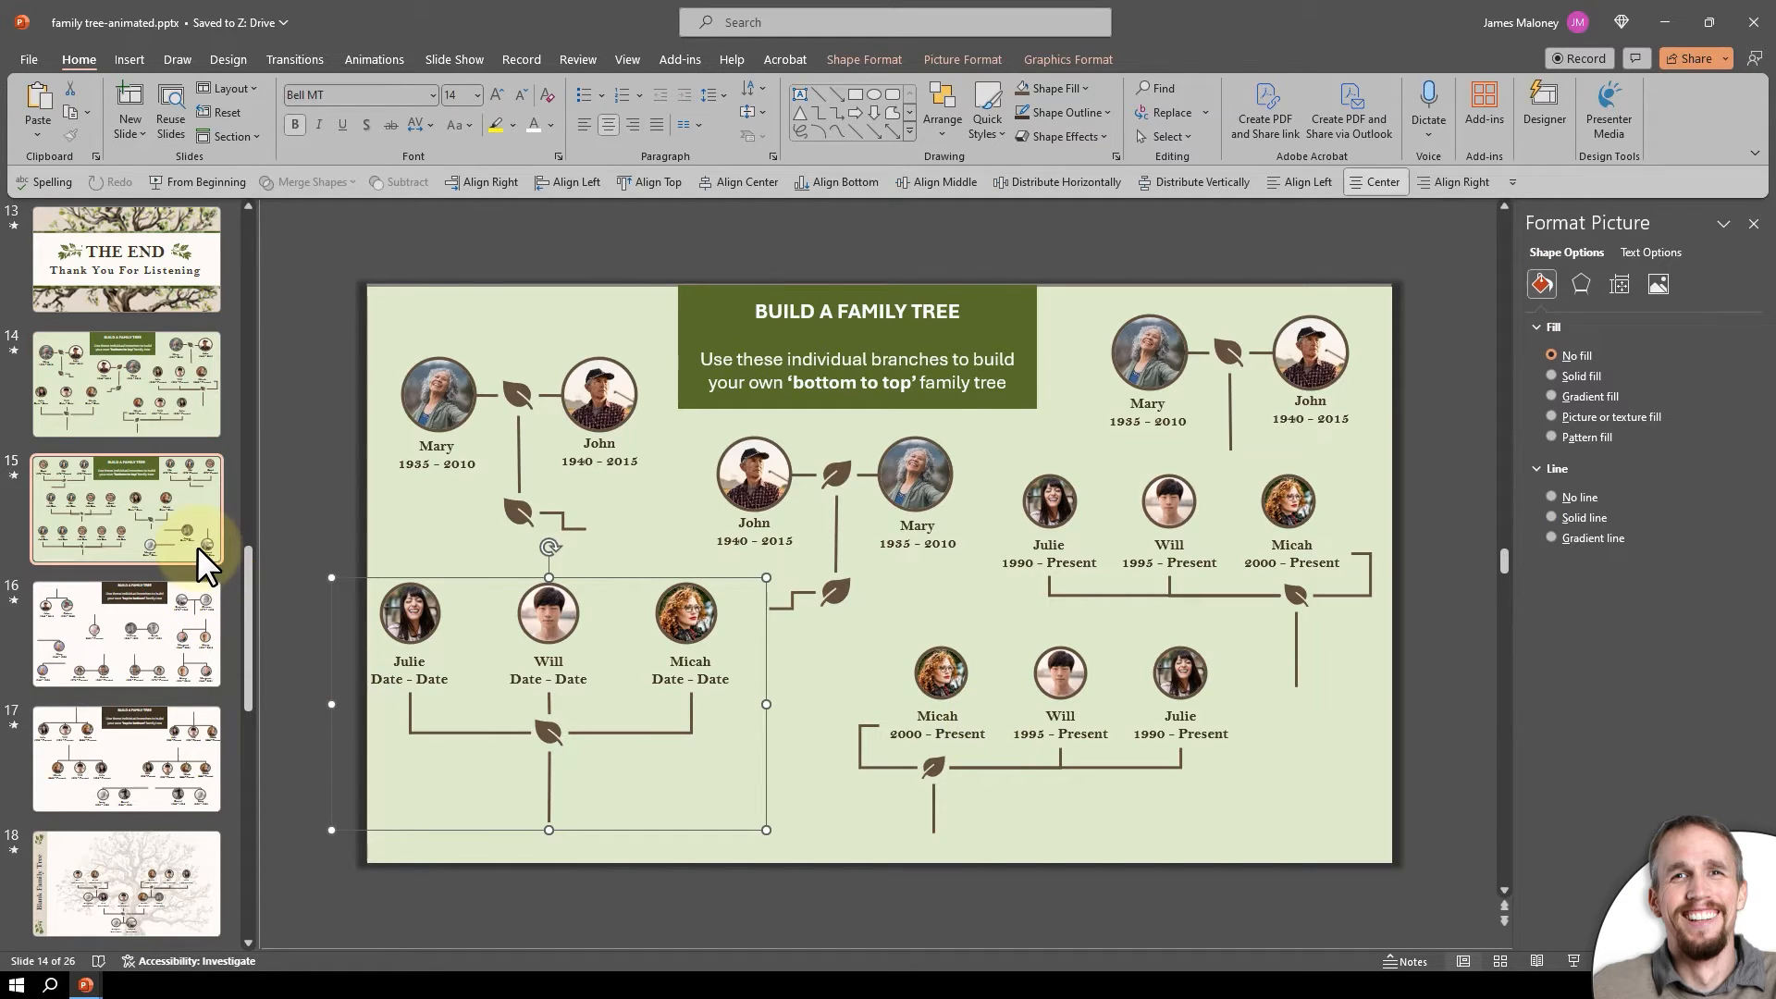
left_click(126, 509)
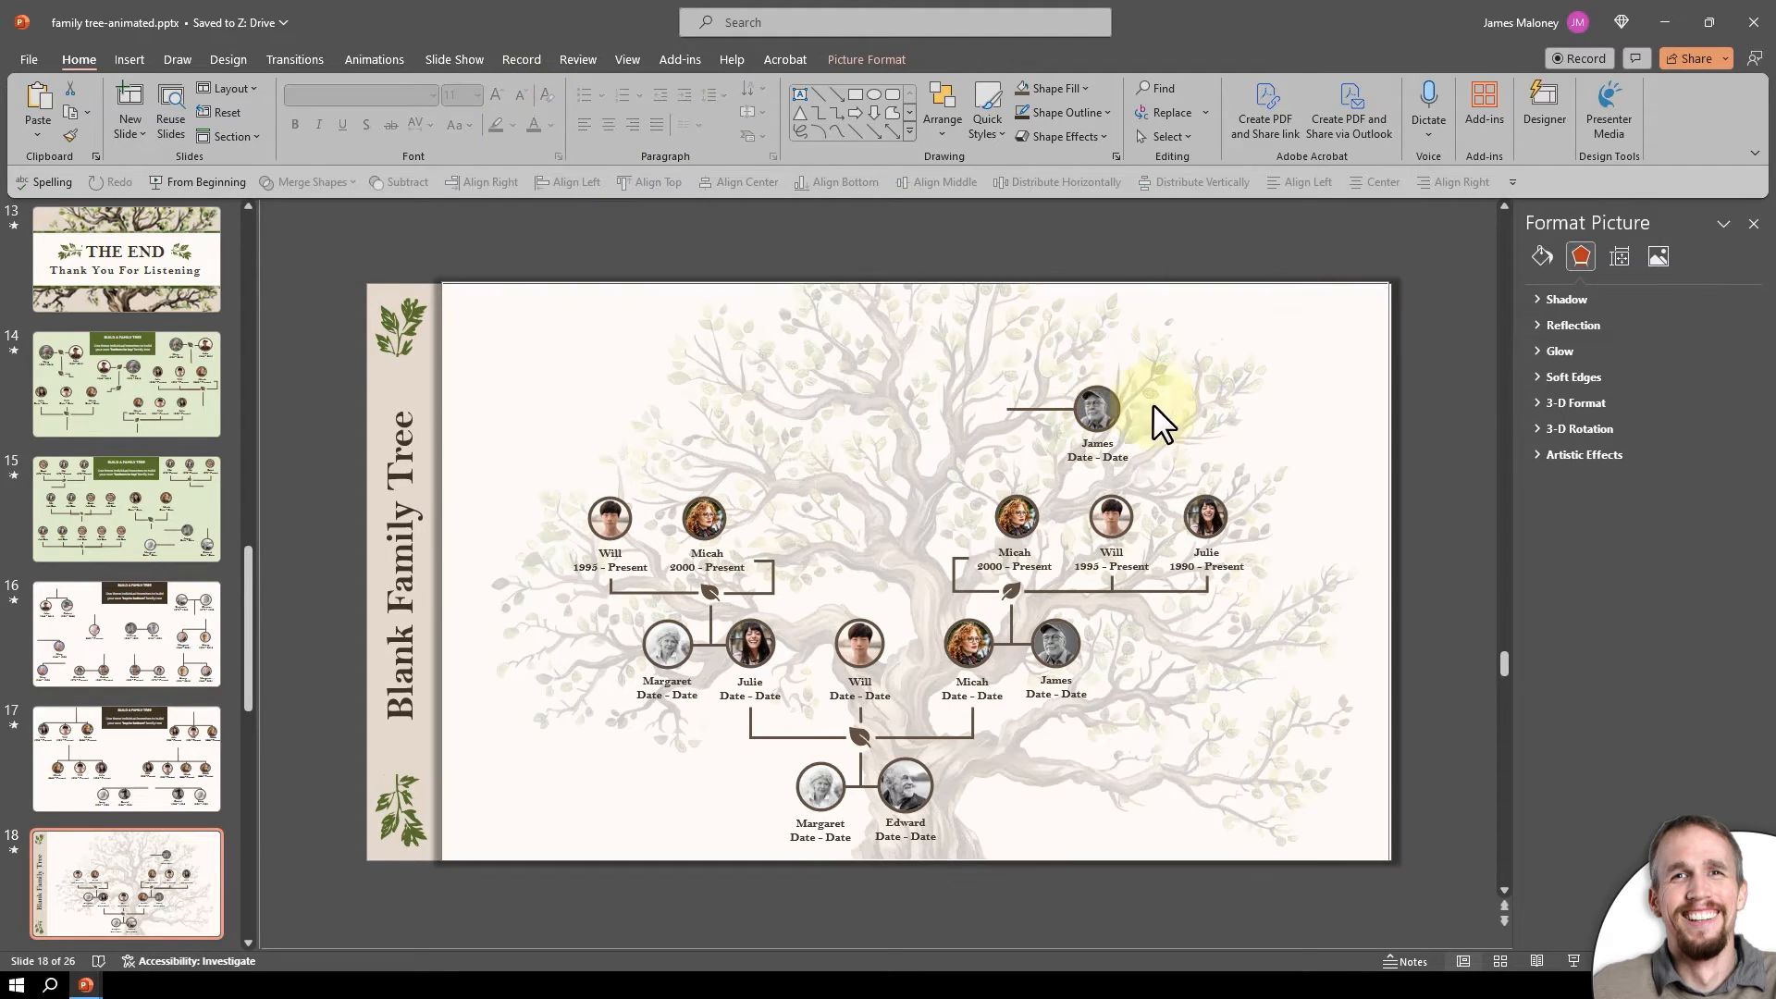
Nudge the new James branch into place and bring up connector options for its joining line.
left_click(1093, 408)
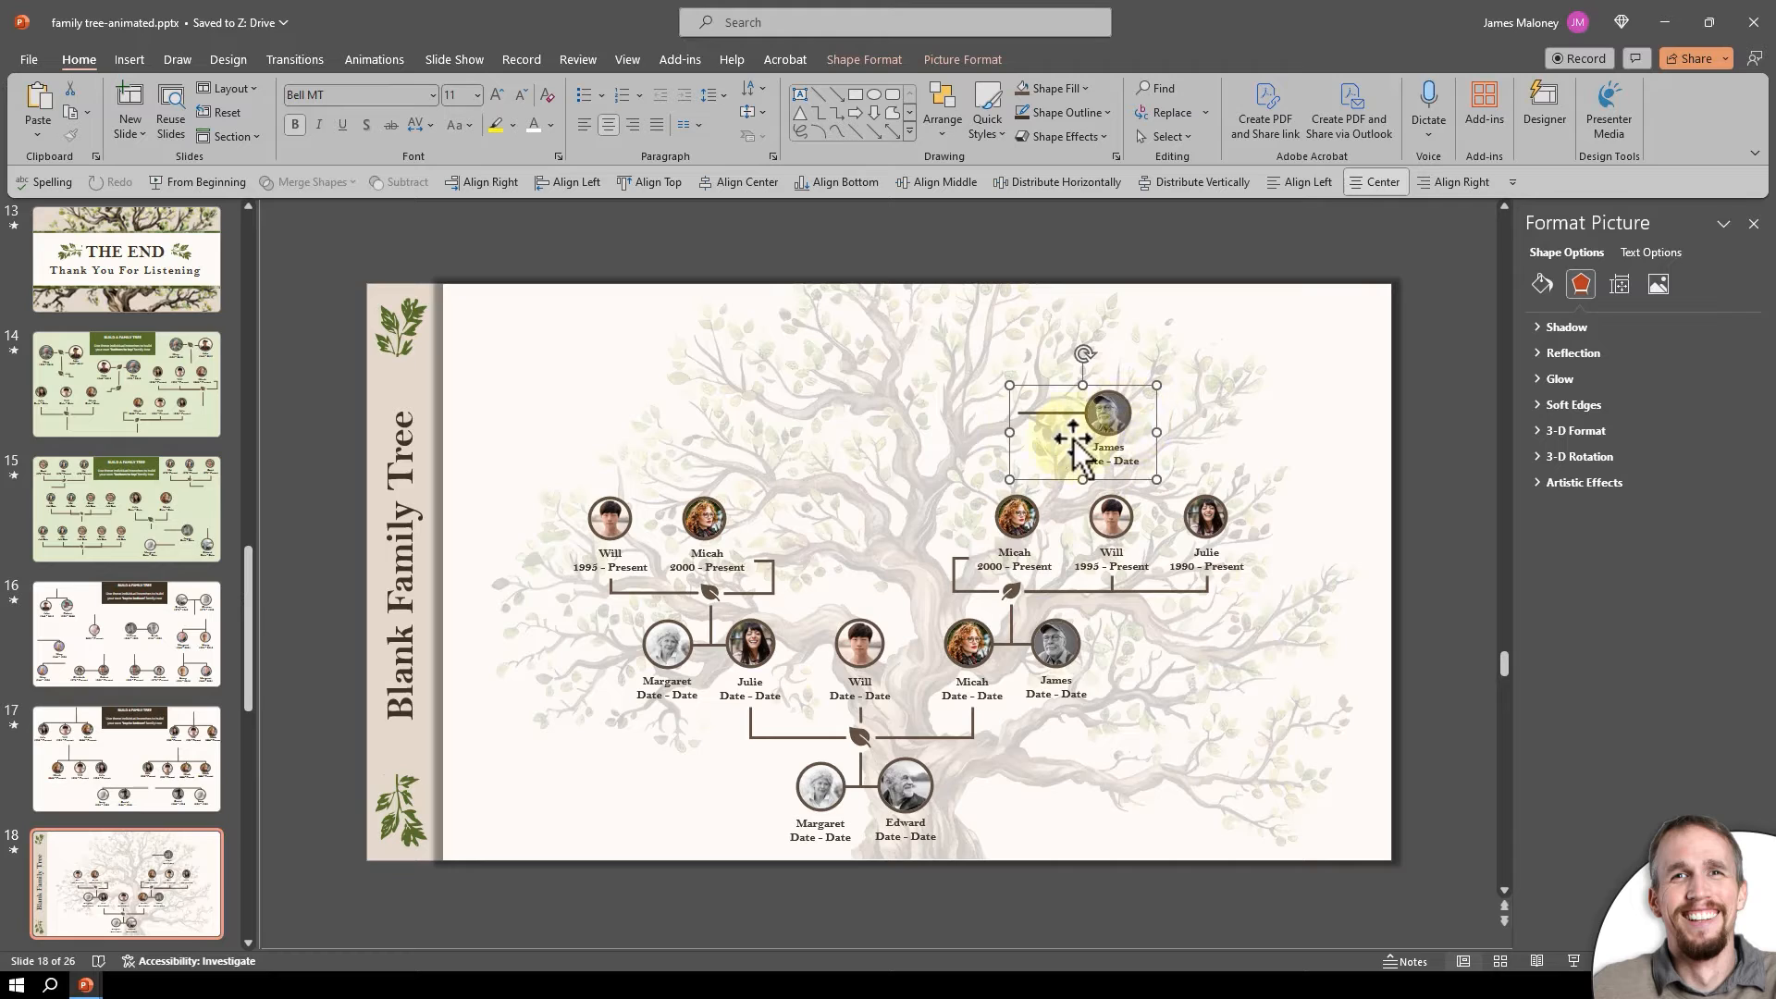
mouse_move(1025, 470)
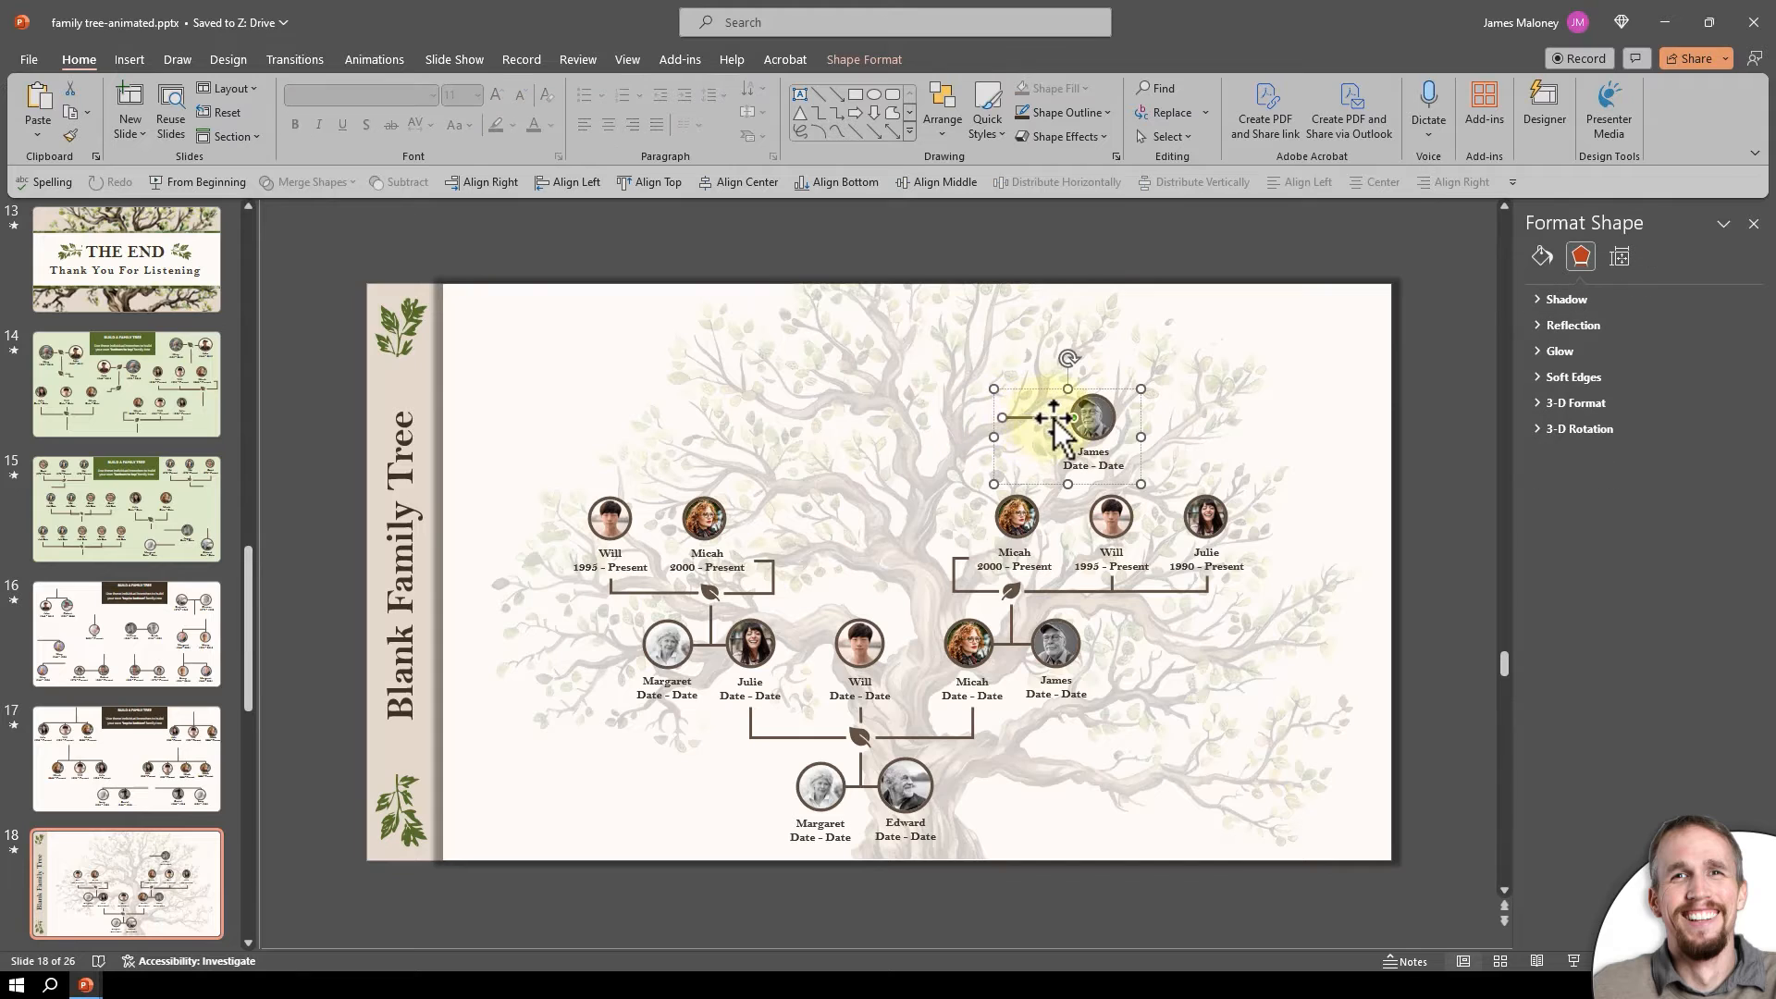
right_click(1064, 419)
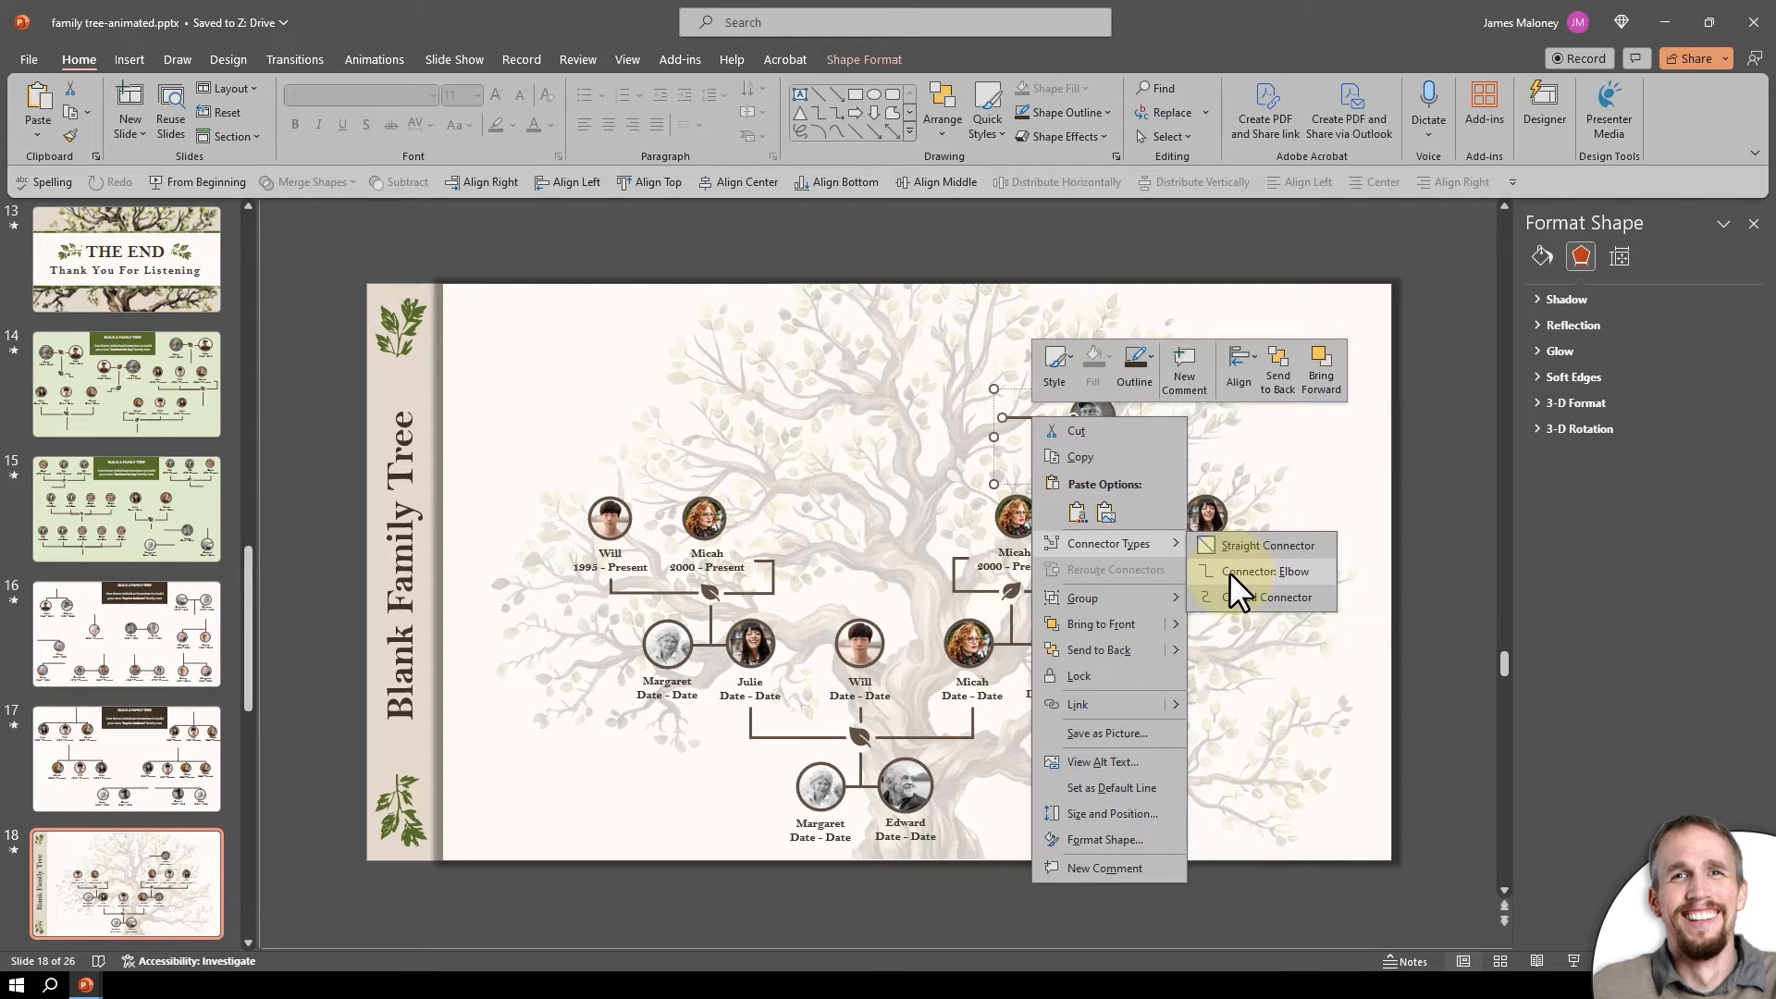
mouse_move(1246, 589)
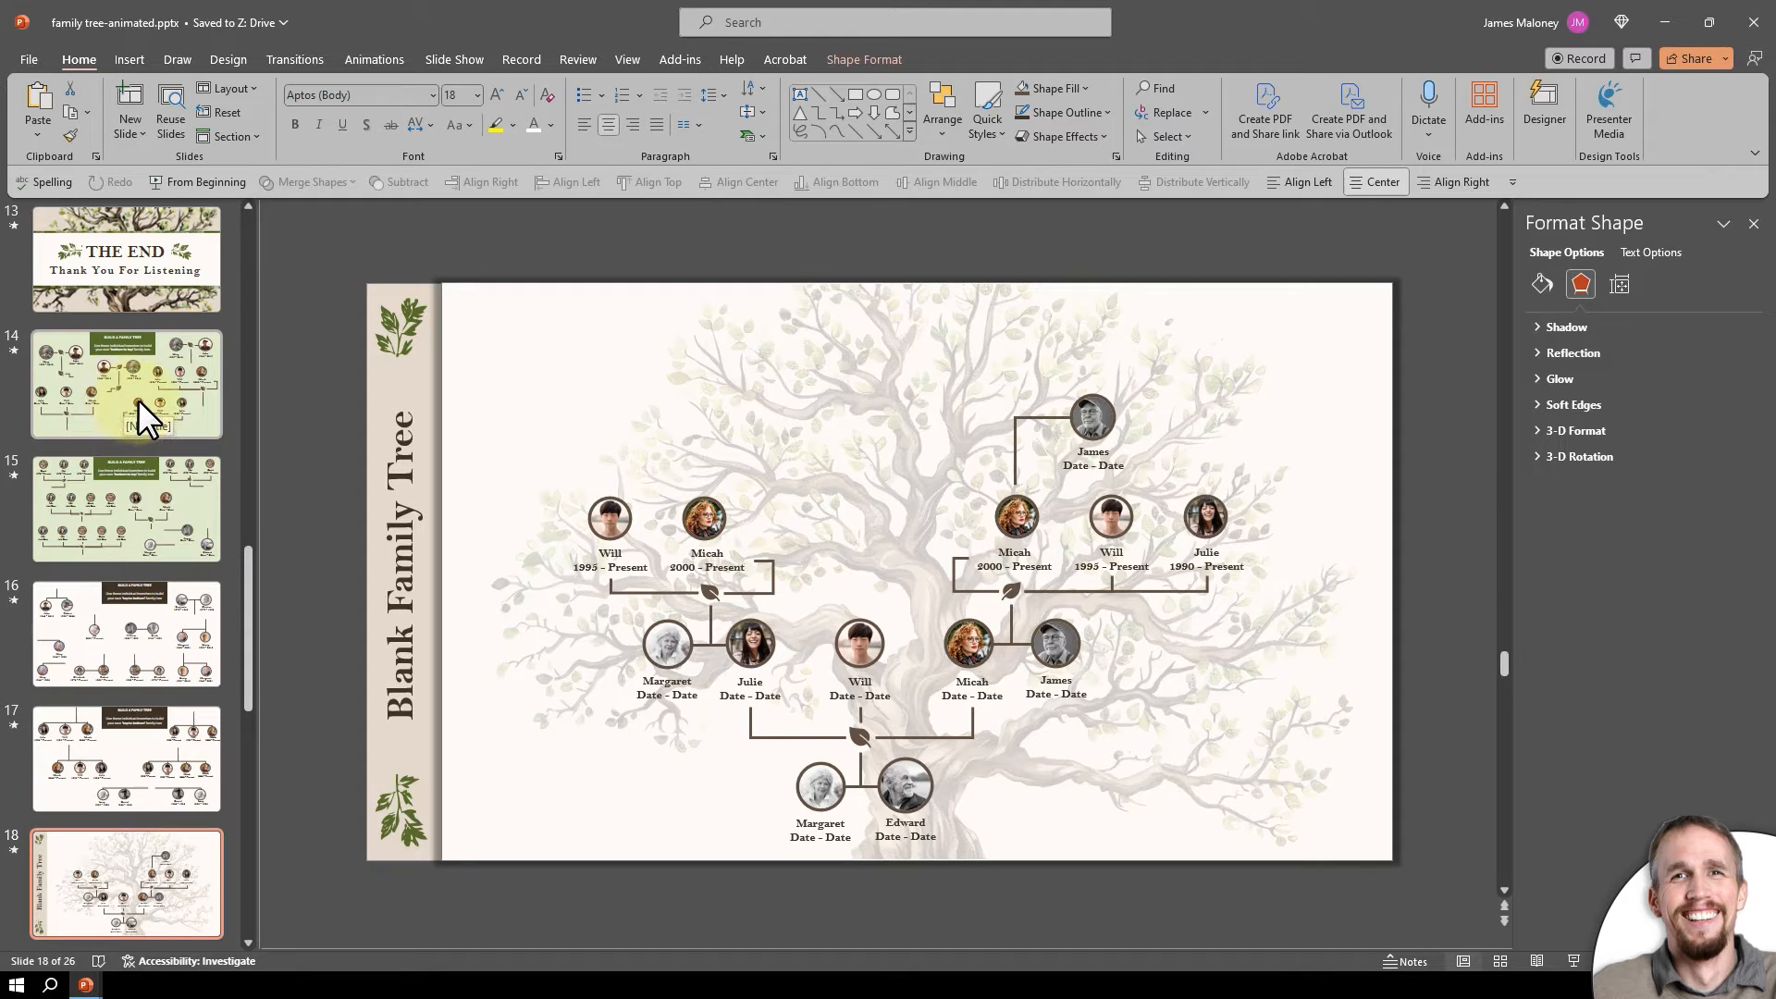
Paste the Mary and John couple from slide 14 and place it above James at the top of the tree.
left_click(126, 385)
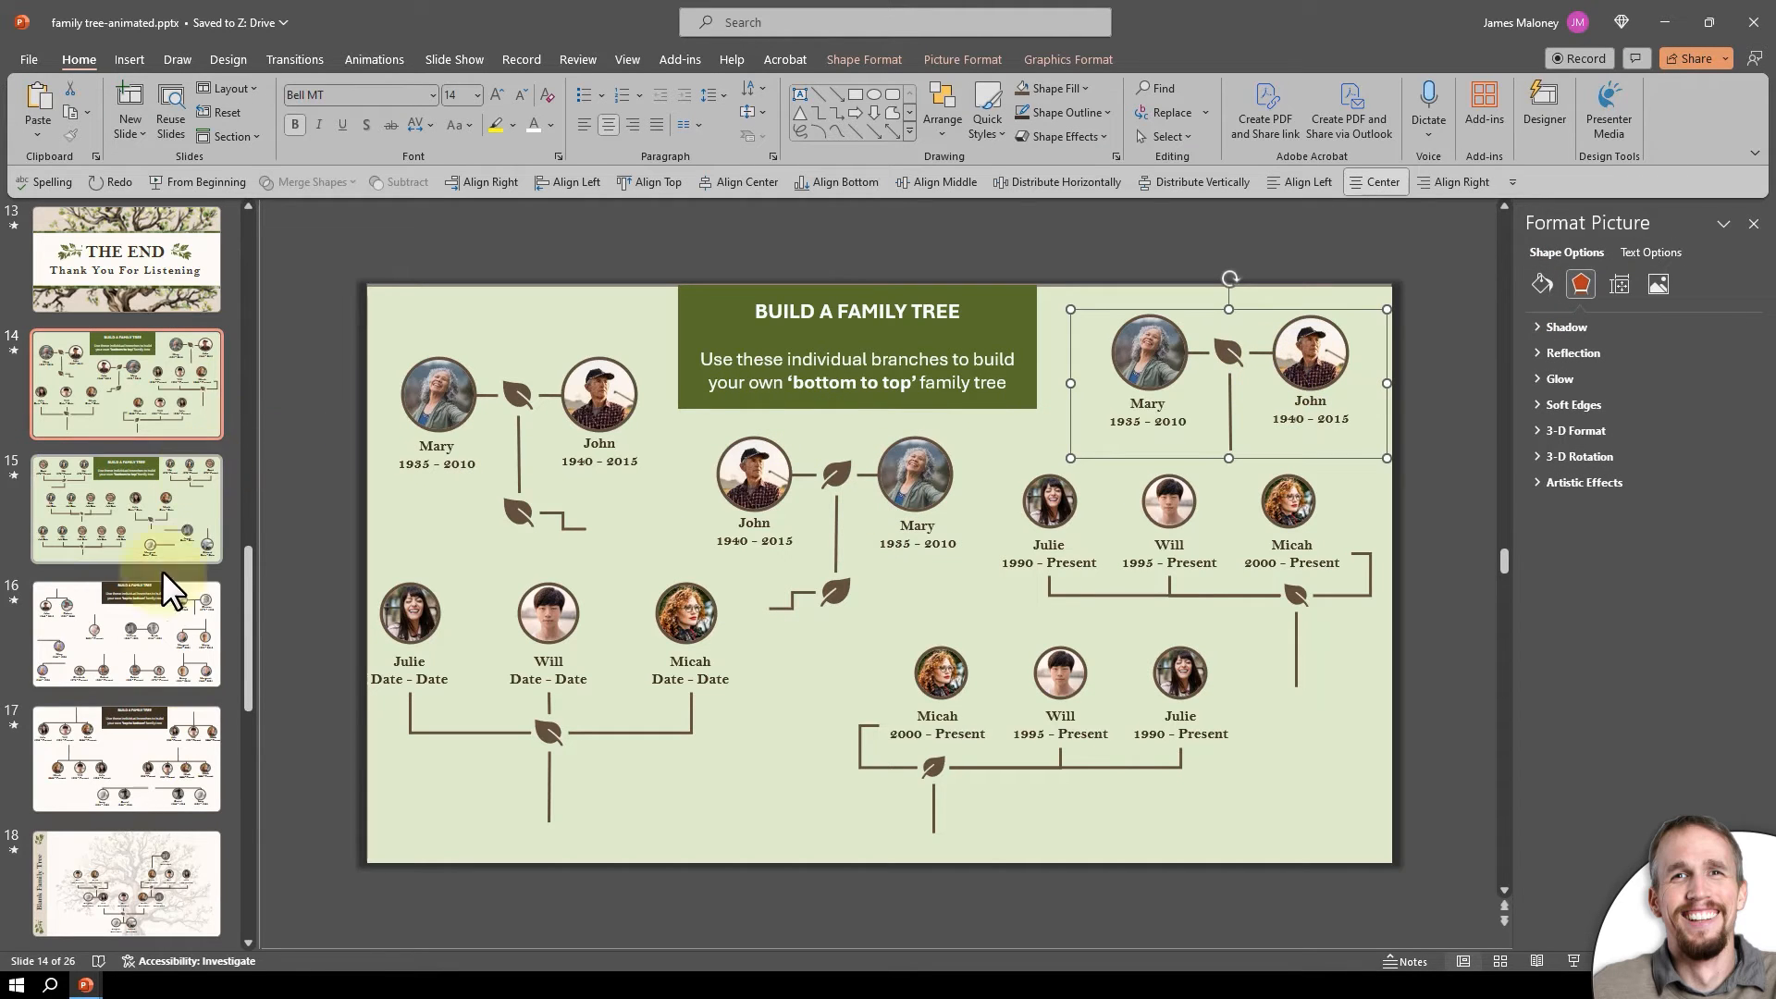
left_click(126, 883)
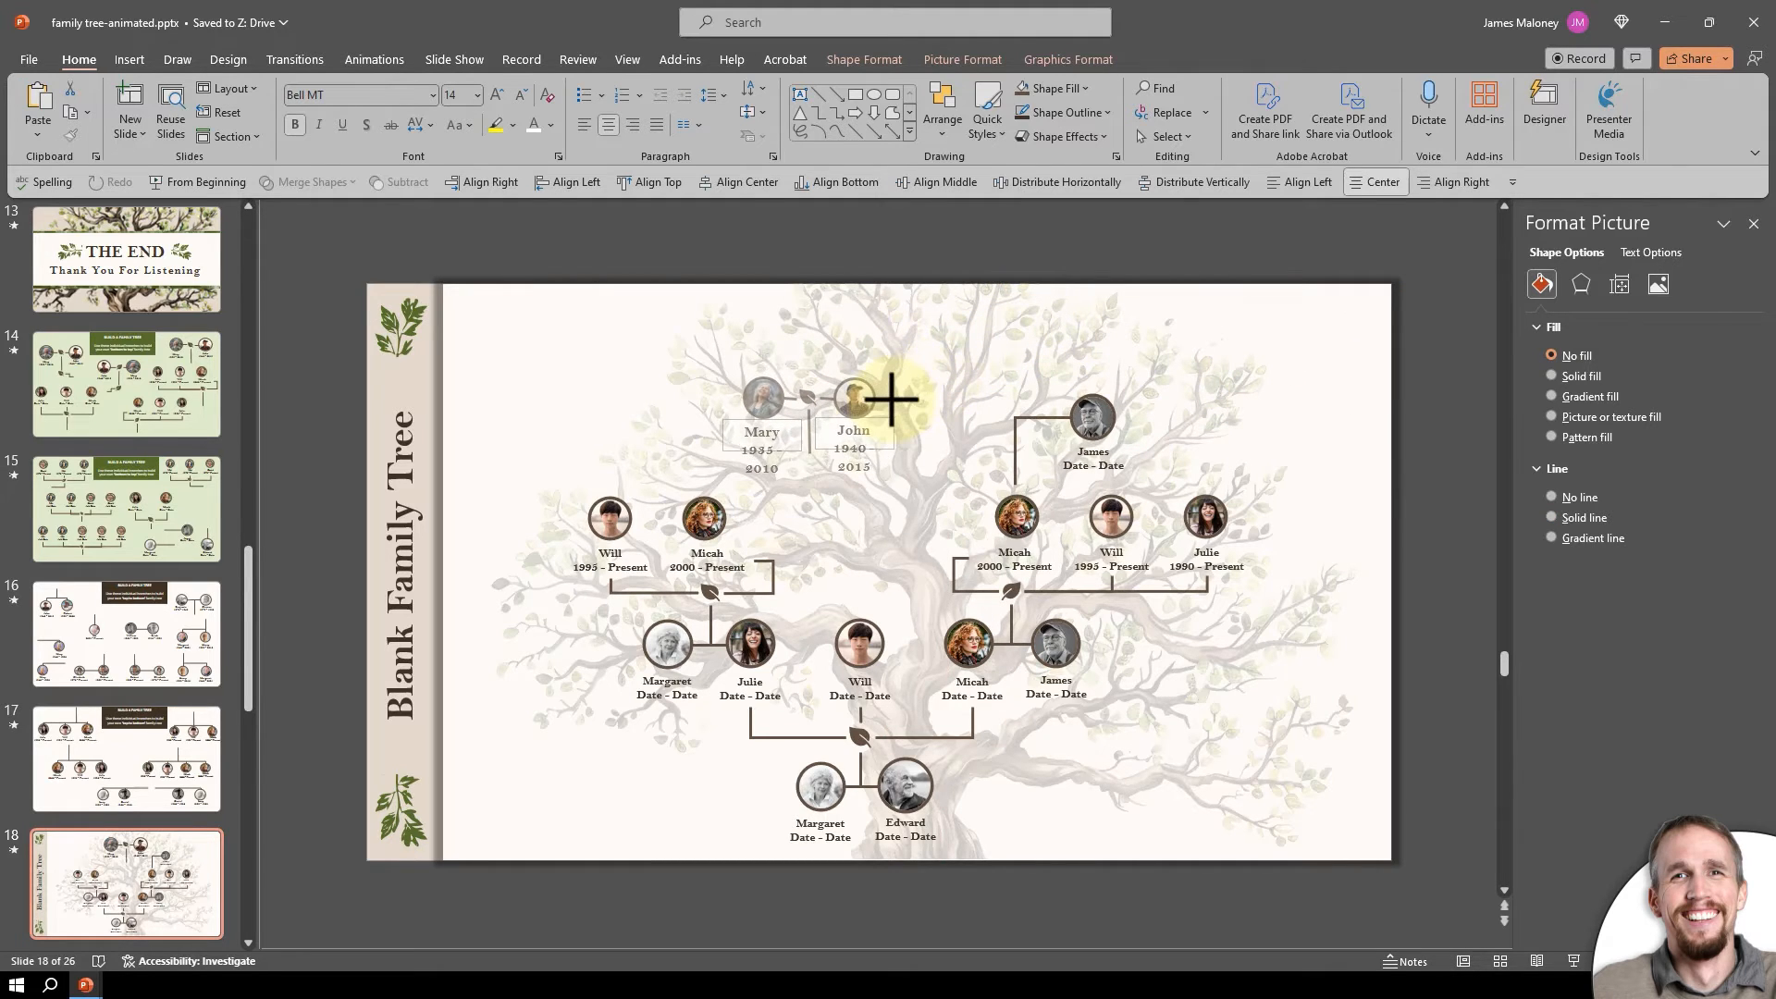
left_click(519, 95)
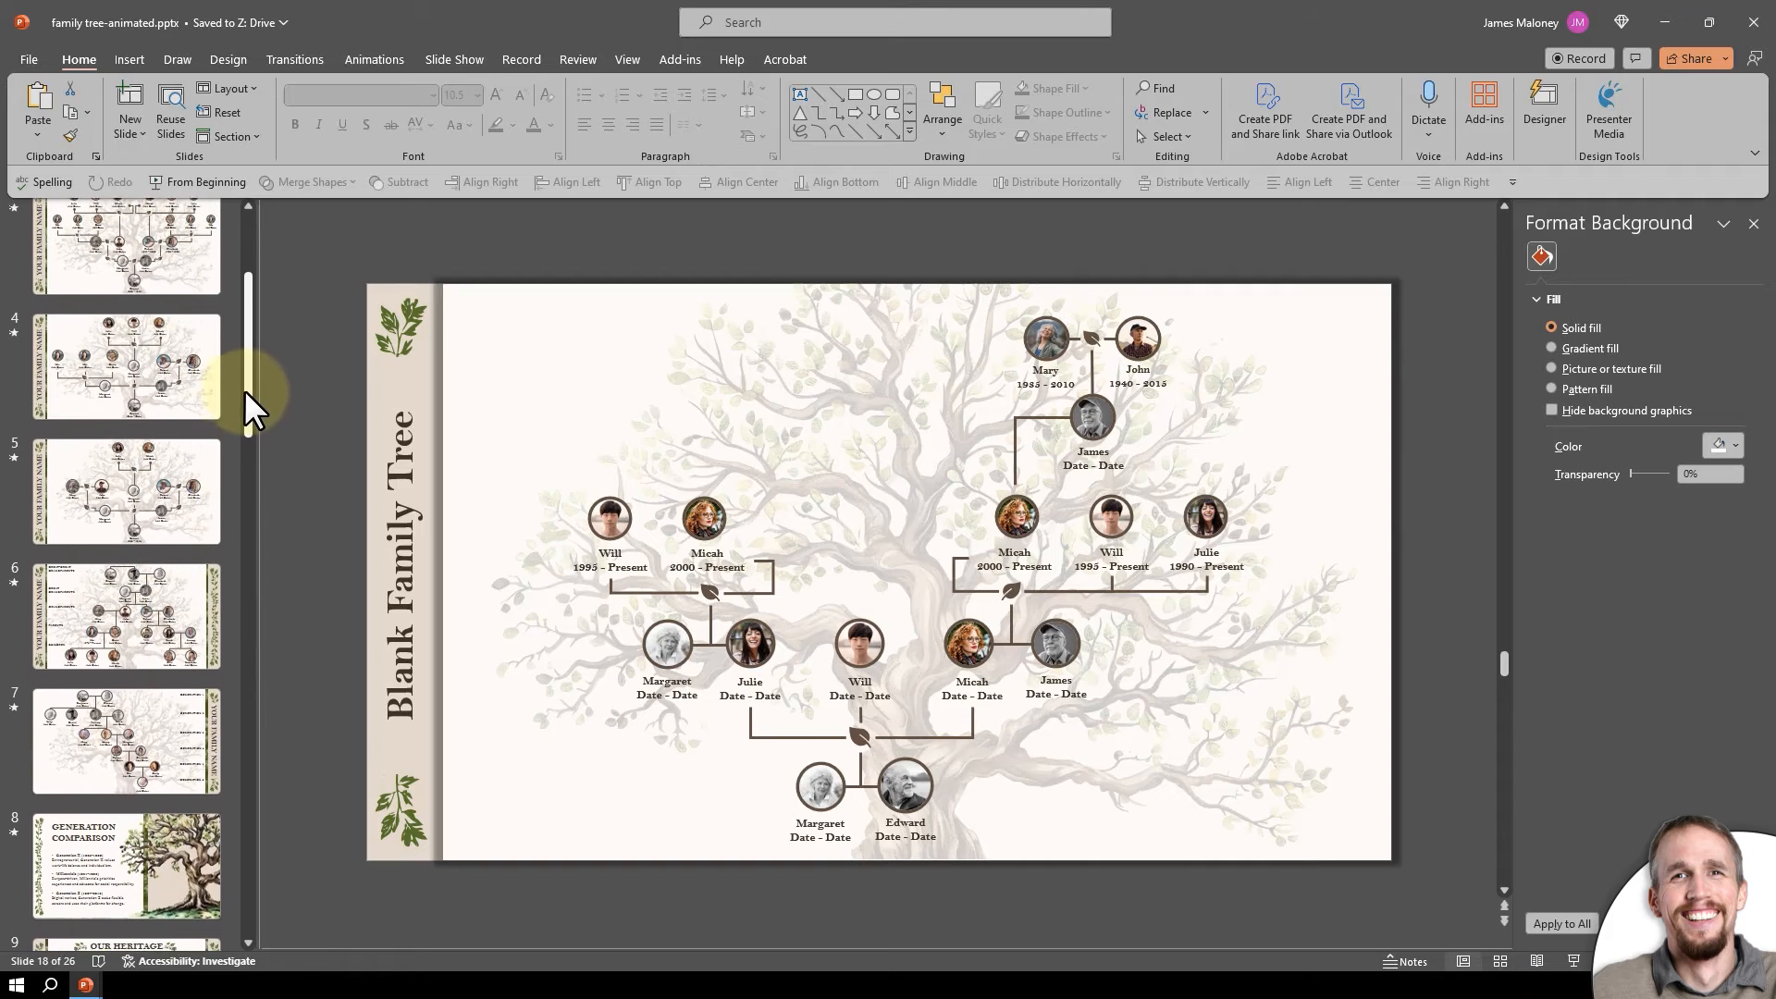
Browse back through The End and Our Legacy slides to land on slide 9, the Our Heritage world map.
scroll("down", 3)
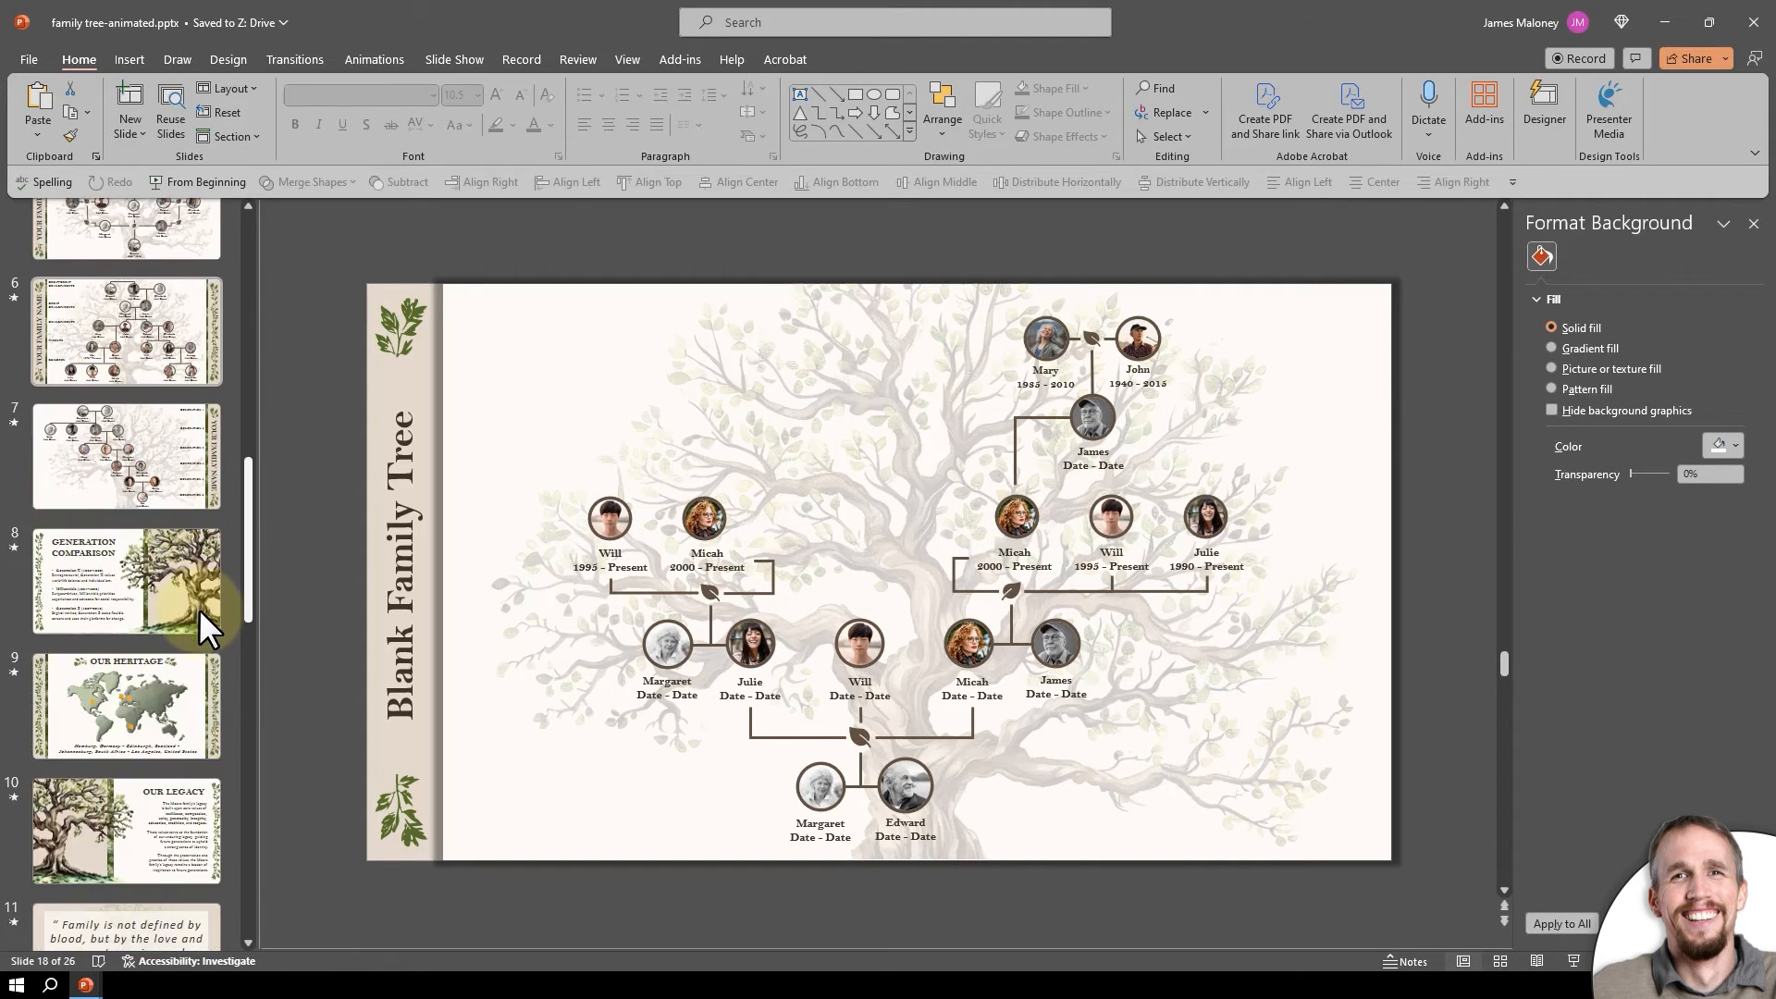
scroll("down", 3)
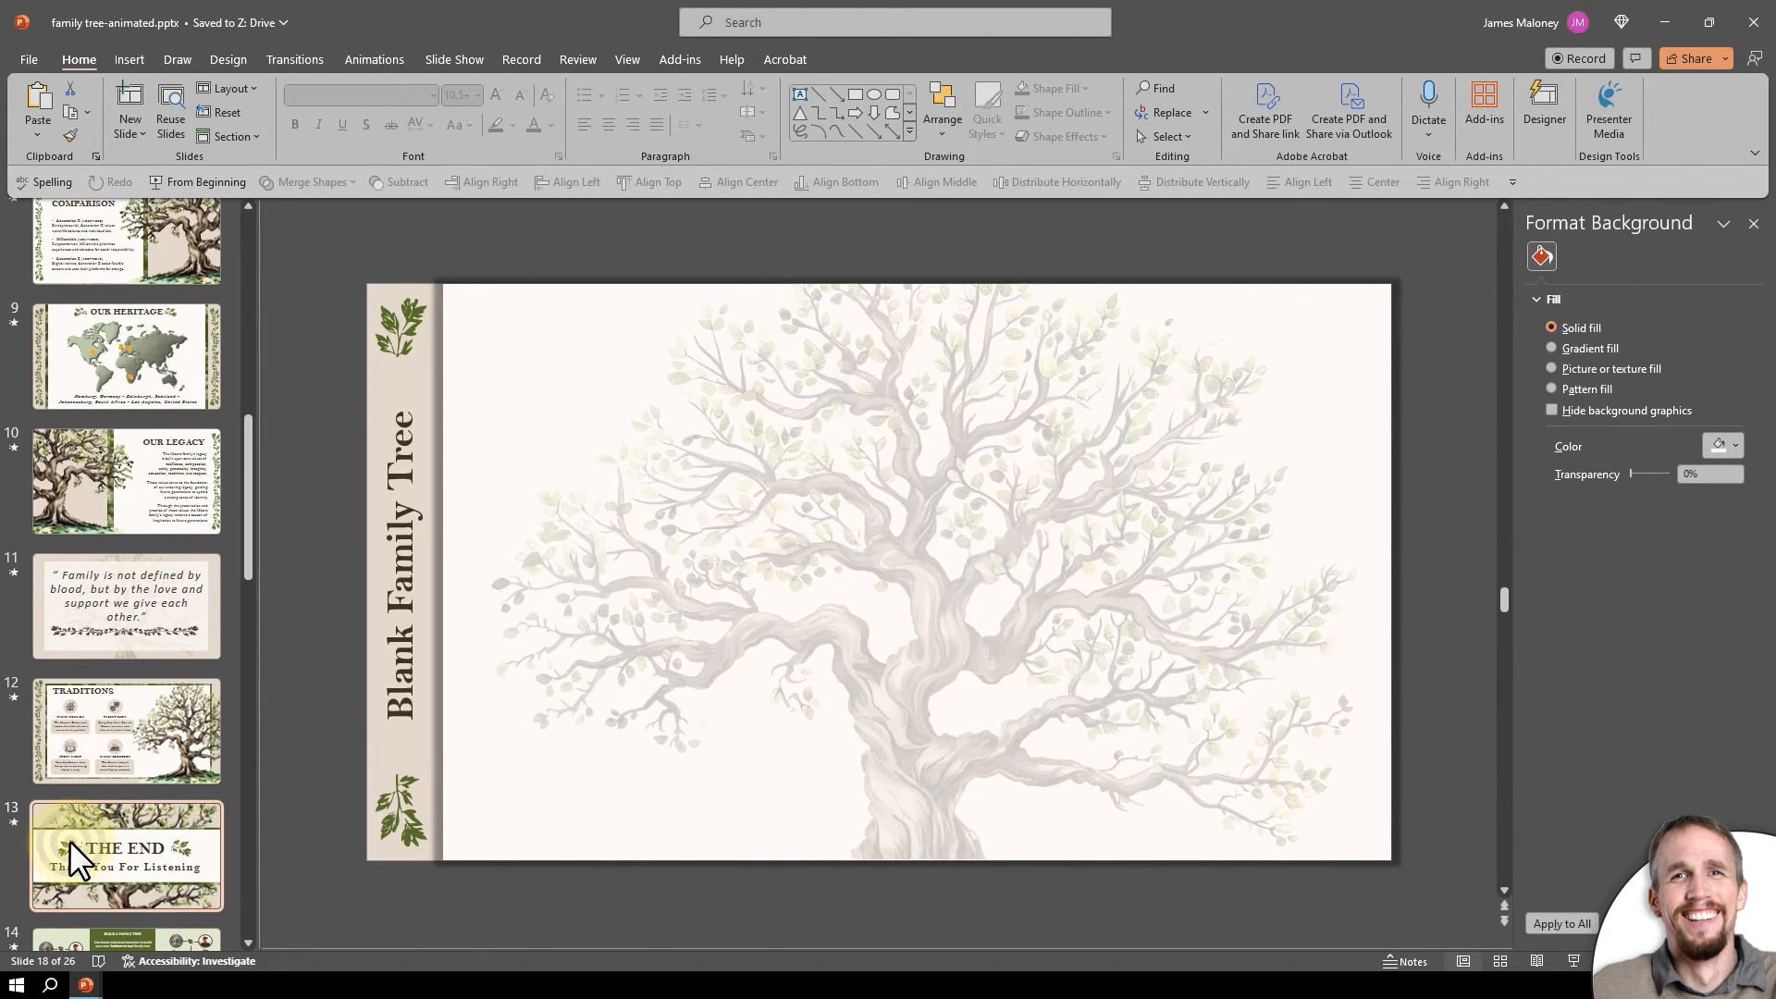
left_click(125, 854)
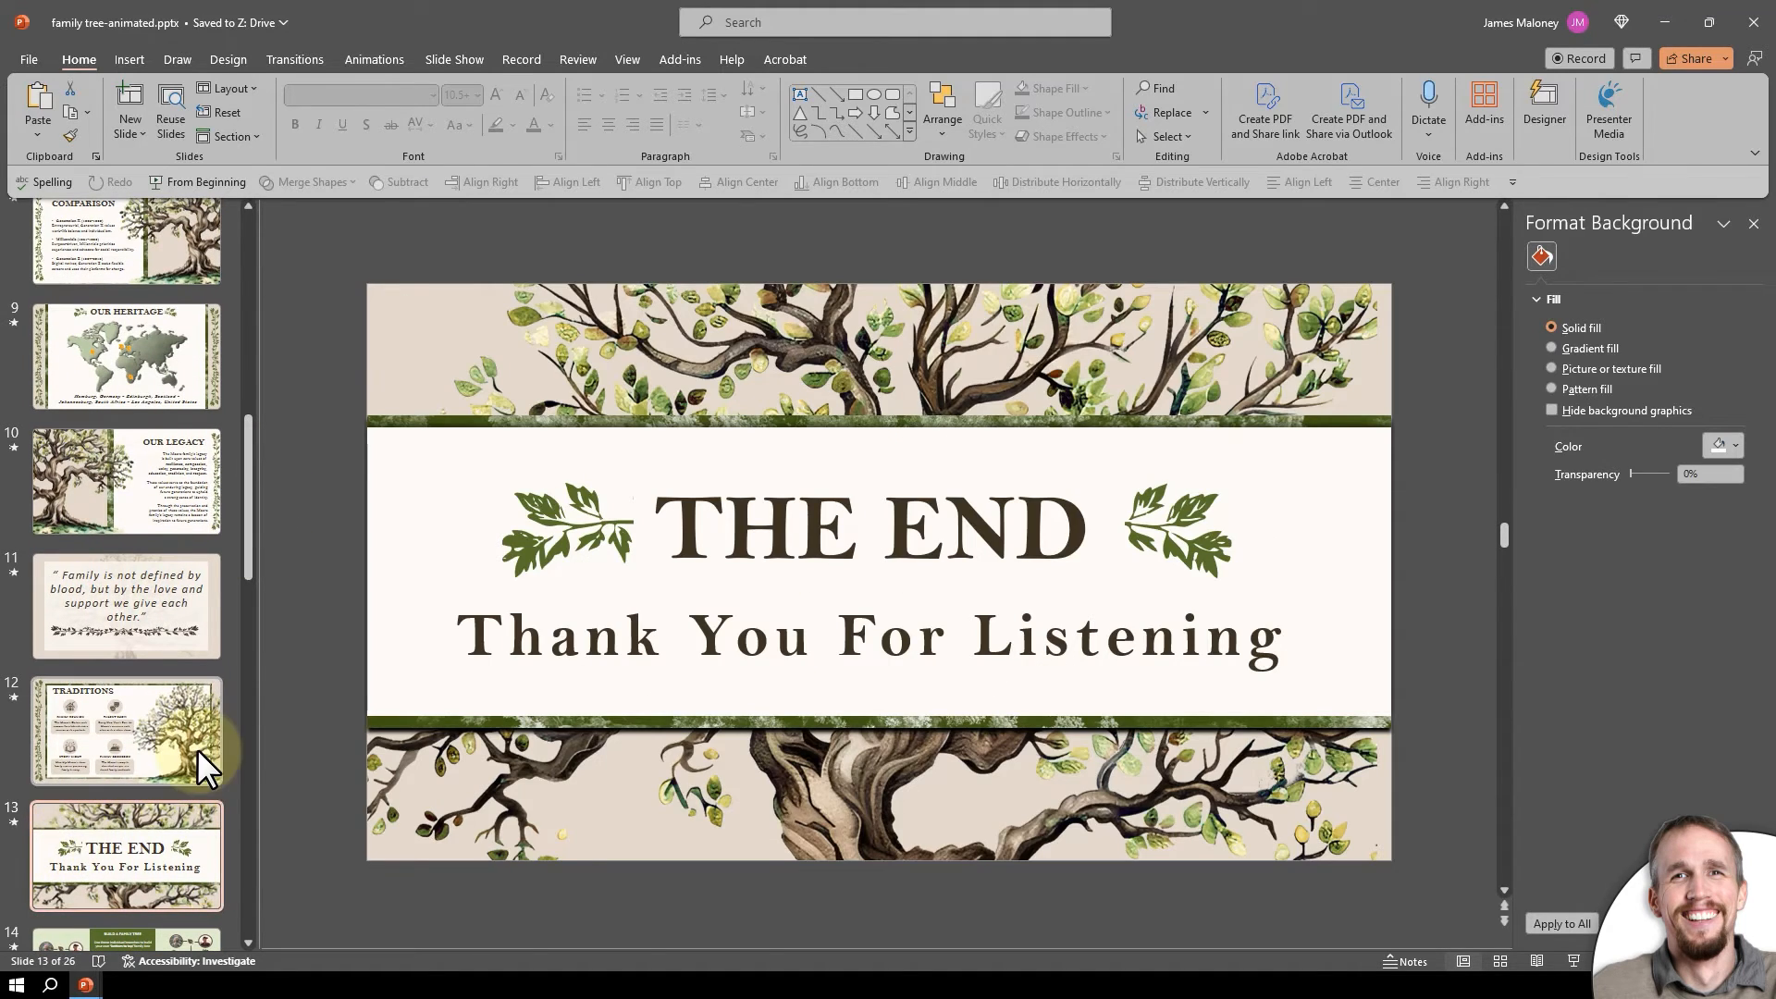
mouse_move(203, 771)
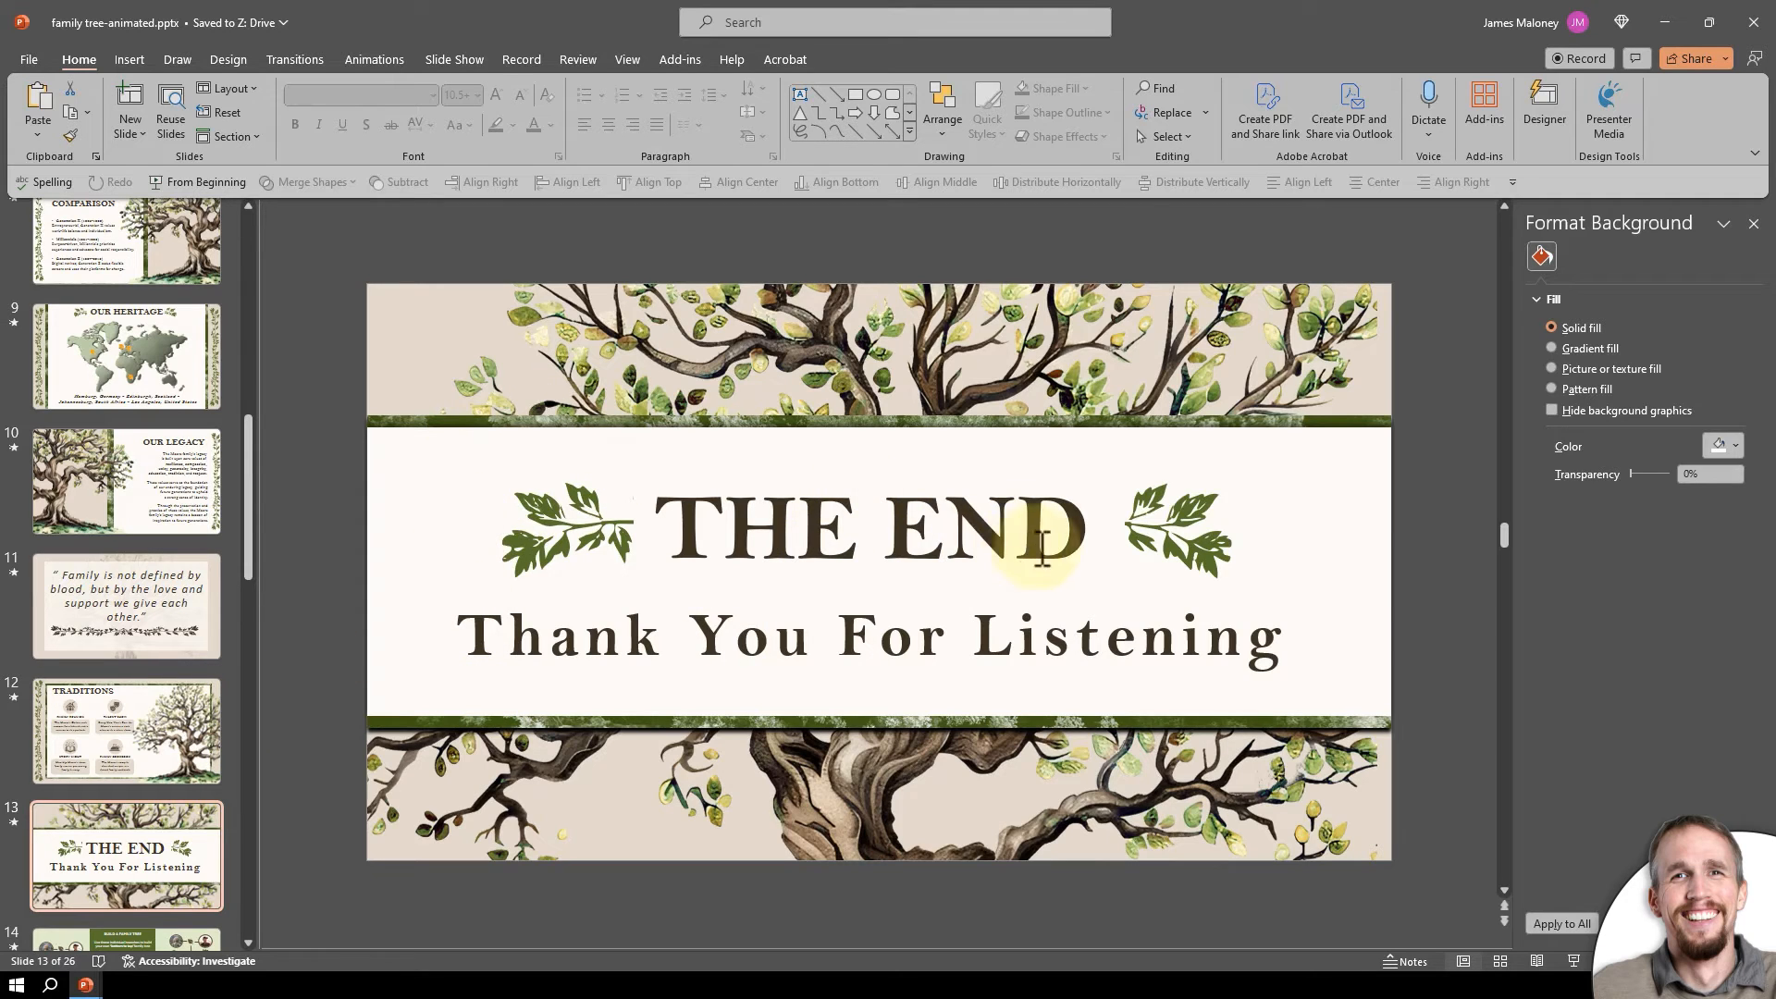
left_click(126, 605)
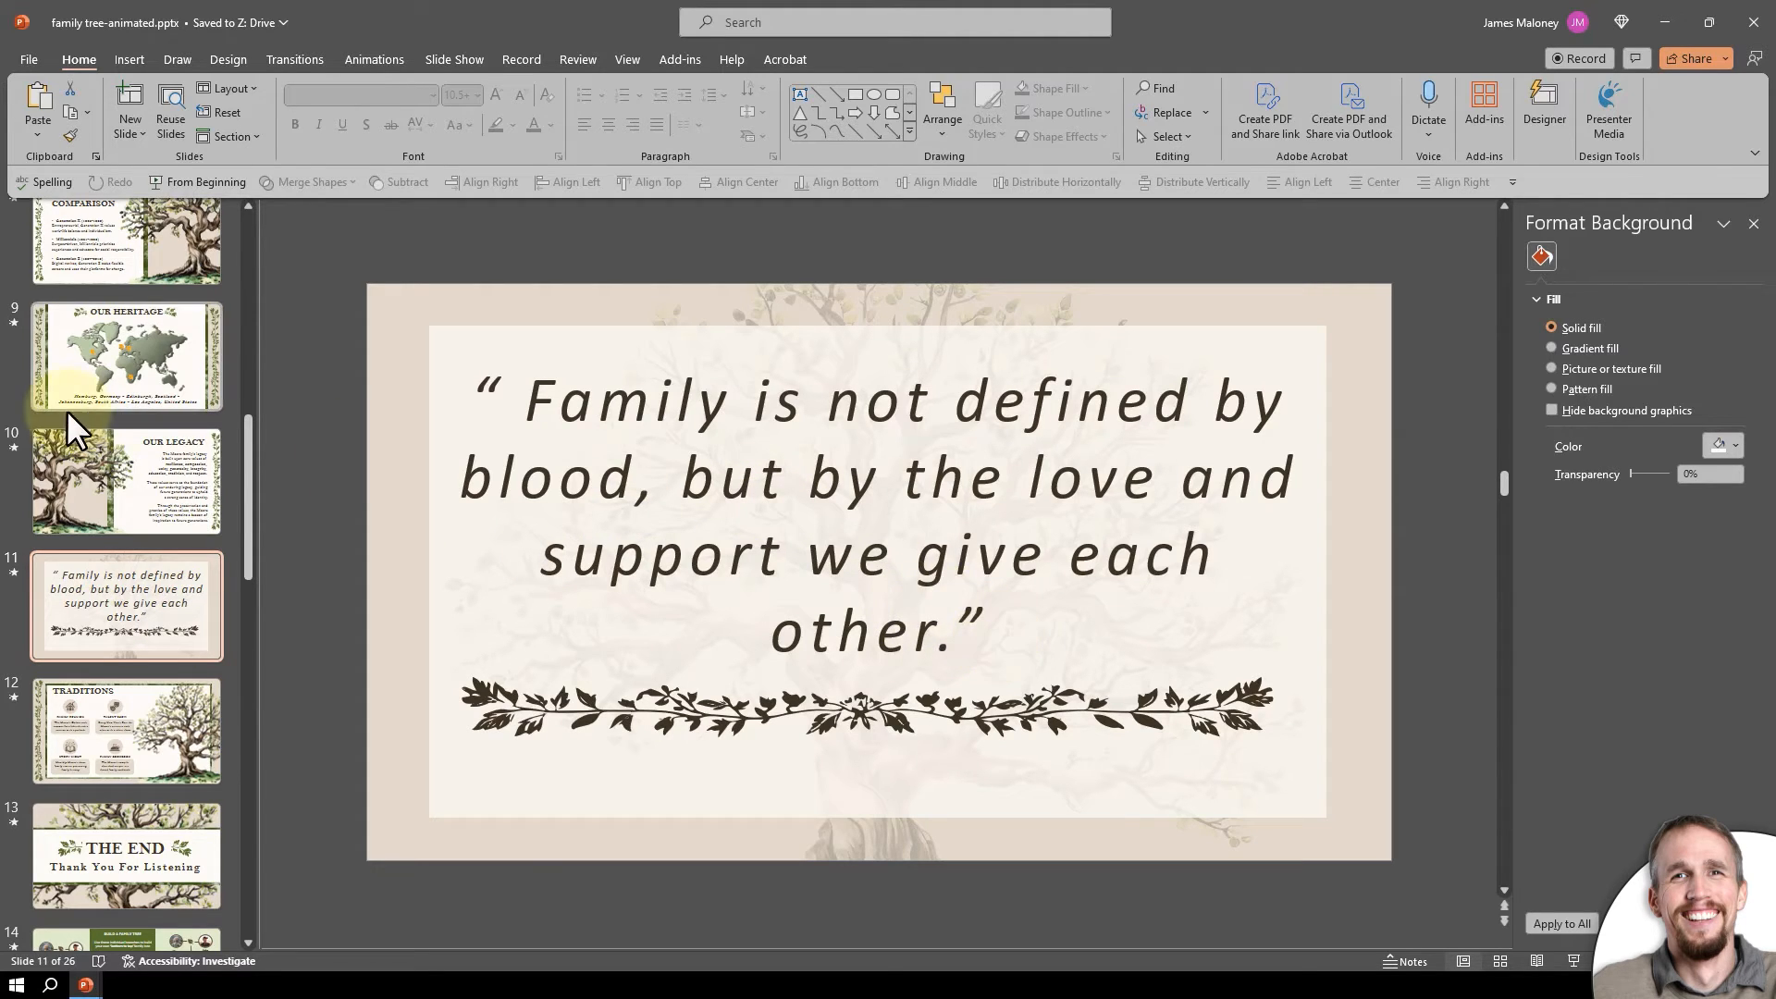
left_click(127, 479)
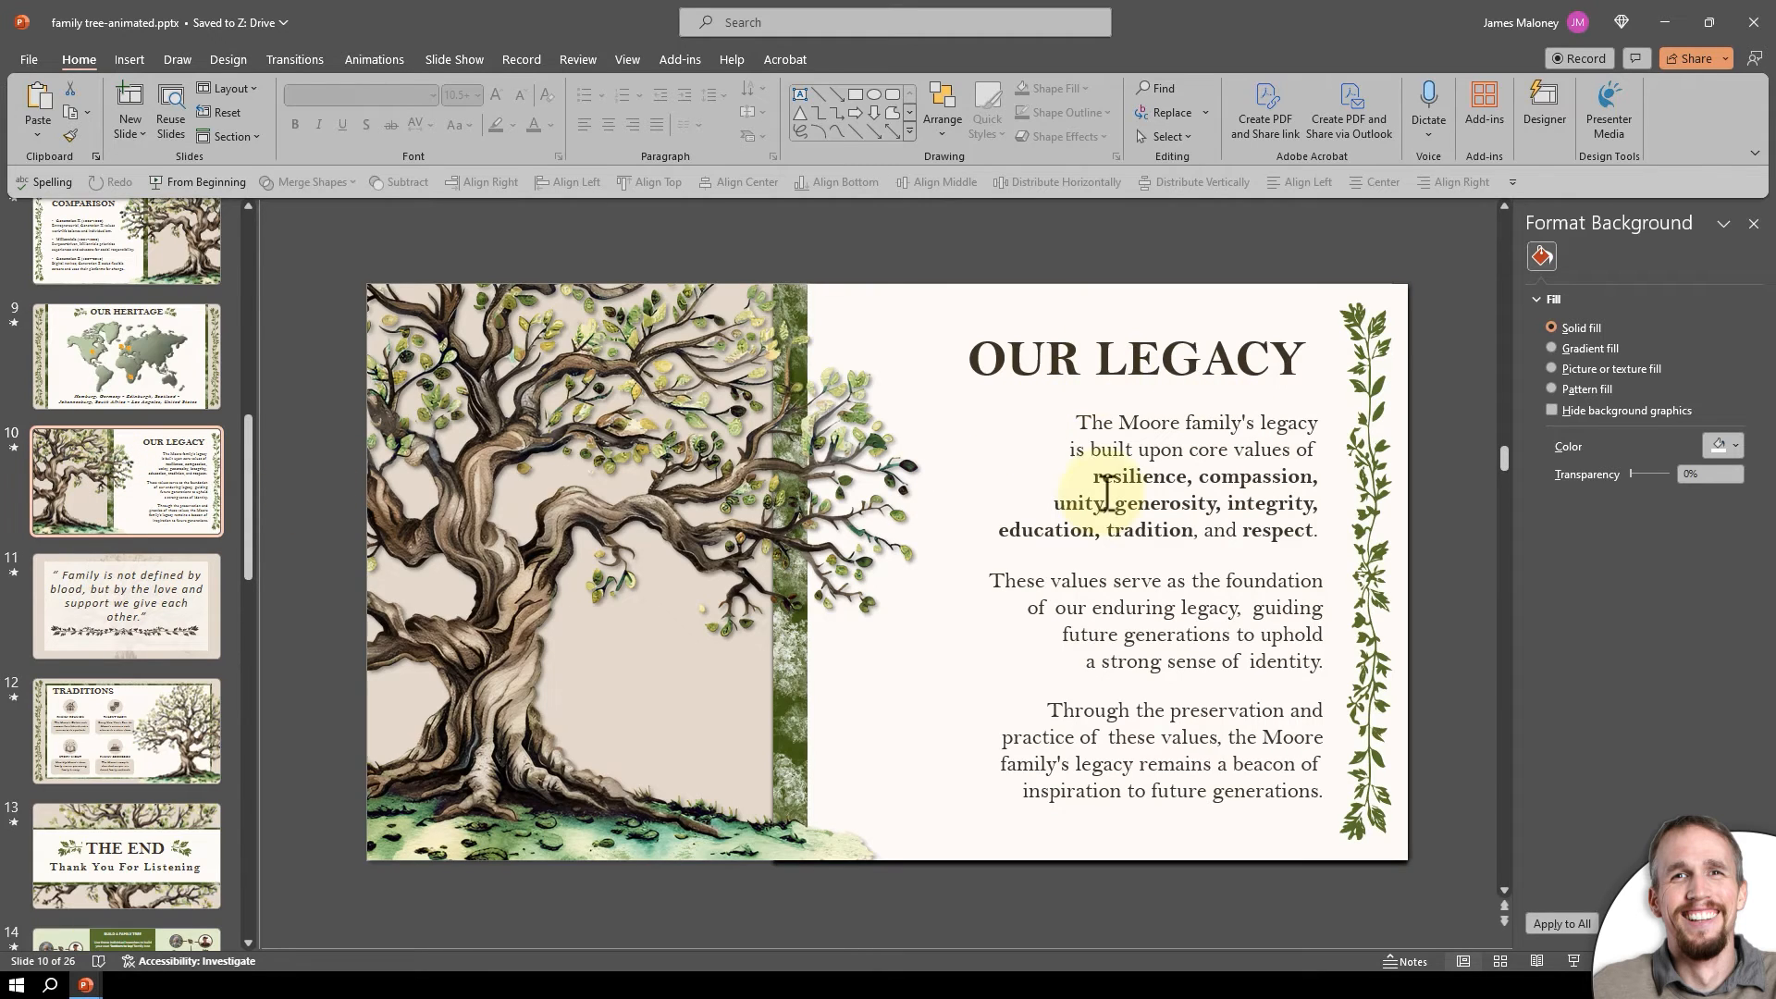
mouse_move(1132, 725)
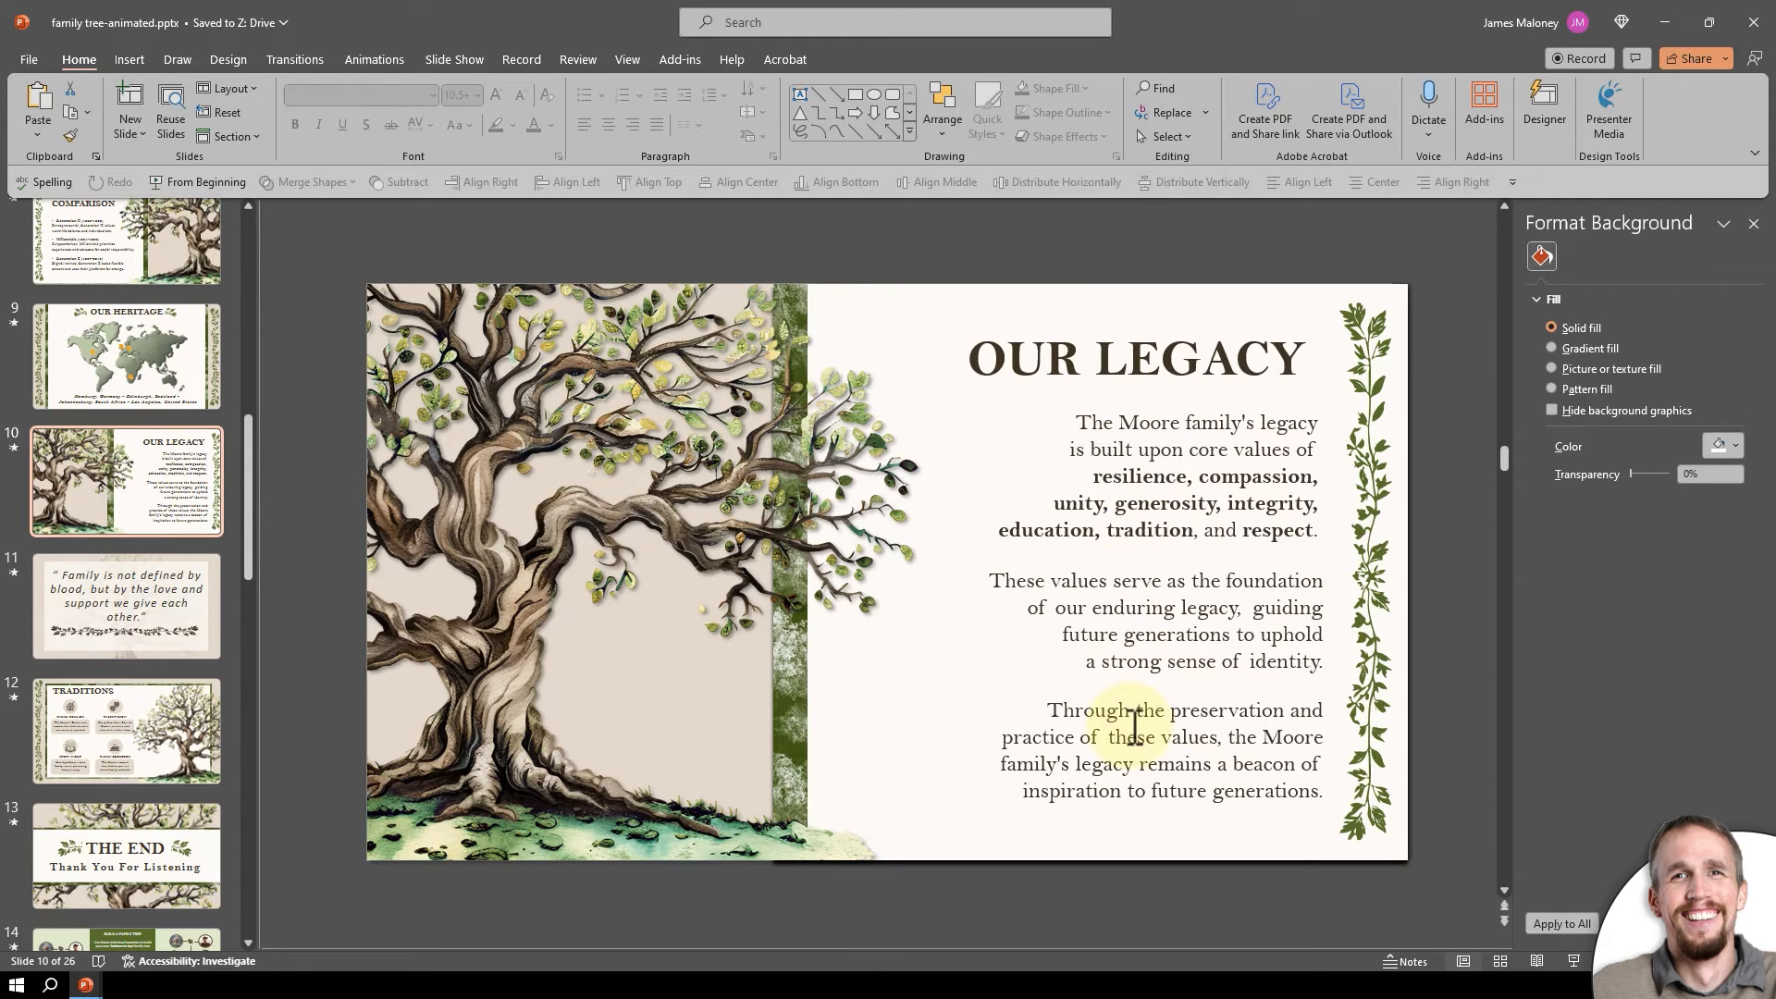
left_click(126, 355)
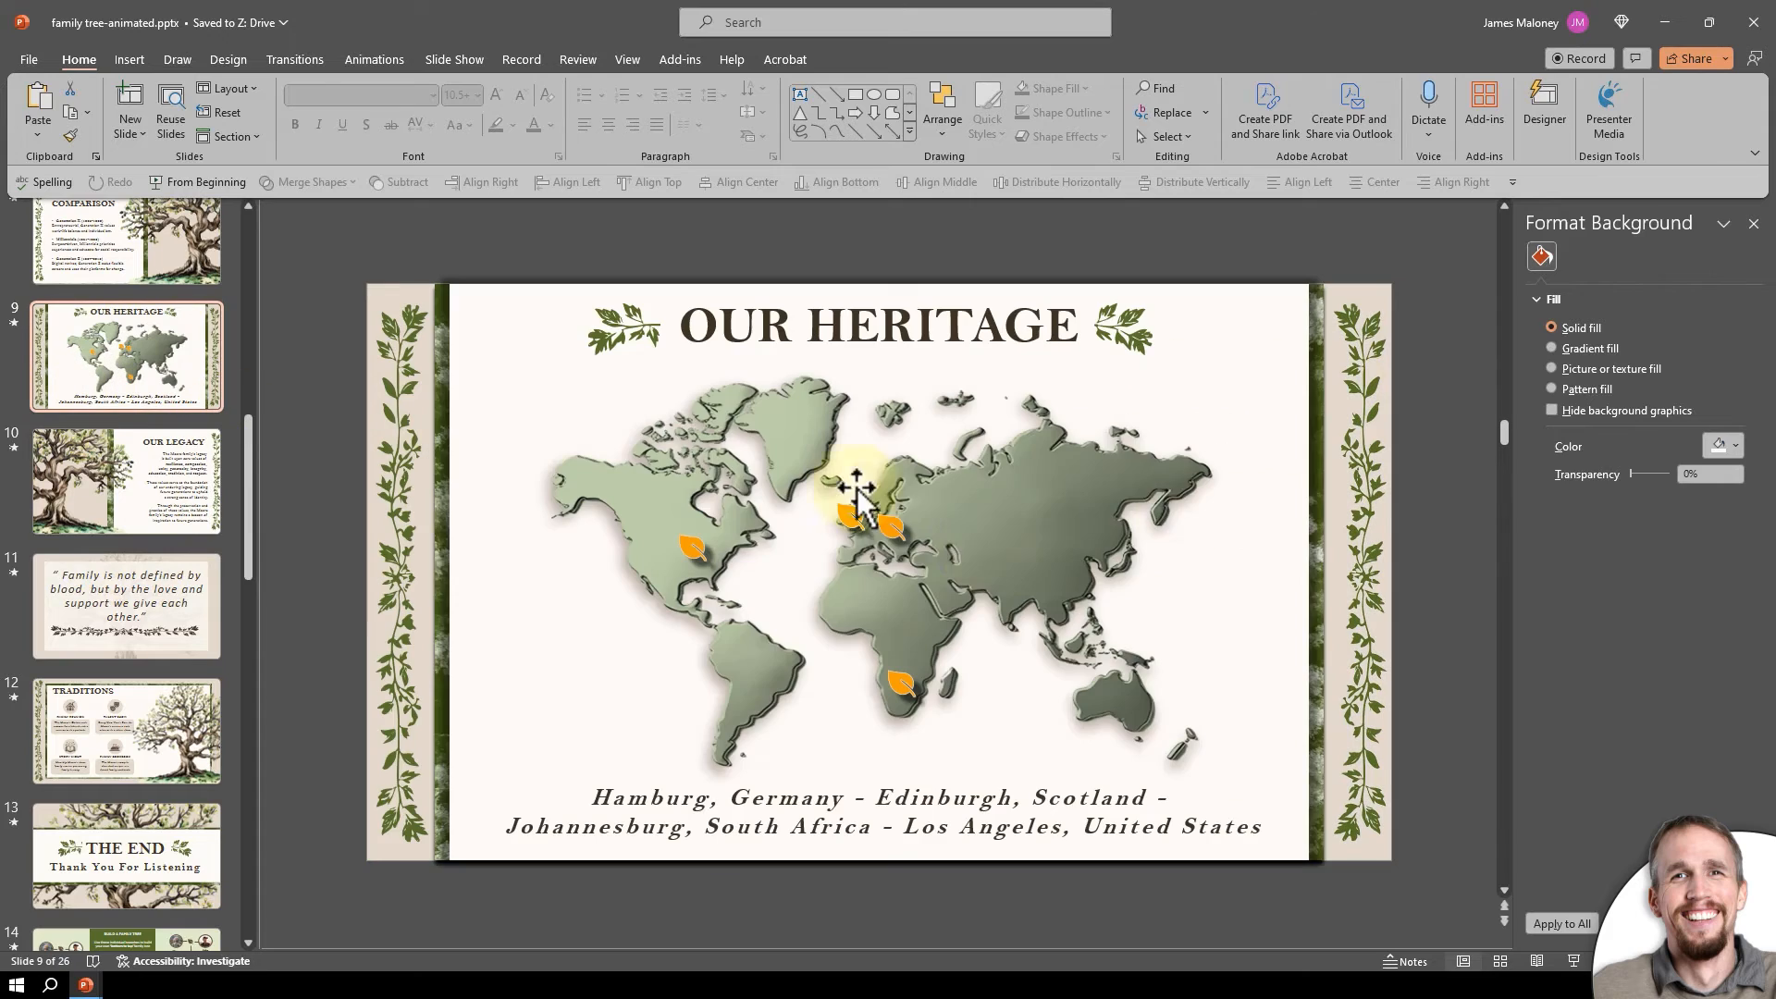
Shift a leaf marker over Europe, then move via Our Legacy to slide 8, Generation Comparison.
left_click(863, 510)
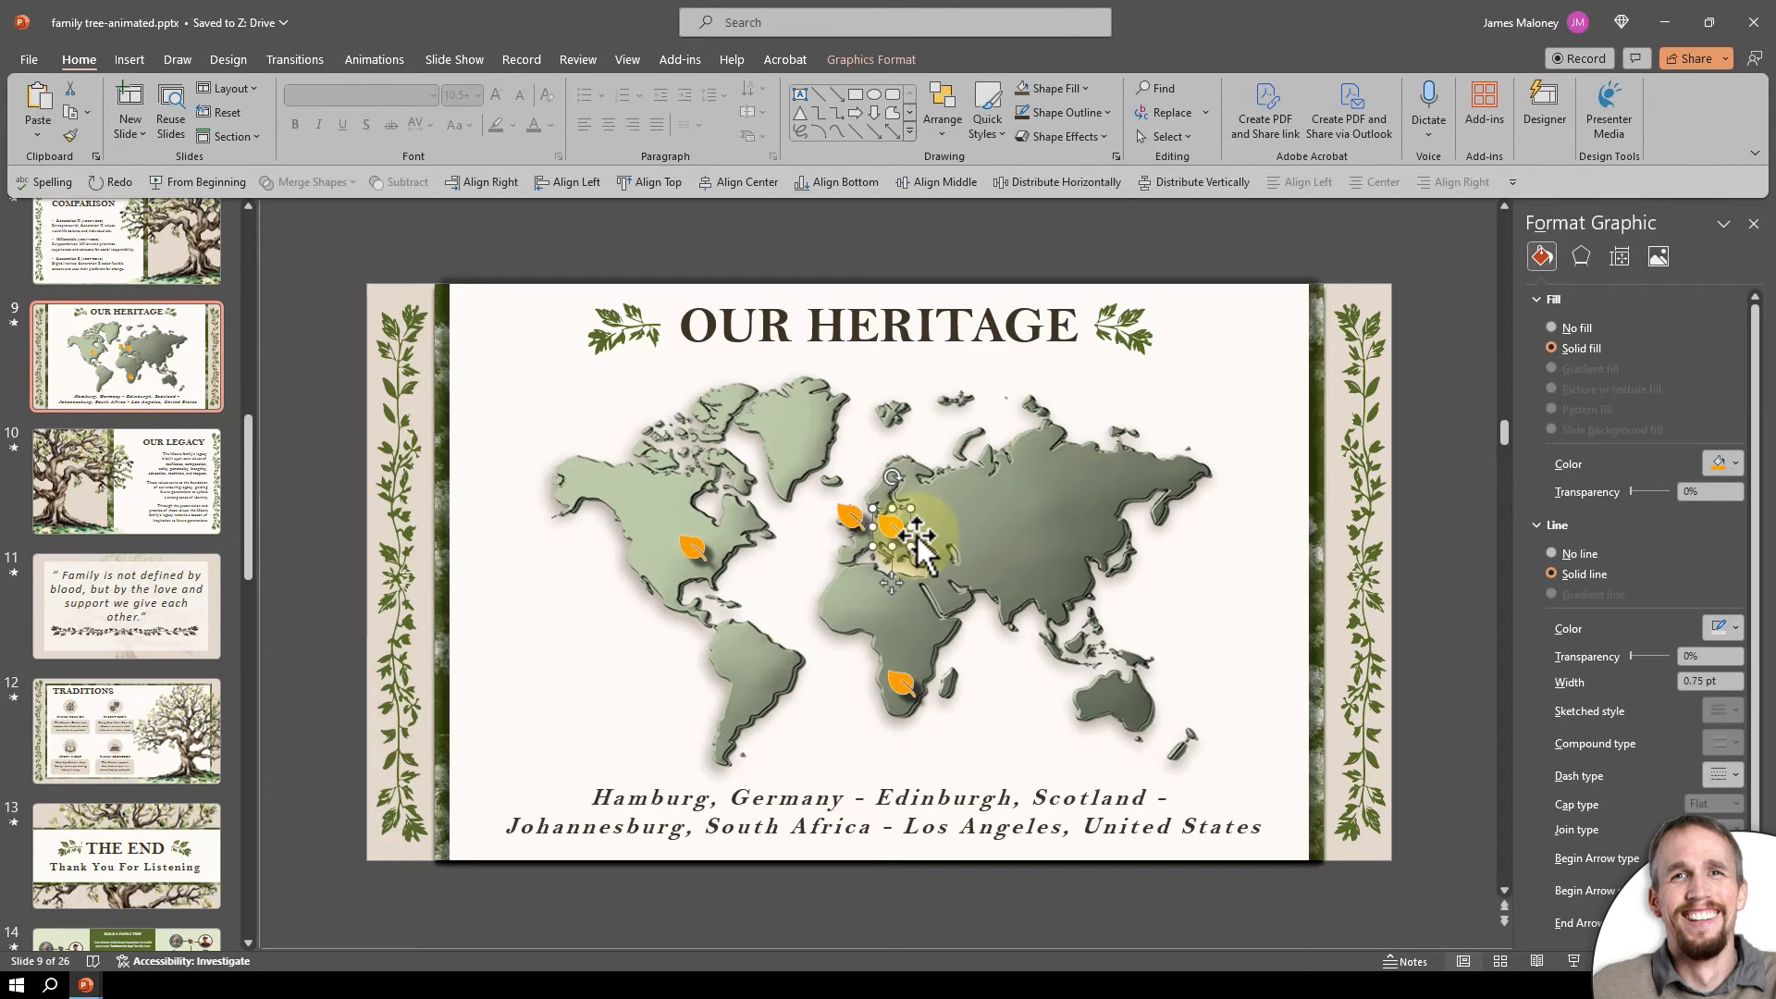
left_click_drag(895, 533, 1116, 476)
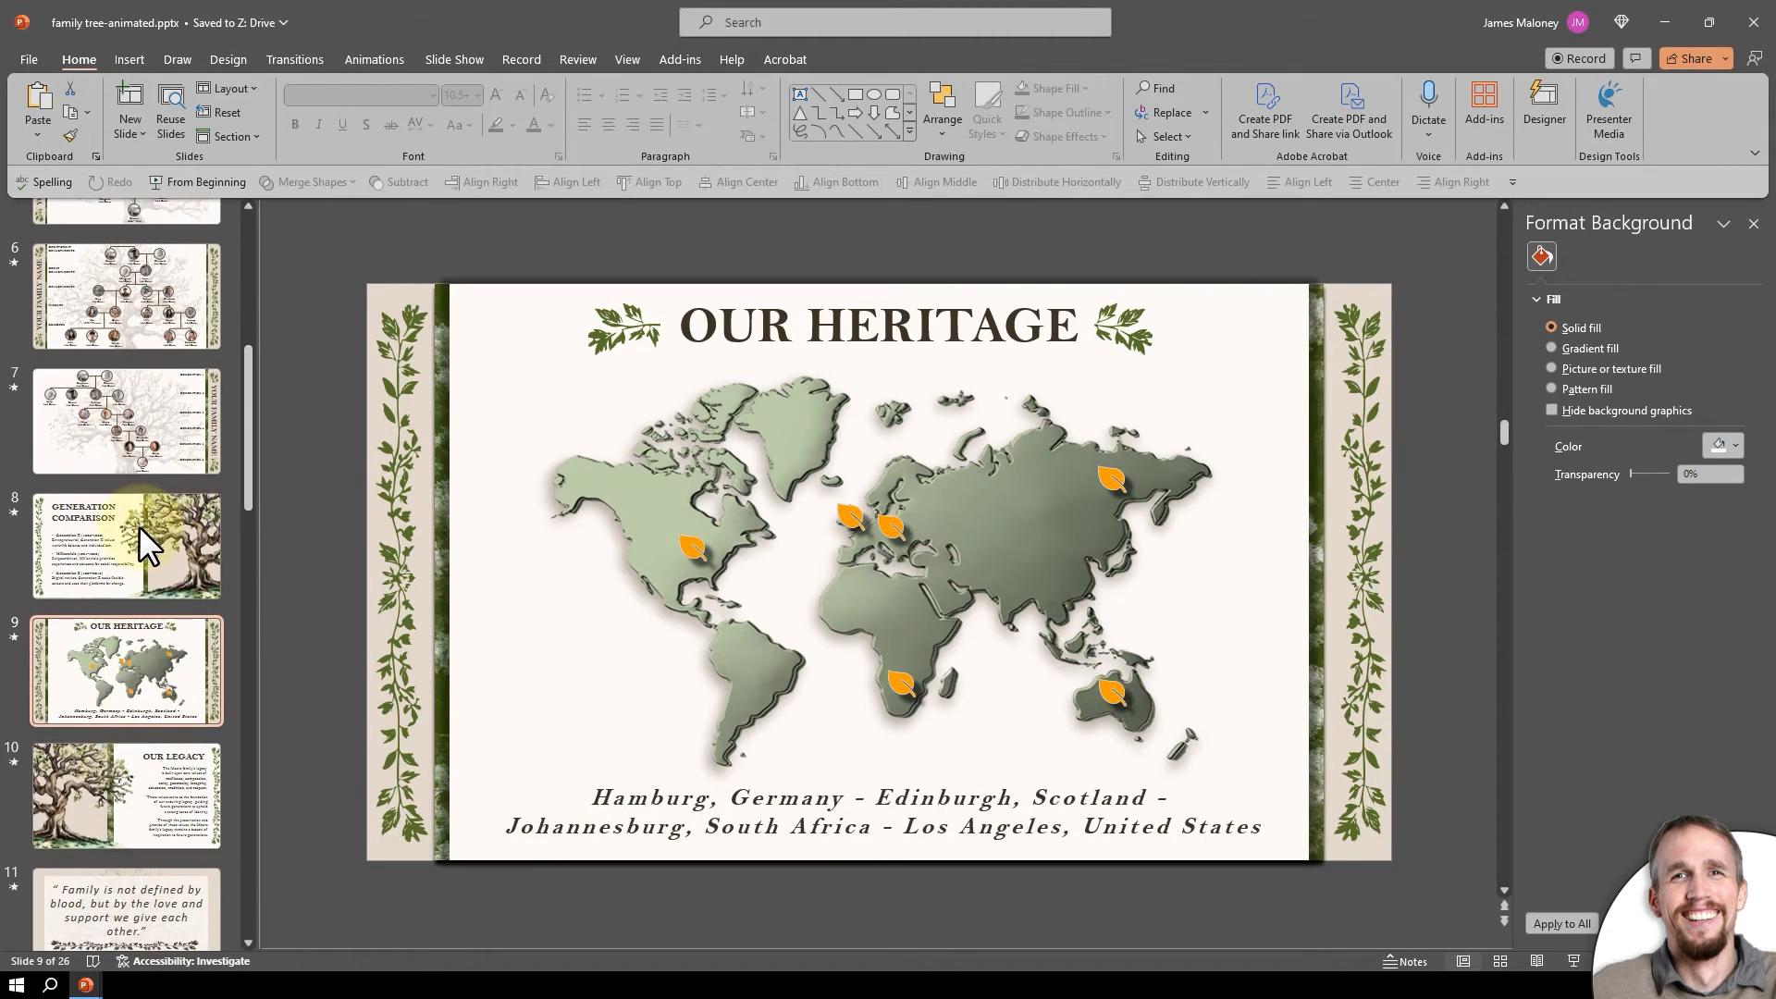
left_click(126, 794)
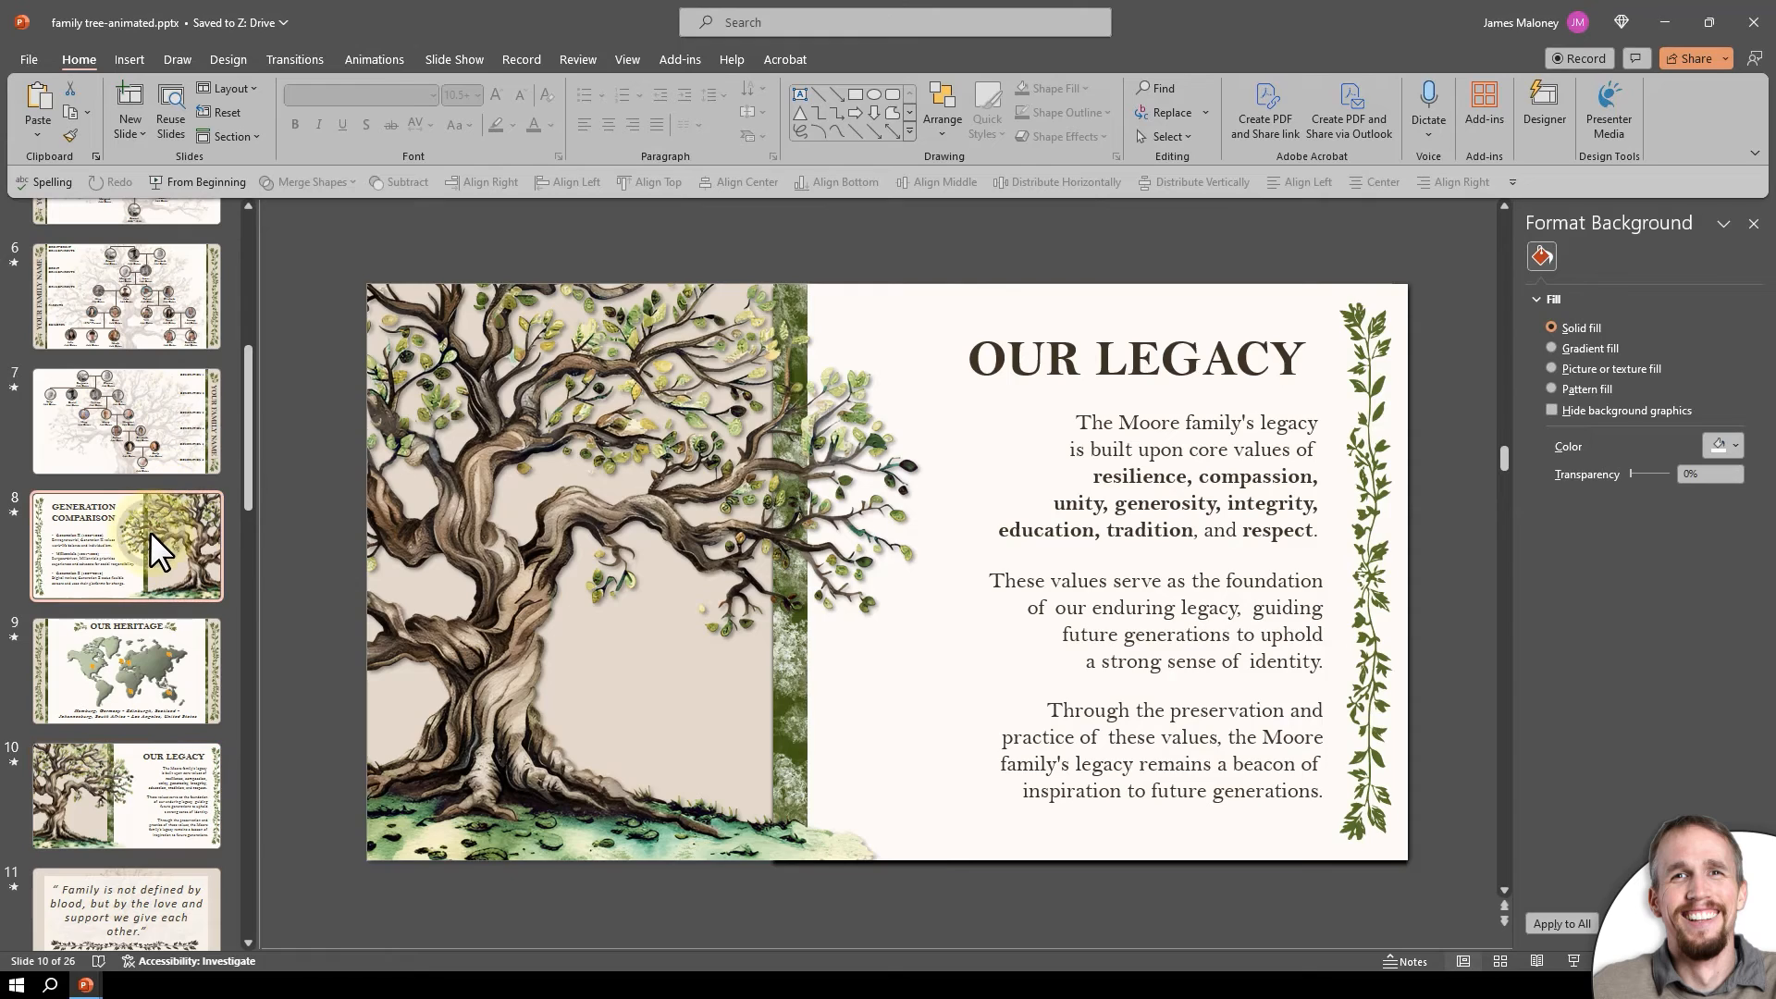
left_click(126, 546)
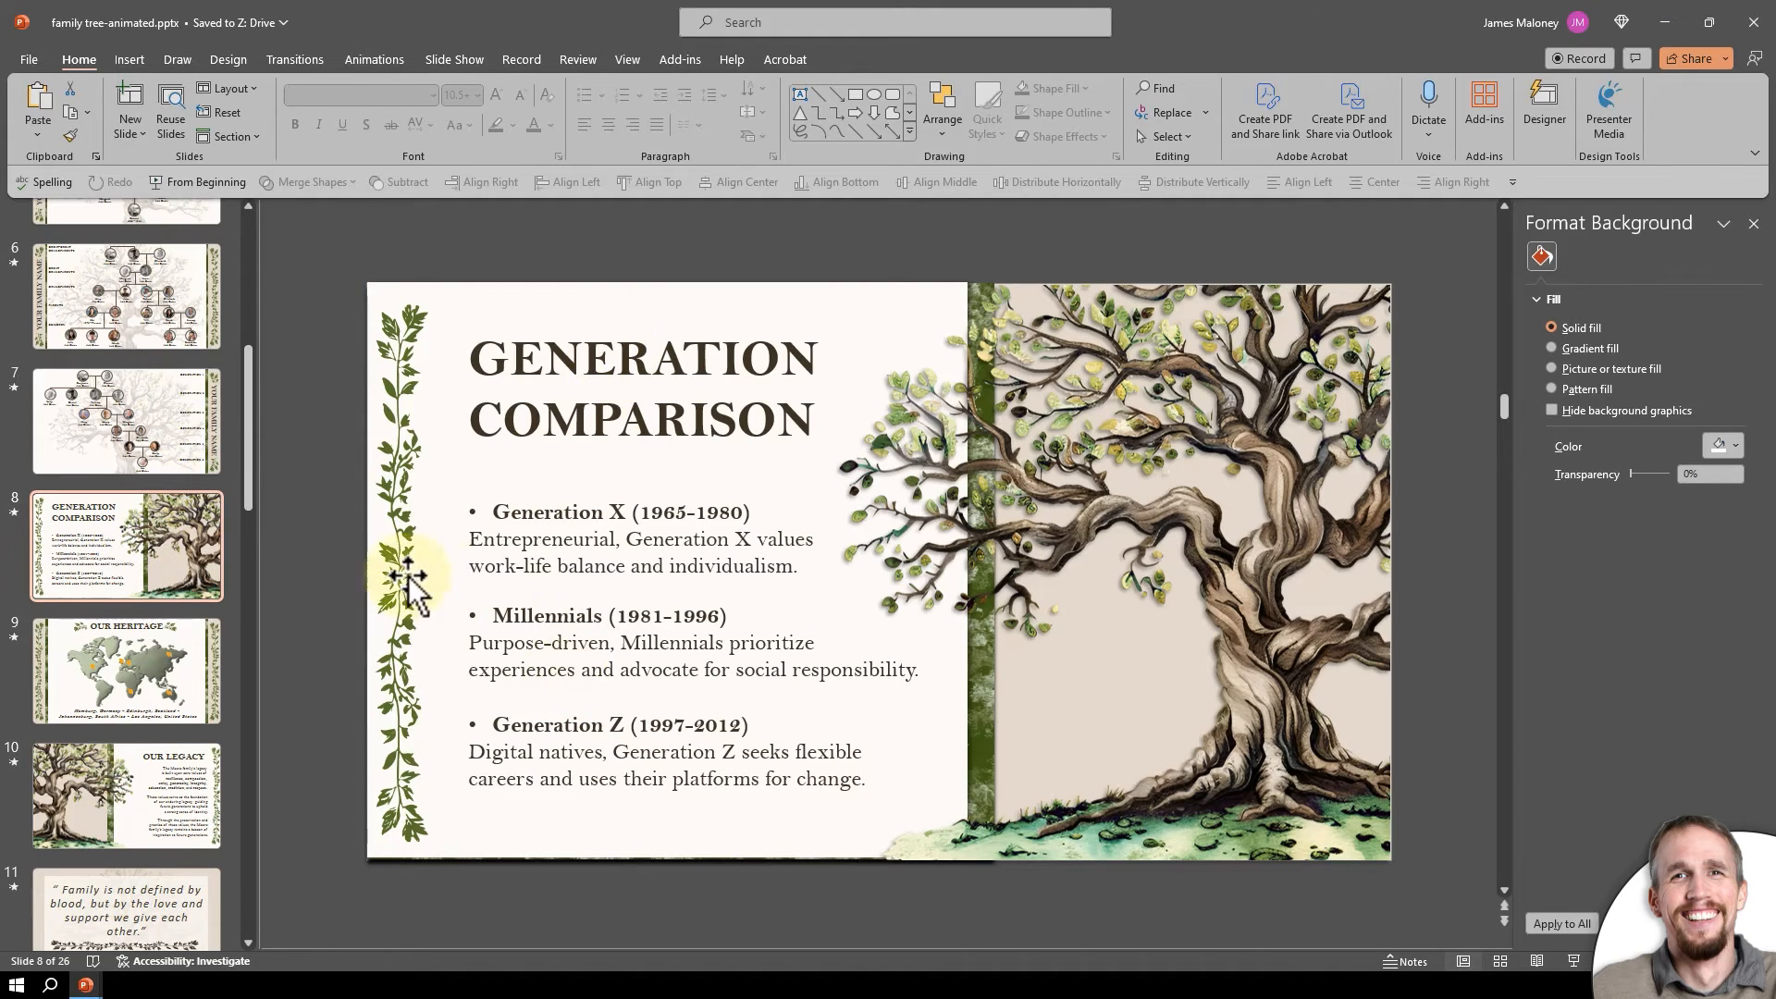
mouse_move(617, 577)
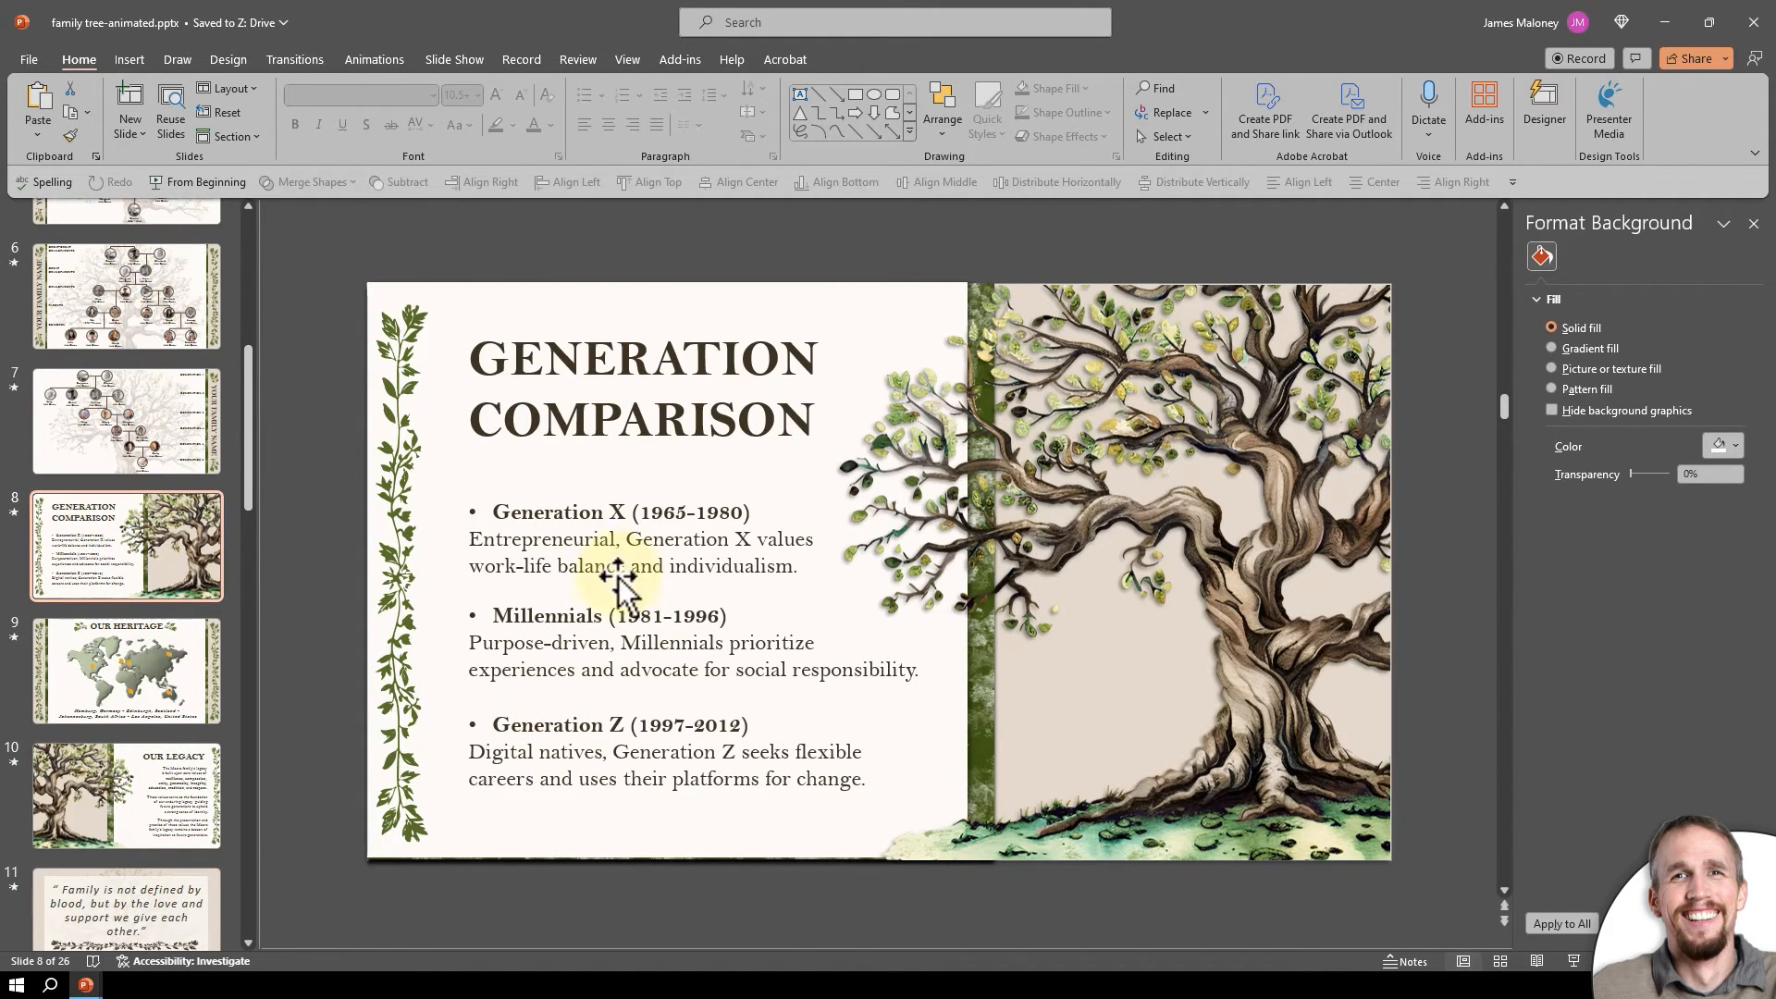
scroll("down", 3)
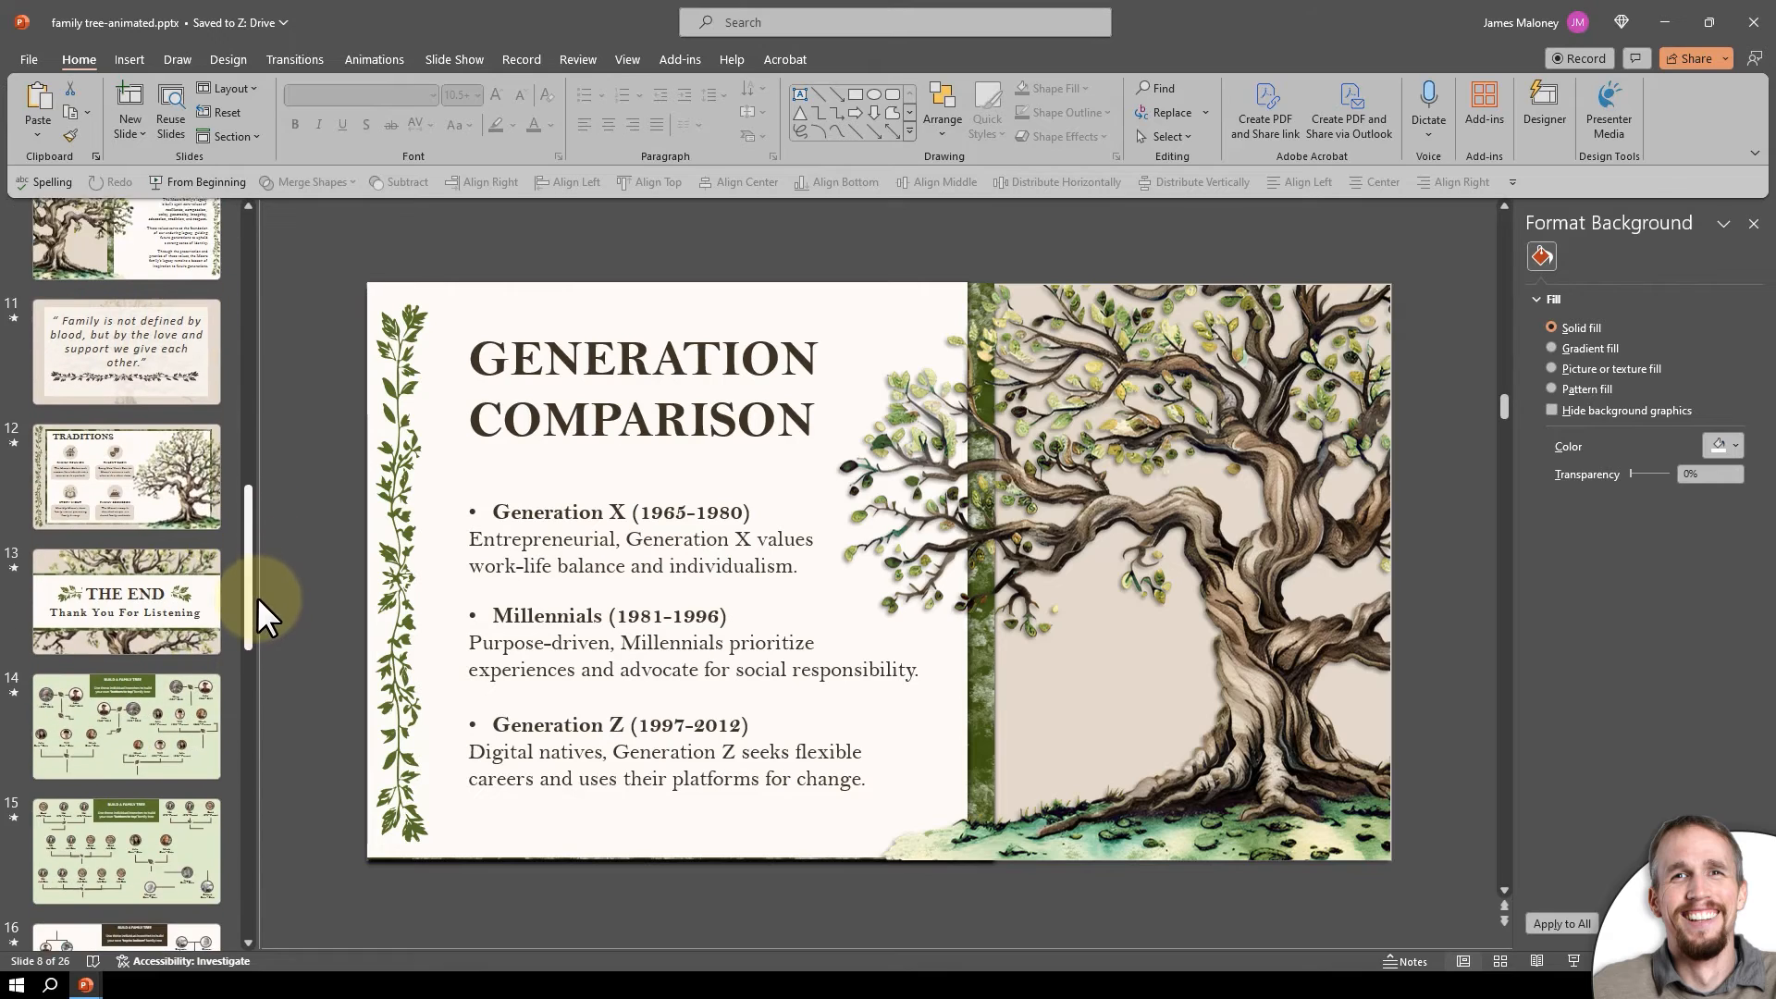
scroll("down", 3)
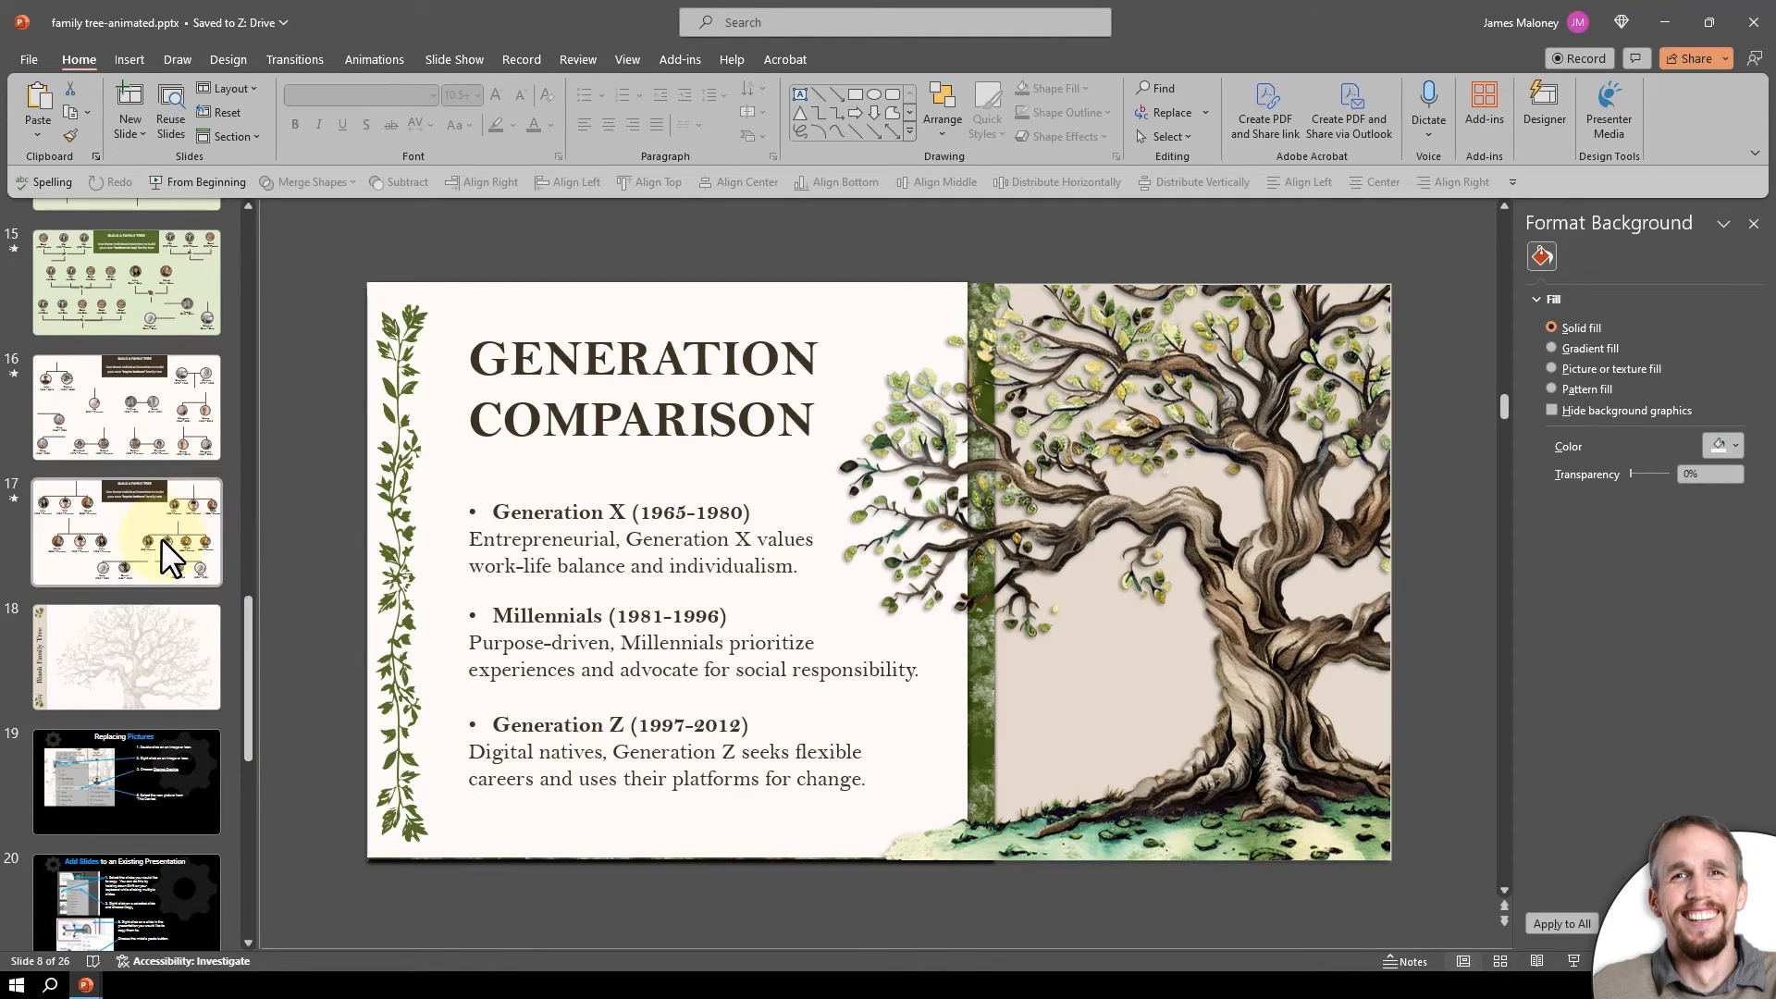
mouse_move(170, 561)
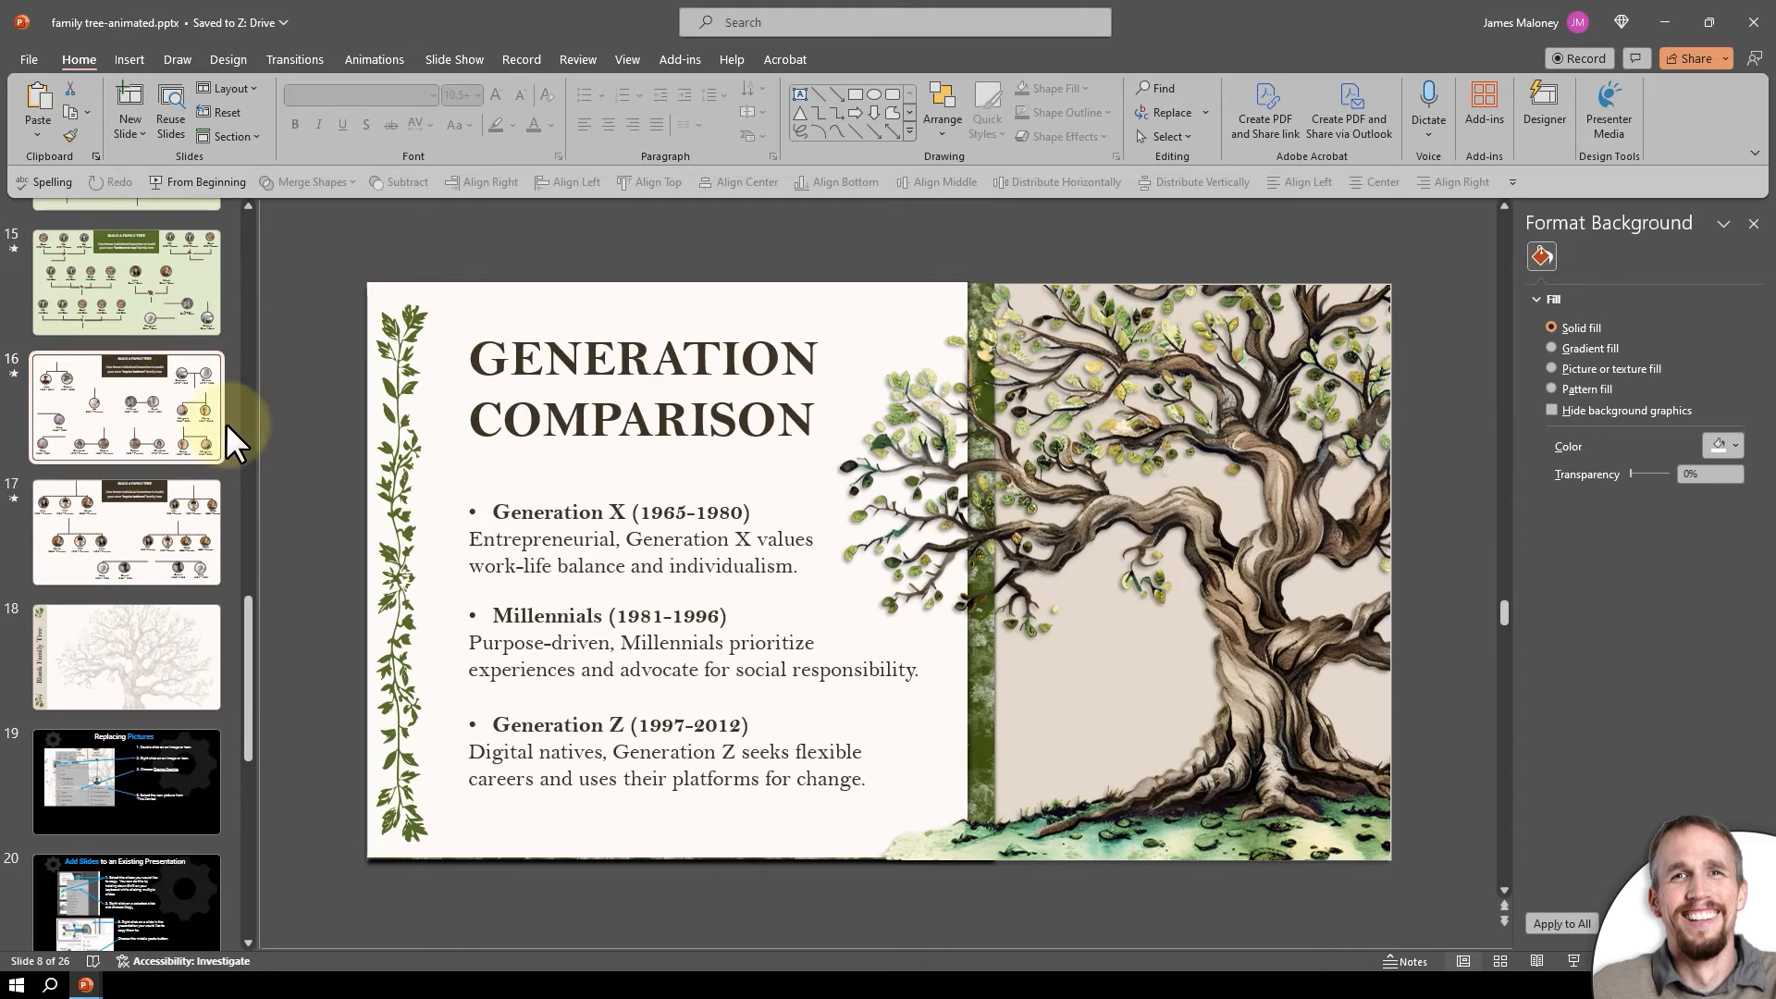
Bring the baby's couple branch from slide 16 onto the tree's top centre.
left_click(127, 408)
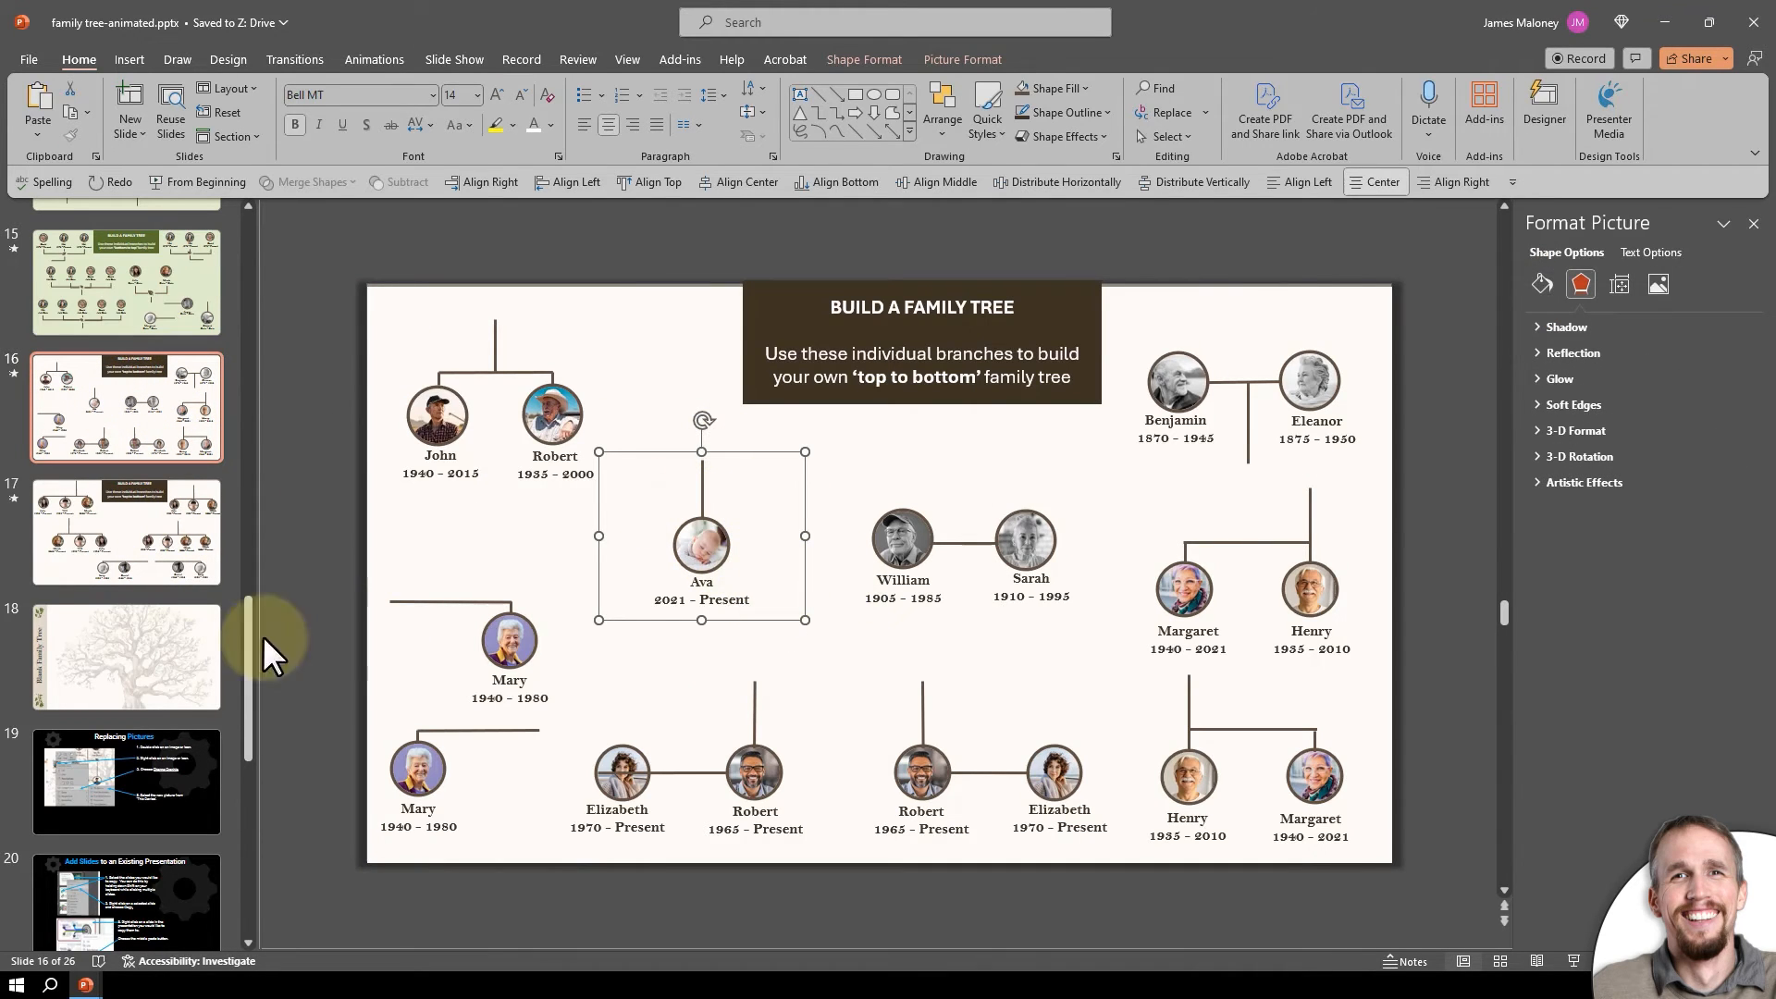
left_click(125, 657)
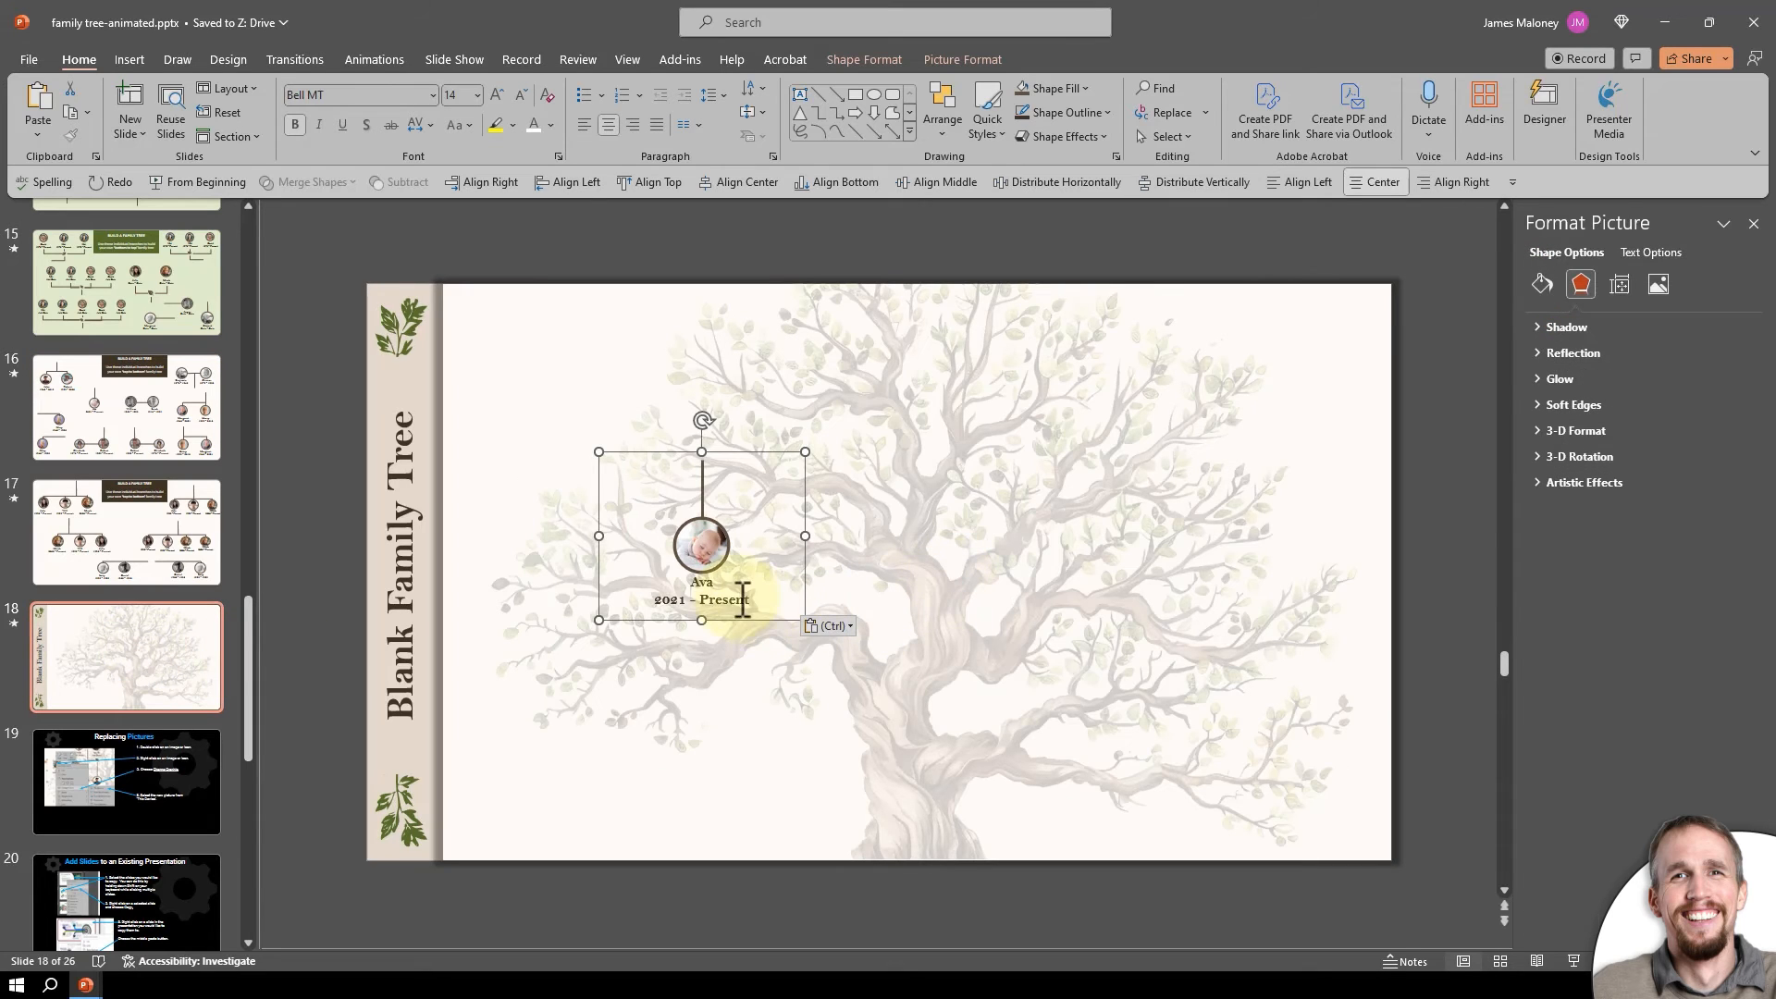
left_click_drag(701, 543, 888, 391)
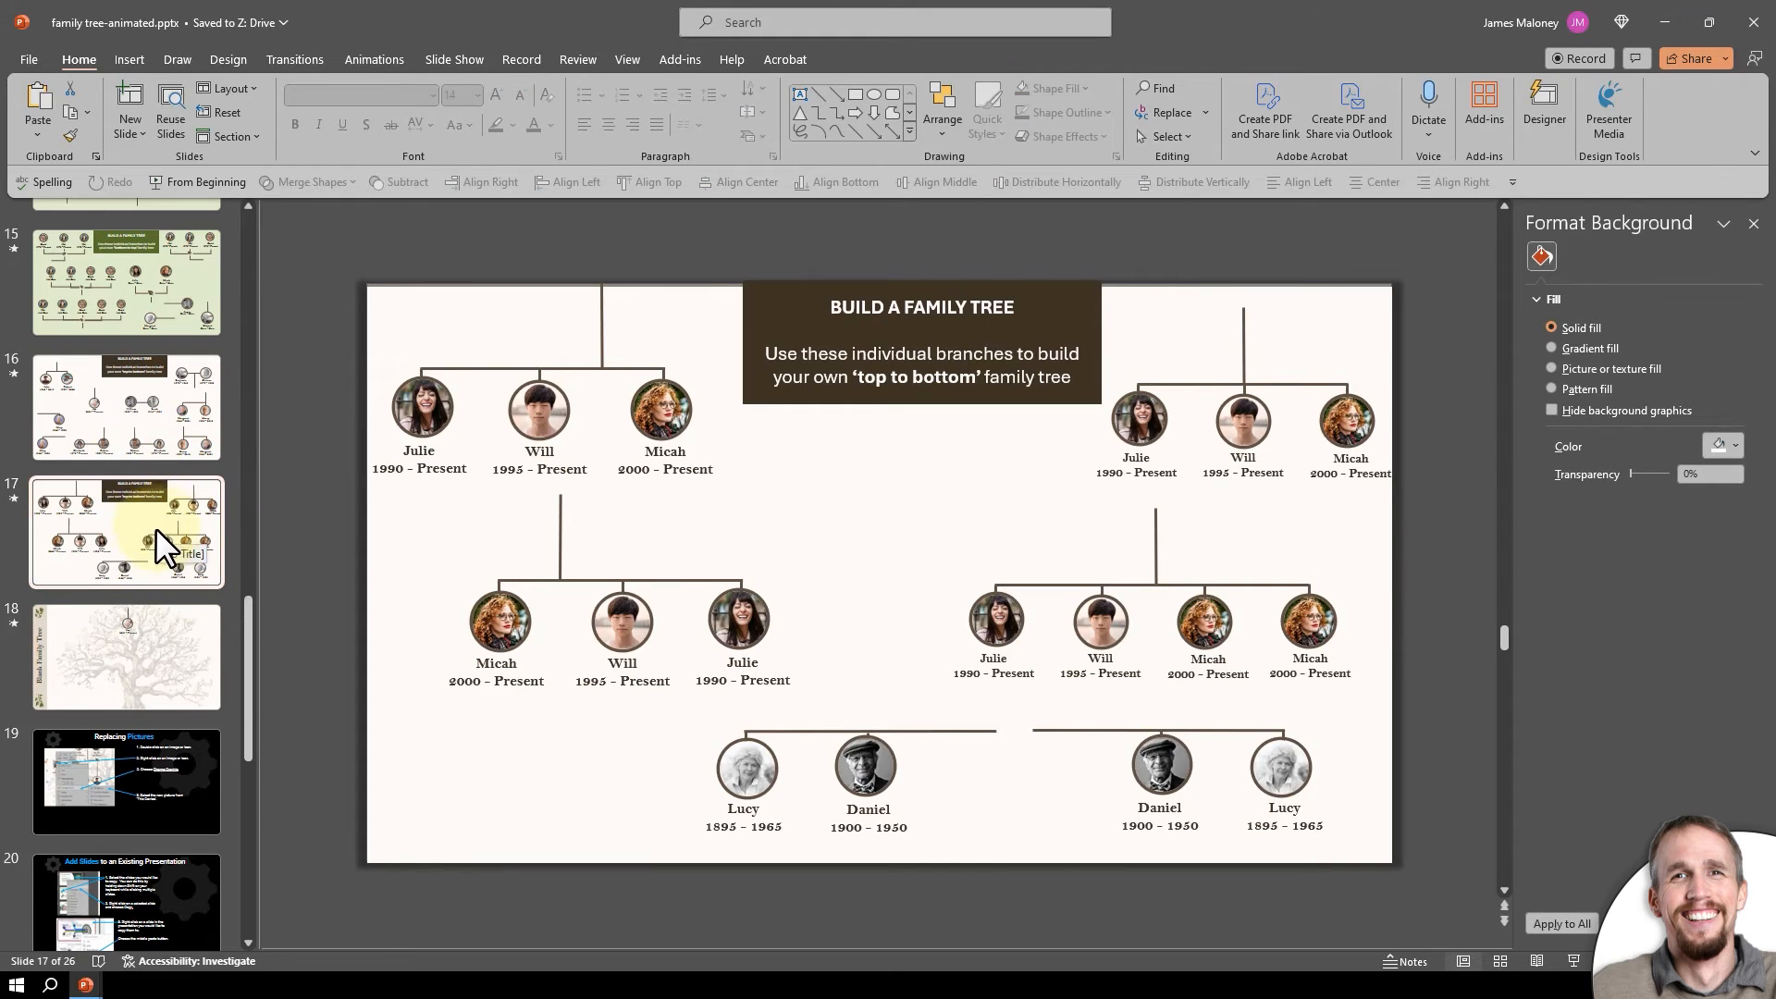
Copy the single-parent William branch from slide 16 and join it beside Ava atop the tree.
left_click(126, 408)
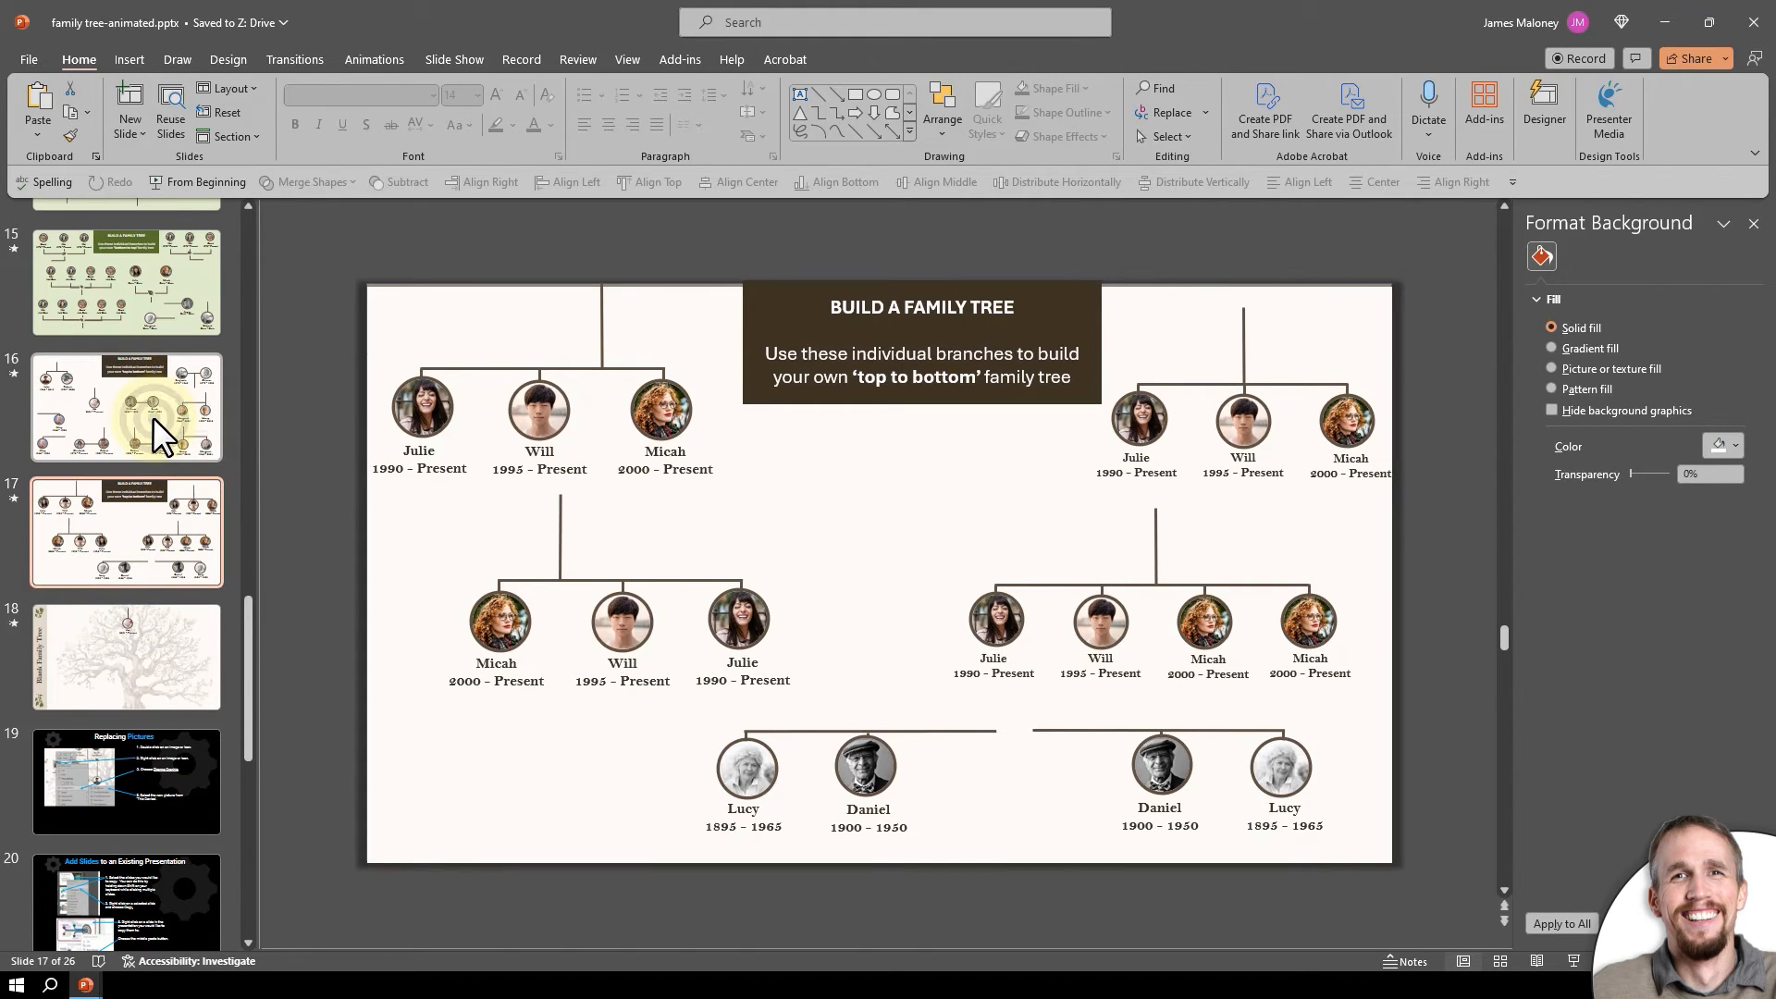
left_click(126, 408)
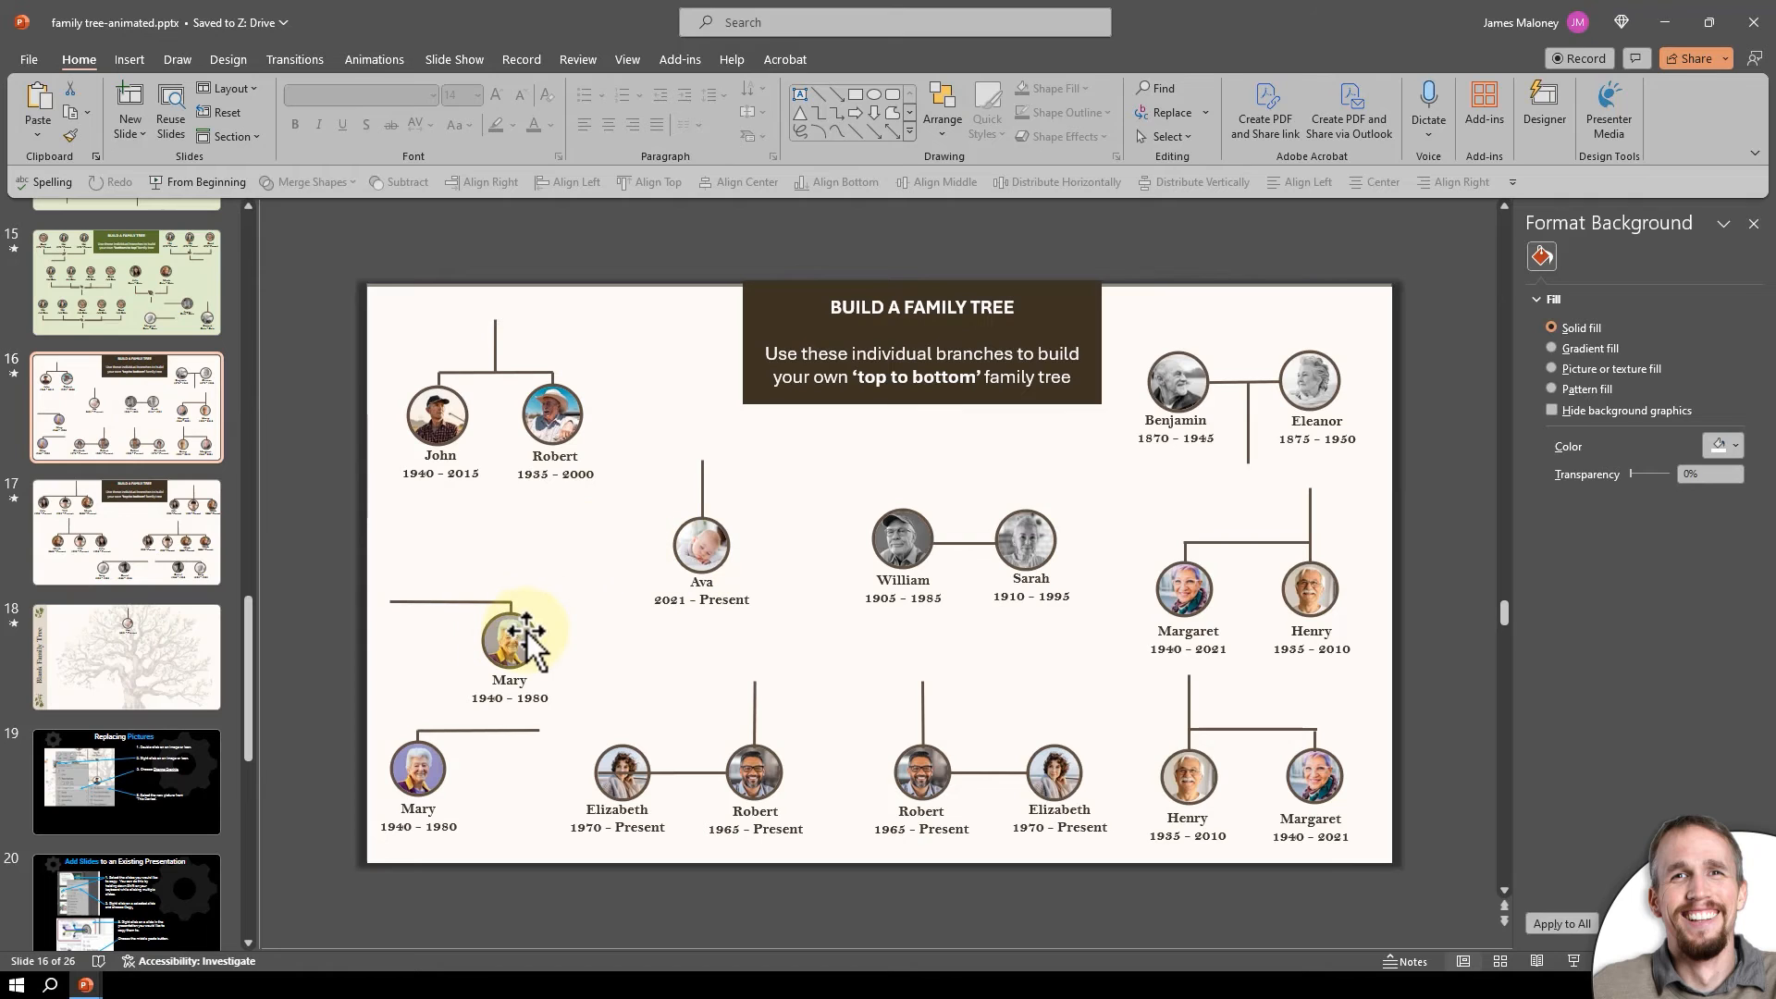
left_click(508, 646)
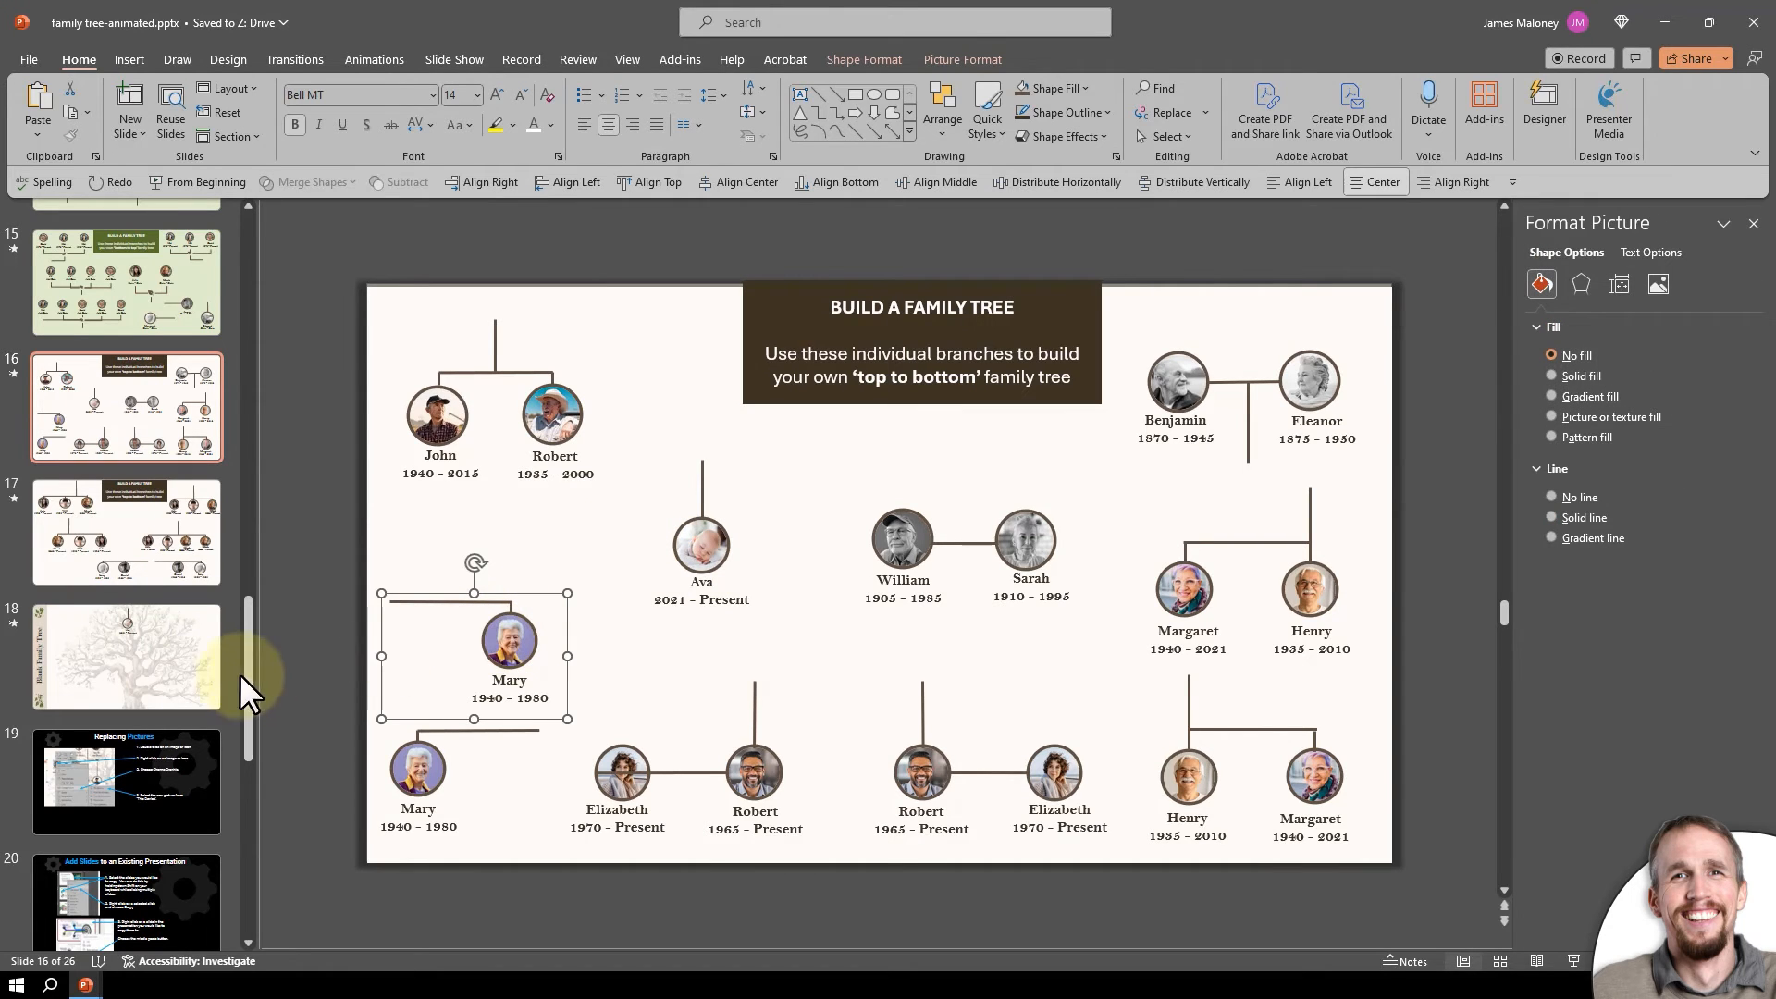
left_click(127, 657)
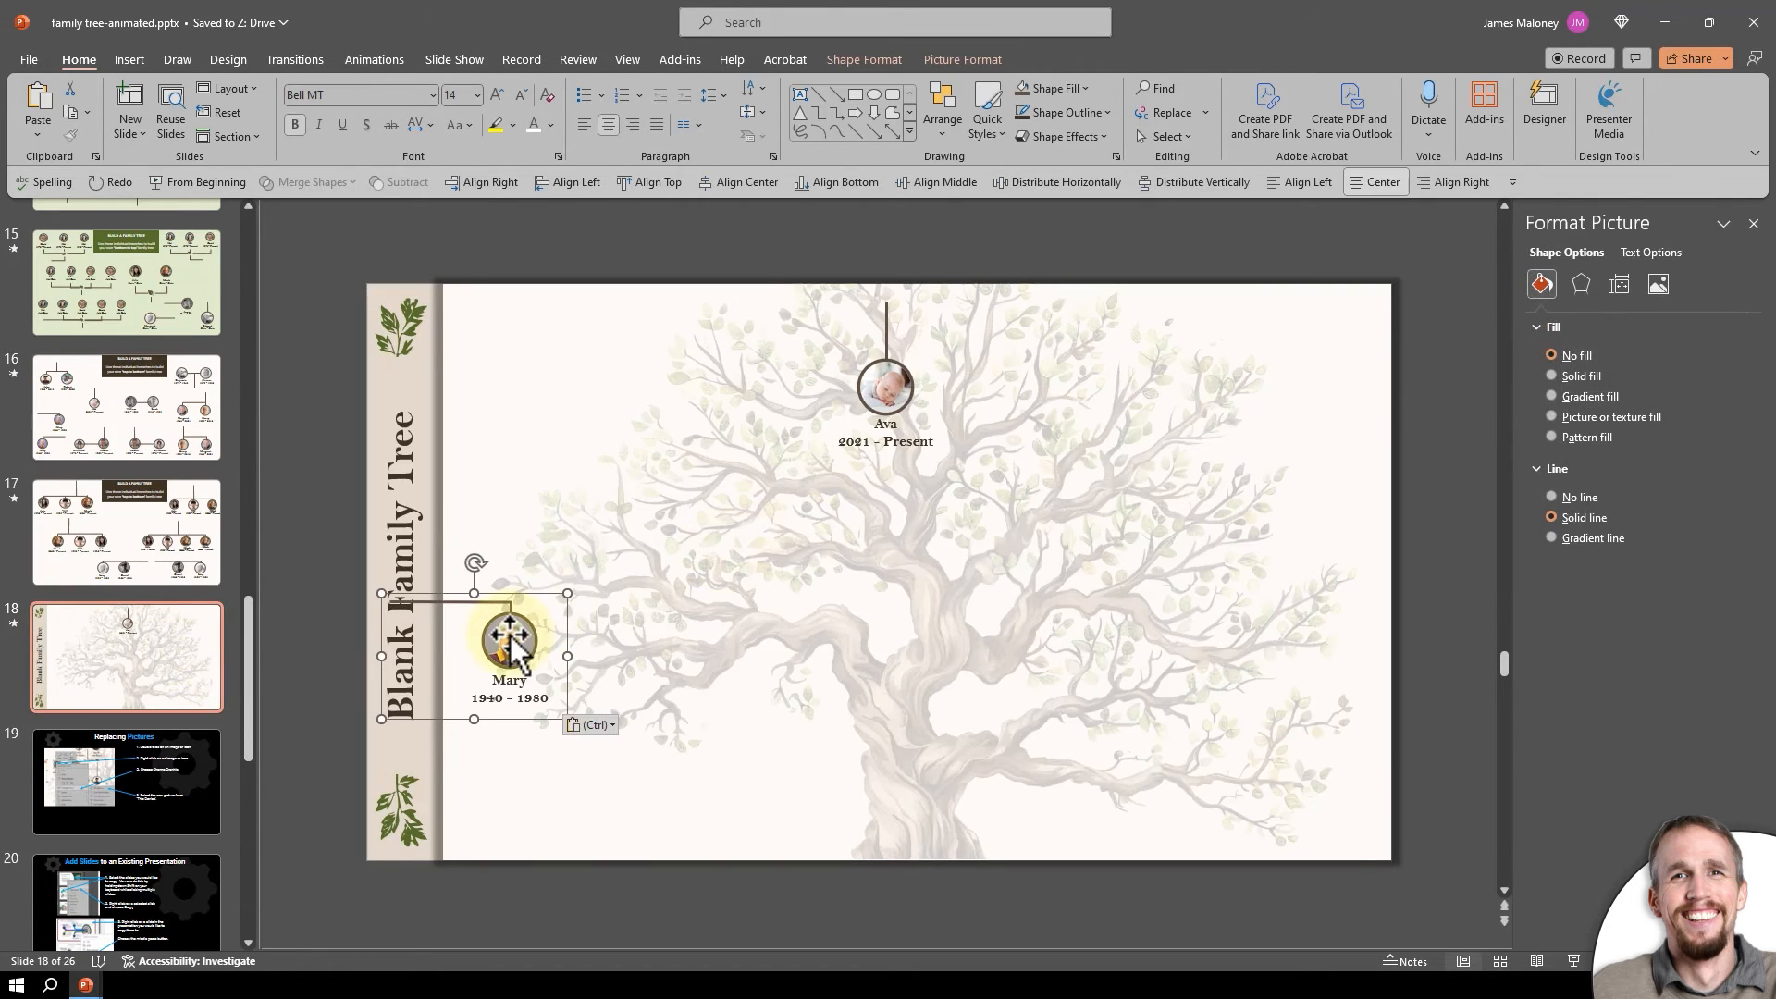
left_click_drag(510, 640, 1034, 424)
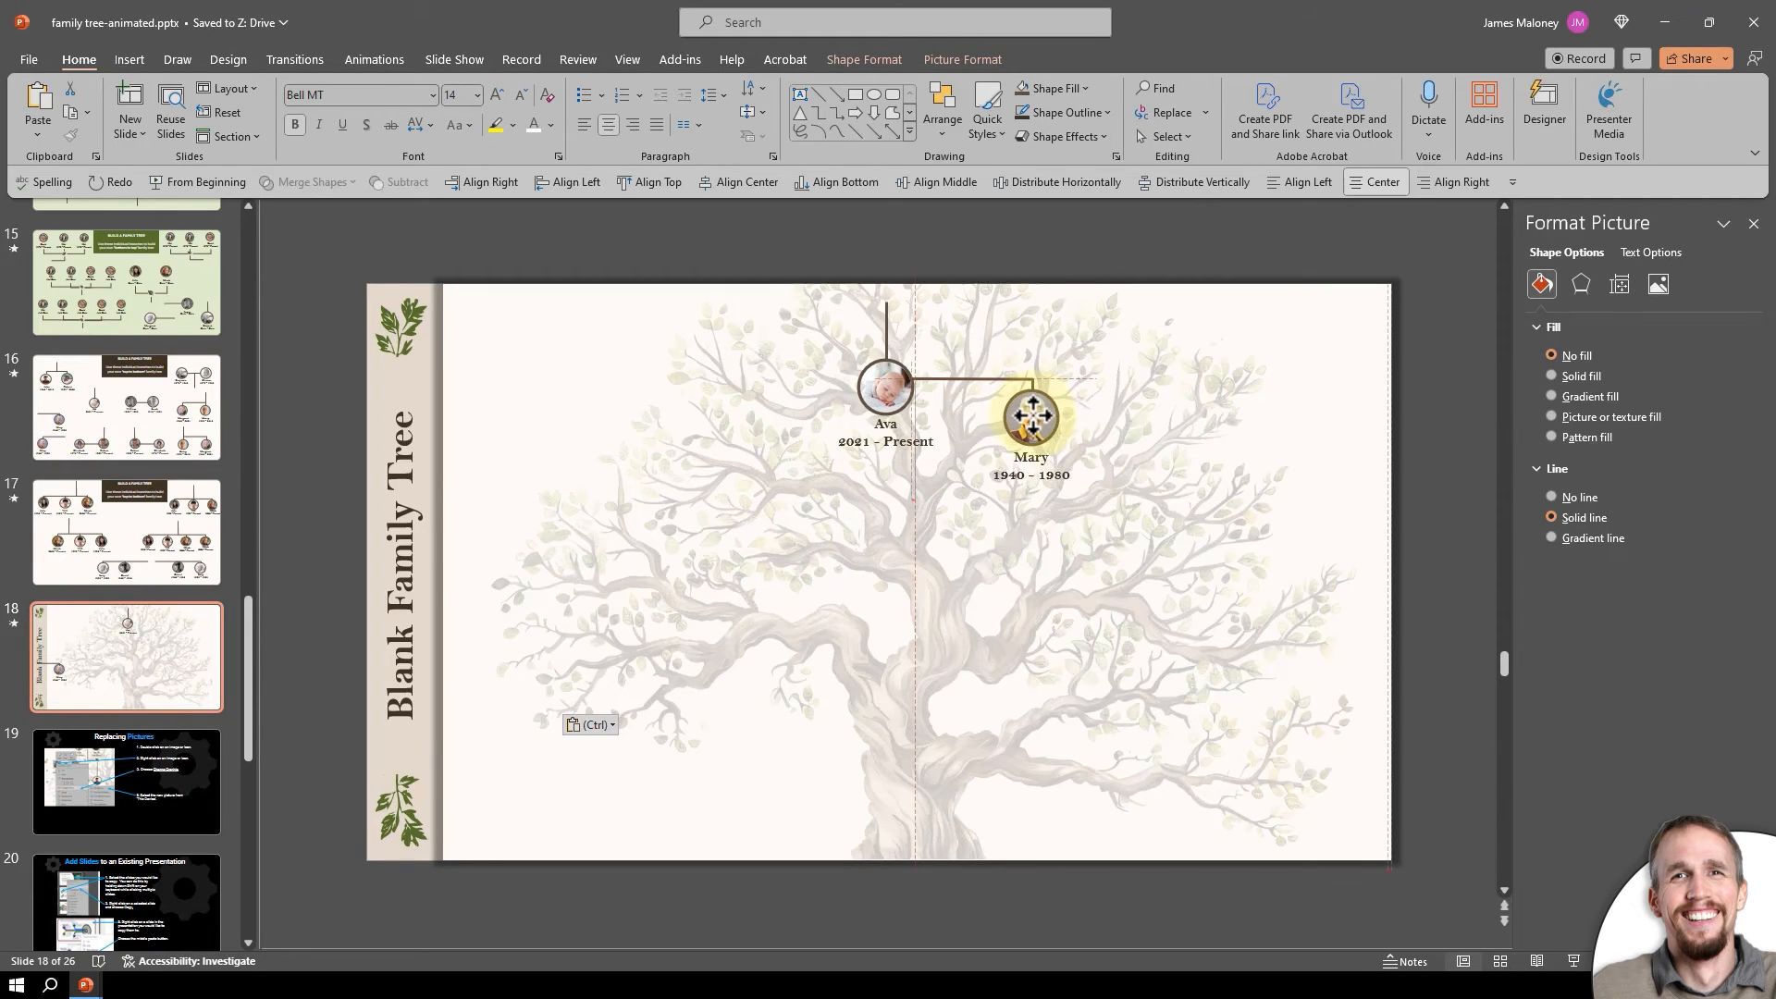
left_click_drag(1031, 419, 1059, 436)
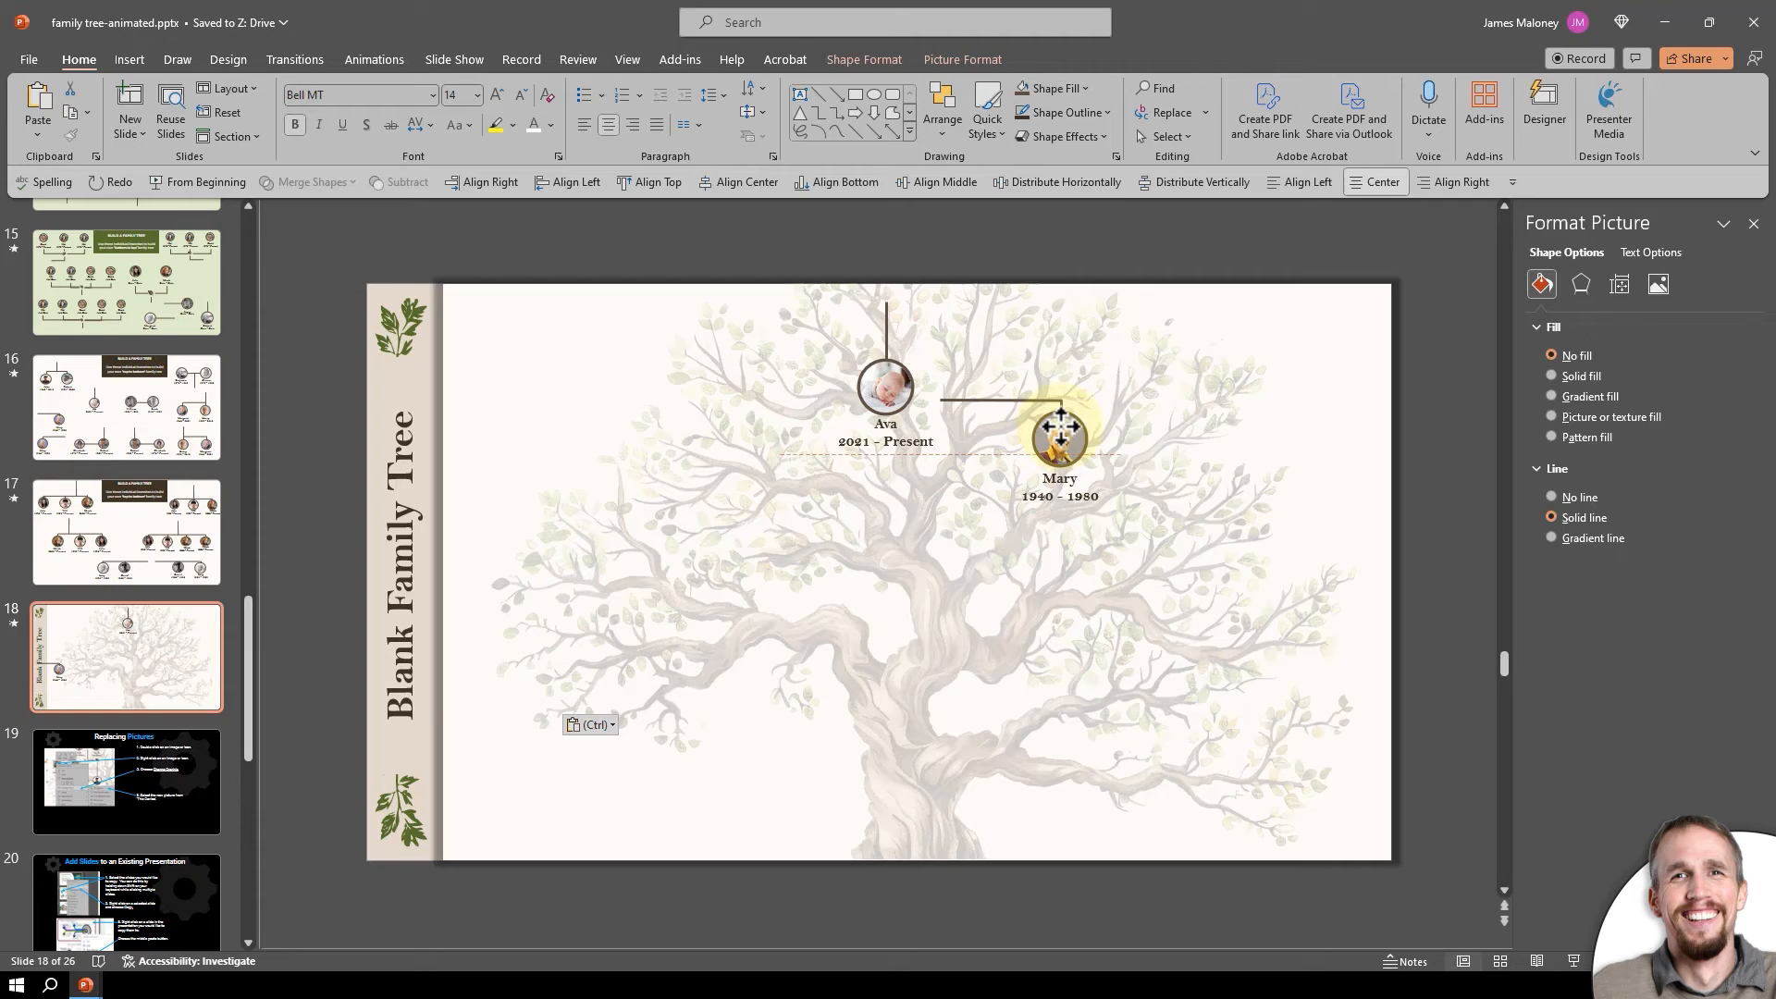
left_click(1059, 436)
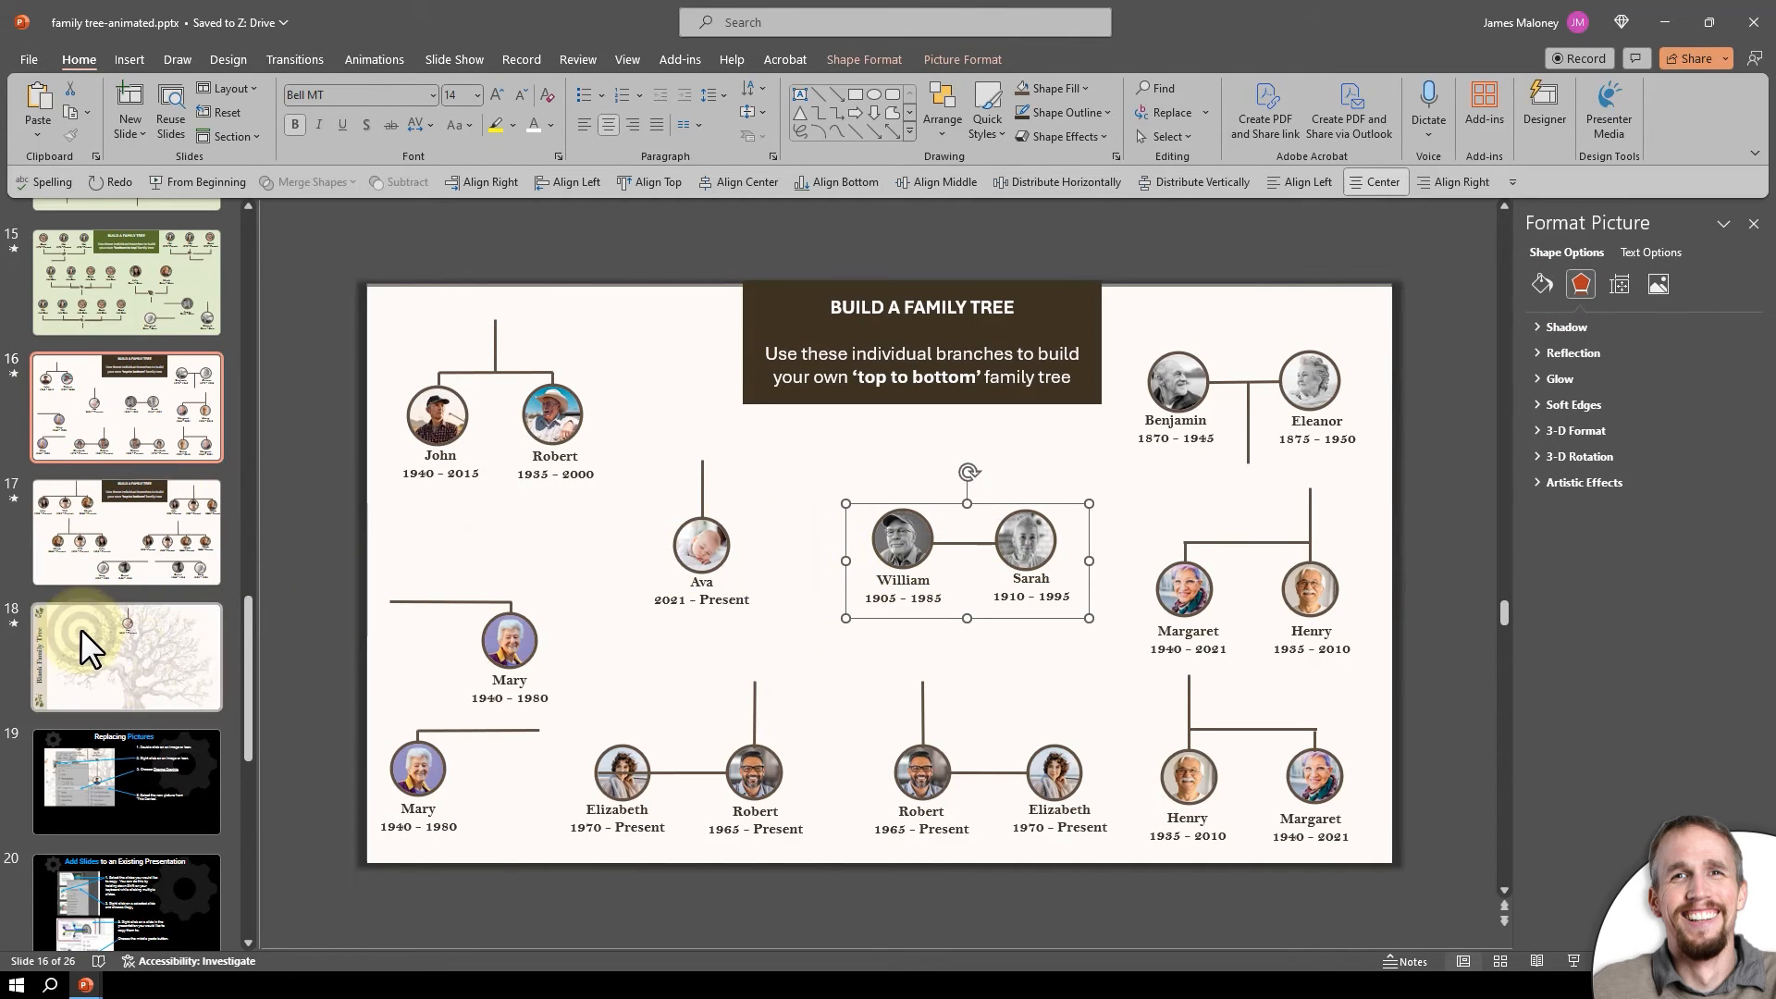
left_click(126, 656)
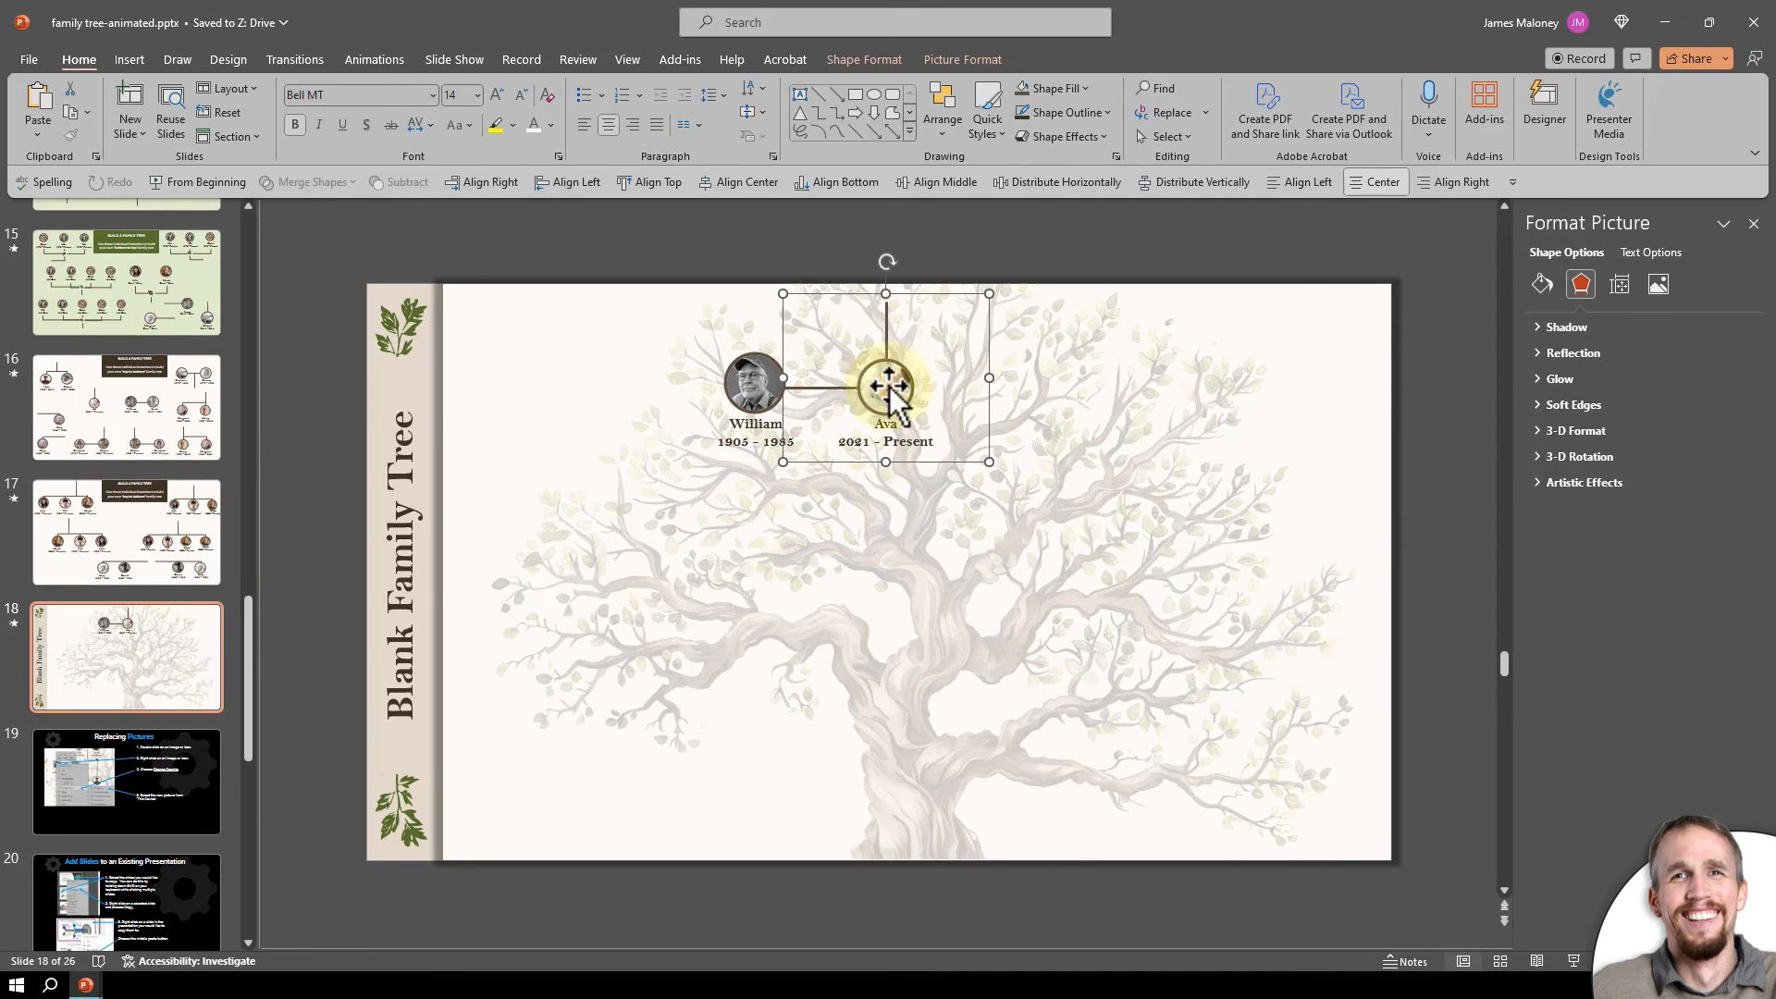
Replace Ava's baby photo with a stock image of a grey-haired man in glasses, searching 'man'.
right_click(887, 385)
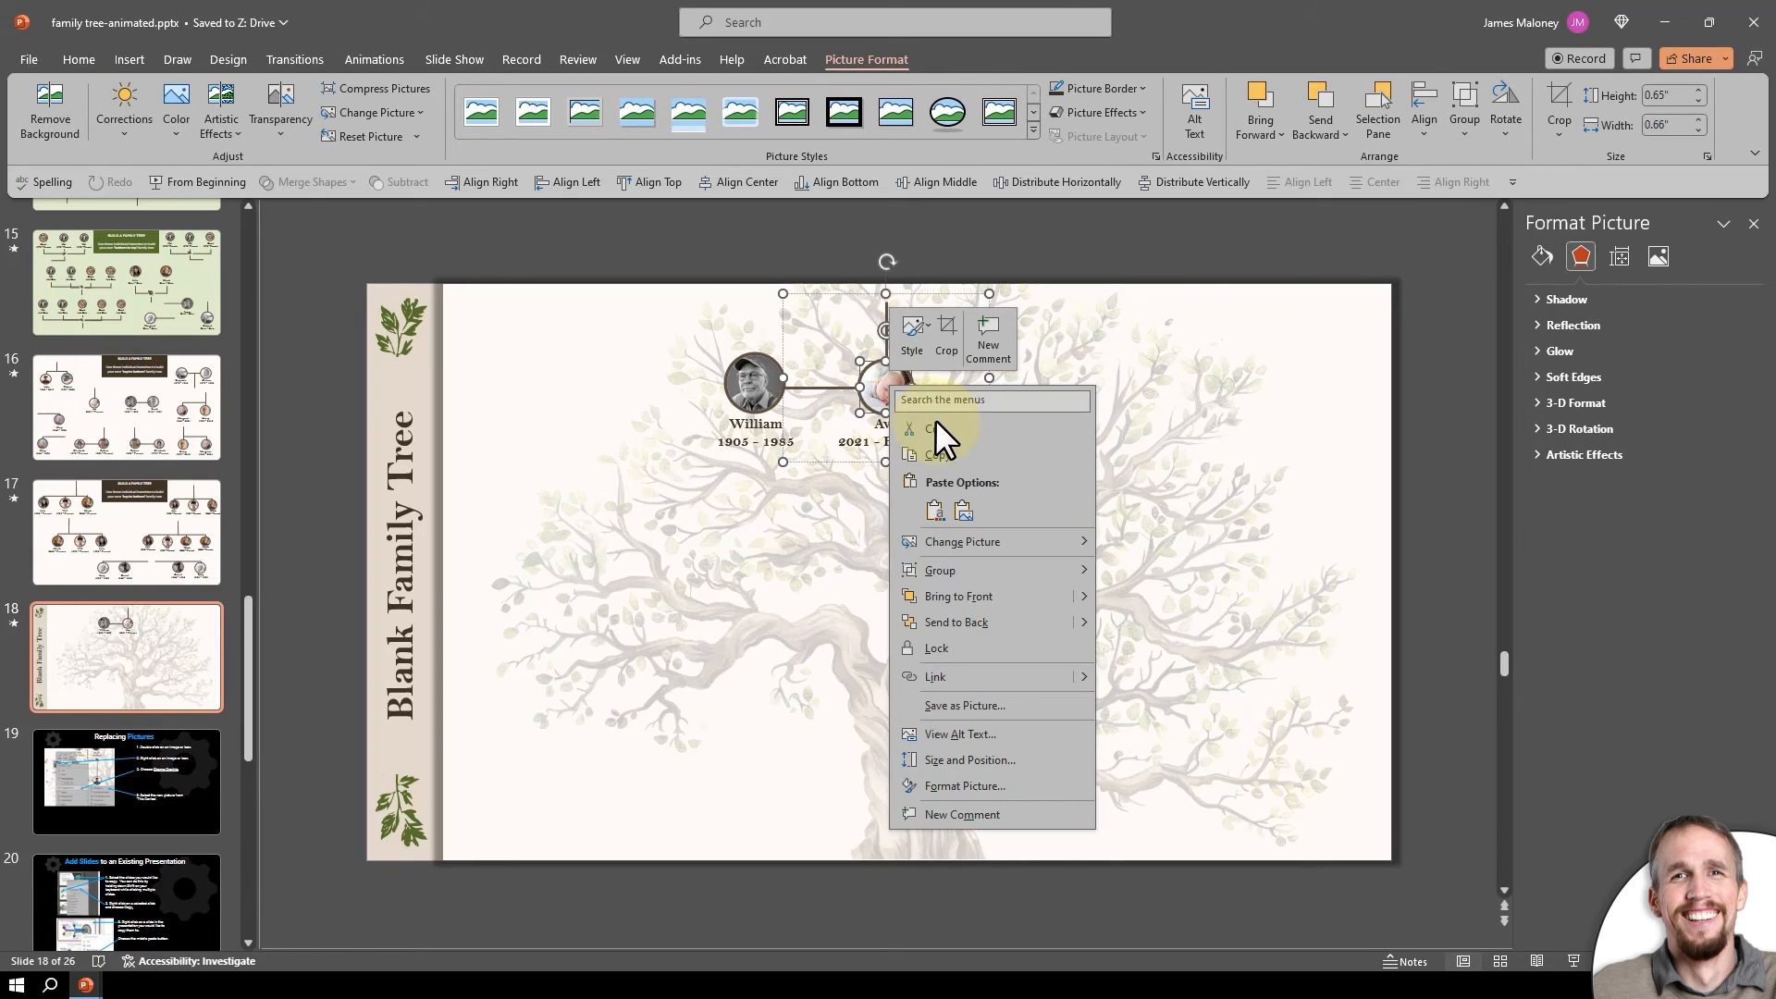
left_click(1178, 577)
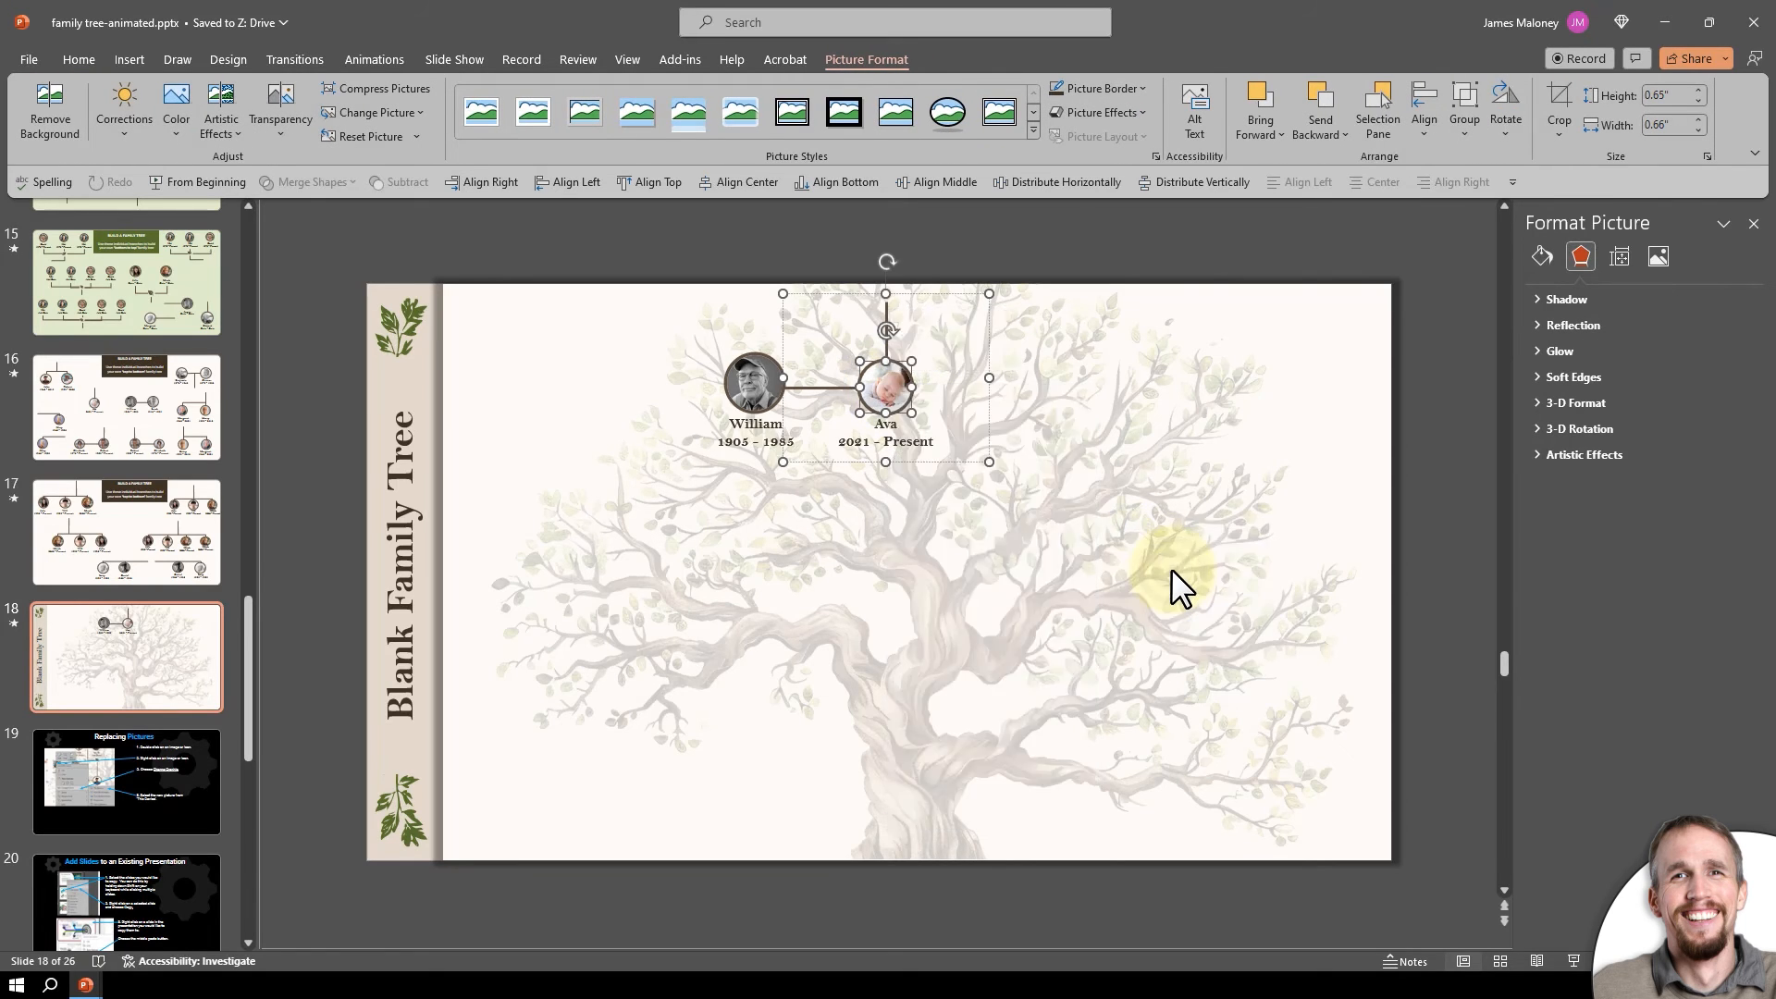
left_click(374, 112)
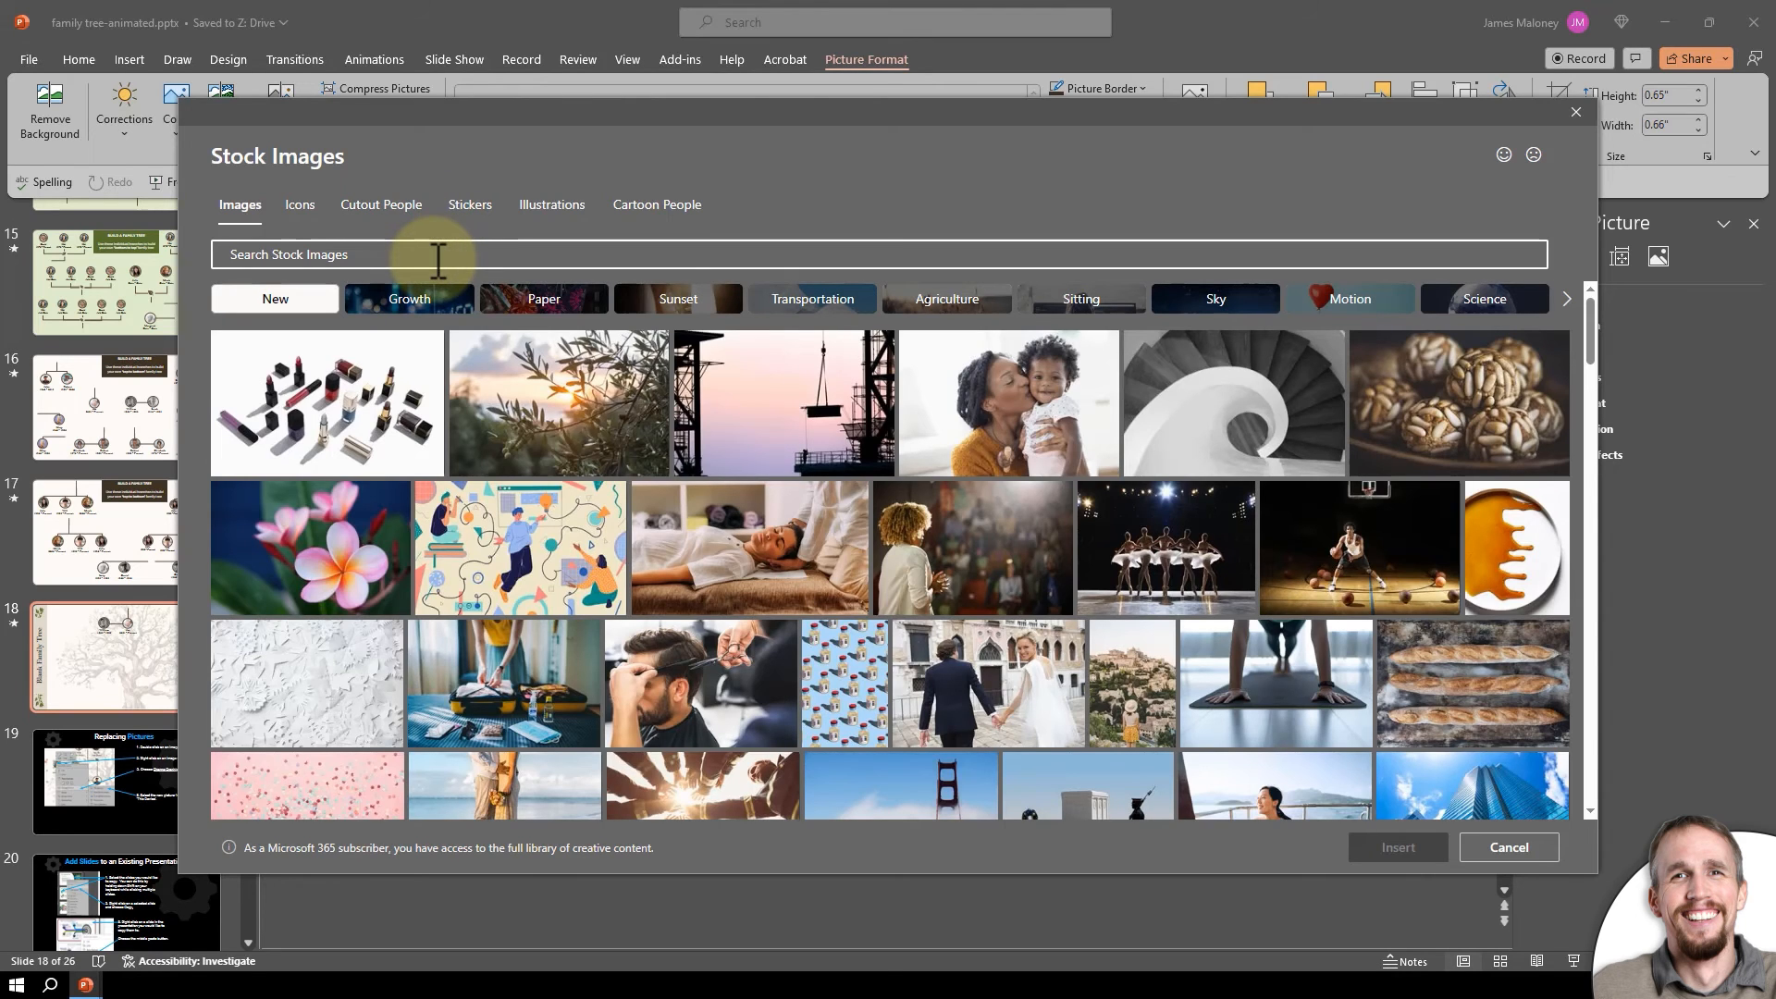
left_click(453, 254)
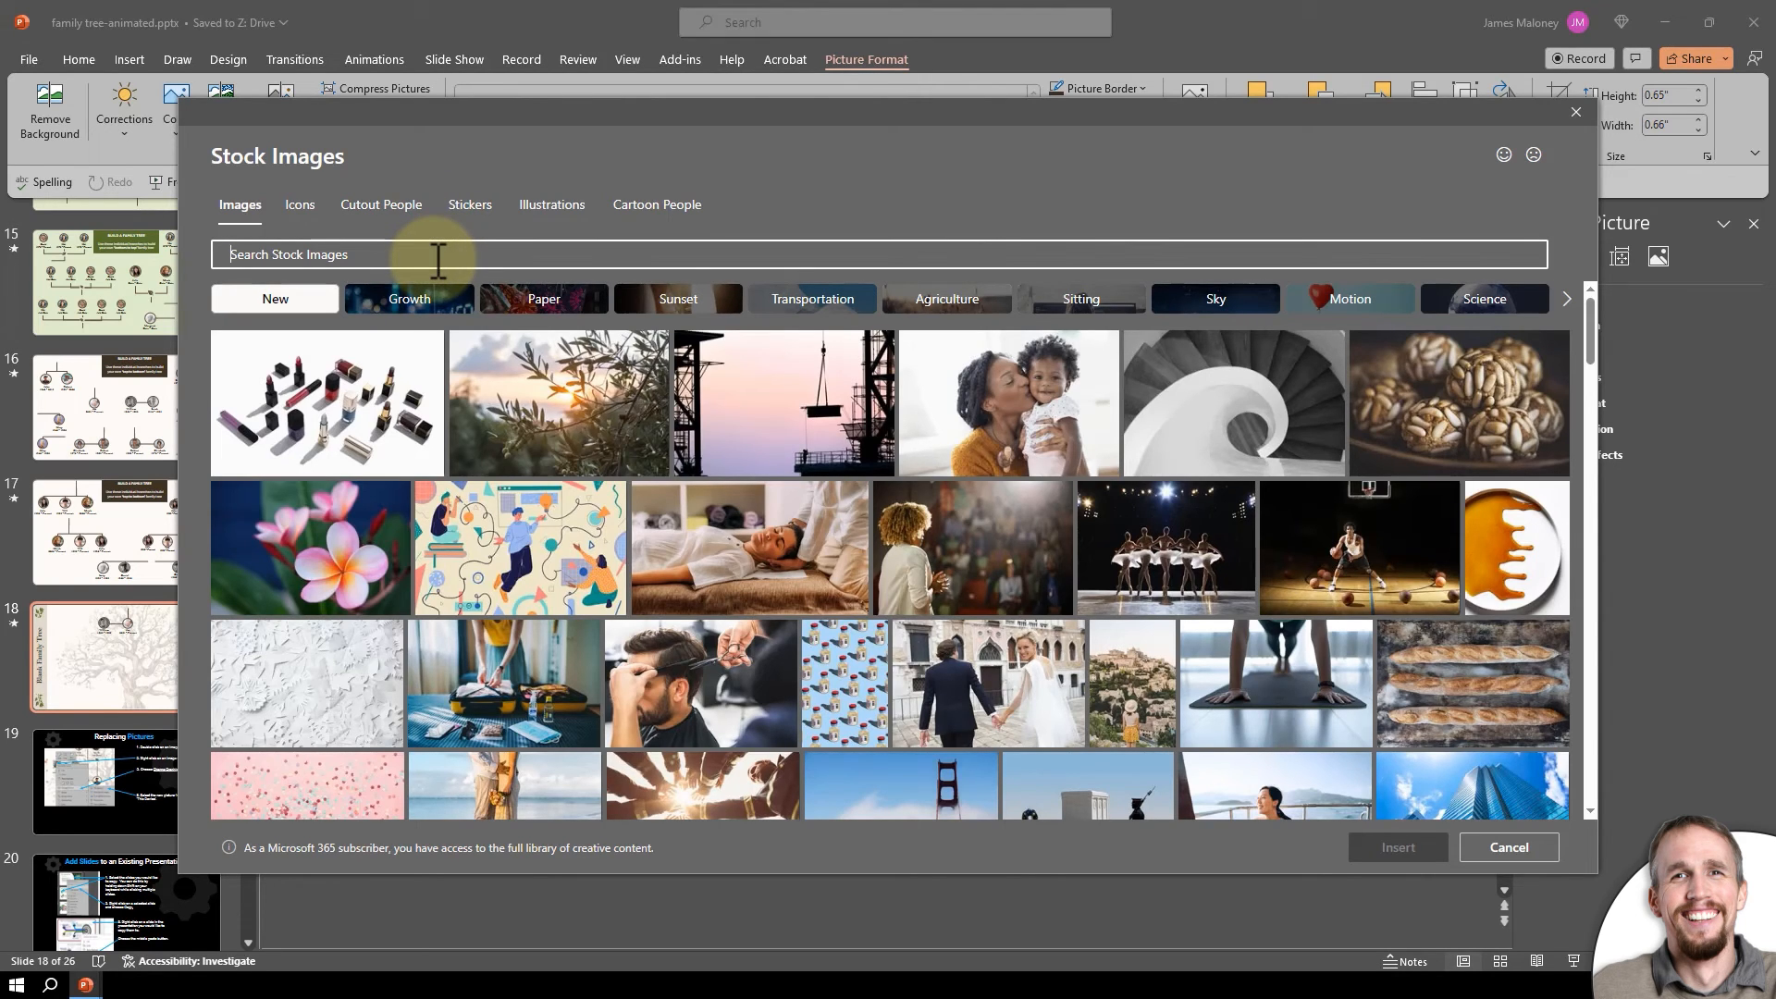
type("s")
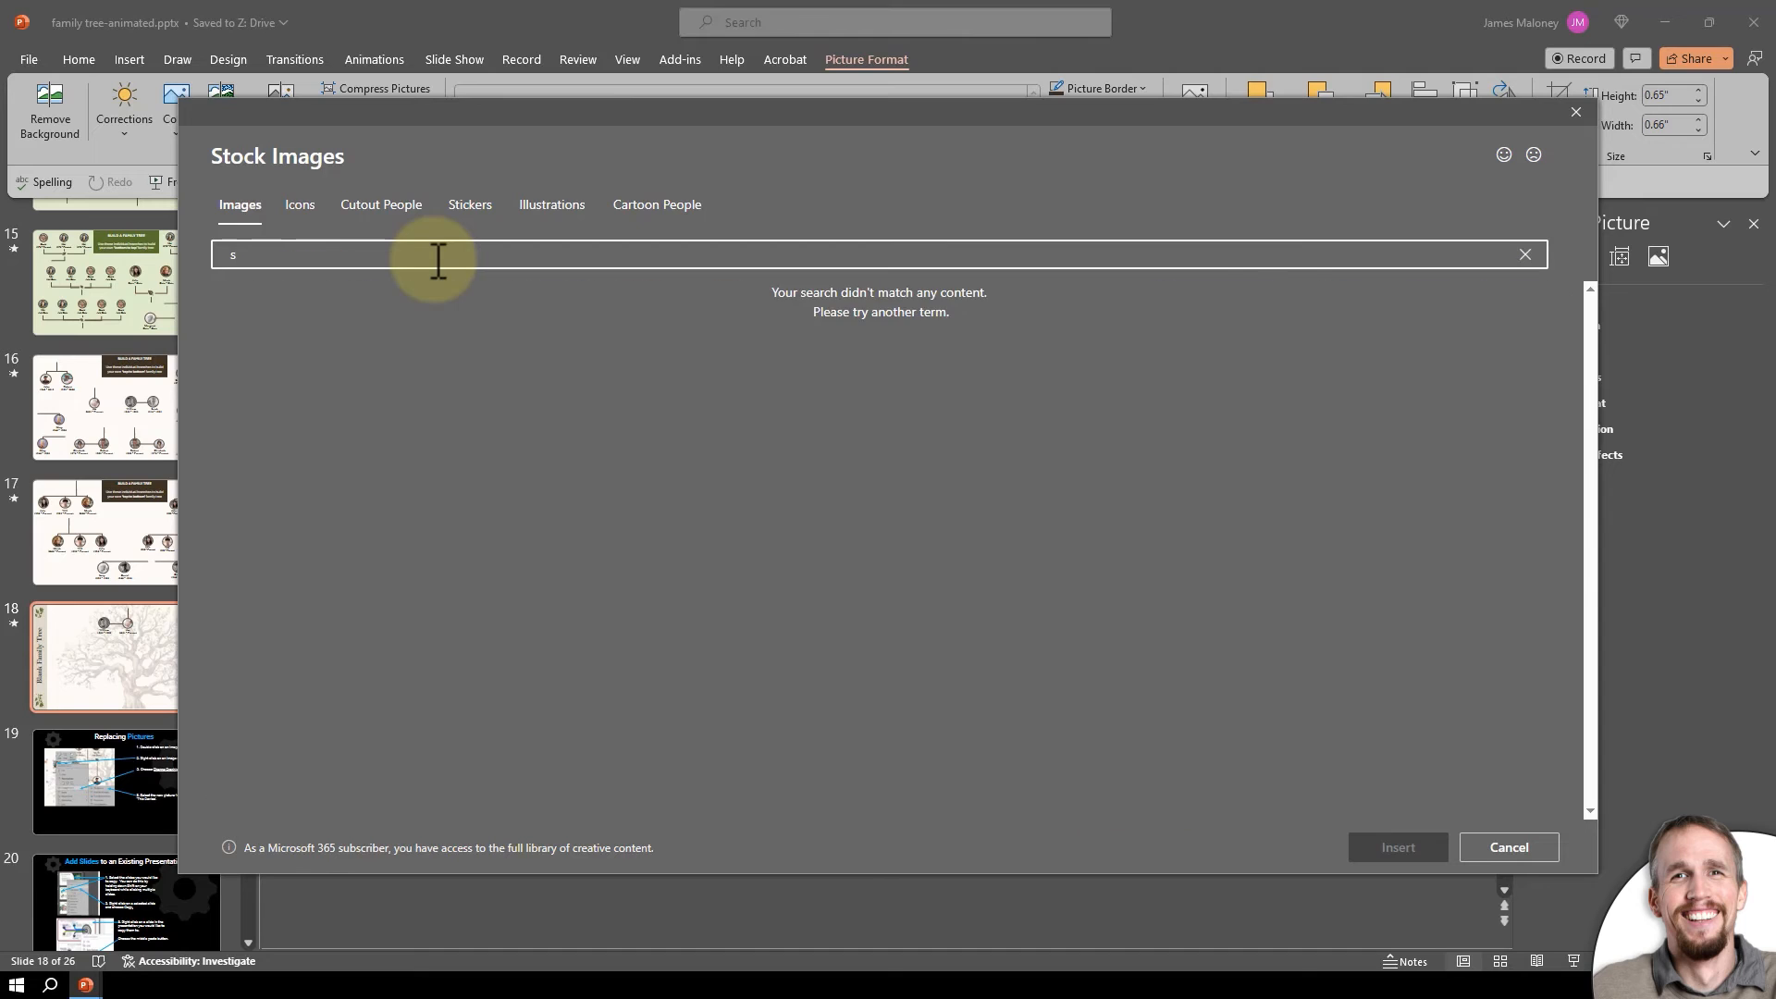
left_click(1524, 253)
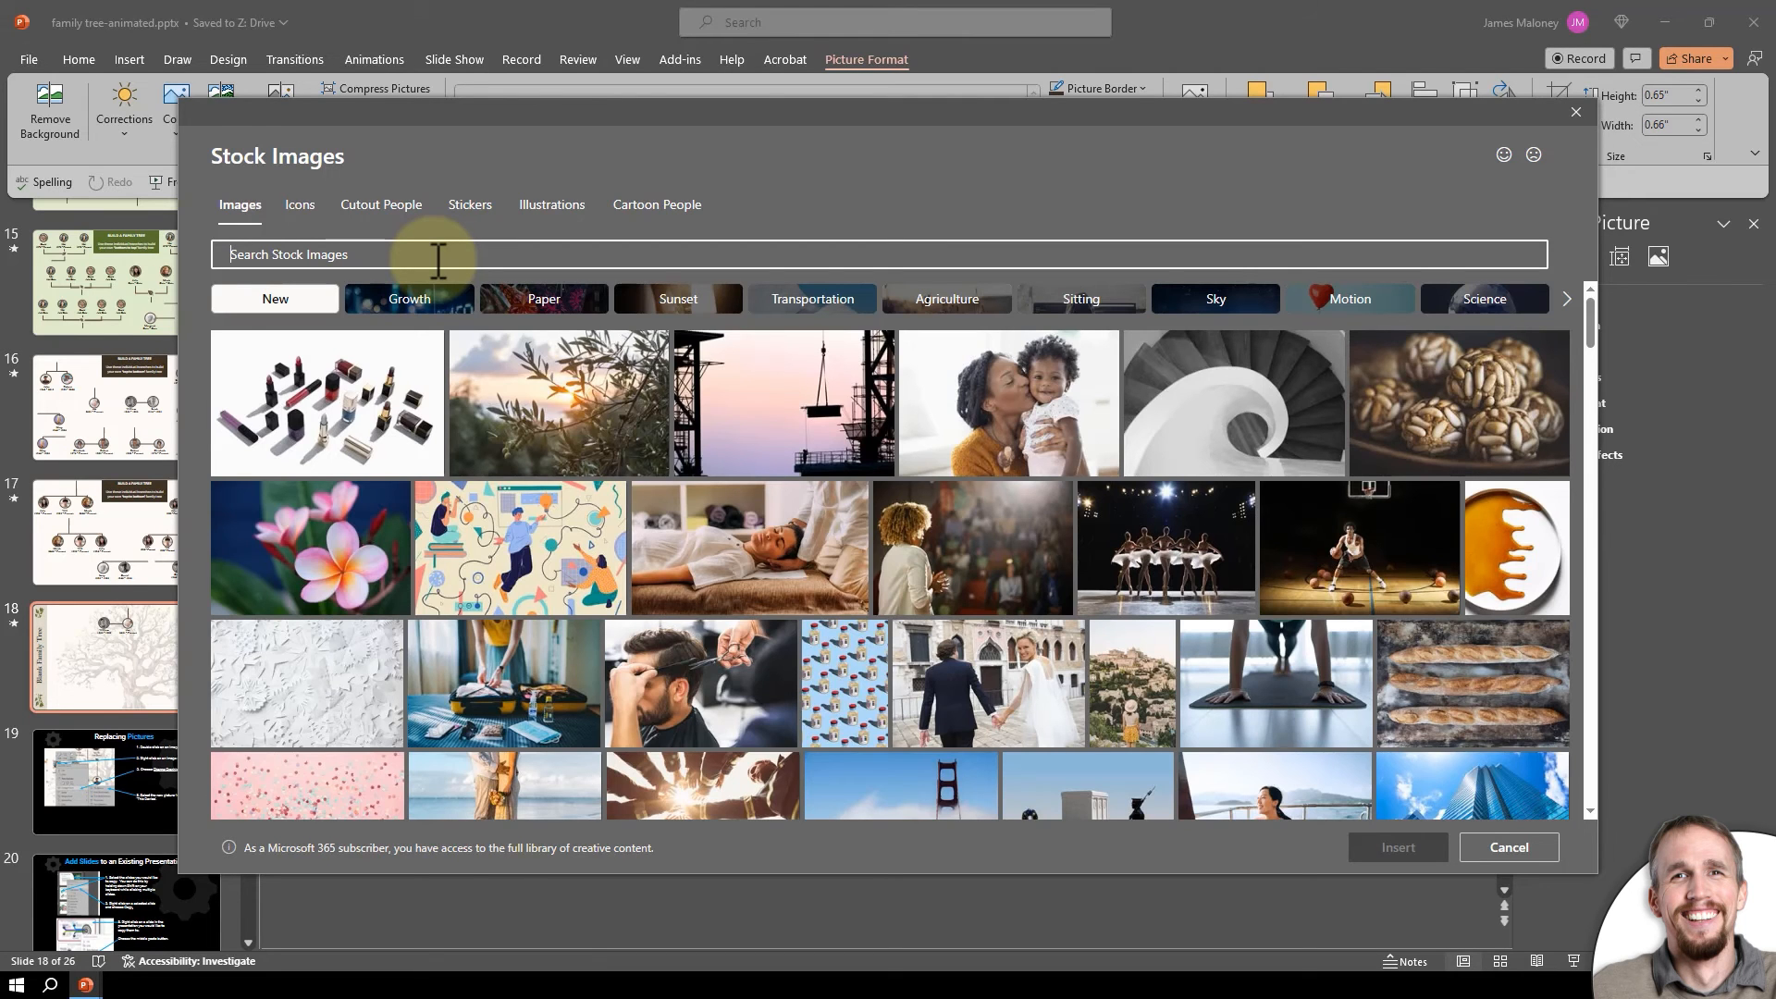
type("man")
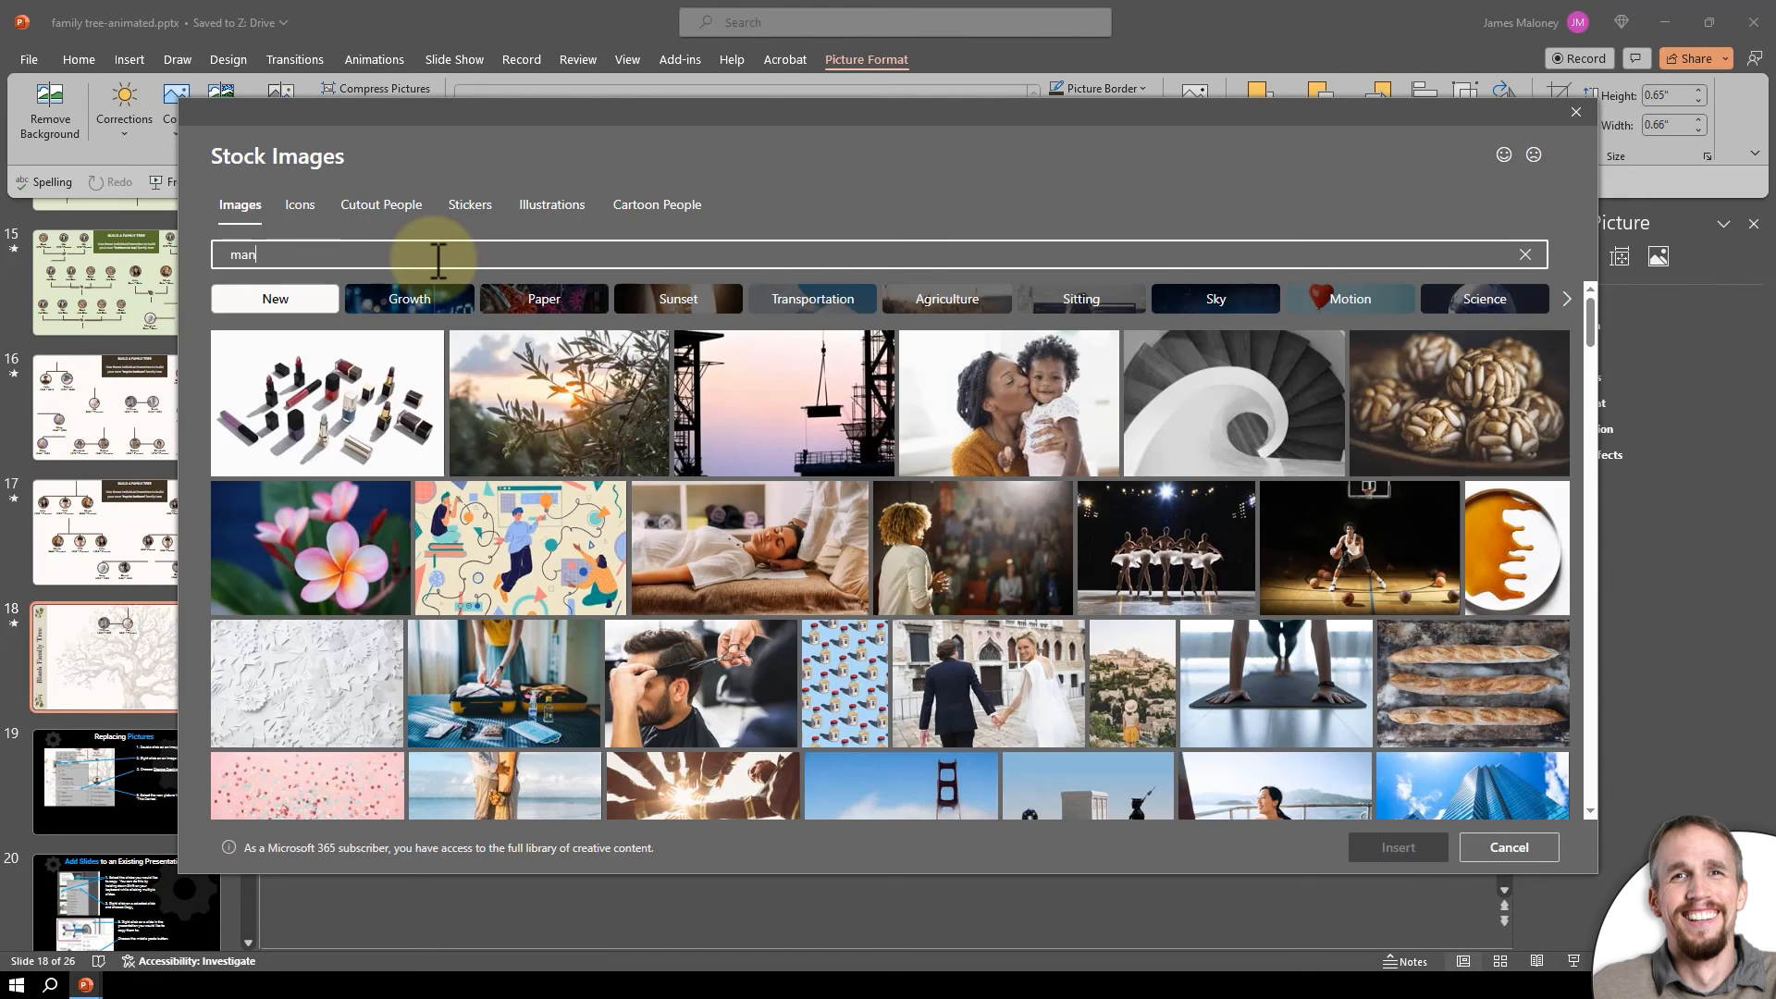
key("enter")
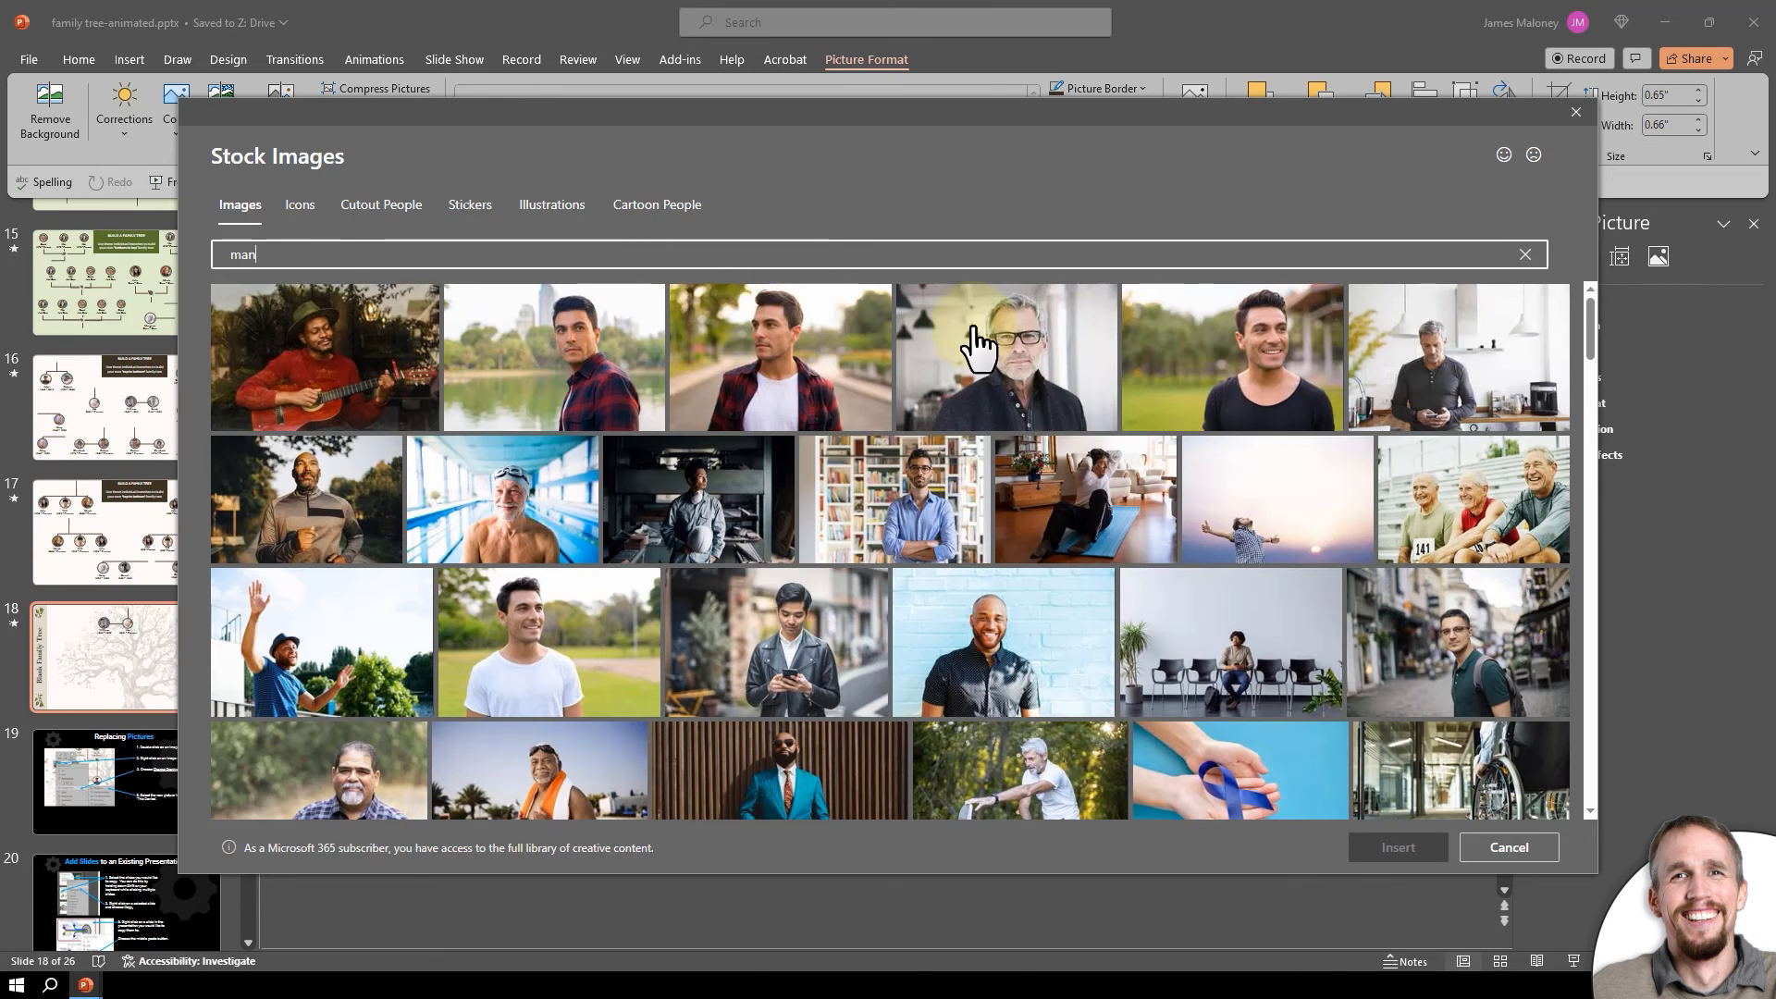
left_click(1003, 357)
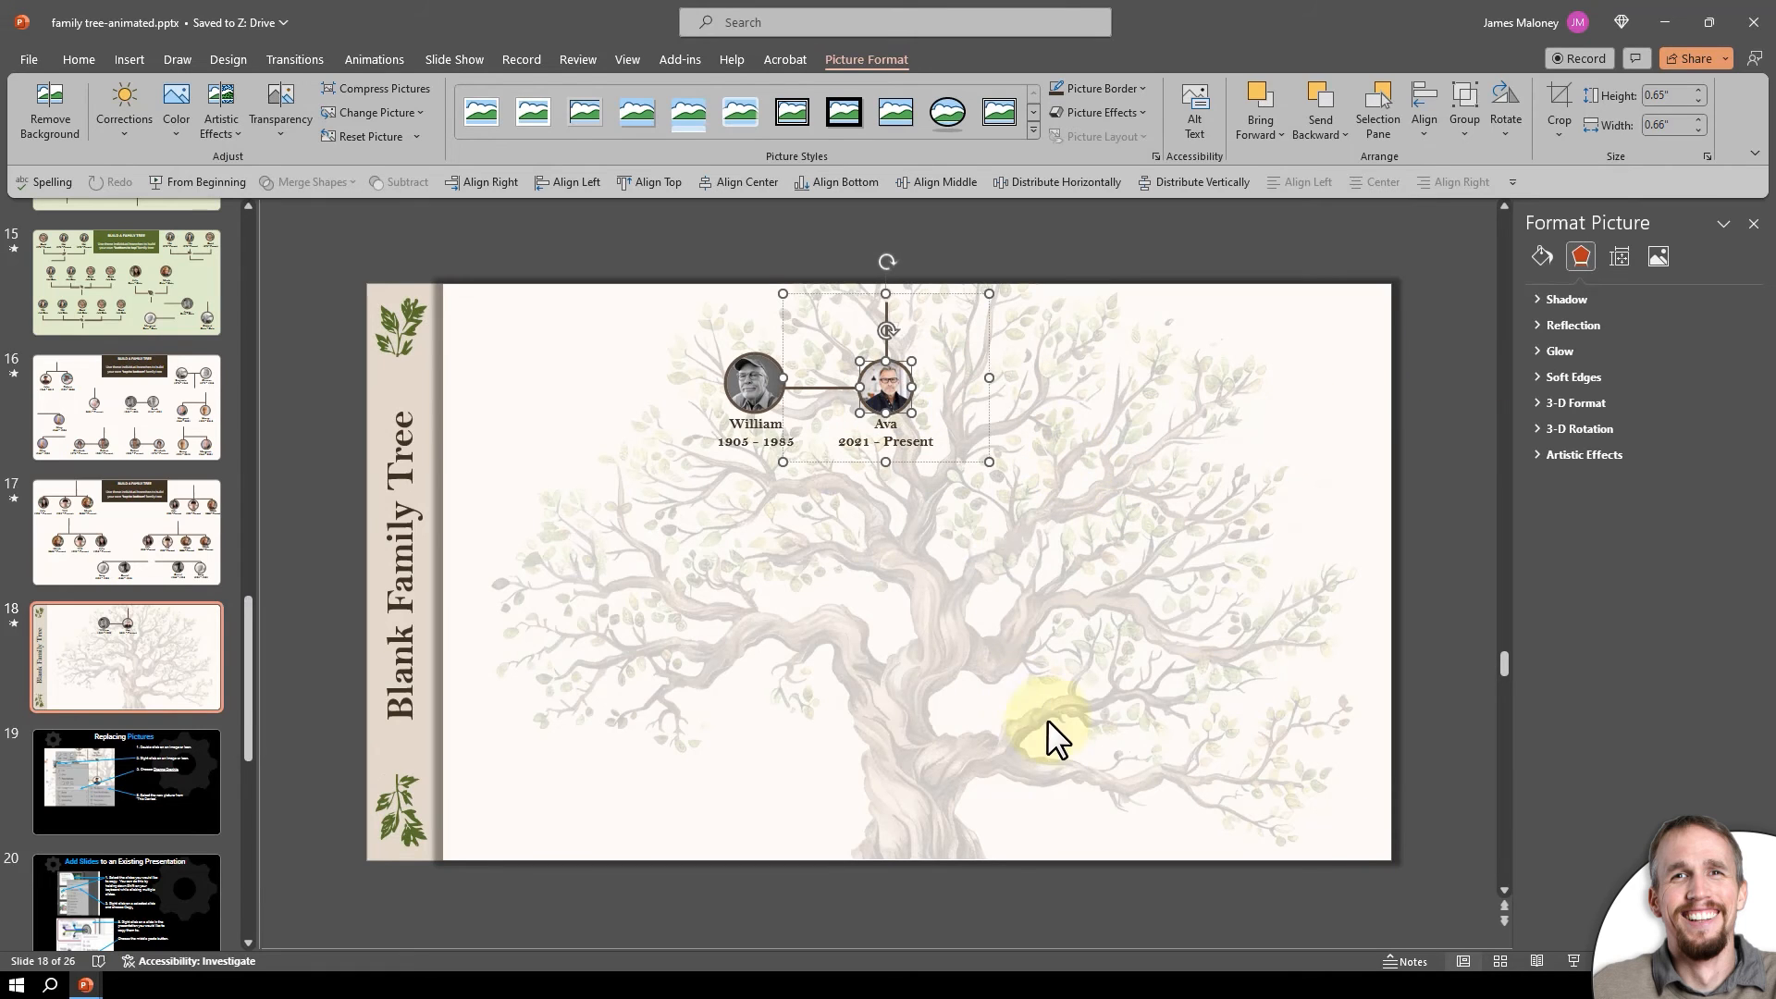
Swap William's portrait for a stock photo of a woman via Change Picture.
right_click(753, 379)
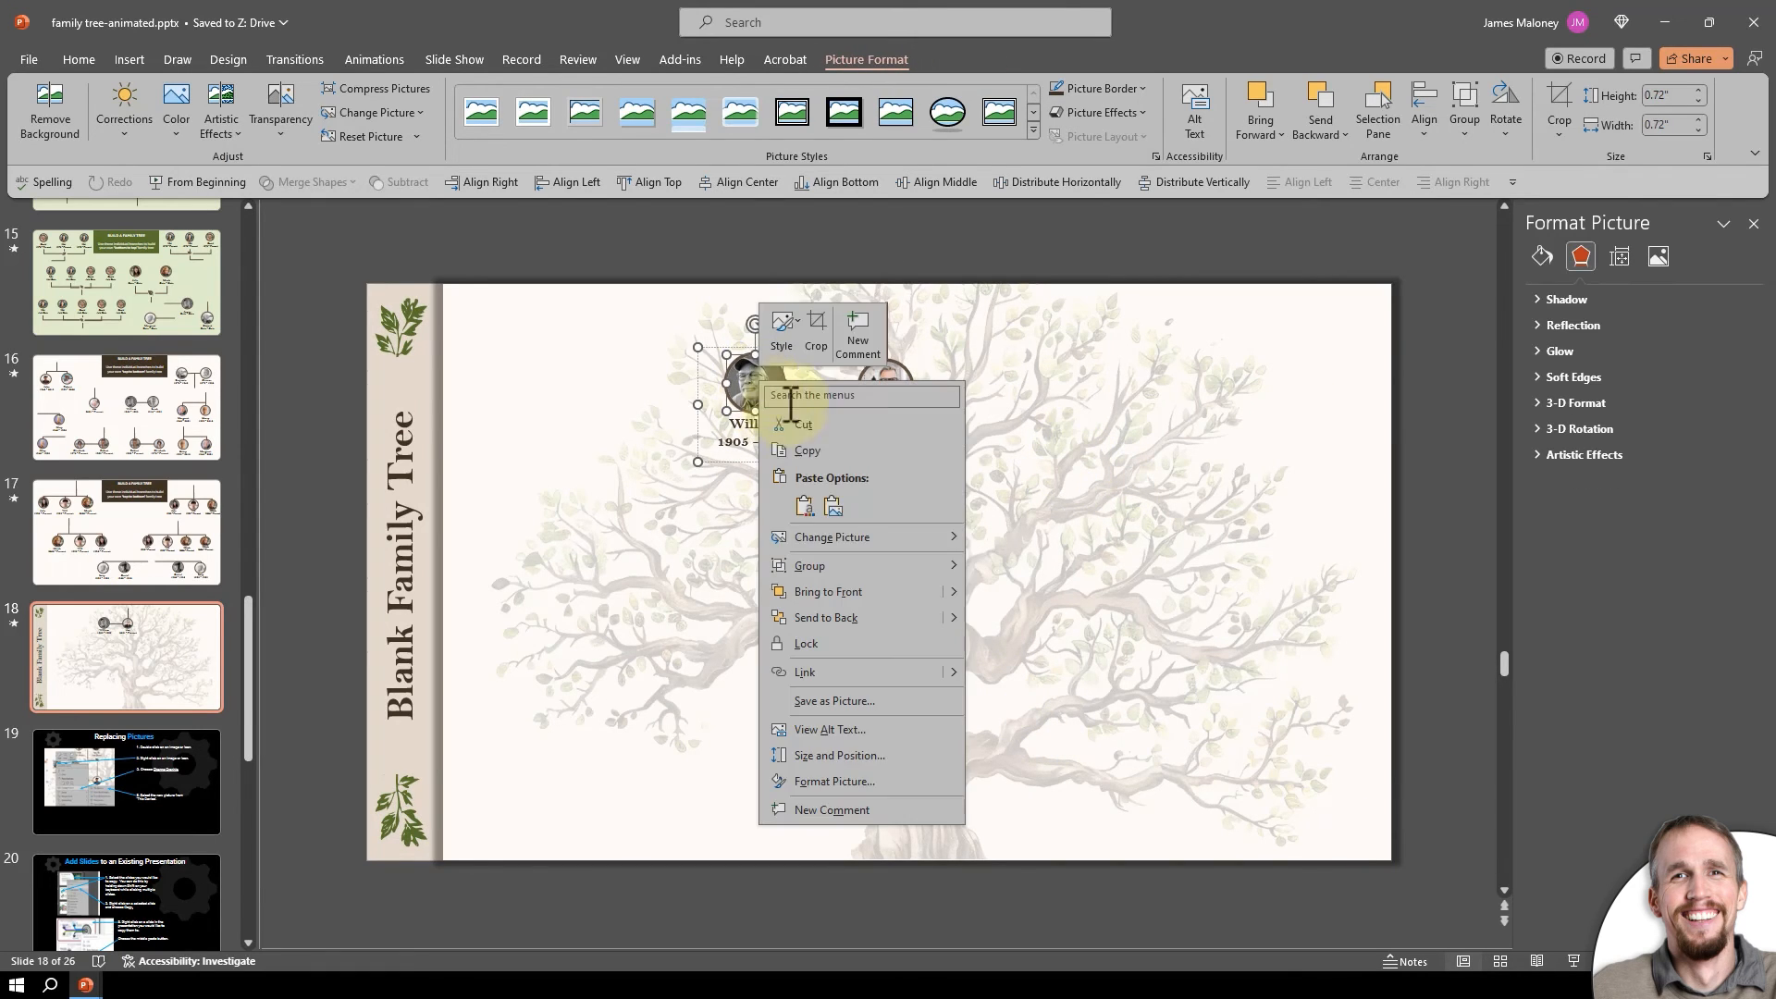
mouse_move(831, 536)
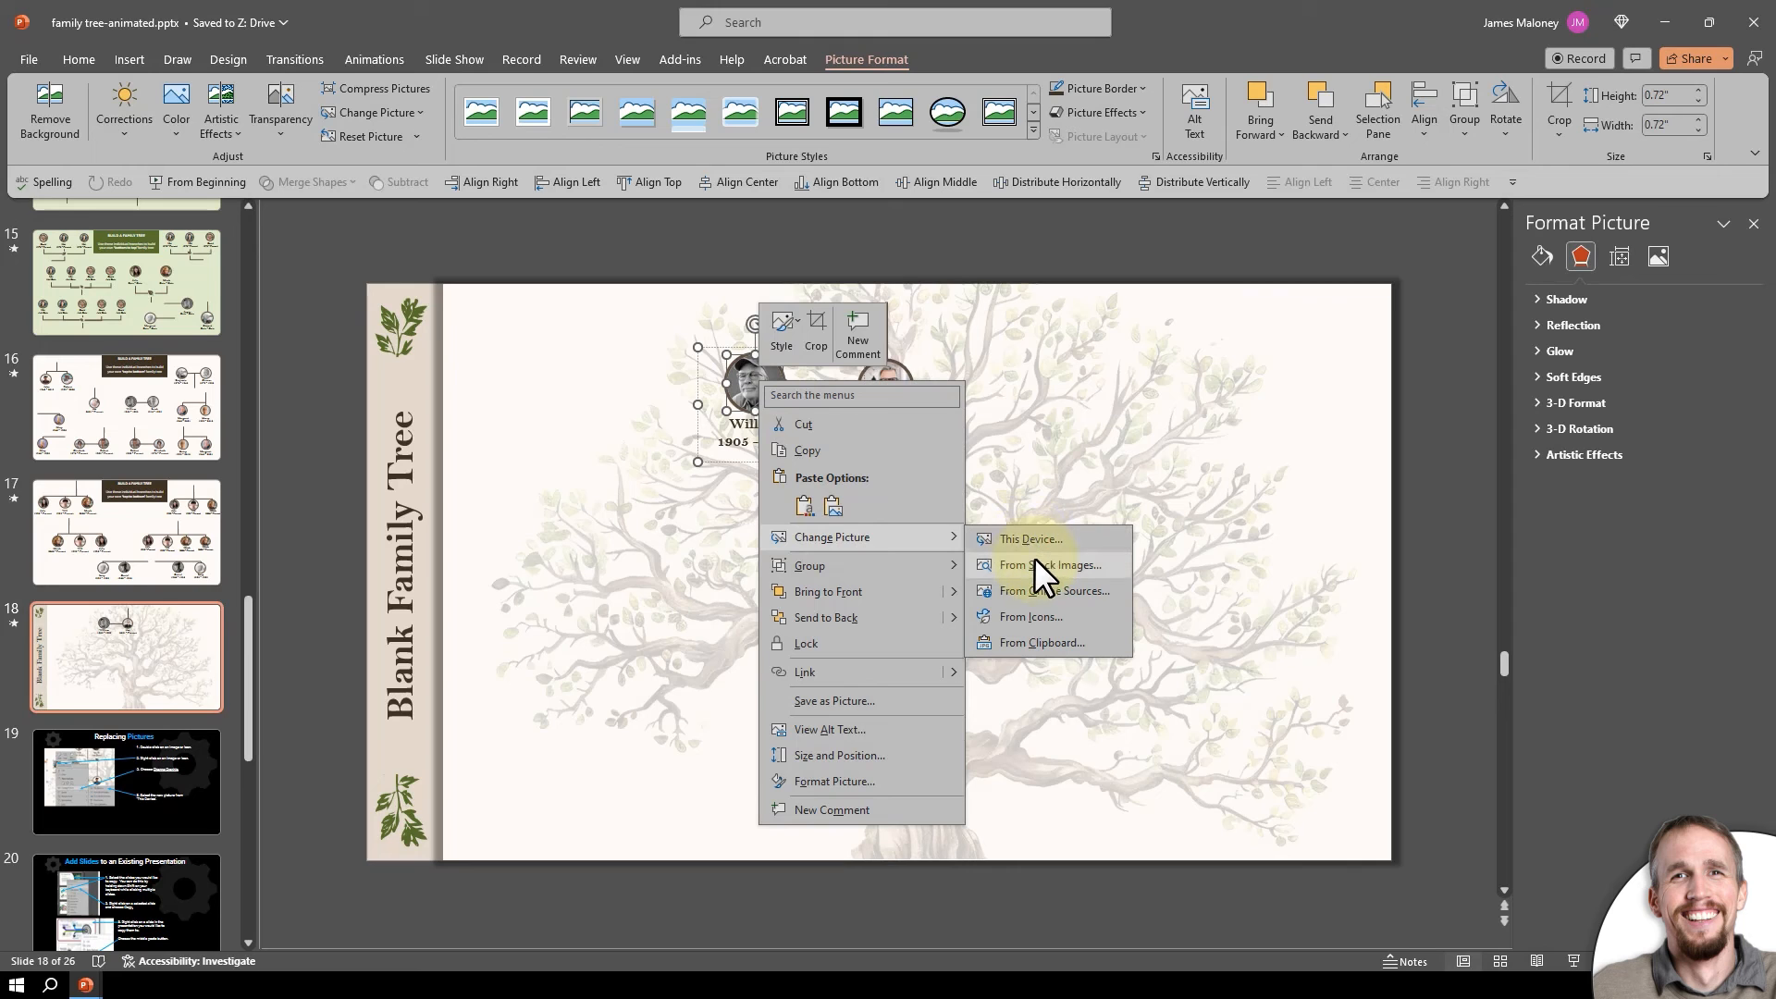
left_click(1049, 564)
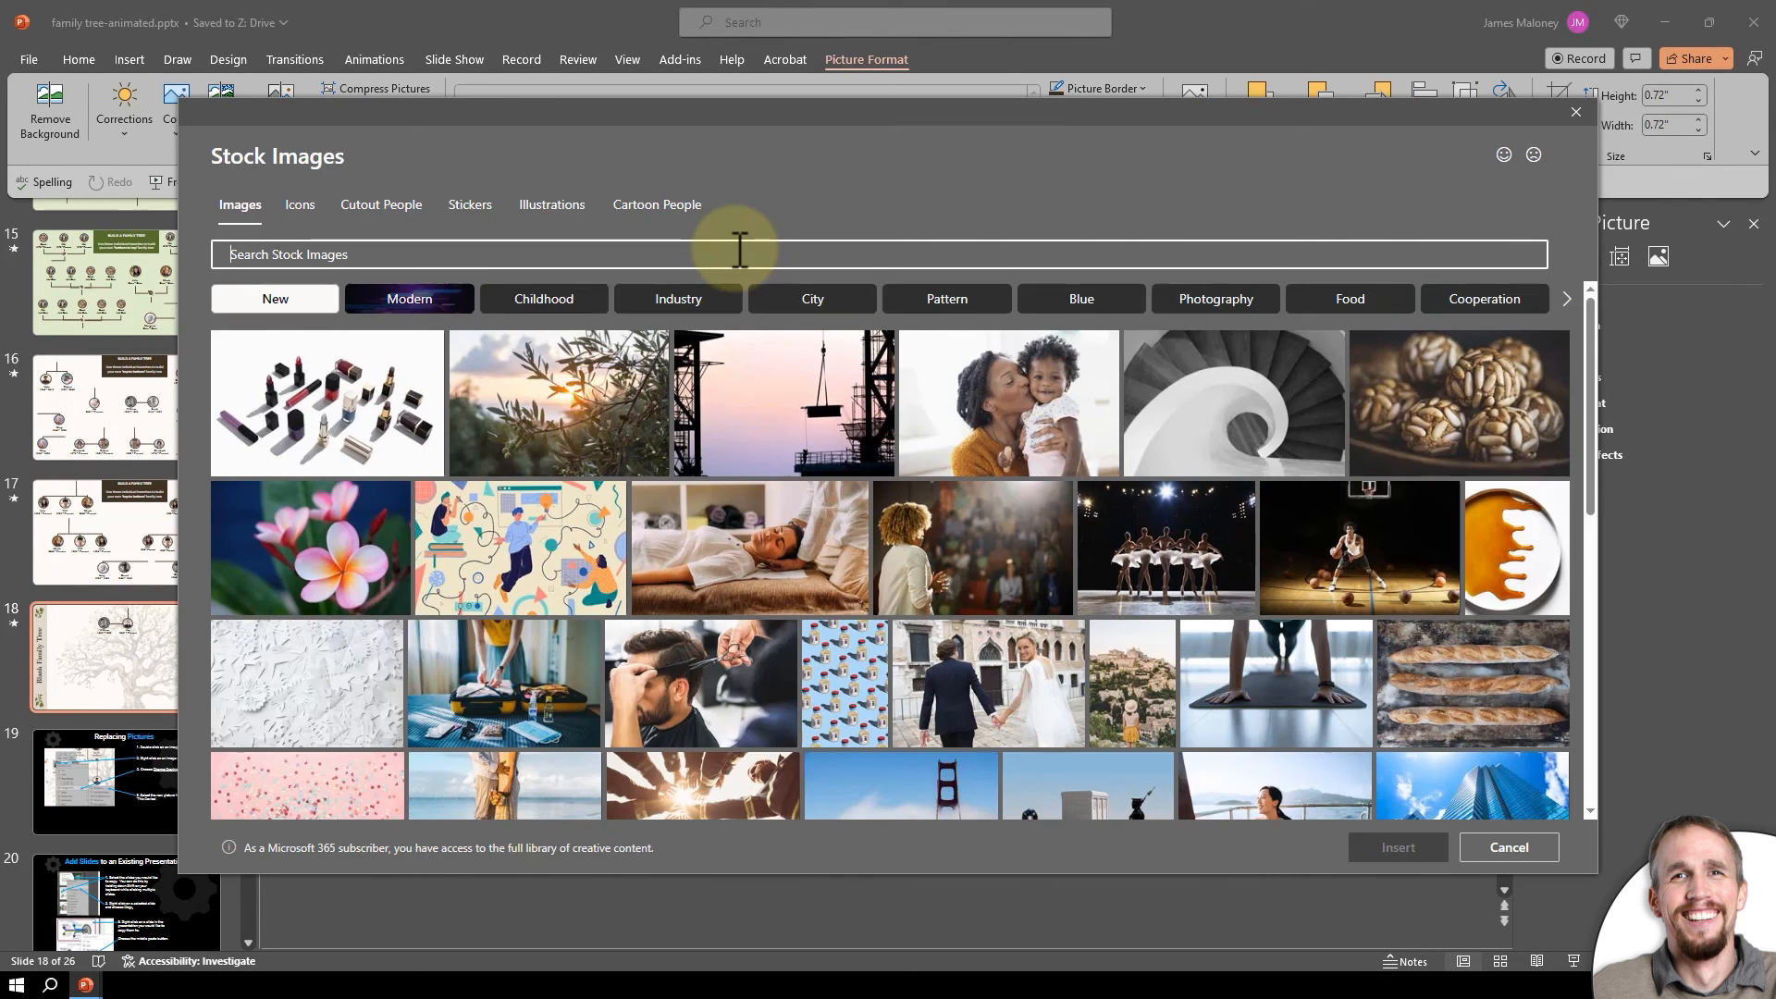
type("wo a")
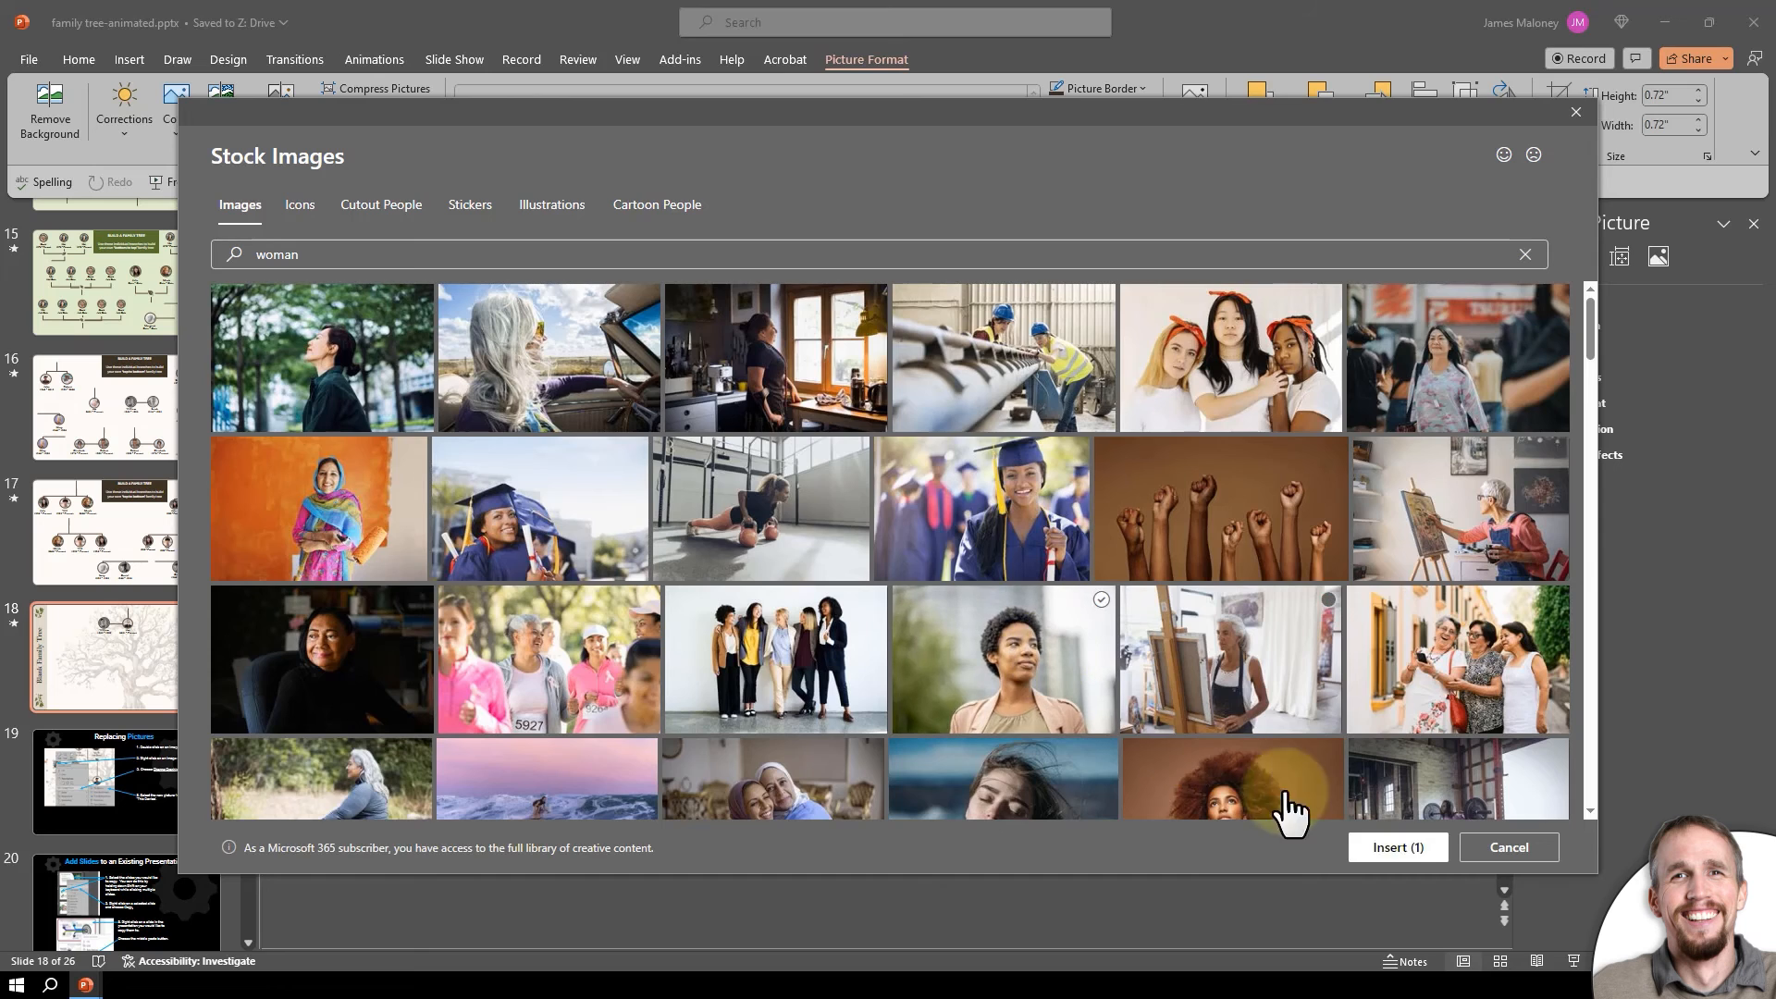
left_click(1397, 848)
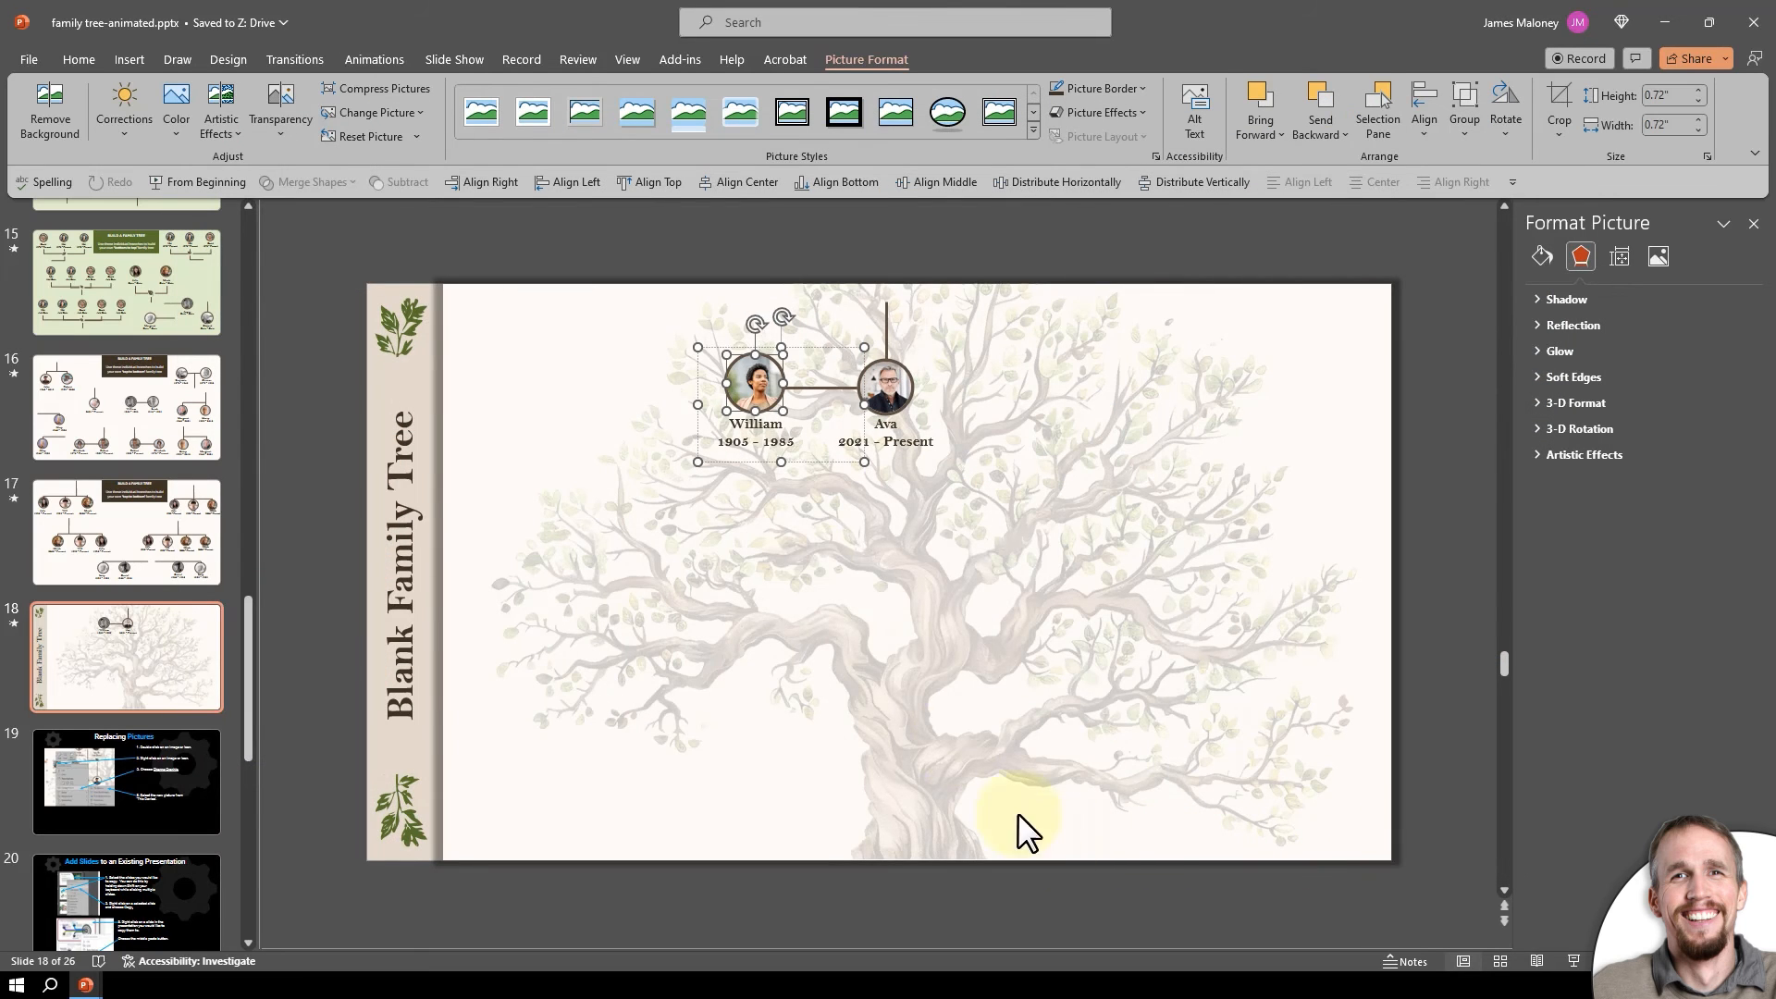
mouse_move(251, 644)
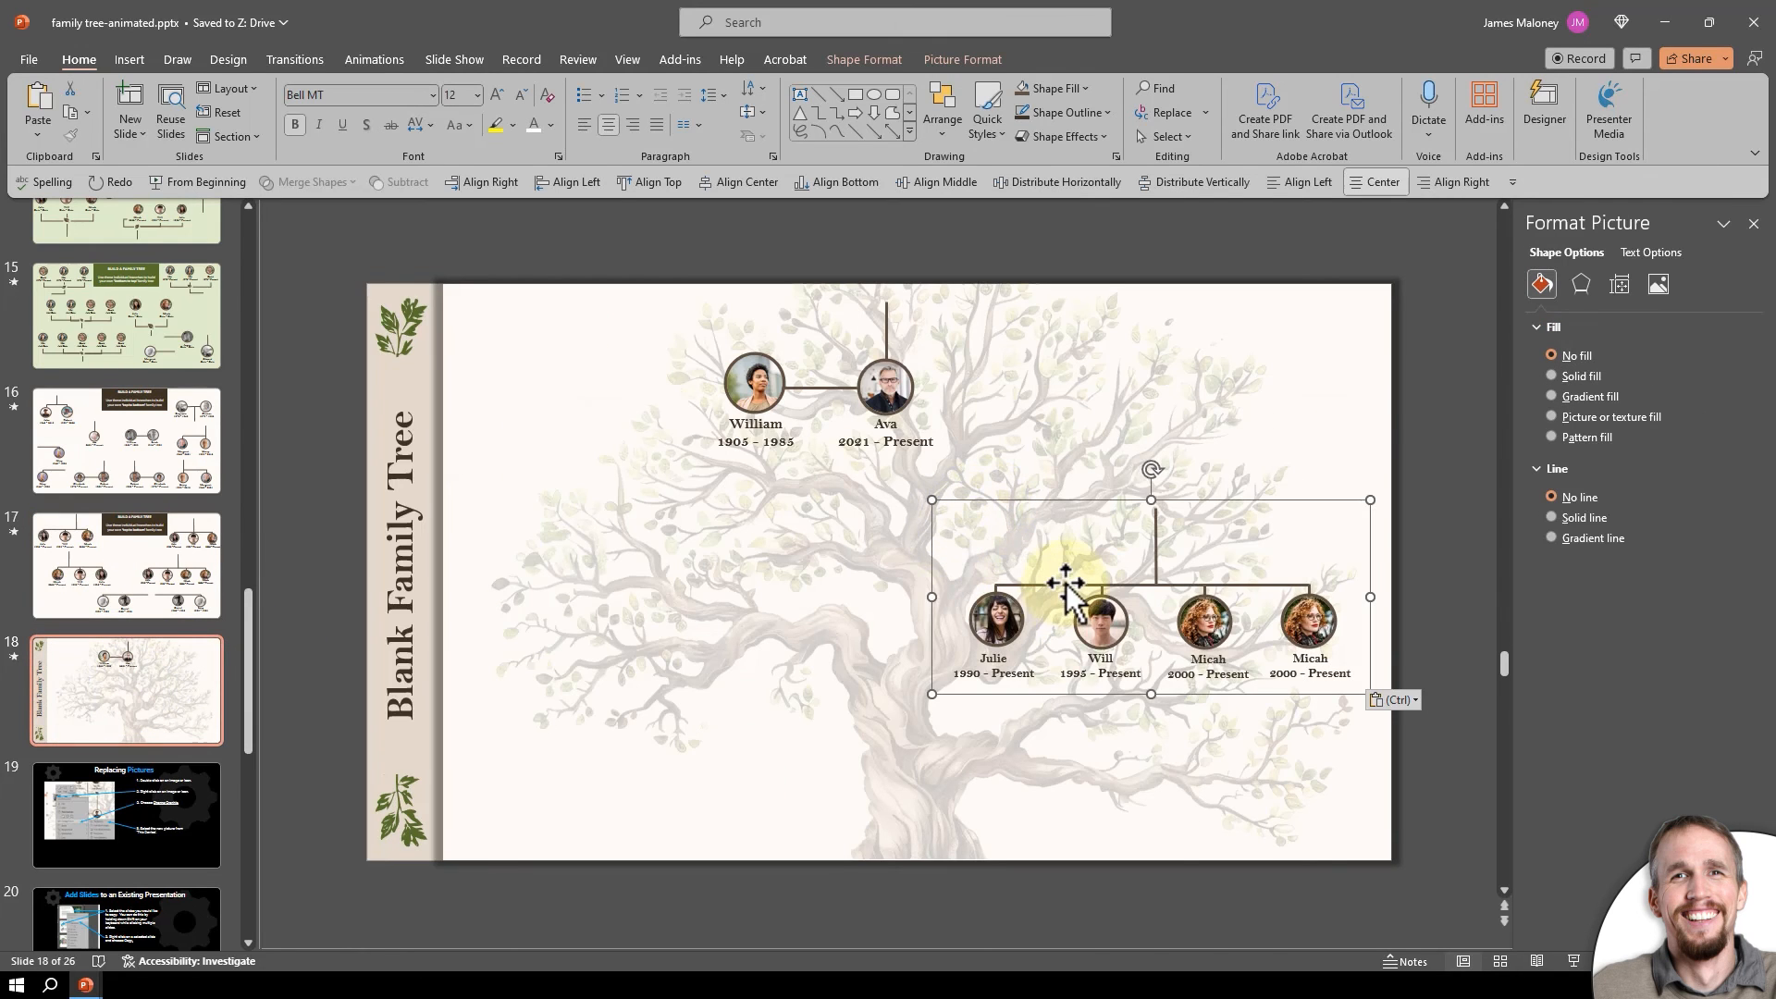
Drag the Julie, Will and two Micahs branch under William and Ava so its connector joins their line.
left_click_drag(1065, 584, 722, 462)
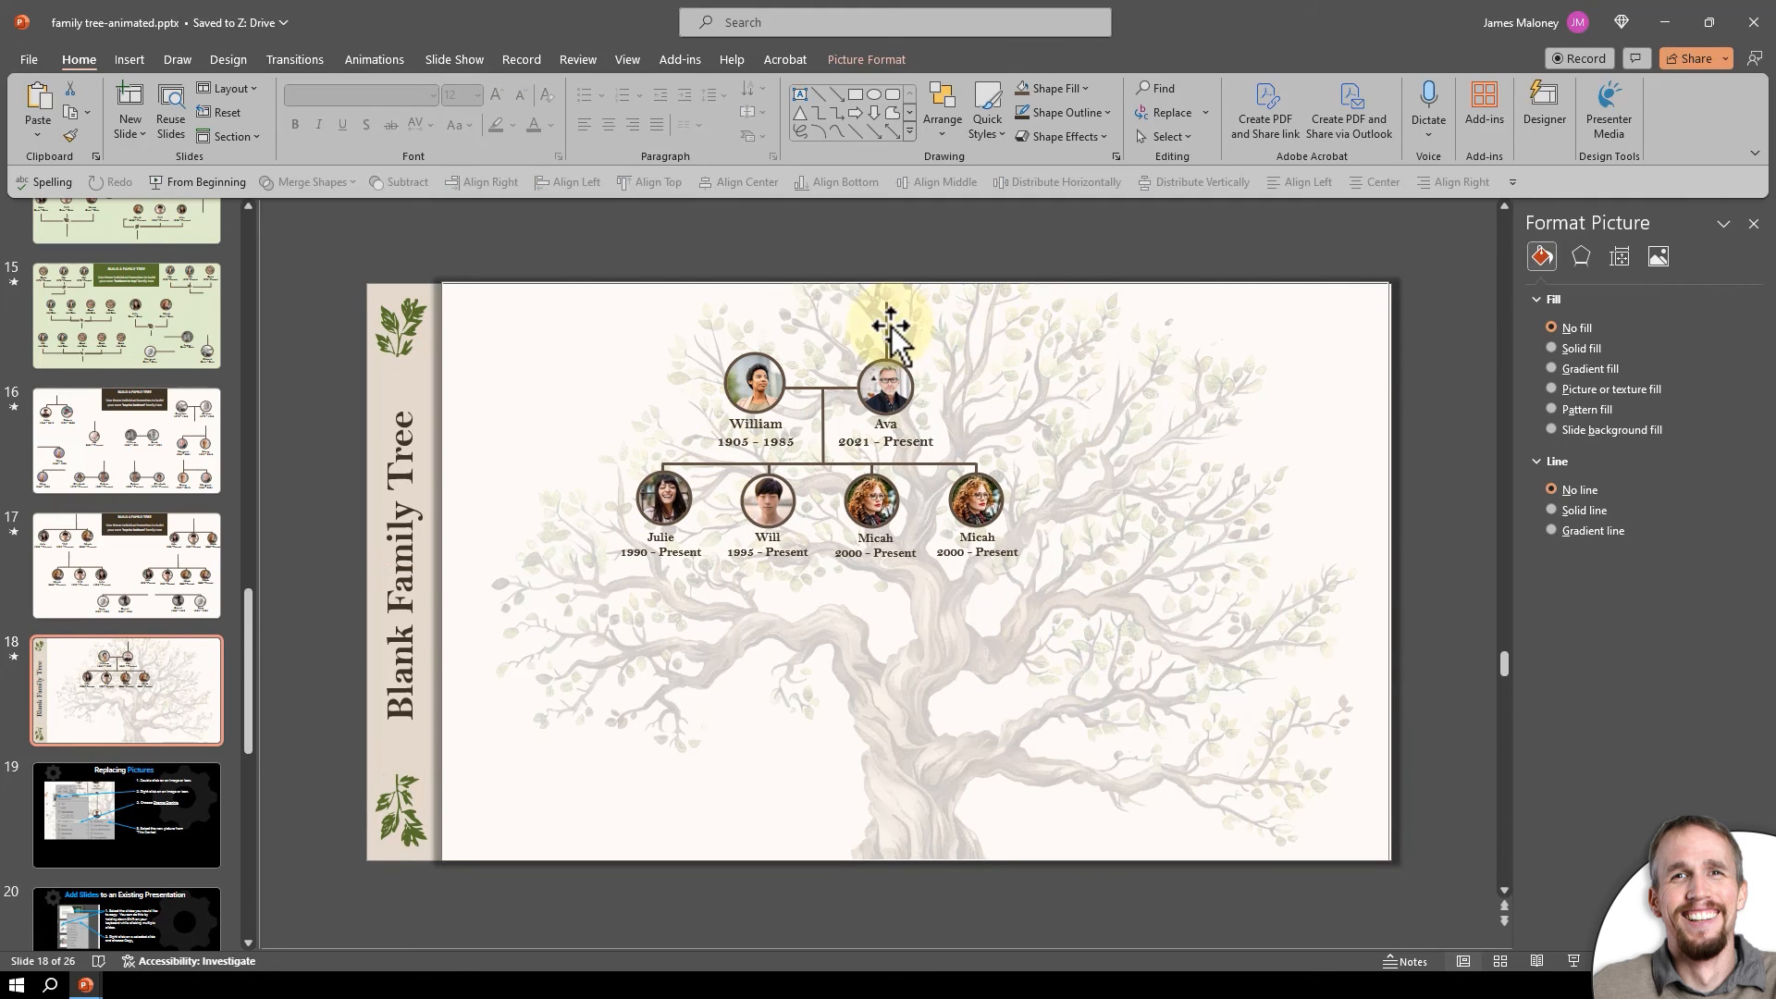
left_click(887, 321)
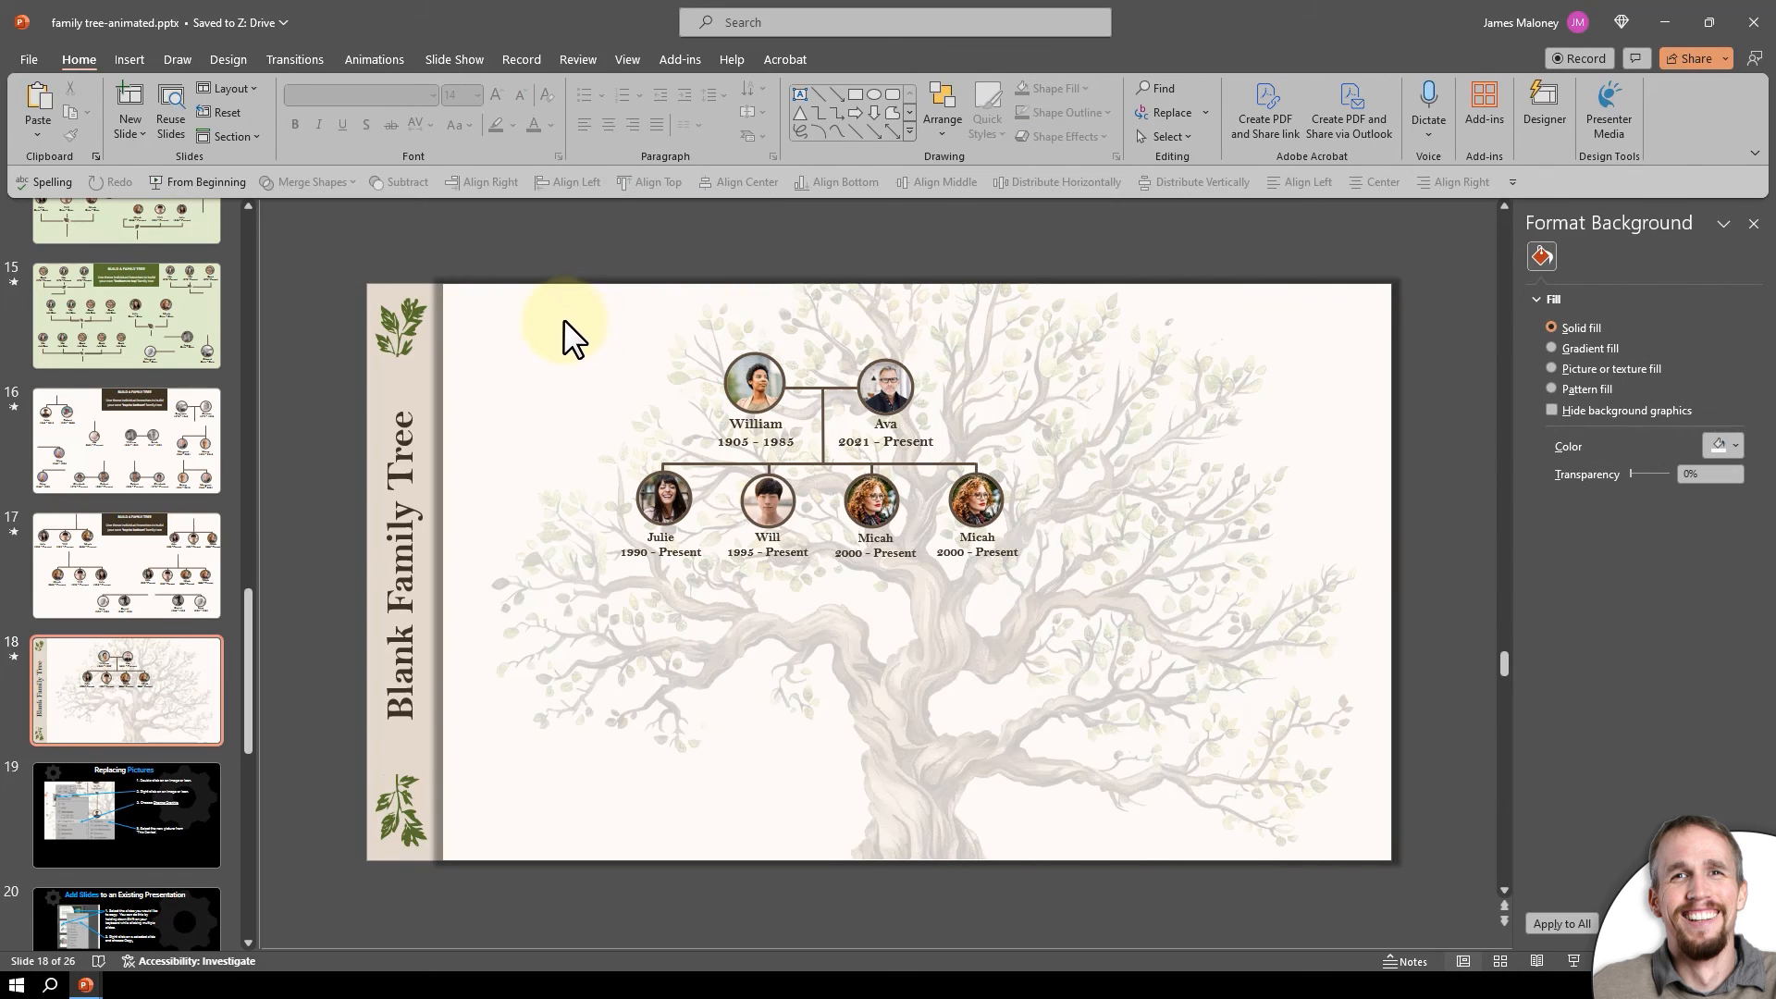
left_click(884, 385)
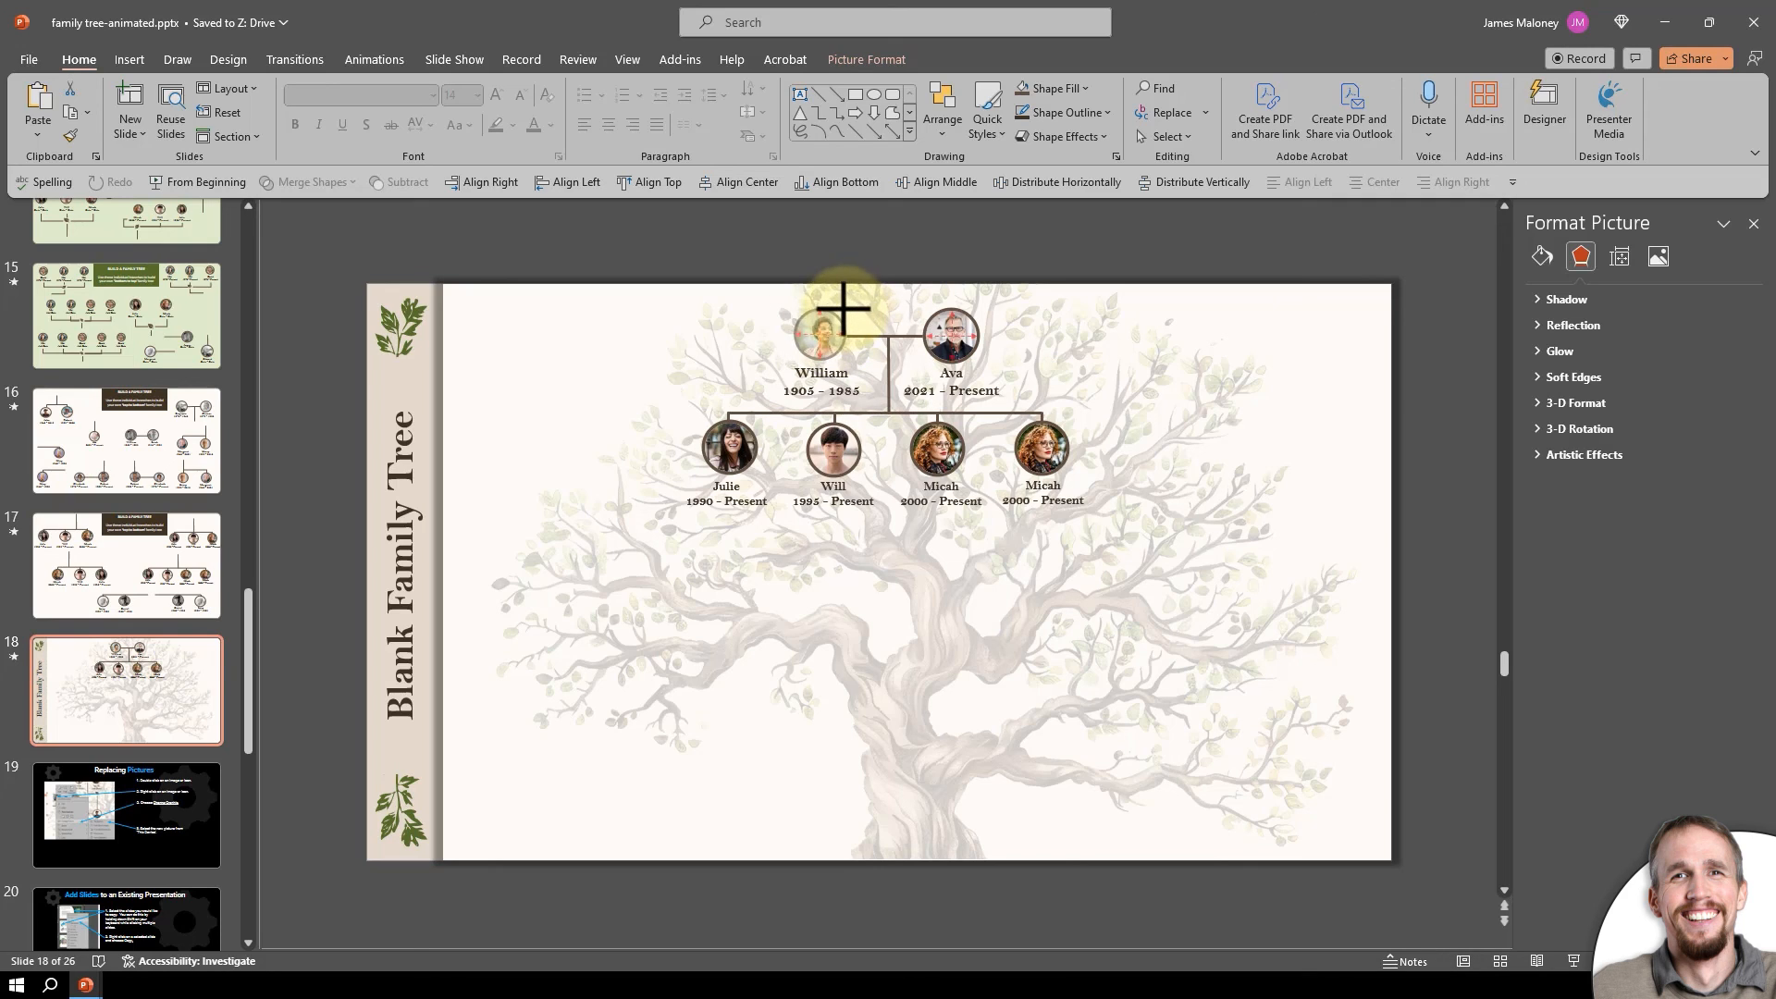
left_click(821, 332)
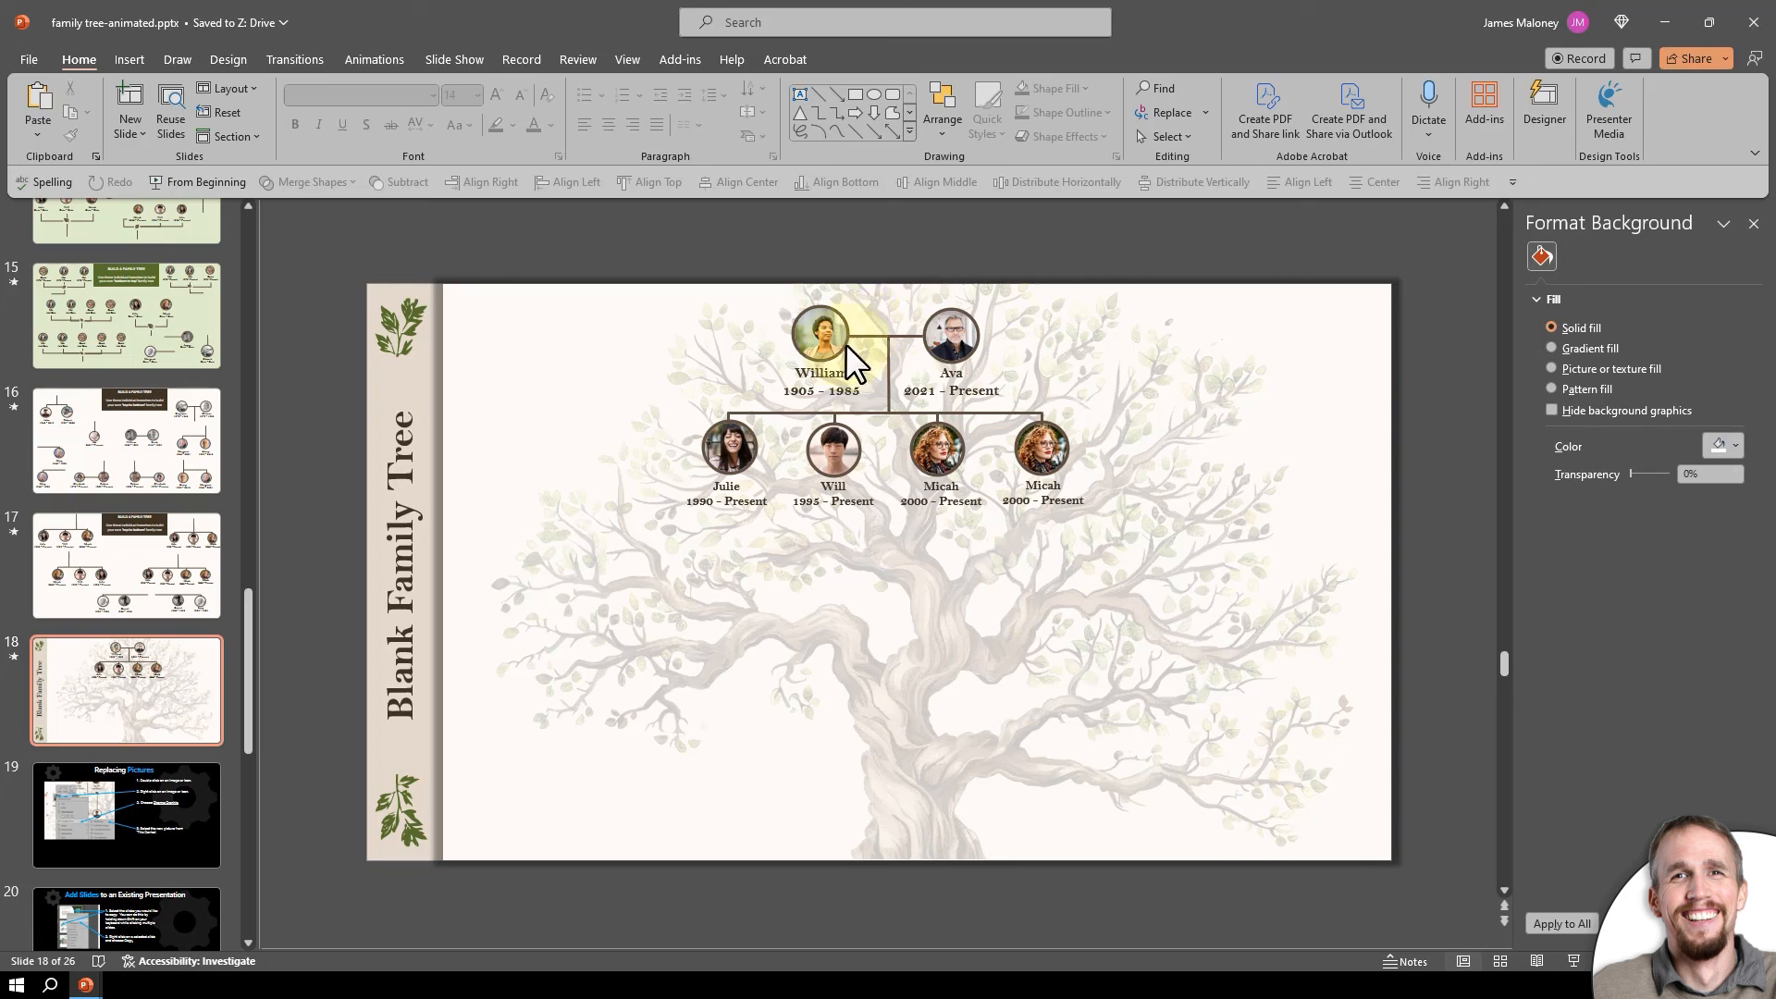
mouse_move(942, 304)
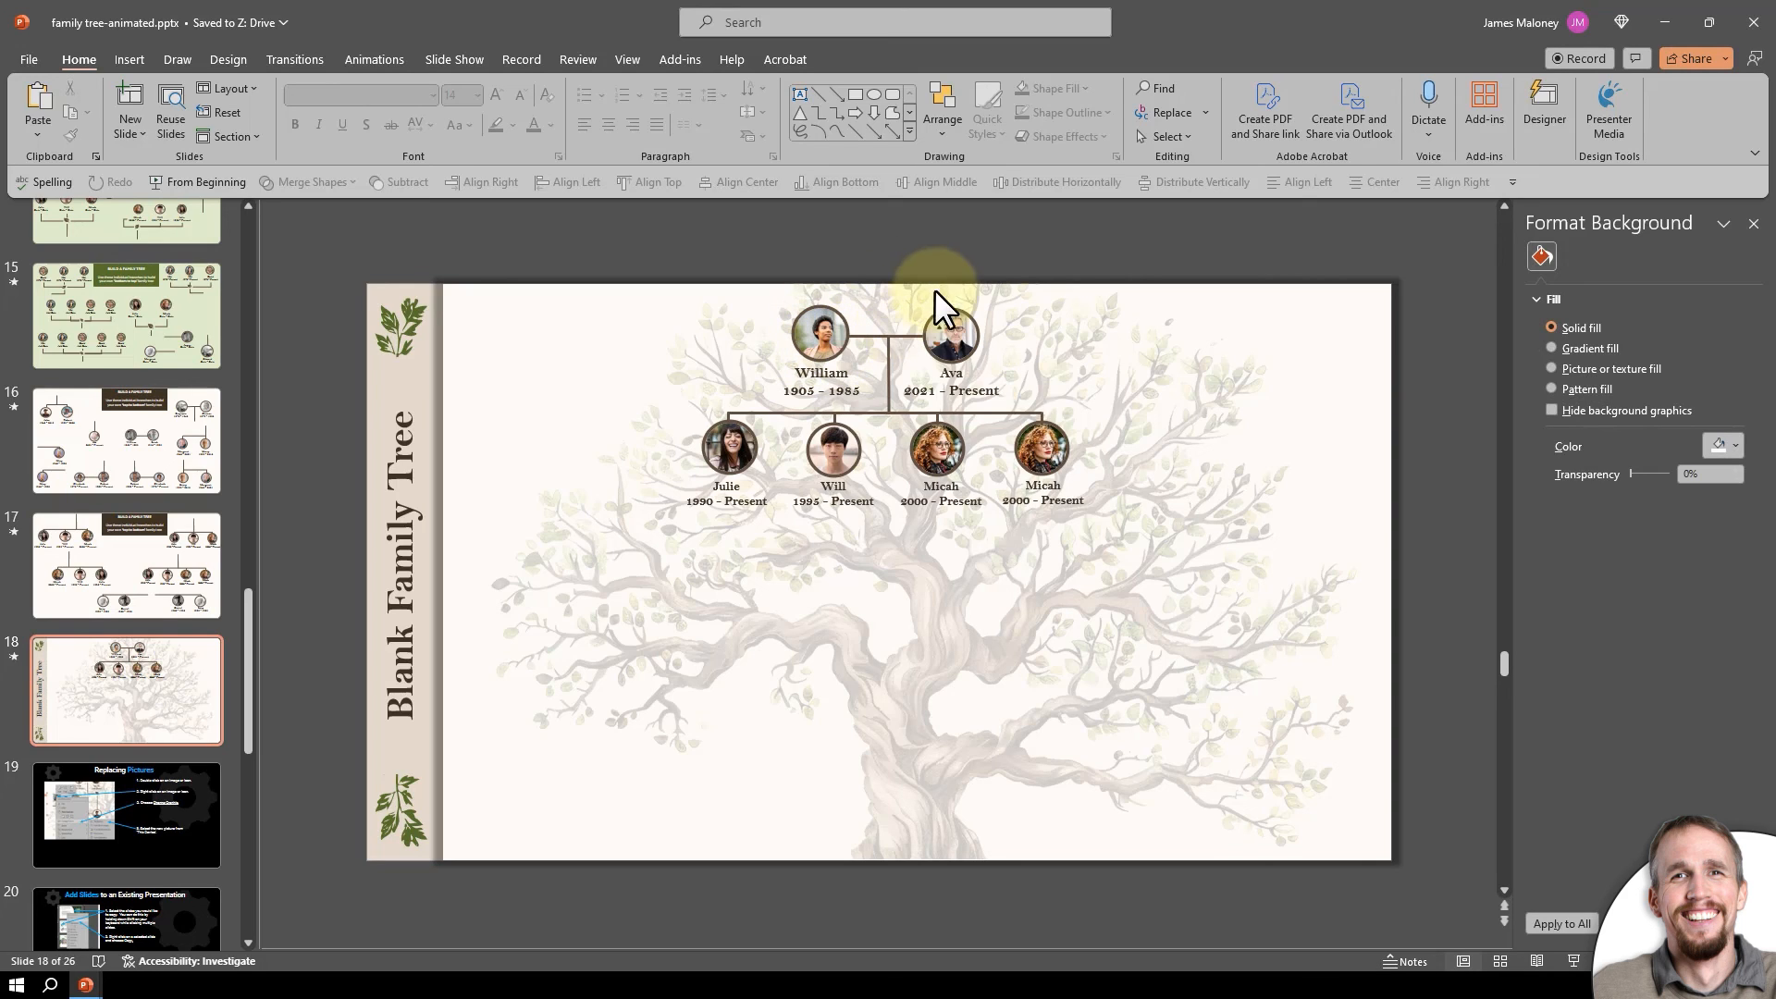
mouse_move(1278, 567)
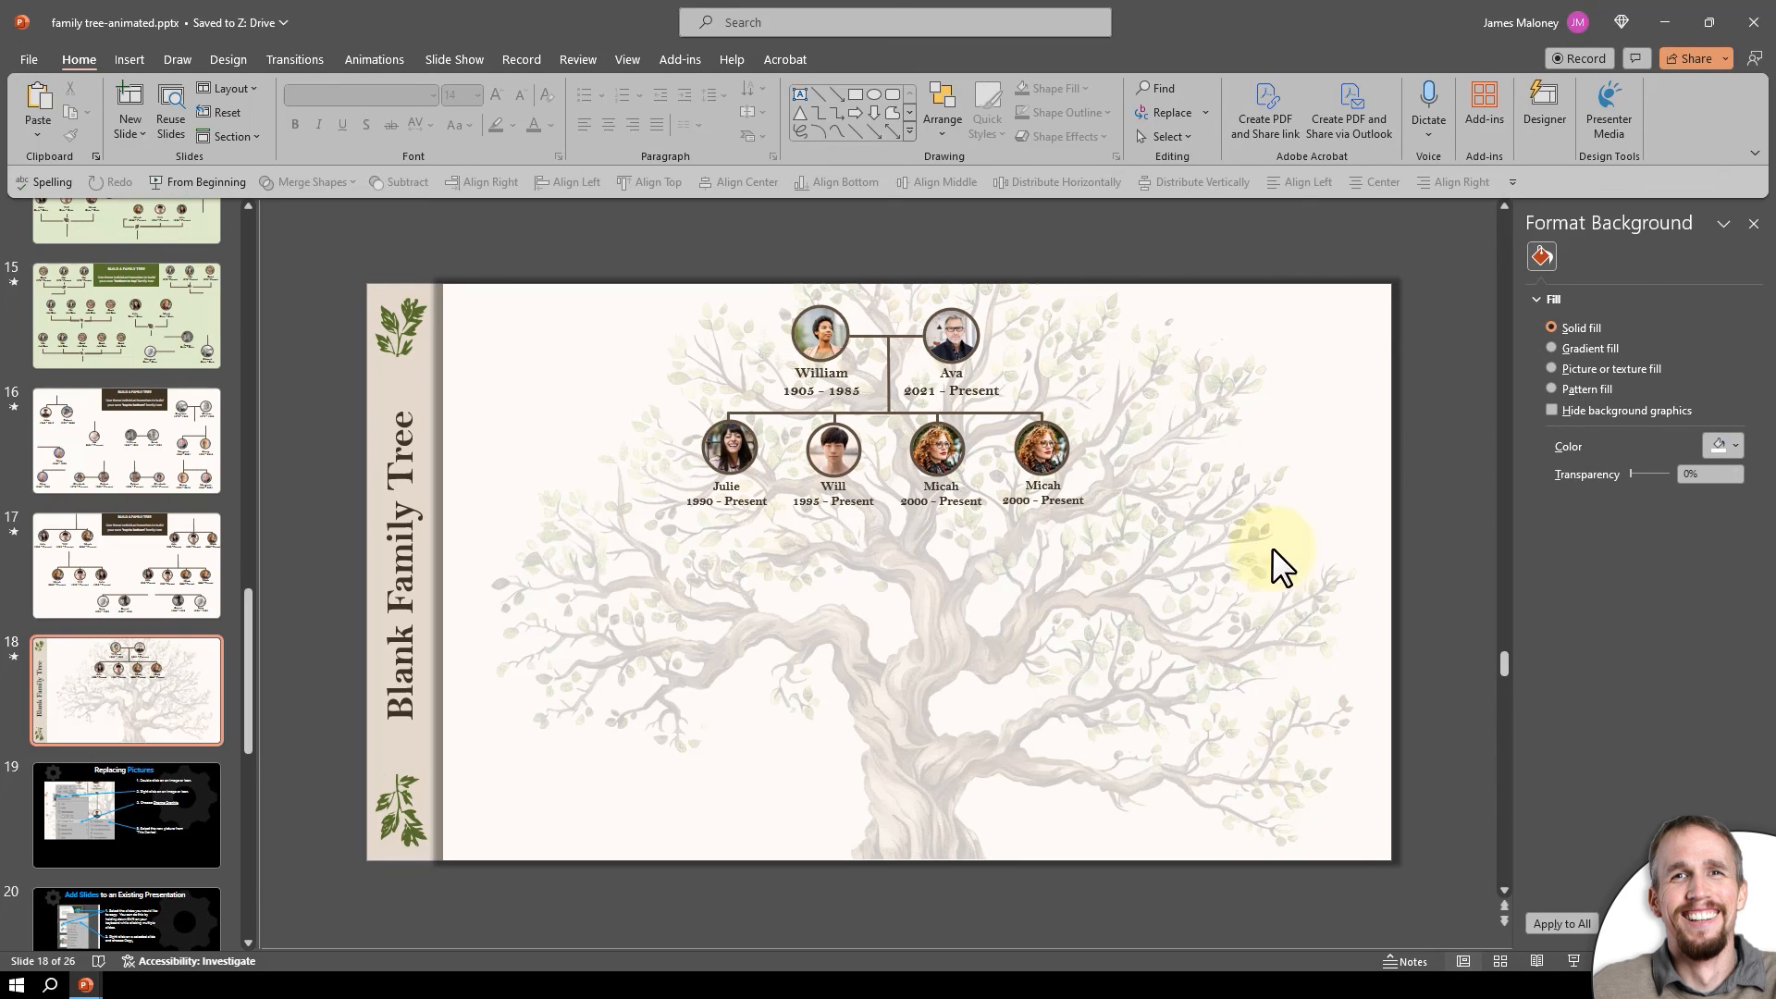
mouse_move(372, 807)
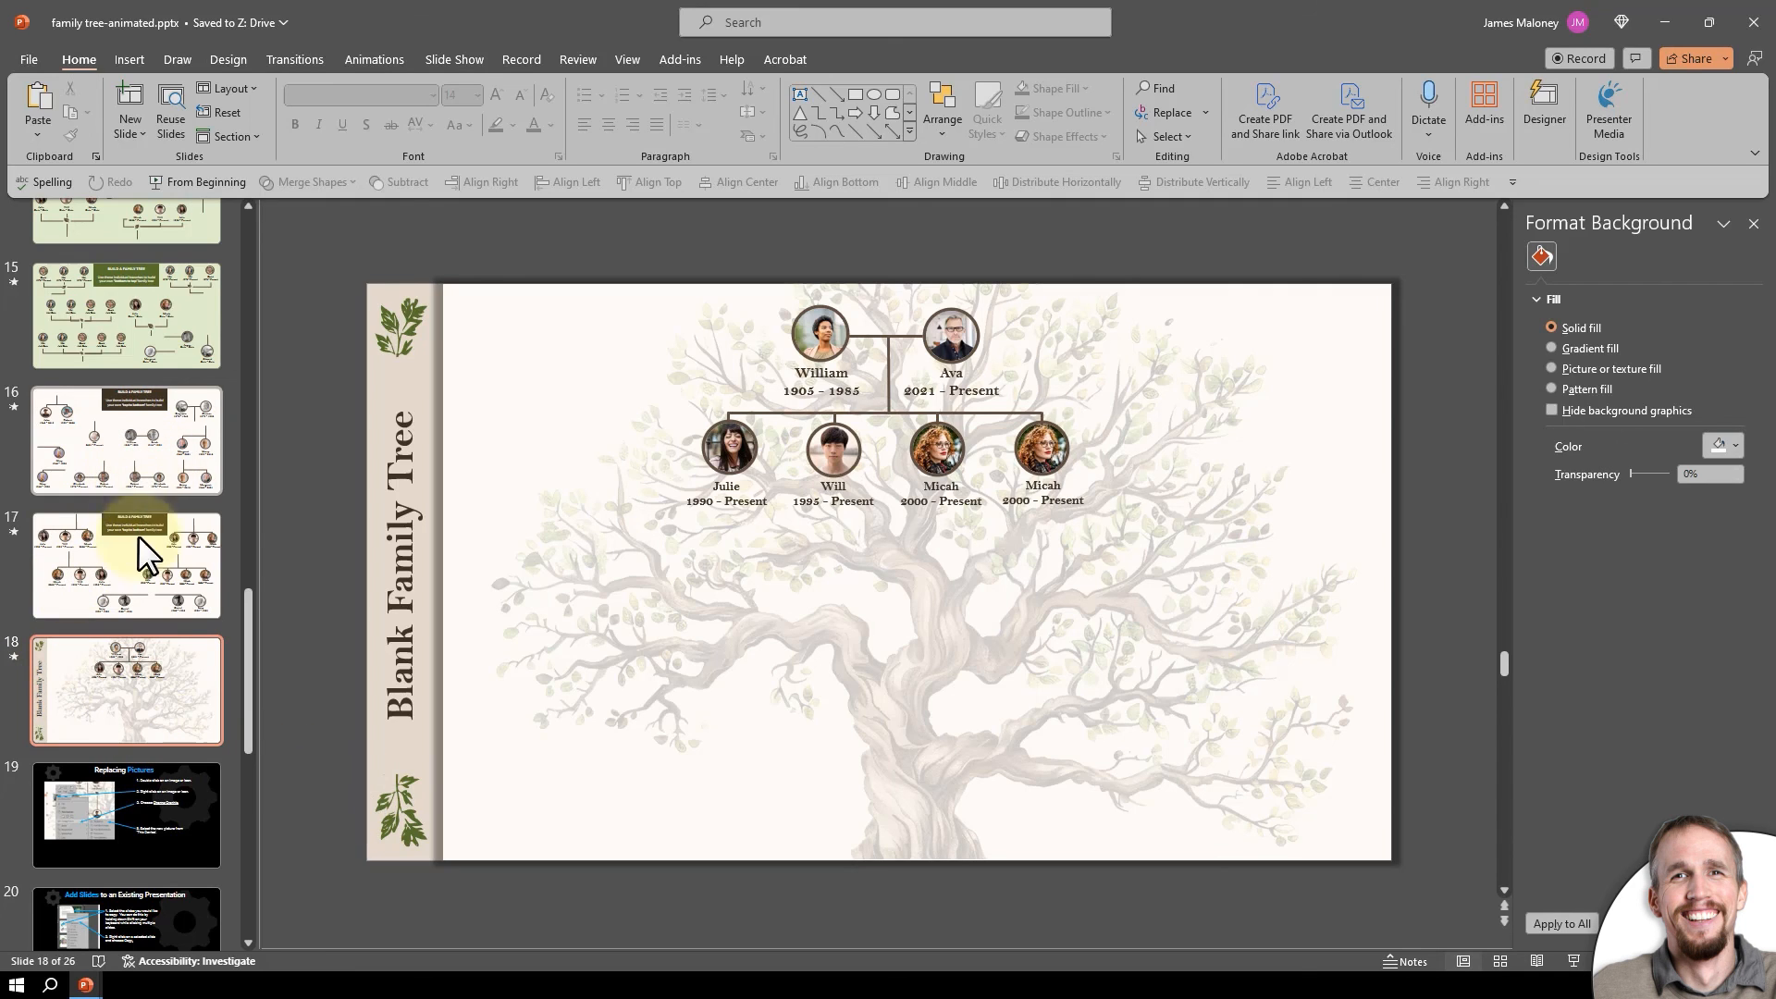
mouse_move(181, 561)
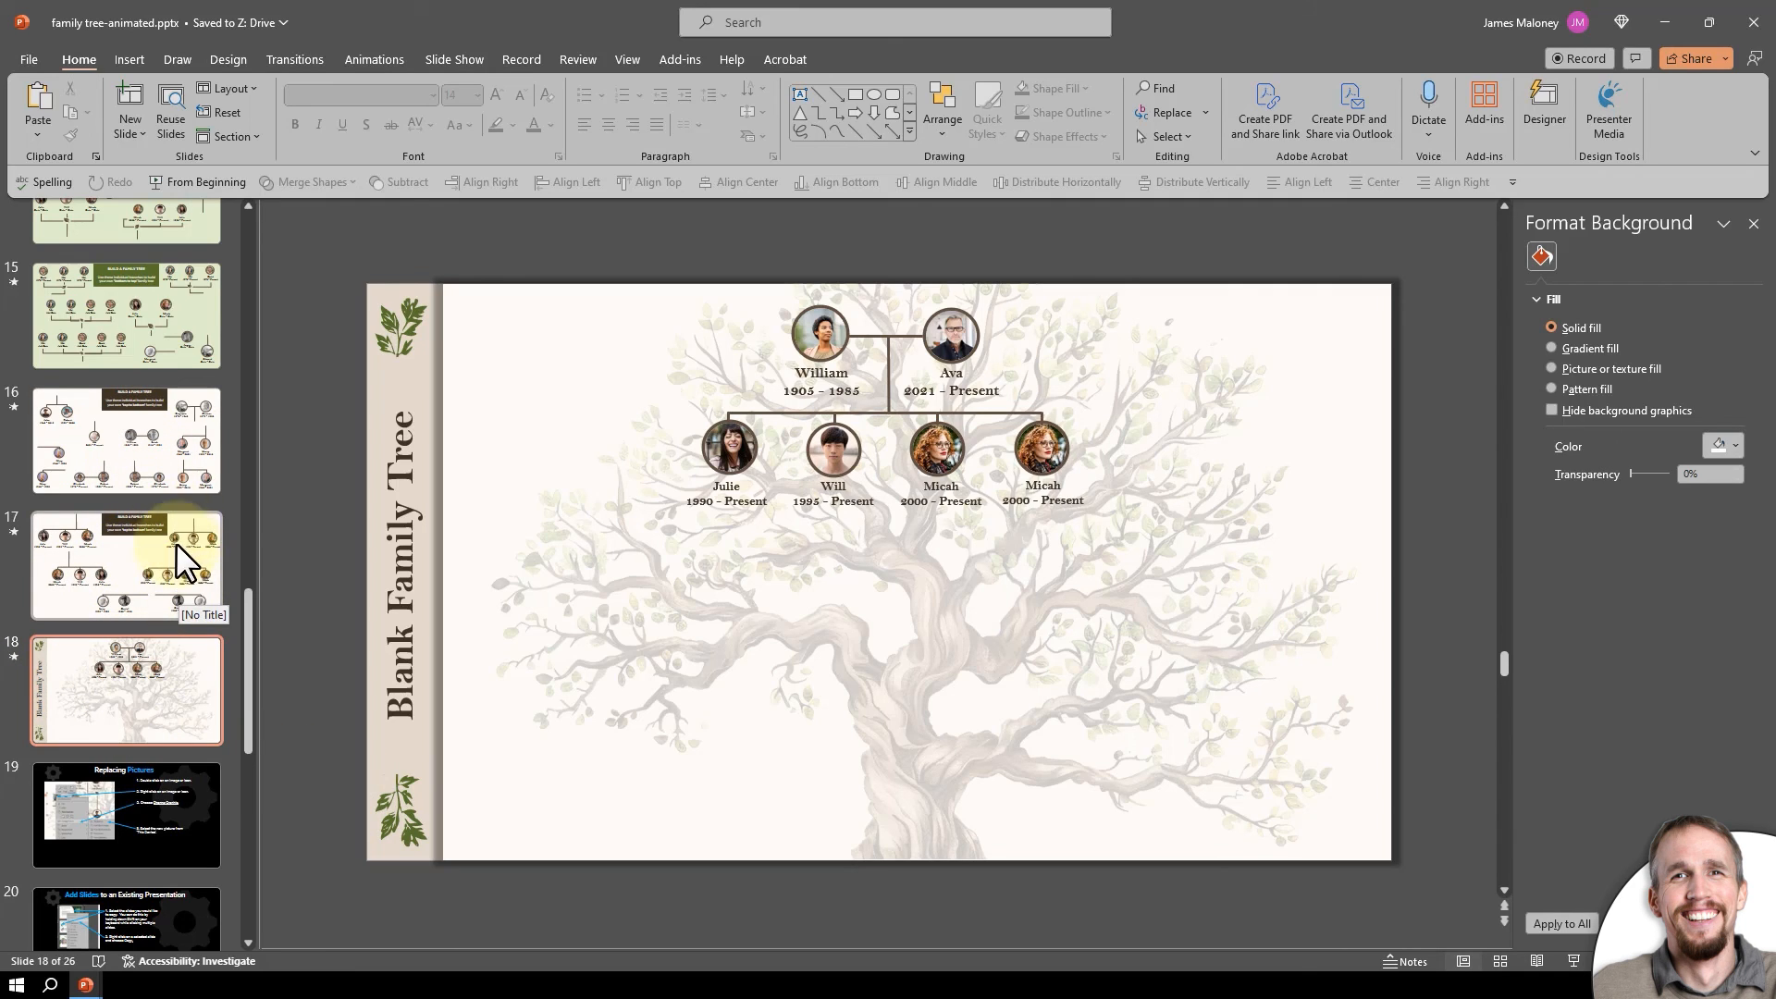